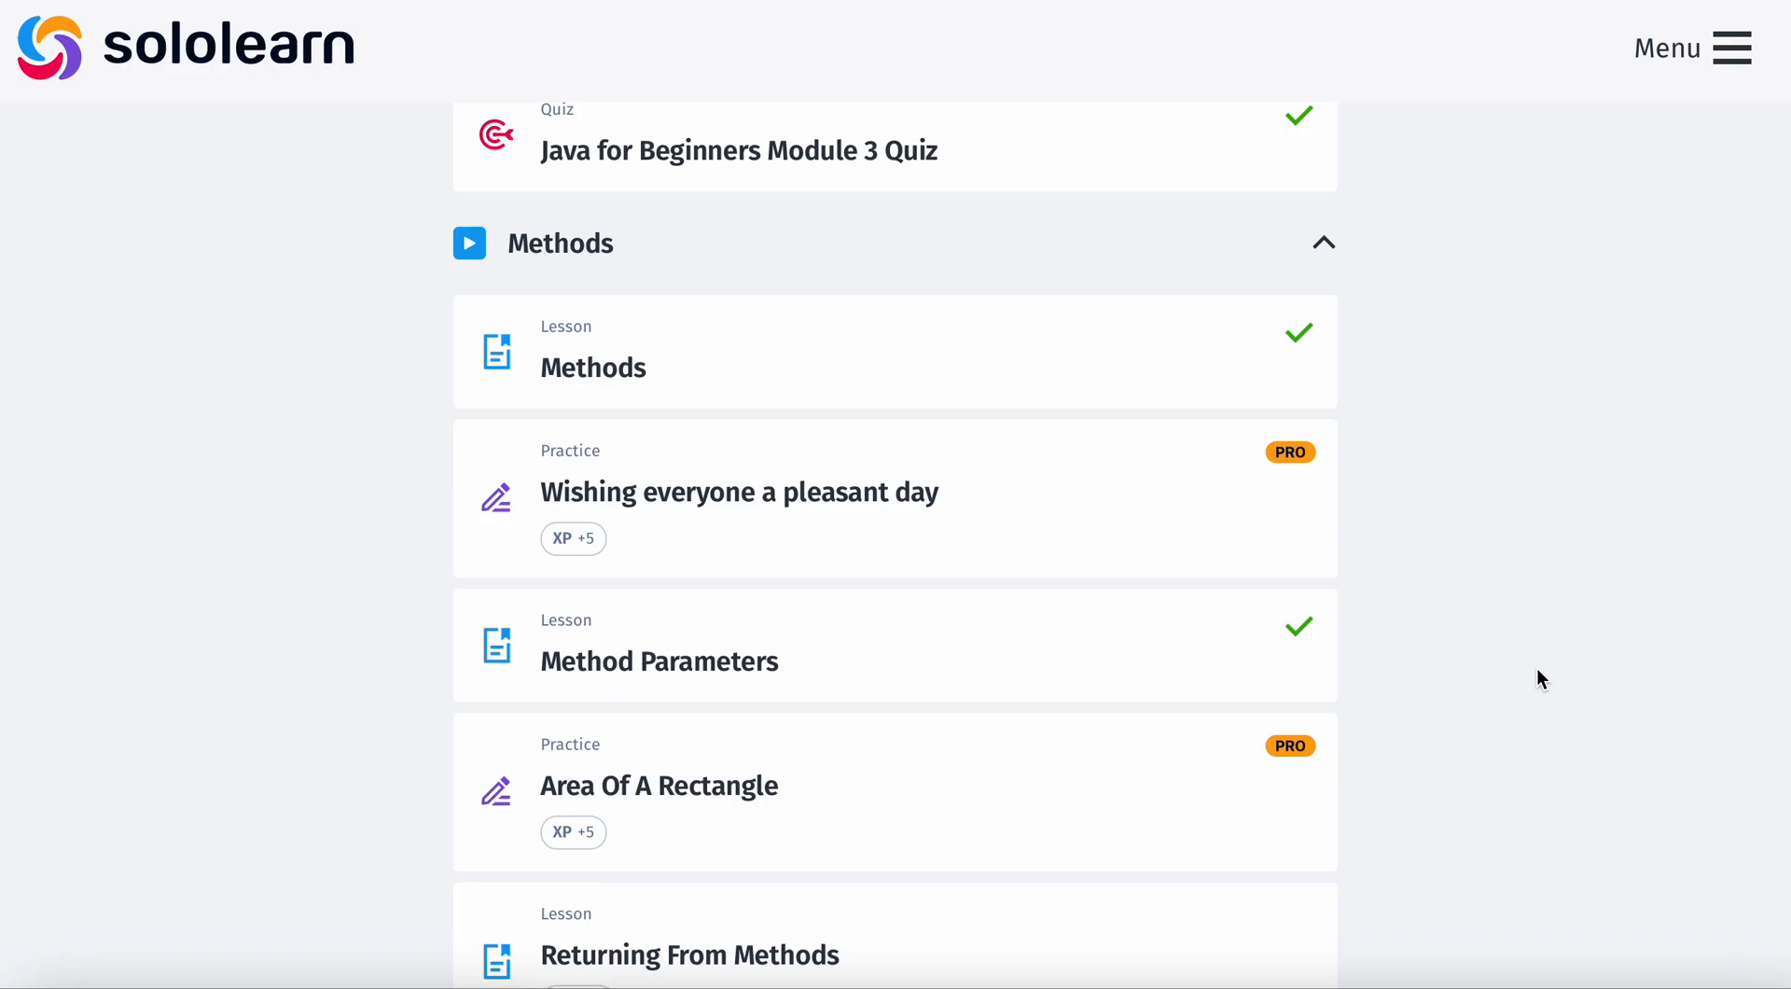
Step: Scroll the Java course down to the Returning From Methods lesson in the Methods section
scroll("down", 3)
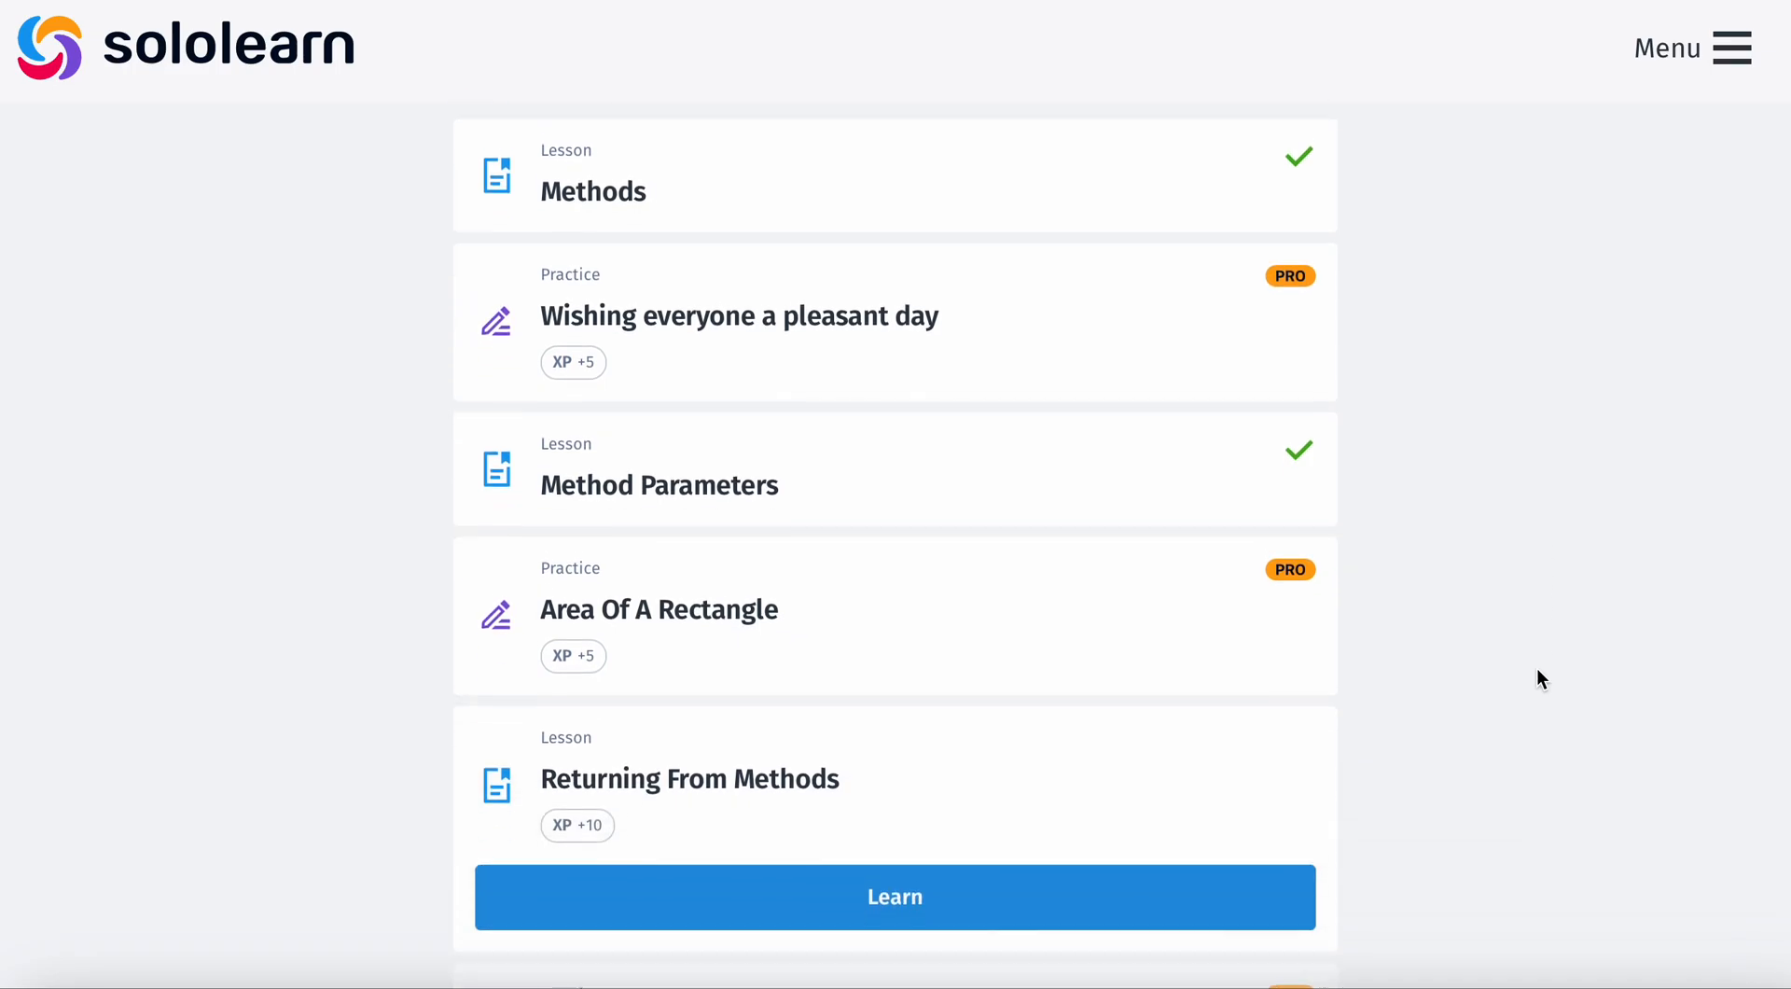
scroll("down", 3)
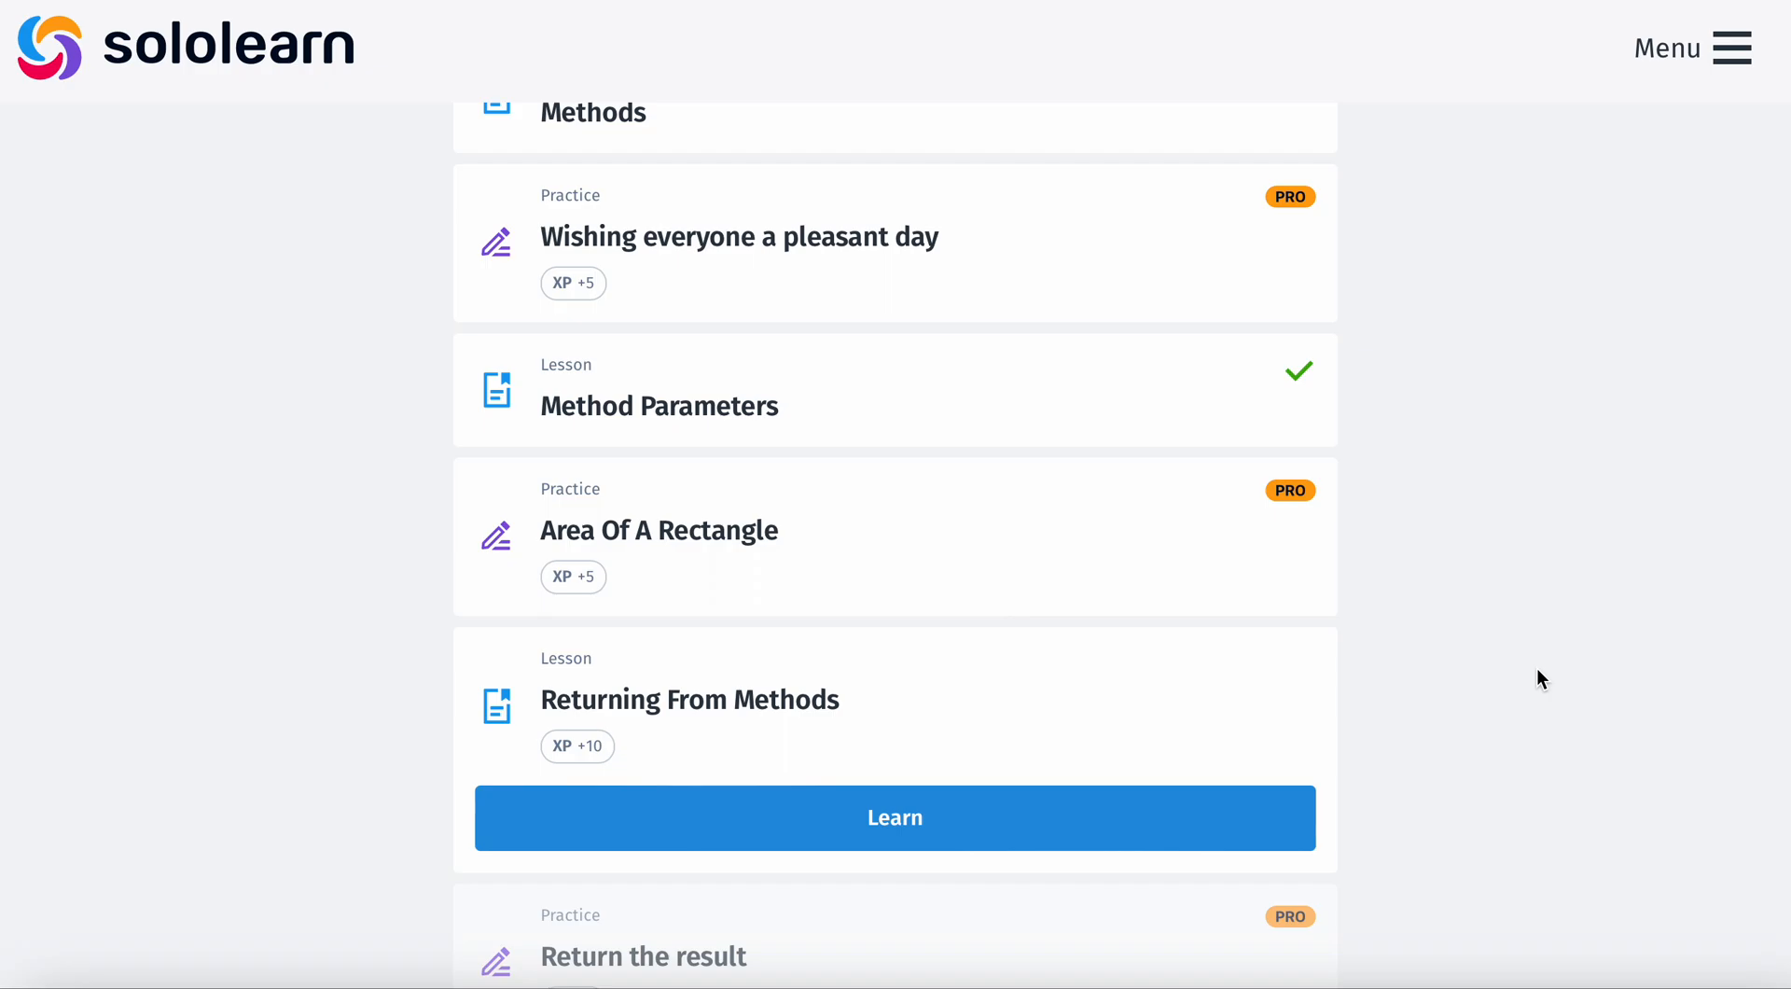
mouse_move(1065, 817)
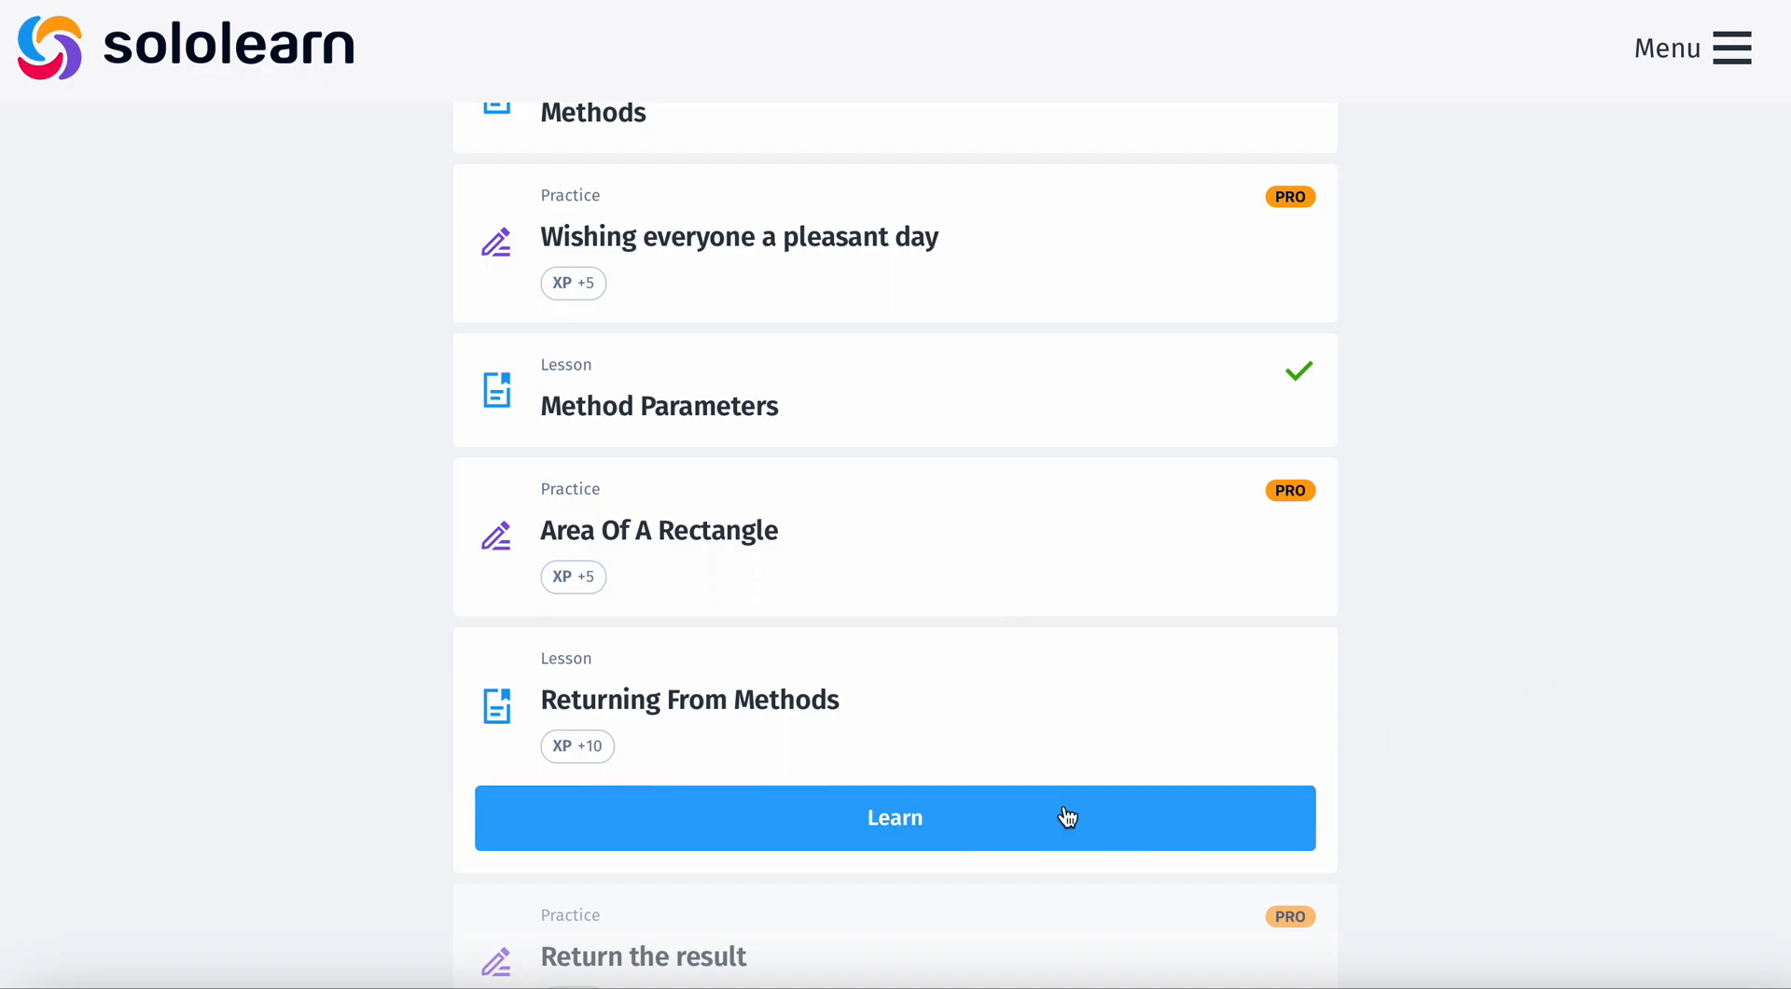
Step: Start Returning From Methods and continue past Return Values to The Return Type card
left_click(894, 817)
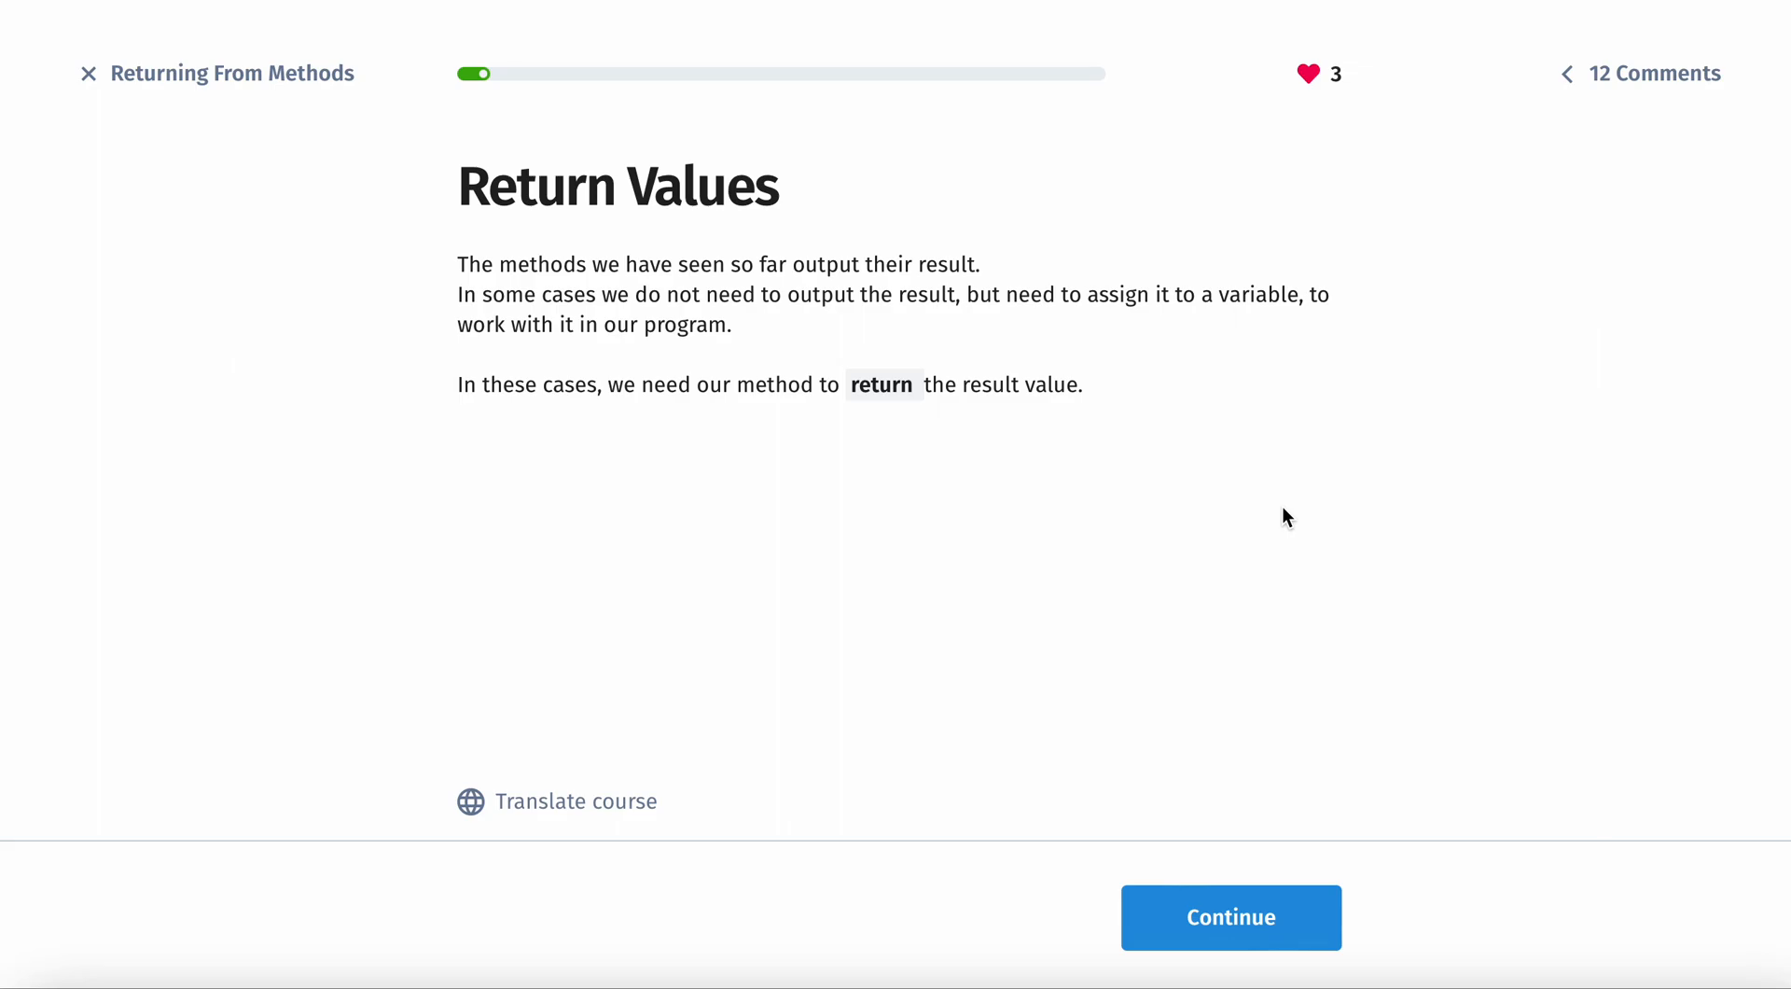
mouse_move(1264, 905)
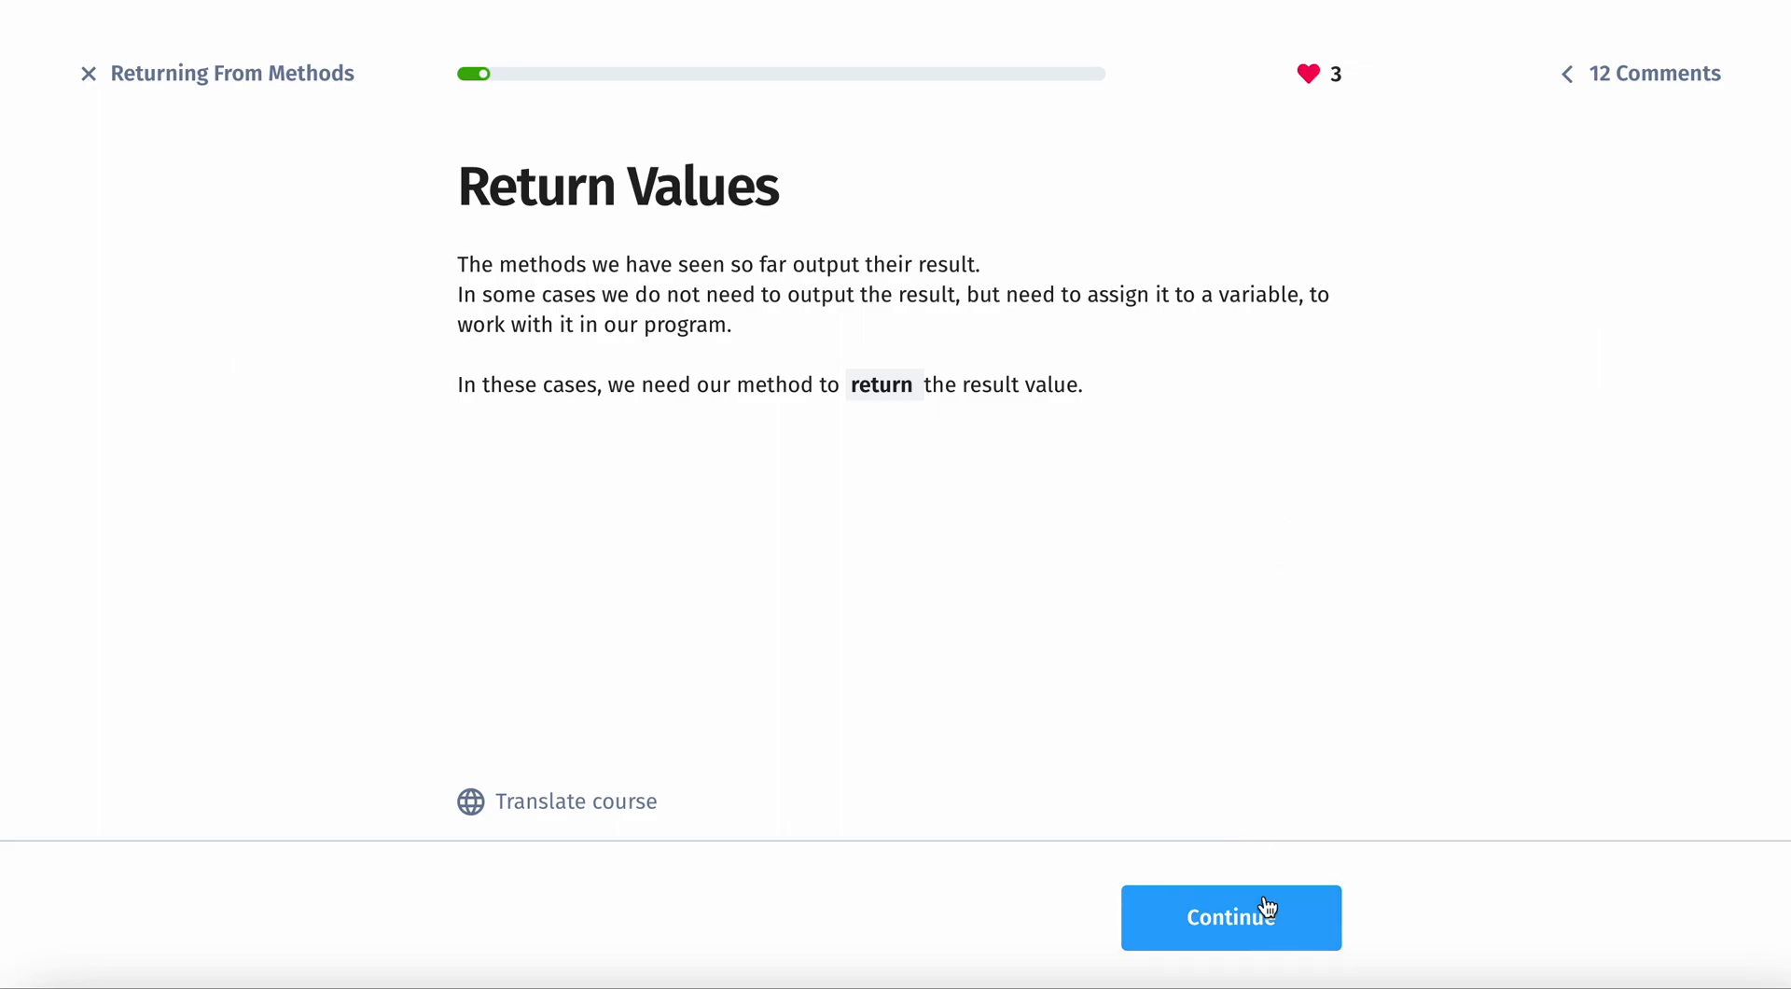
left_click(1229, 915)
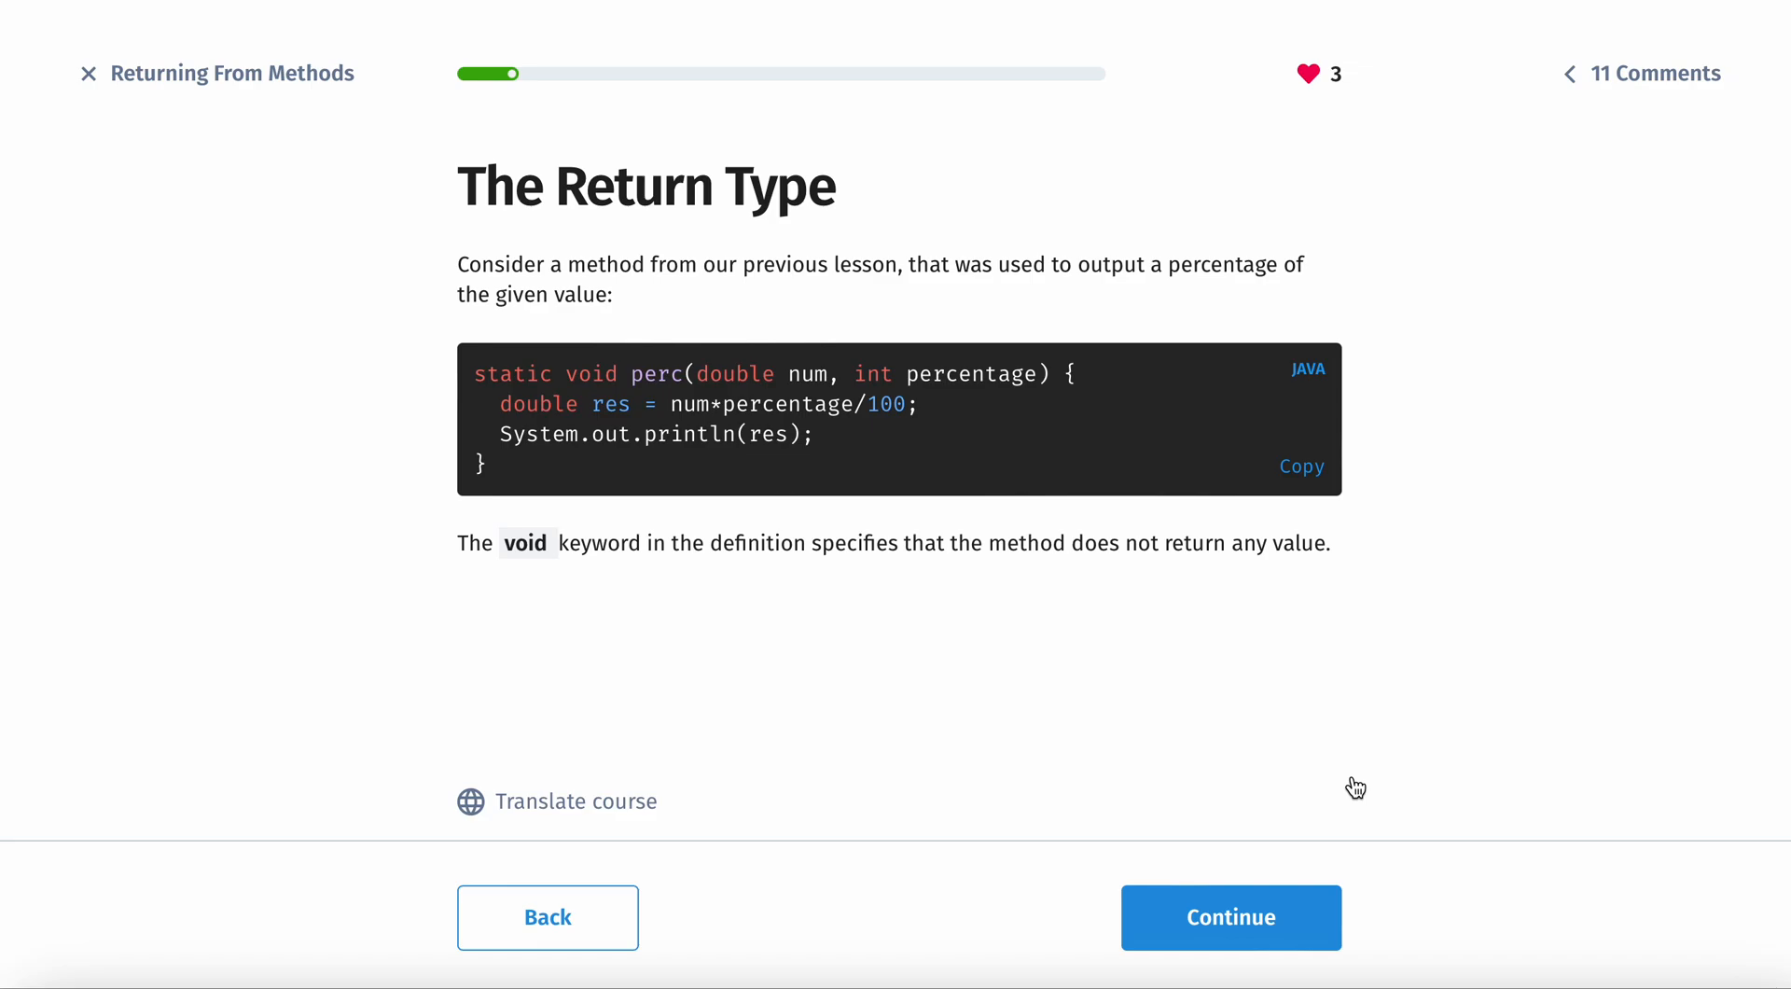
mouse_move(604, 332)
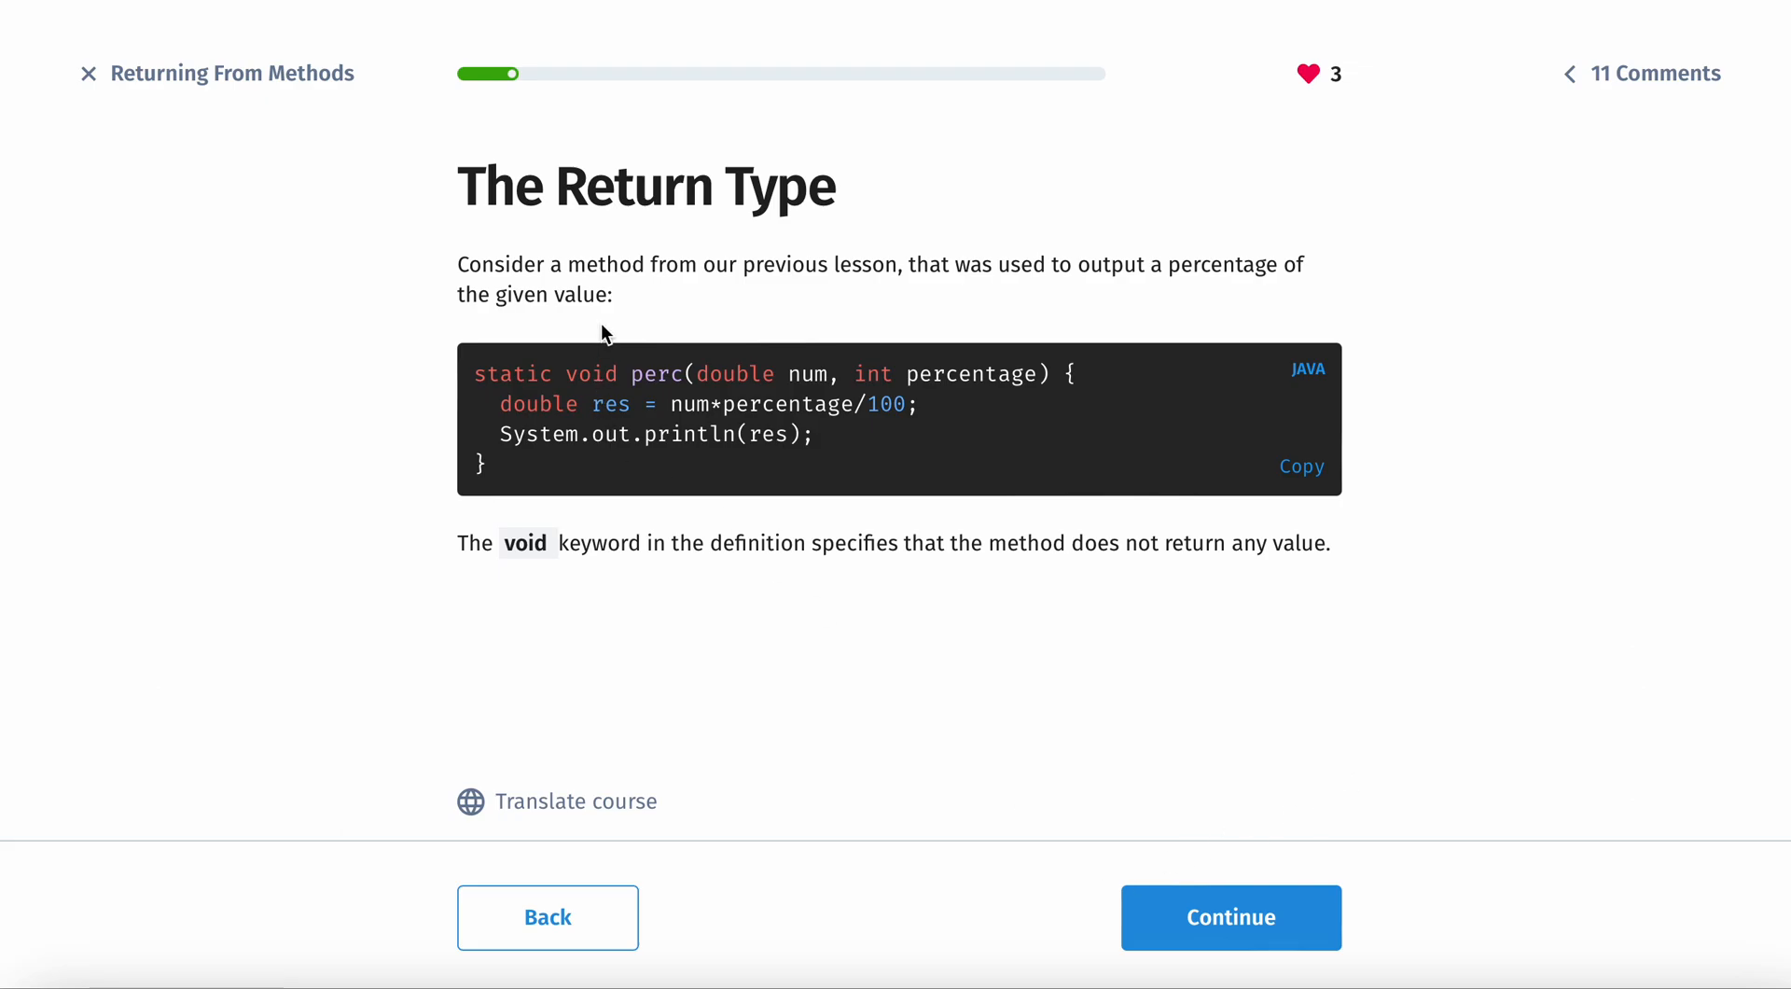
mouse_move(612, 370)
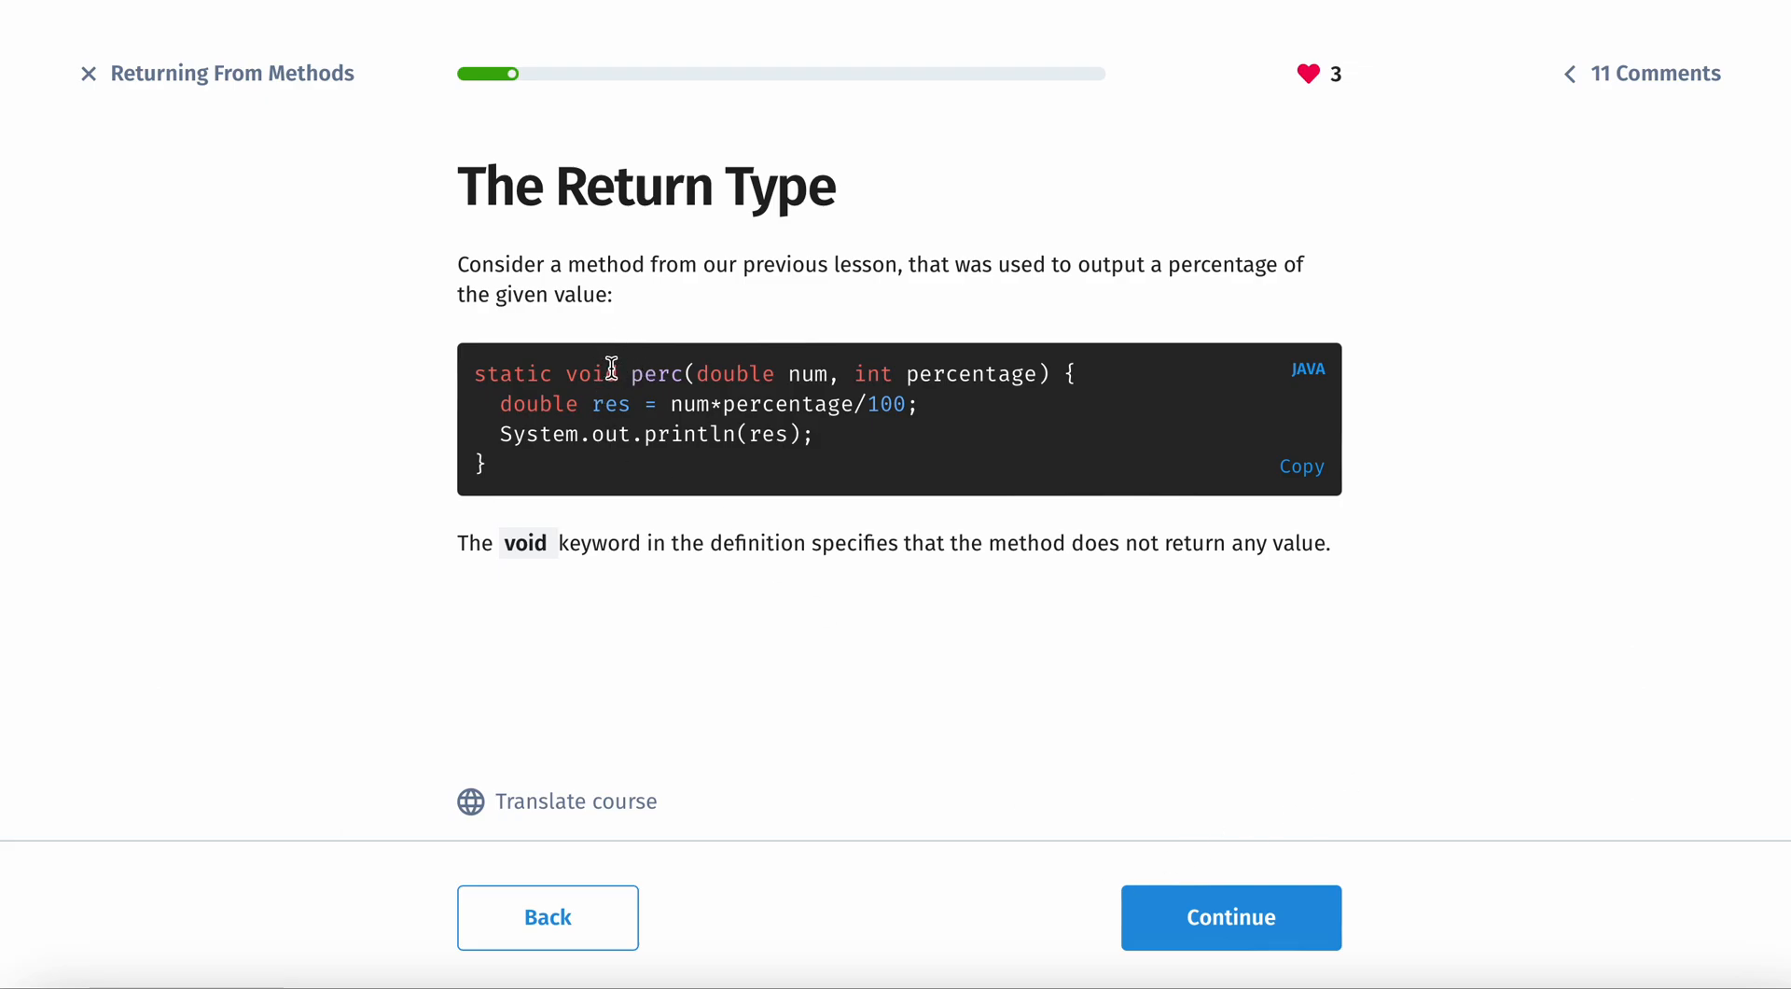
mouse_move(765, 476)
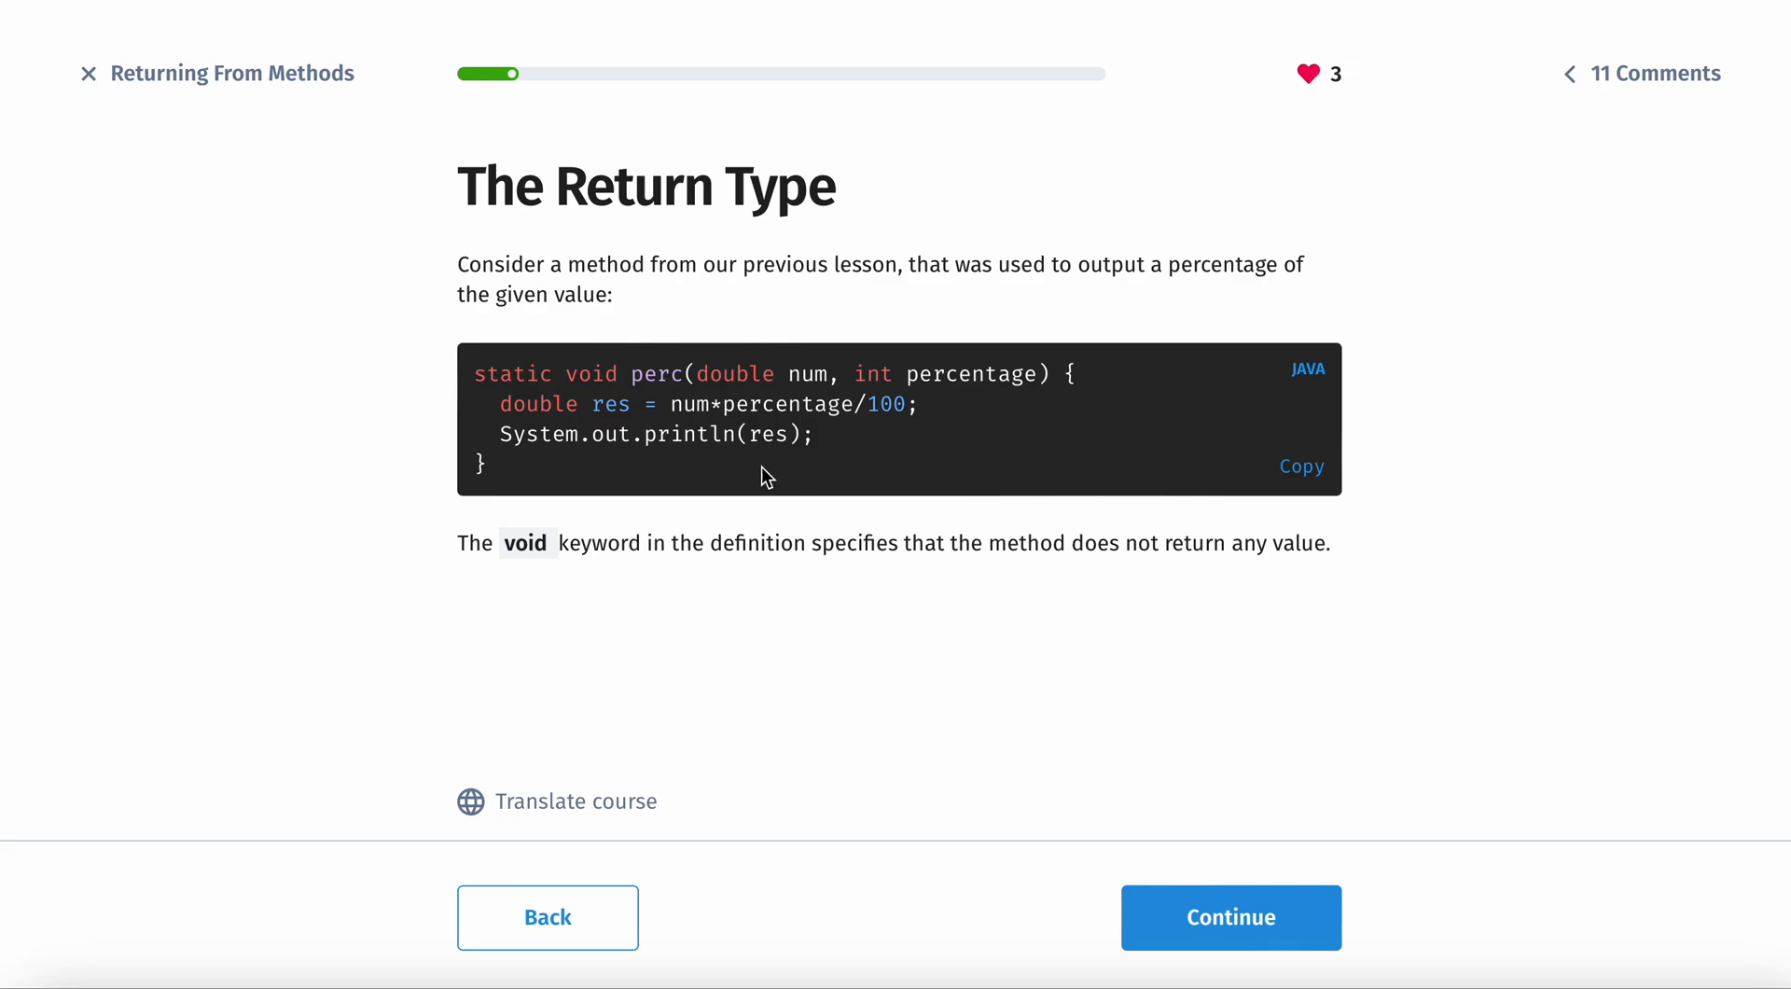
double_click(591, 373)
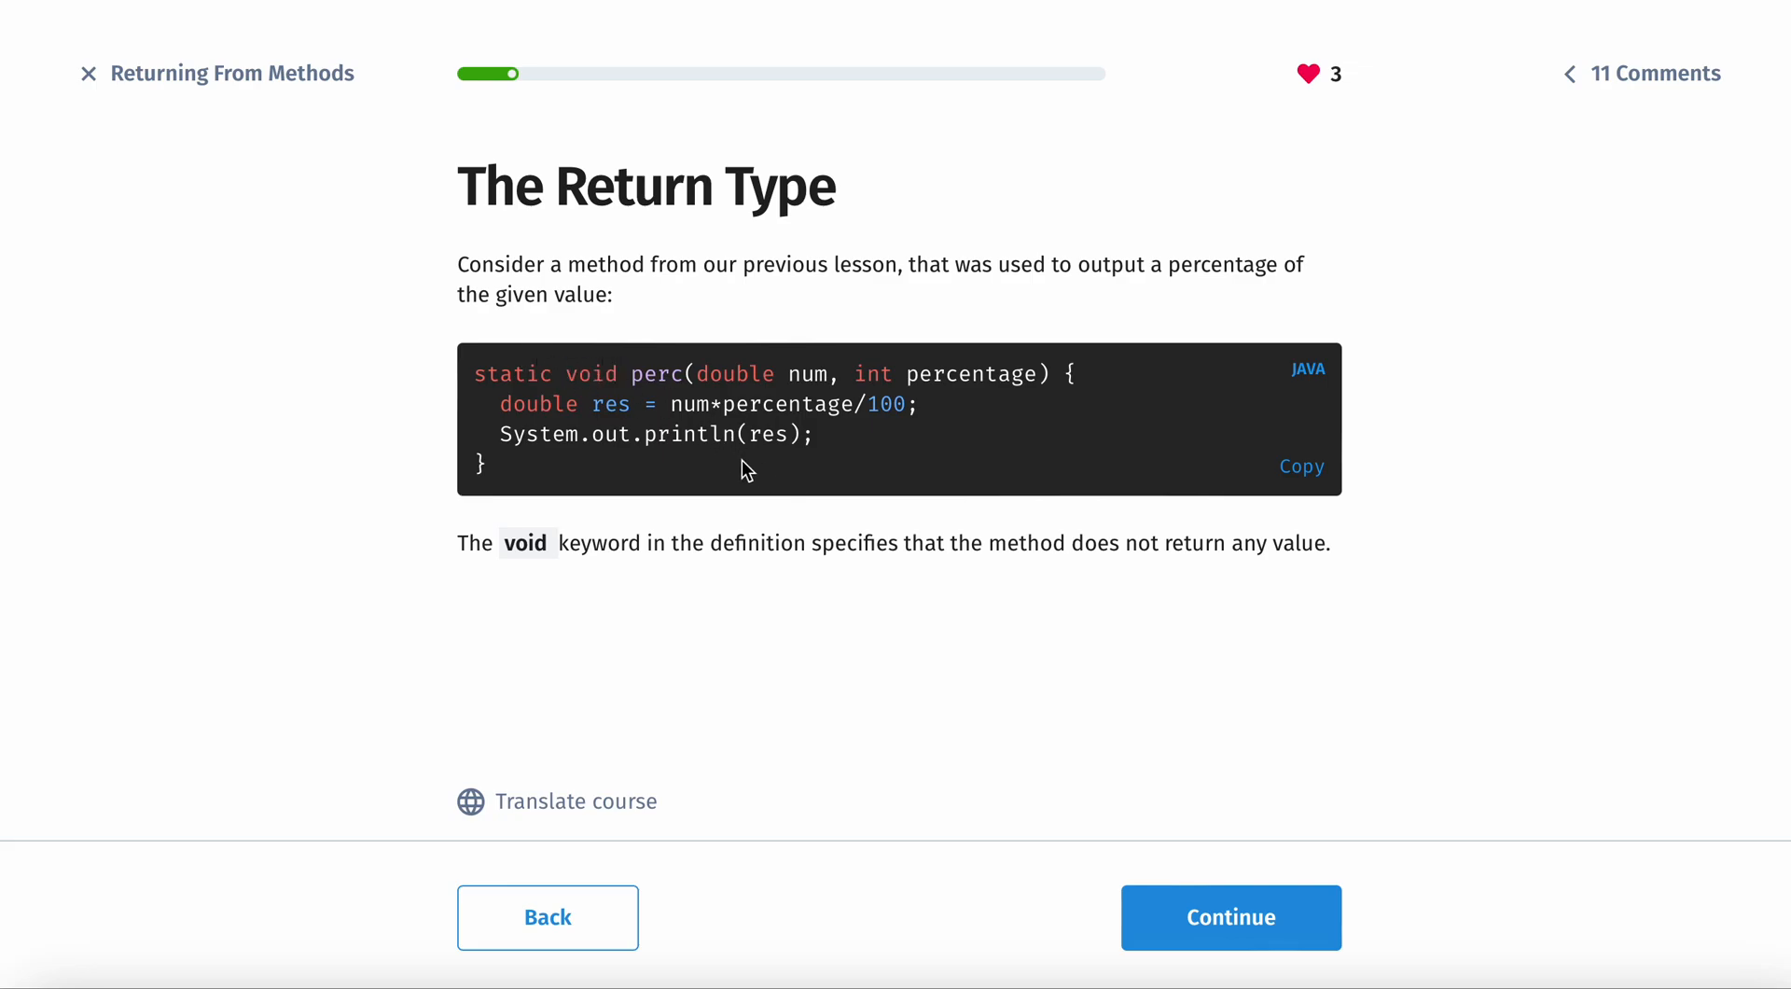
mouse_move(1162, 767)
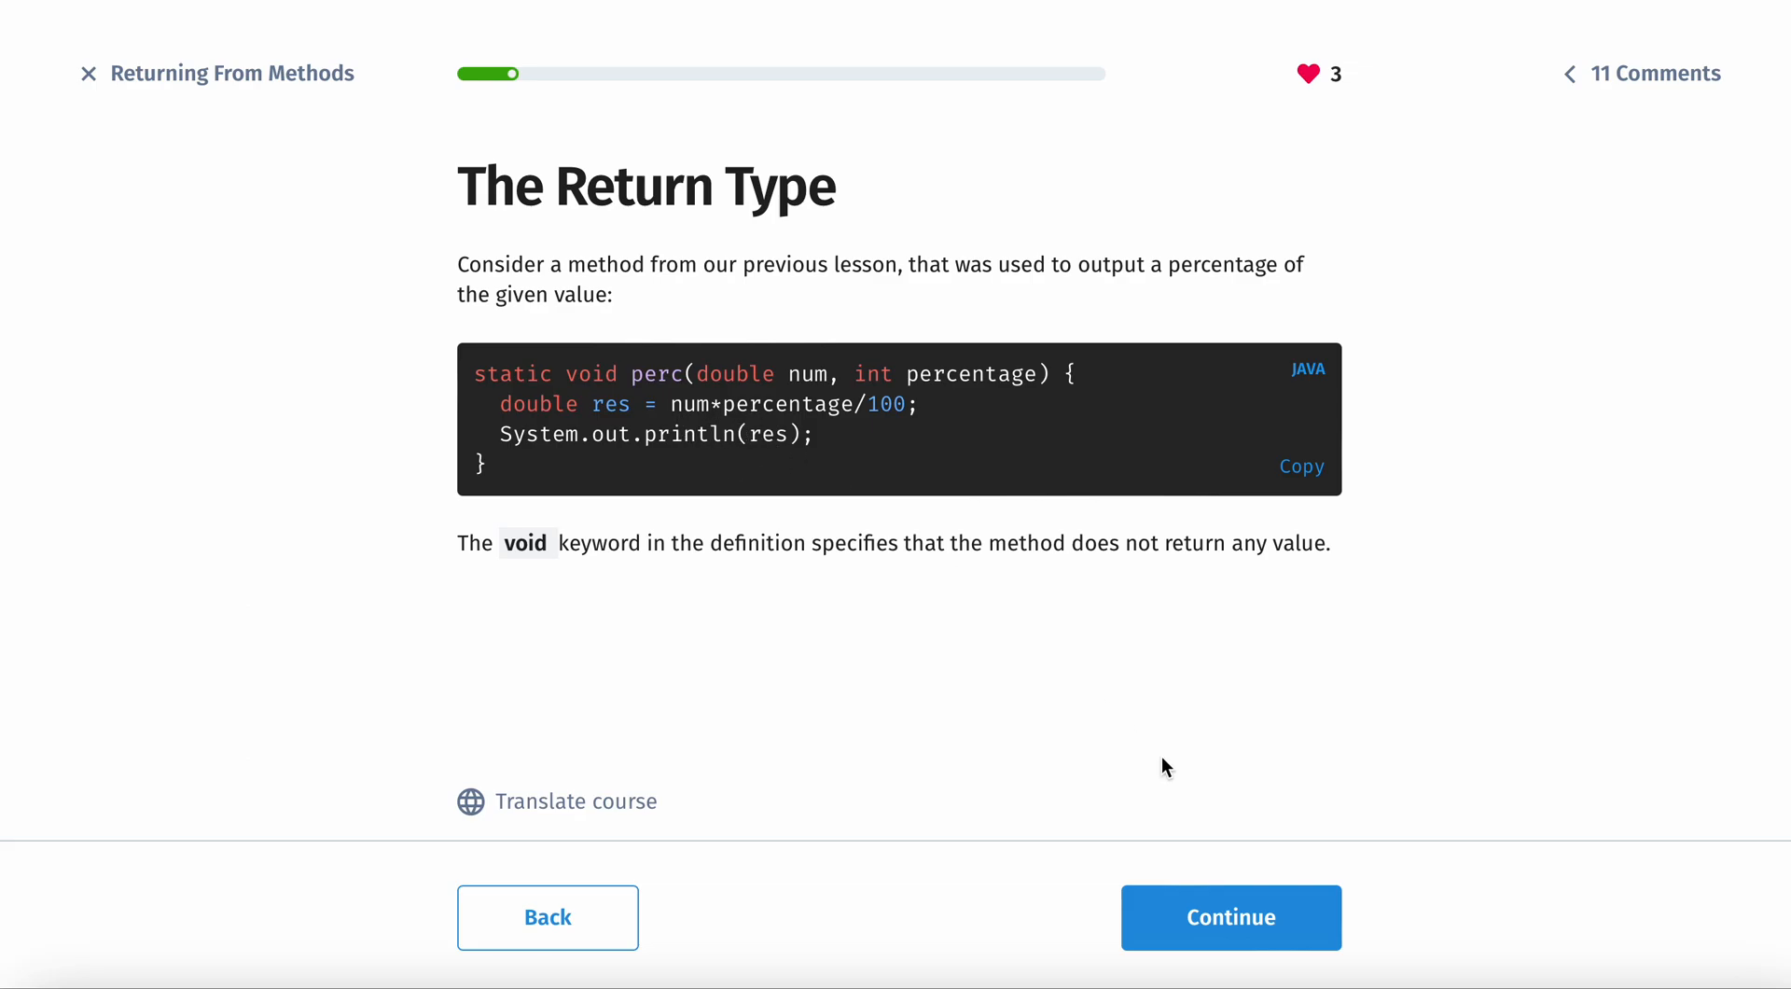
Step: Answer the quiz with 'void' as returning nothing and continue to the double return type card
left_click(1229, 916)
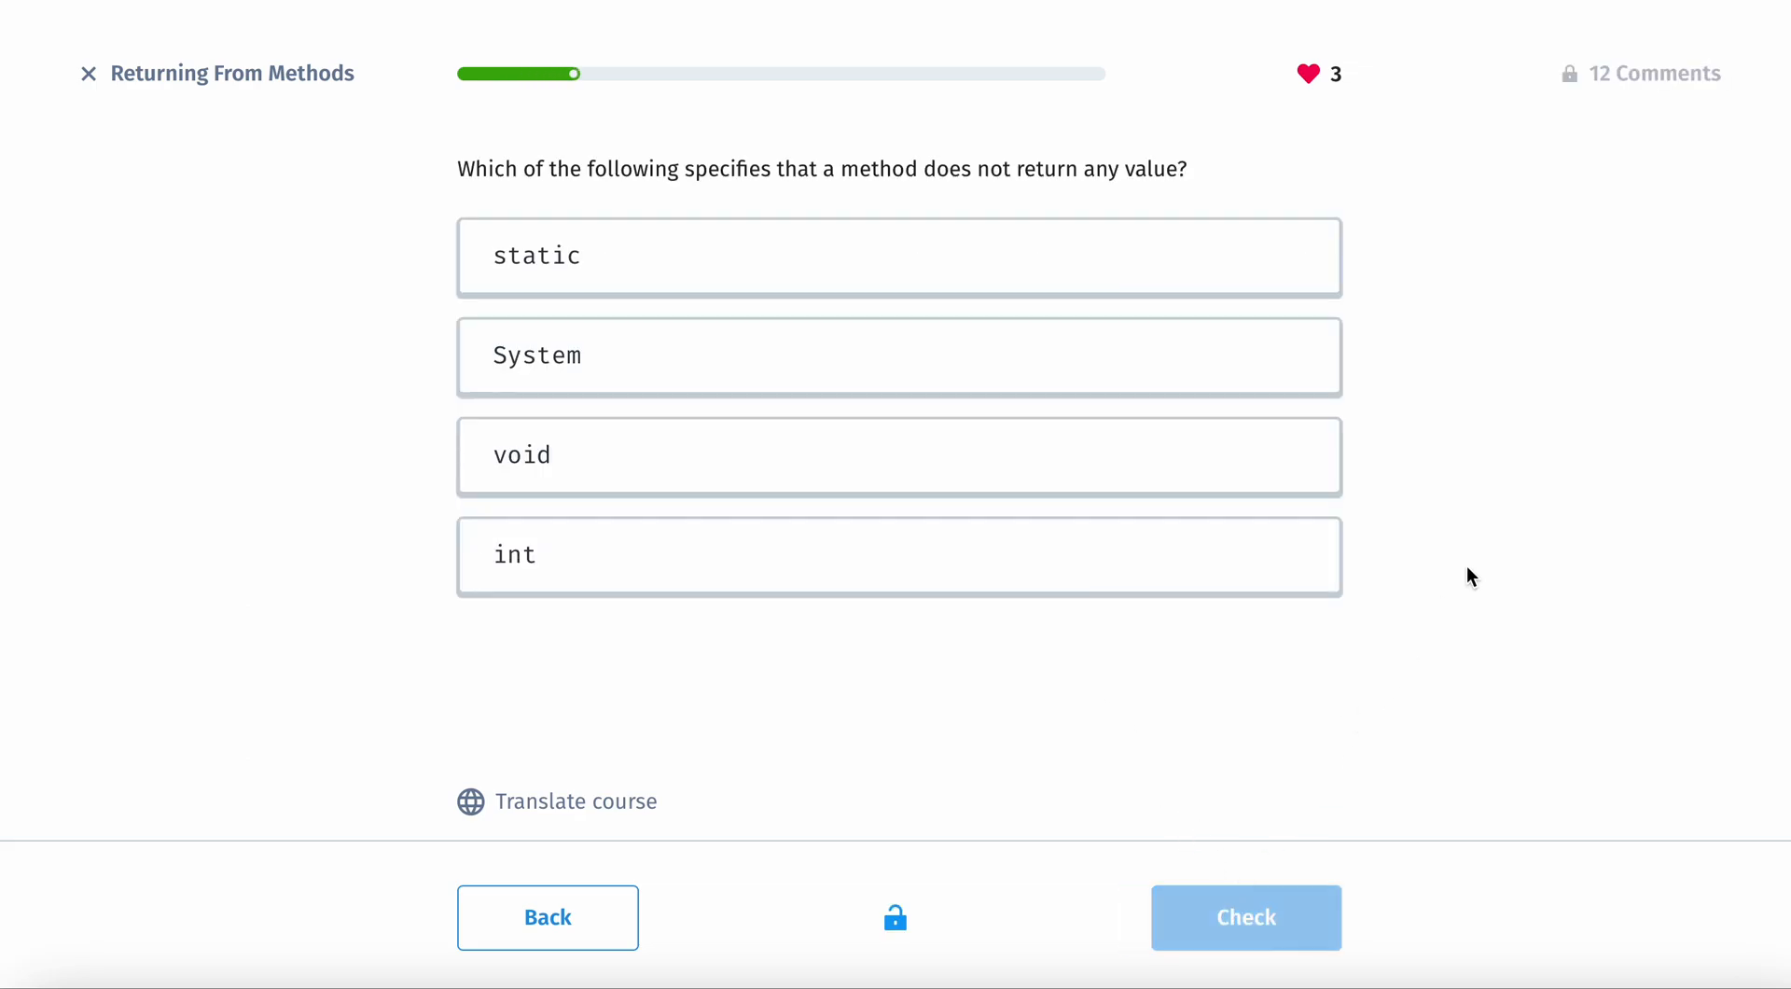
mouse_move(676, 451)
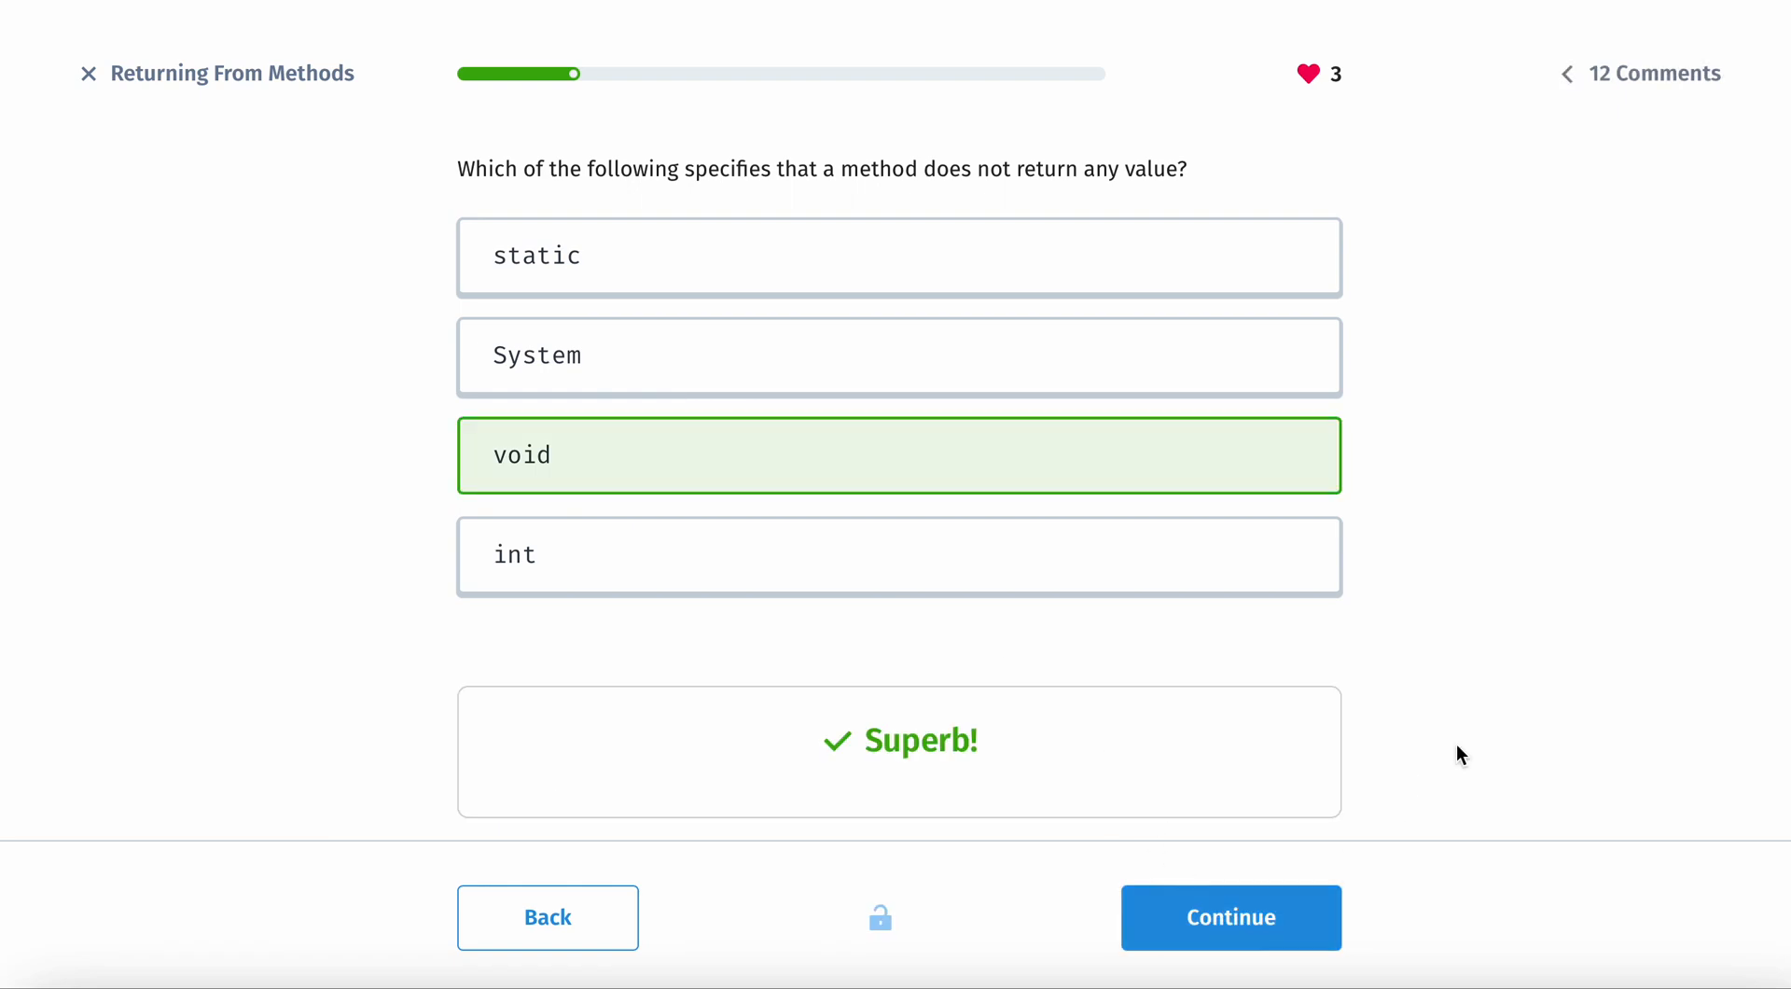
mouse_move(1489, 733)
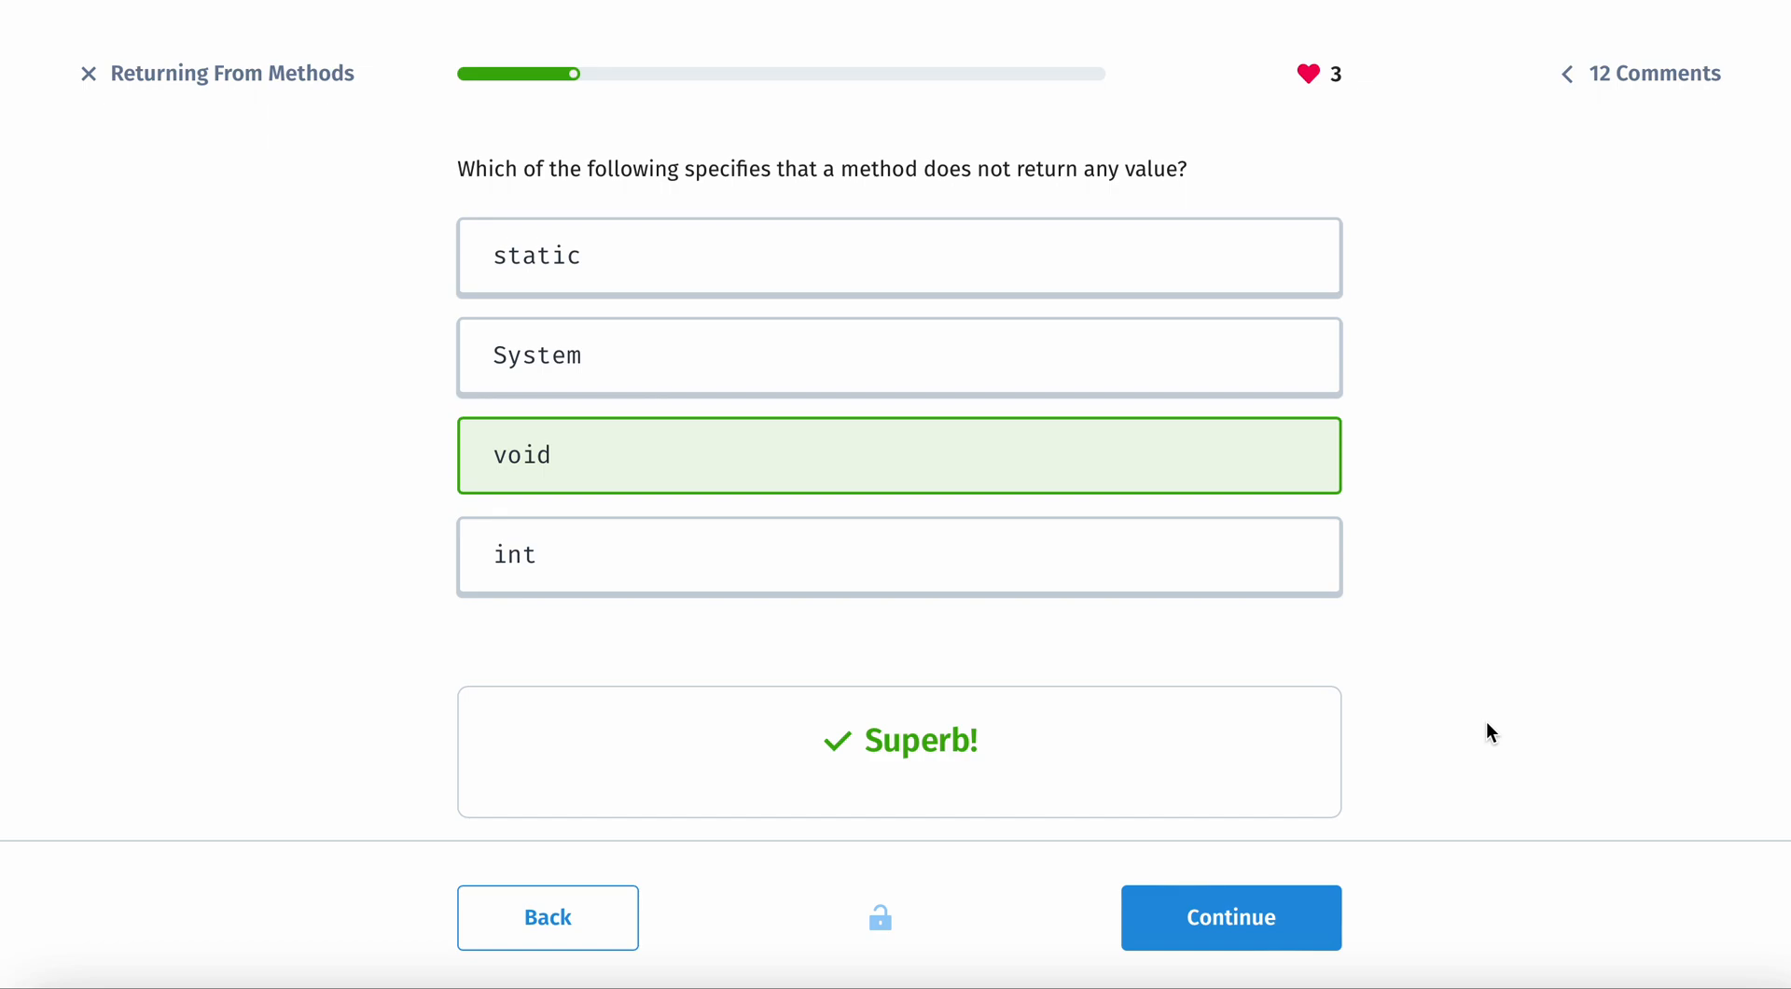
mouse_move(1283, 899)
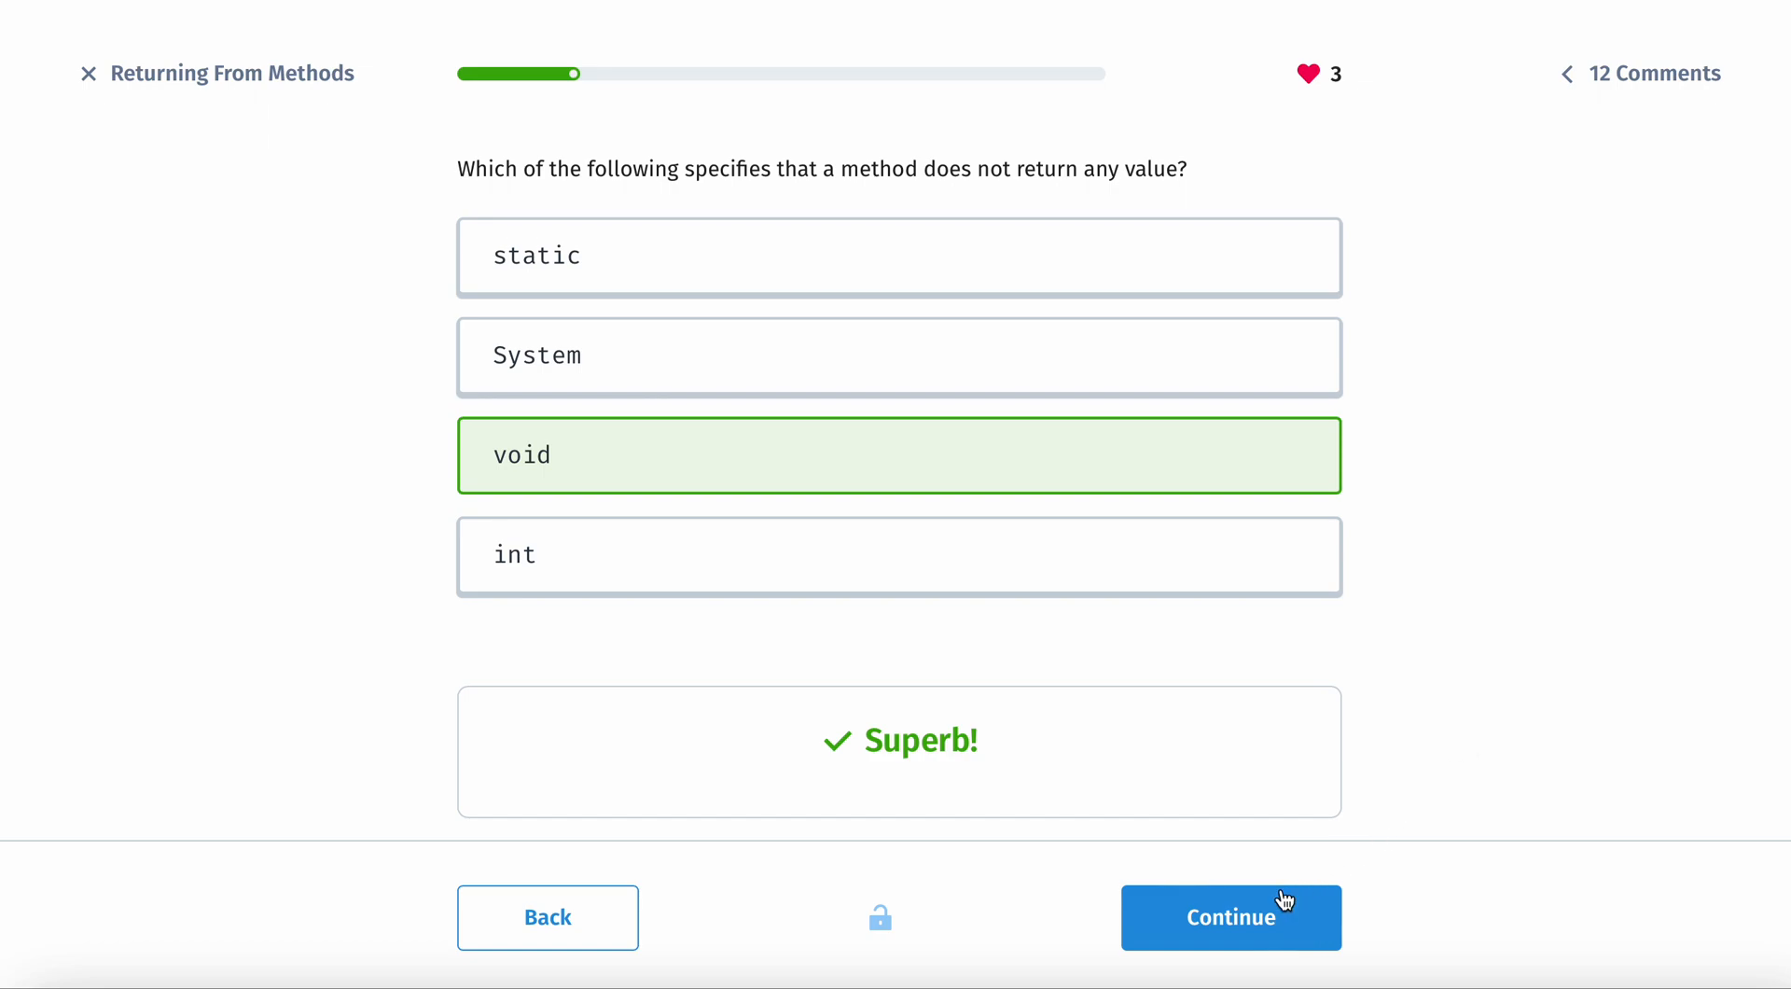
left_click(1229, 916)
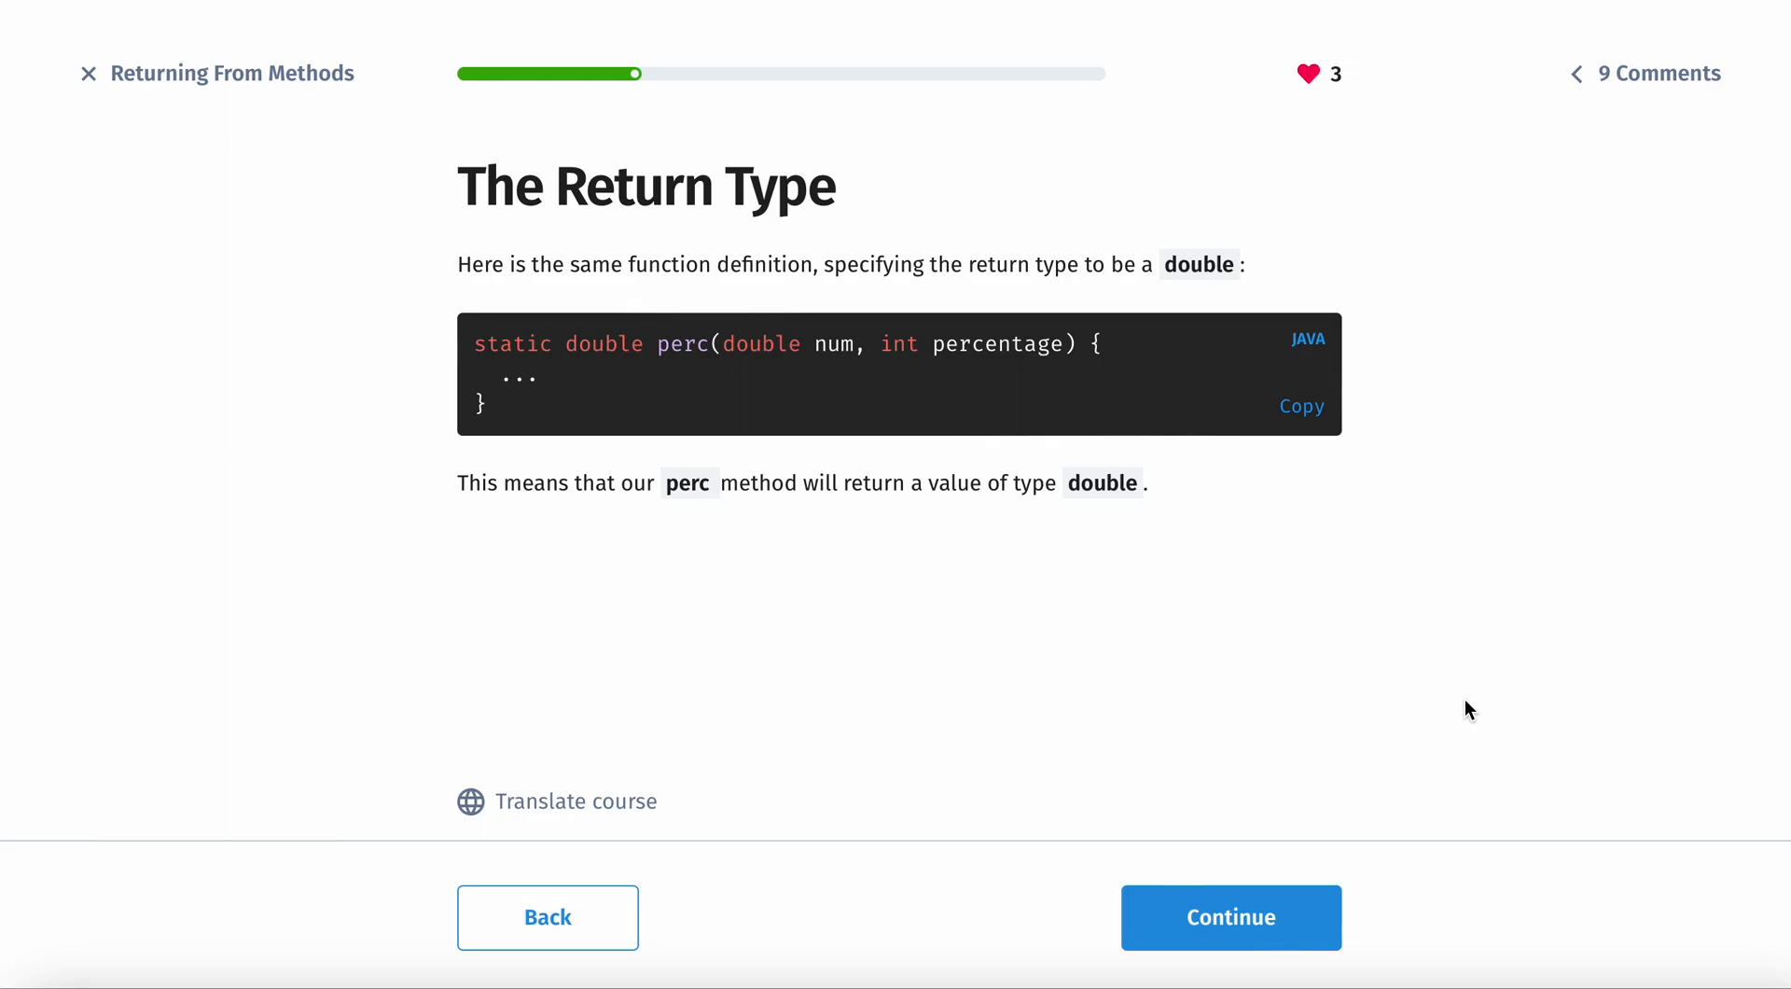
Step: Answer the quiz that msg's return type is String and check it
left_click(1229, 916)
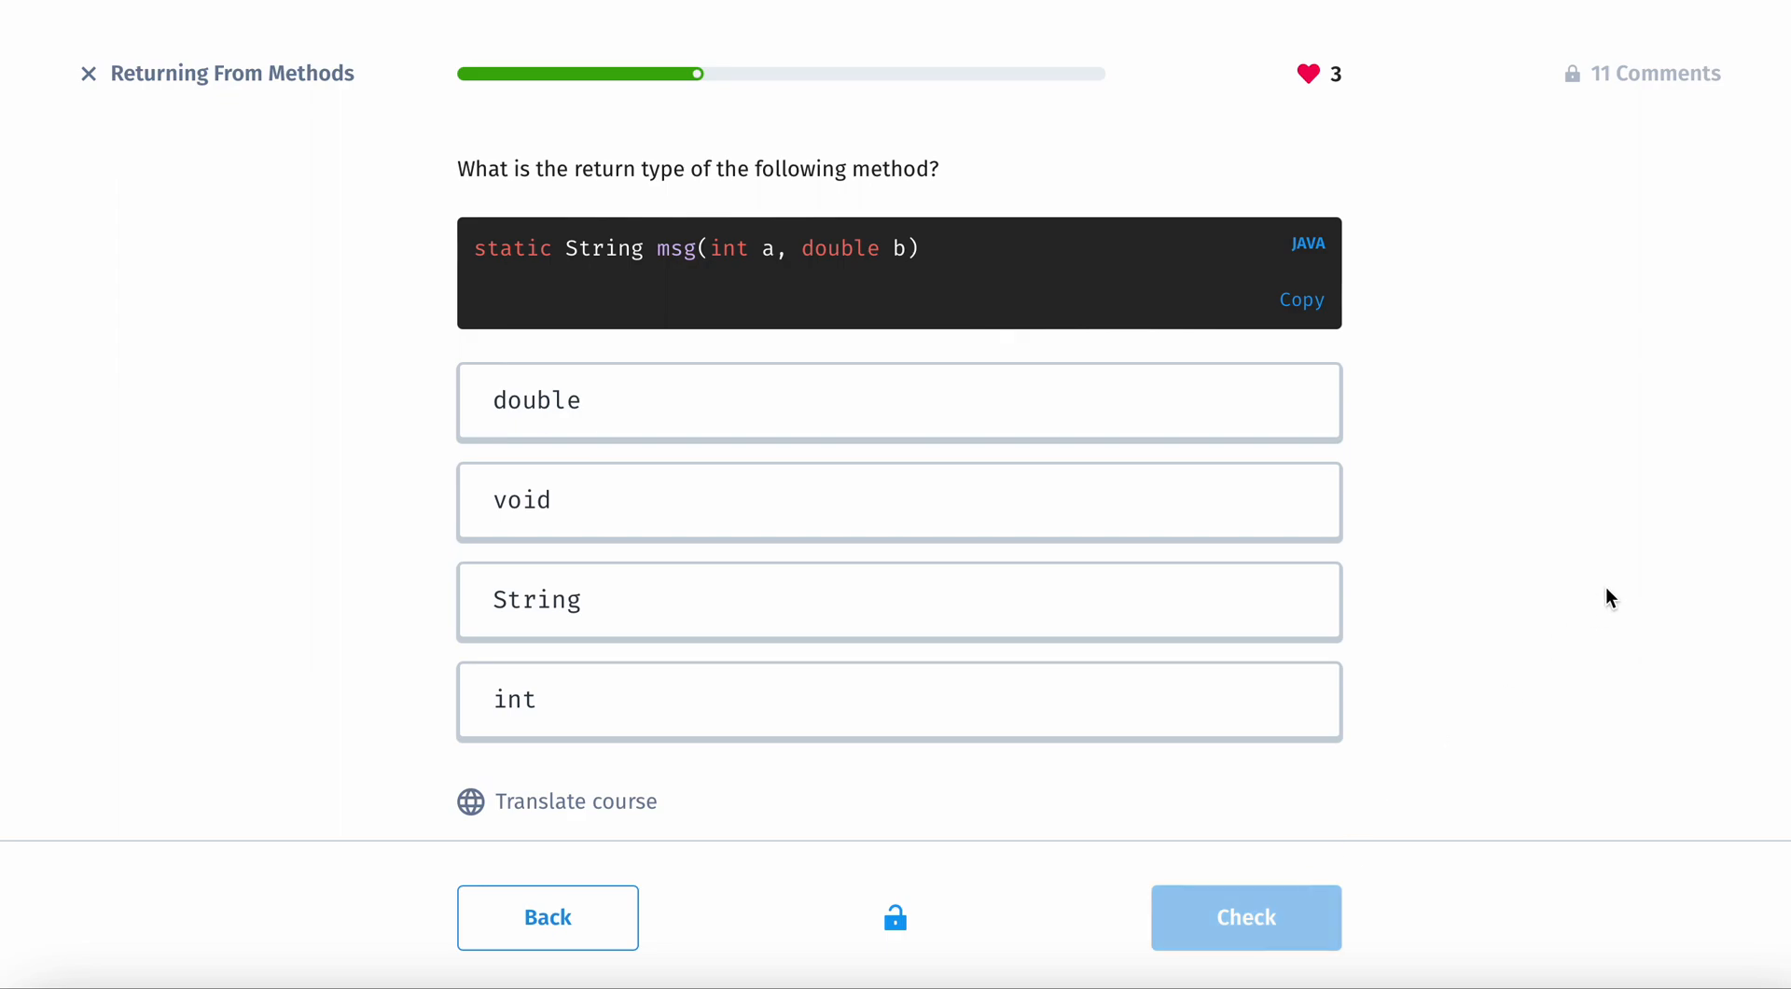
mouse_move(611, 260)
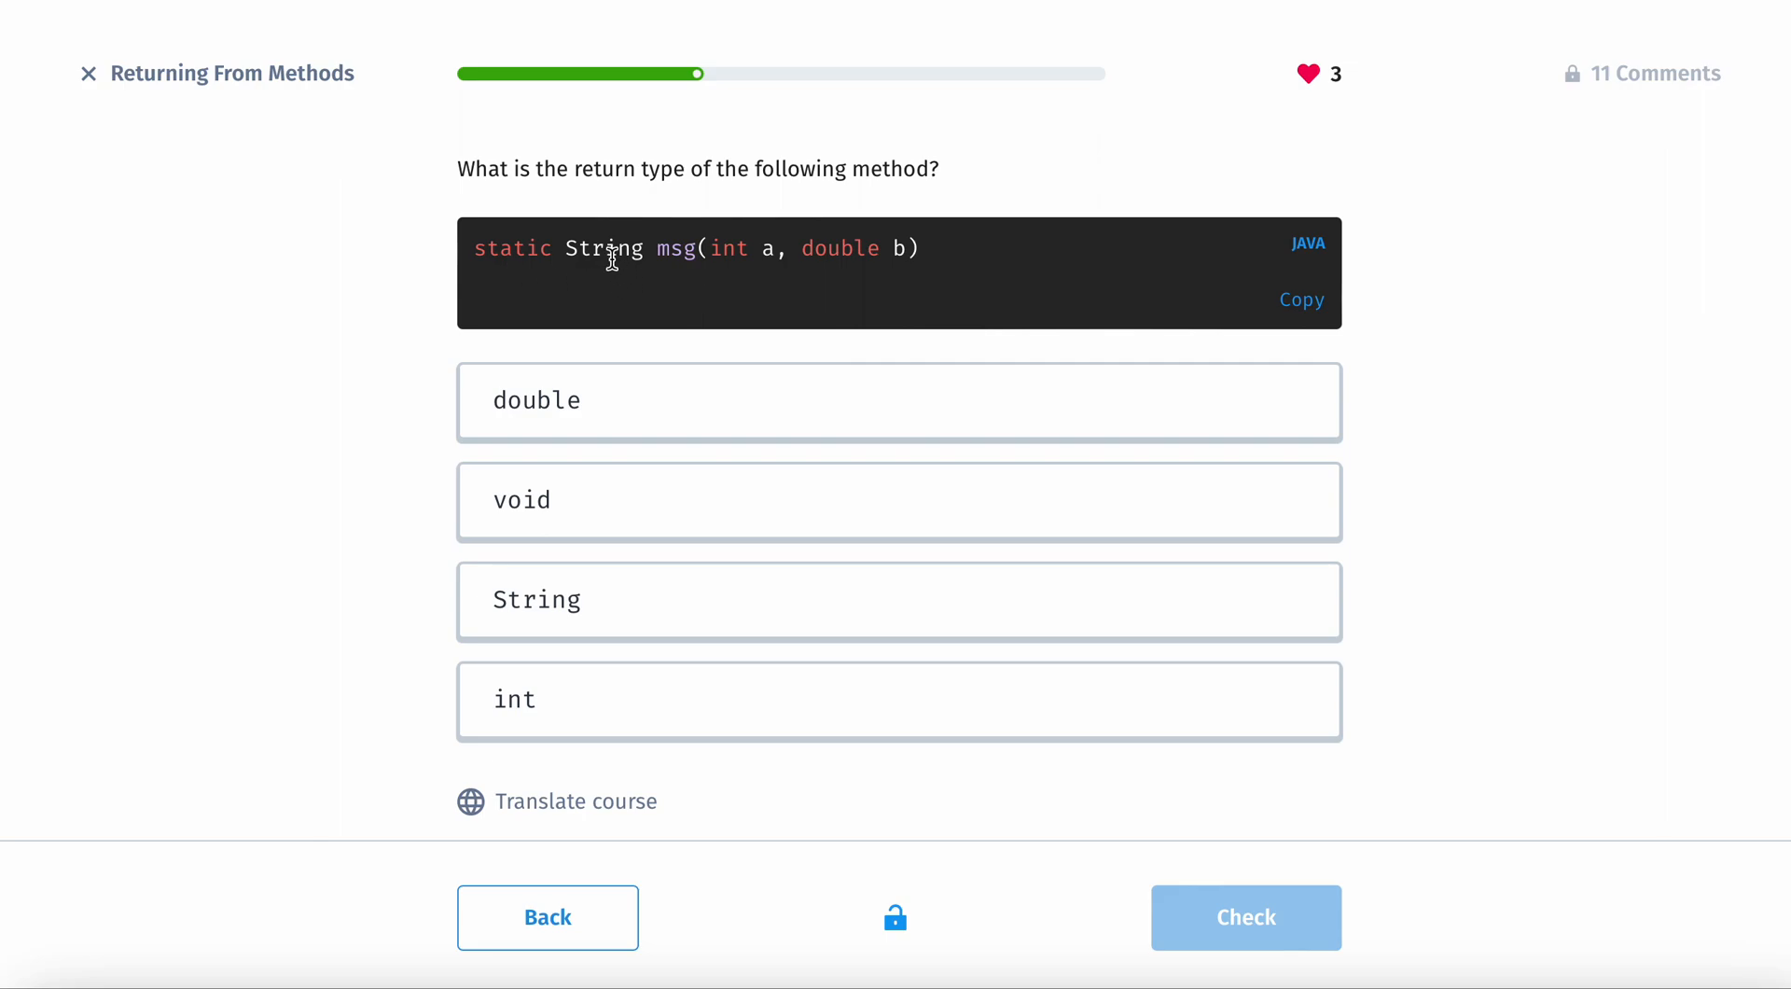
double_click(604, 248)
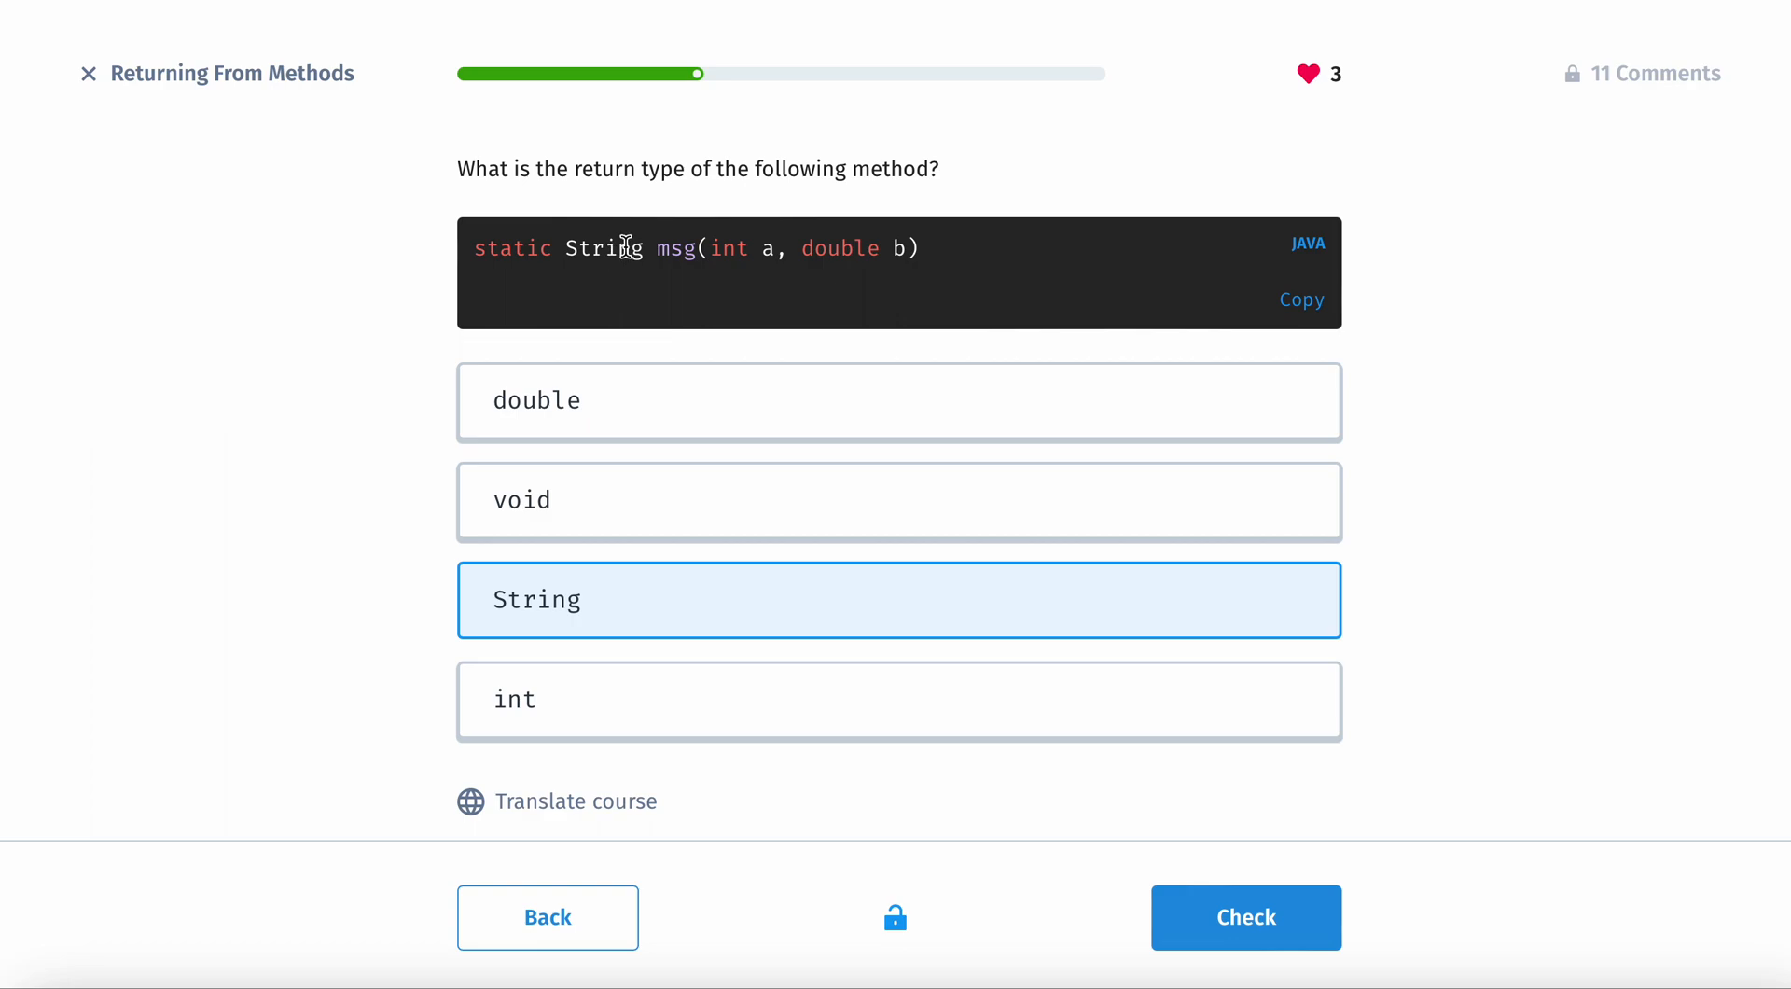
left_click(1244, 916)
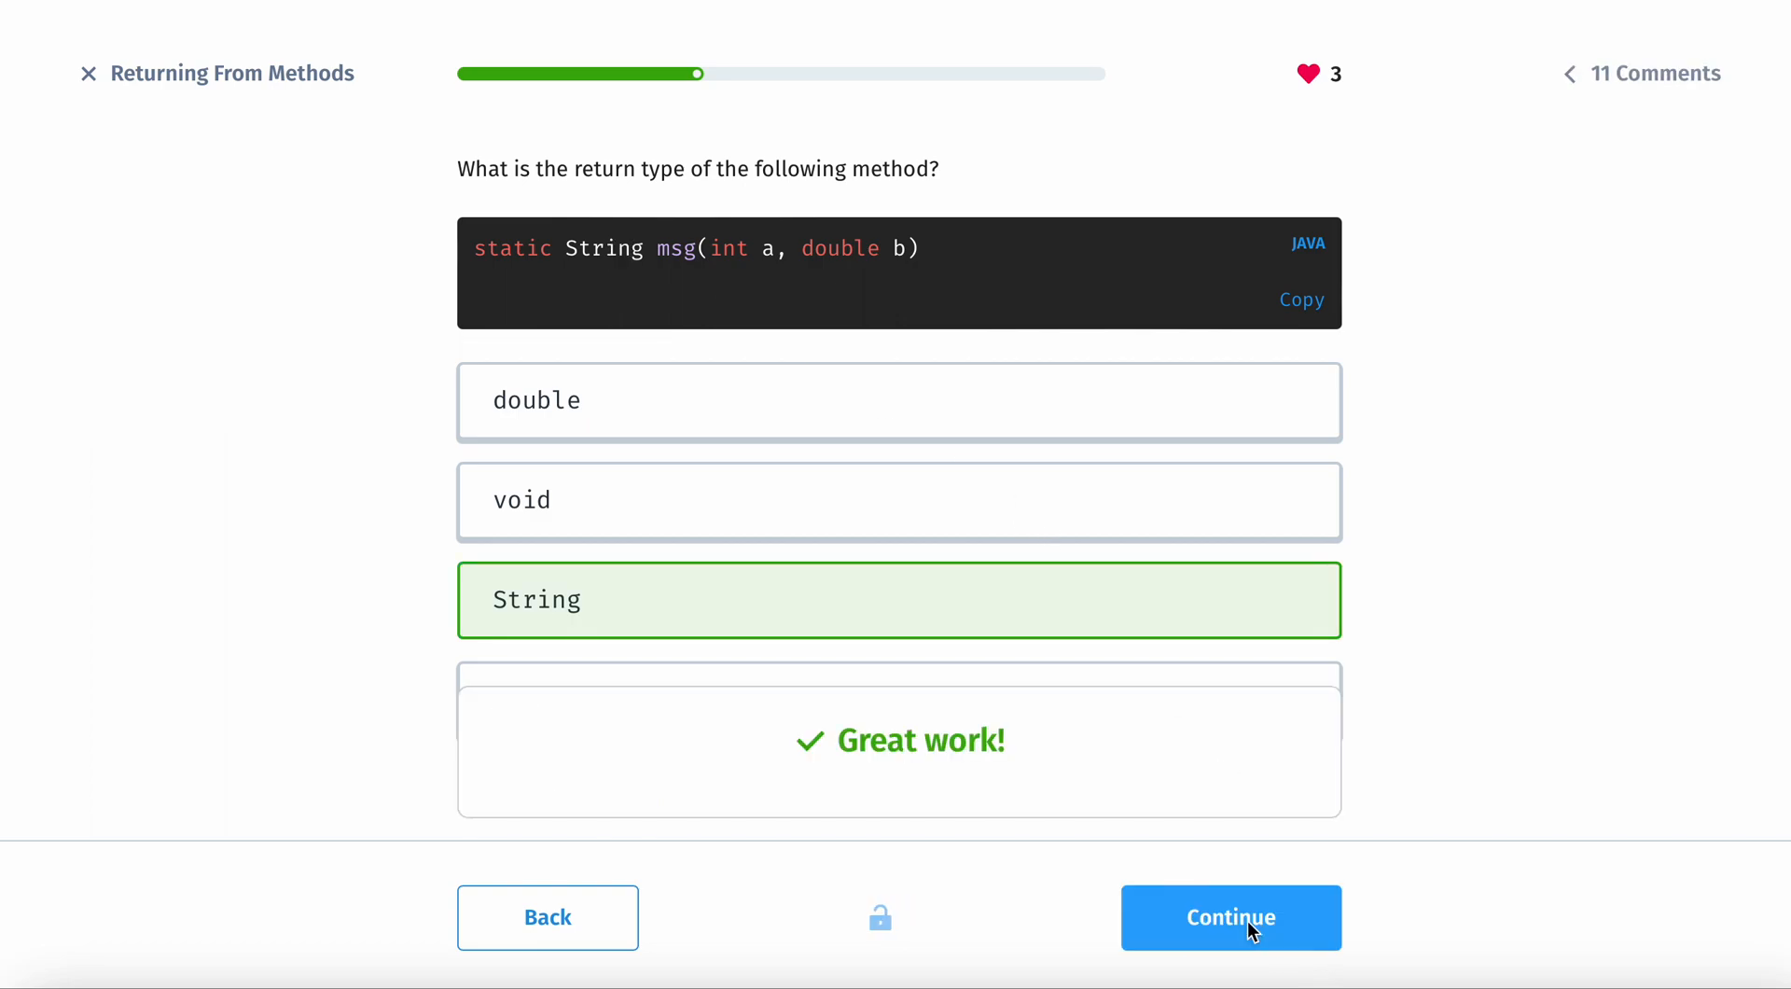
Step: Continue past Returning a Value to the example storing perc's result in a variable
left_click(1229, 916)
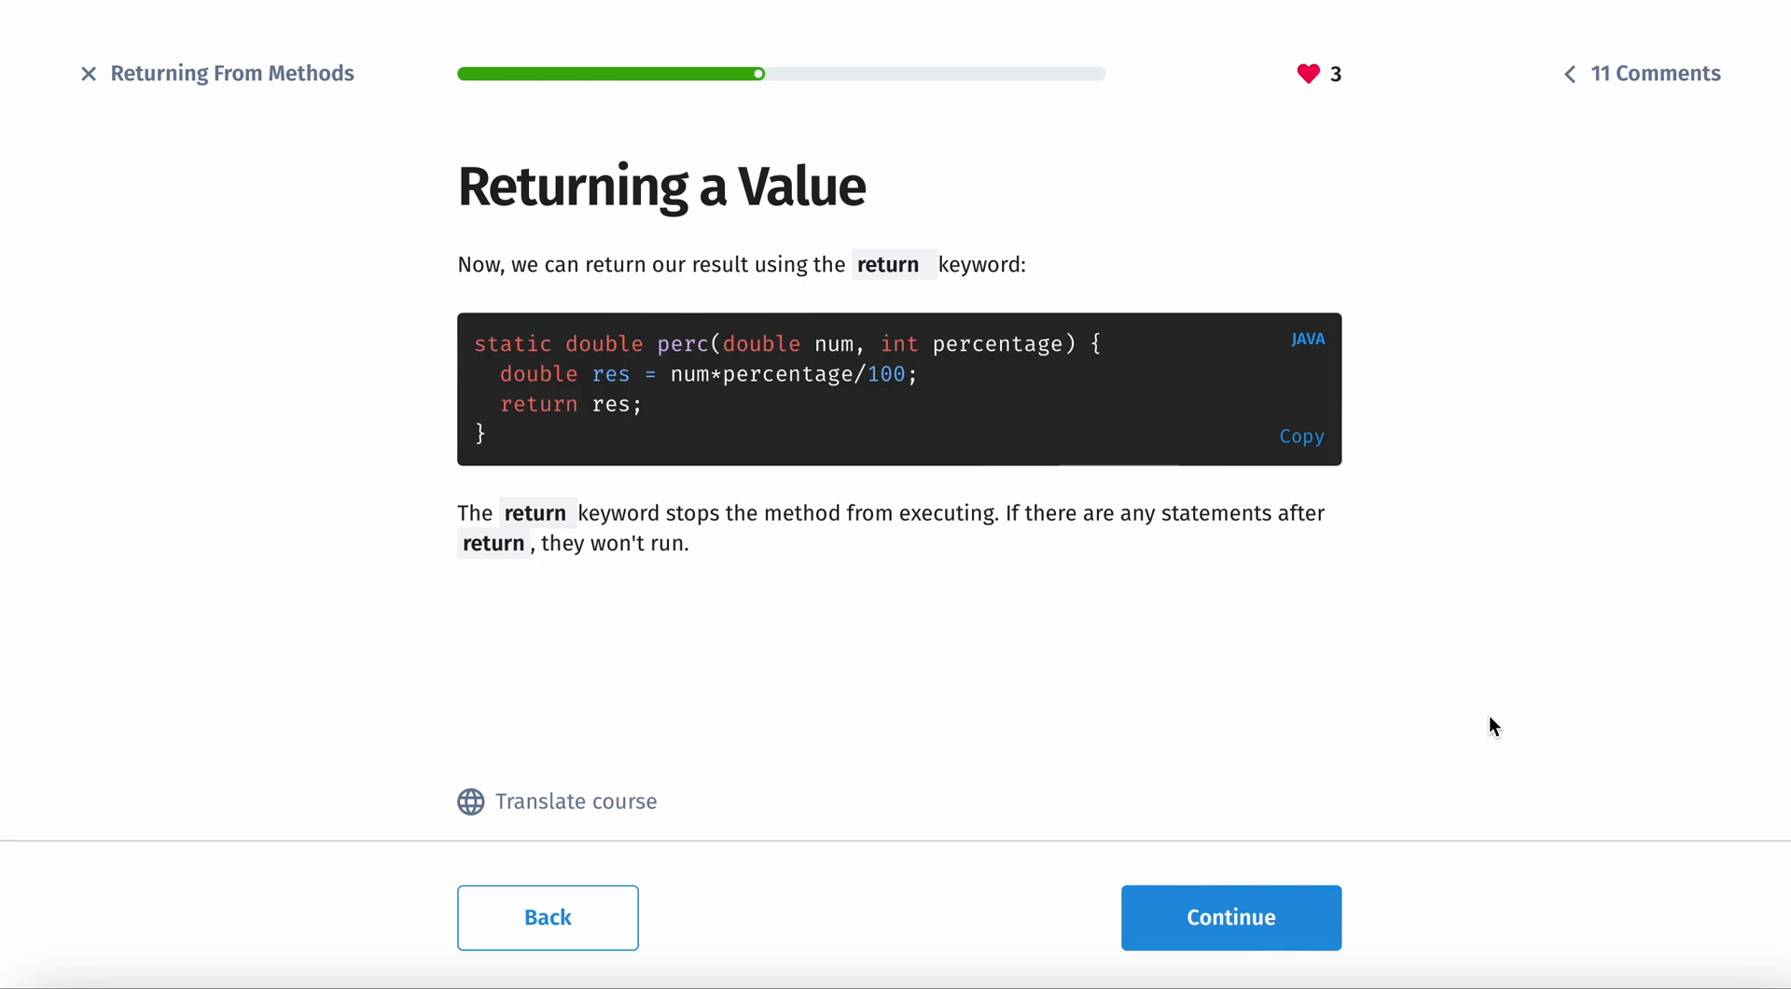
mouse_move(655, 442)
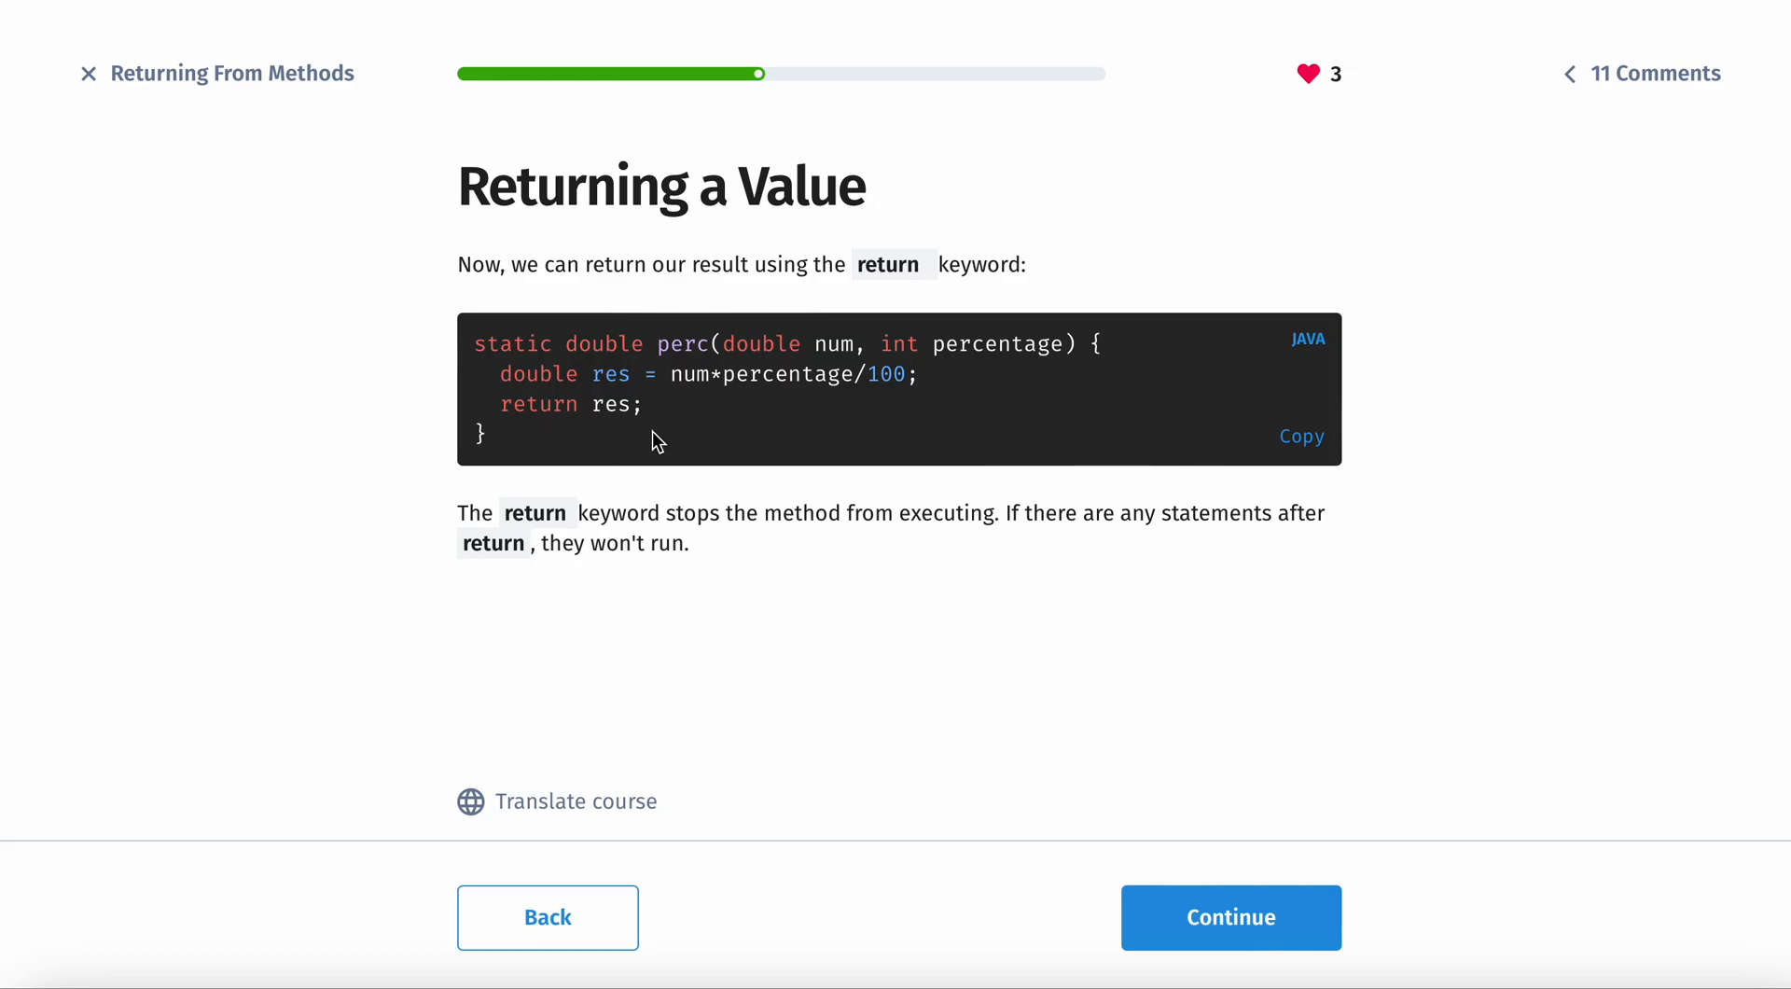
mouse_move(408, 522)
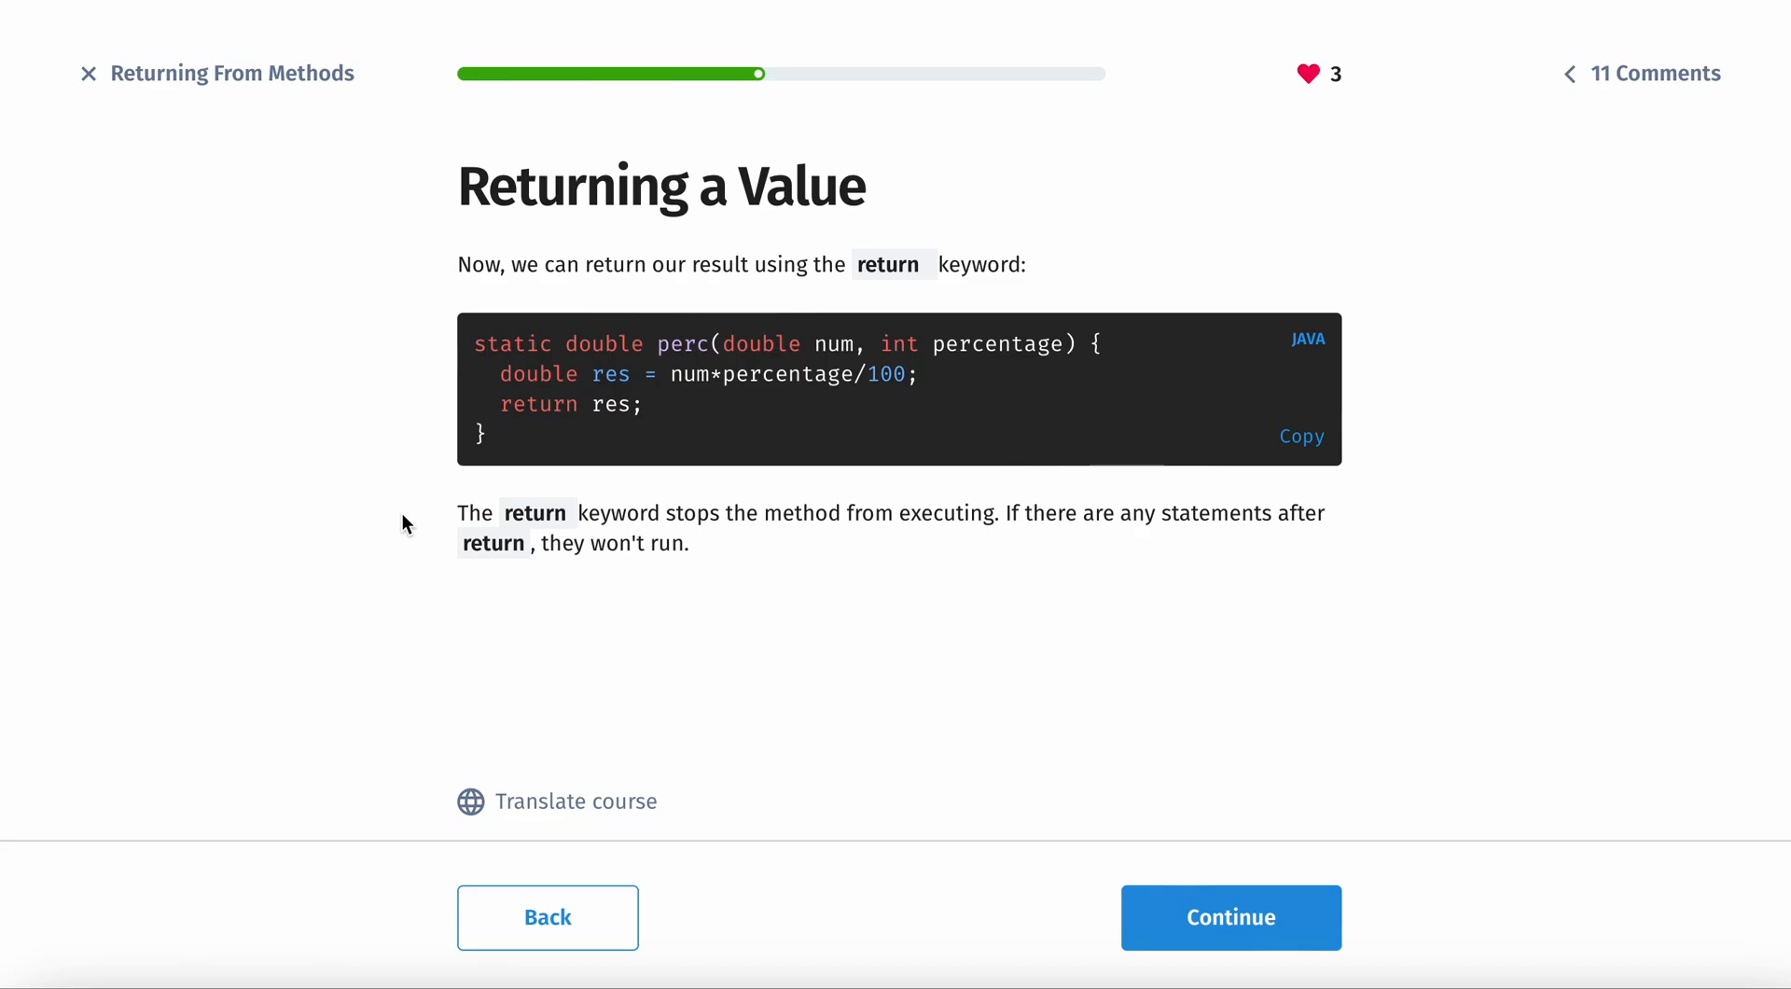
mouse_move(603, 463)
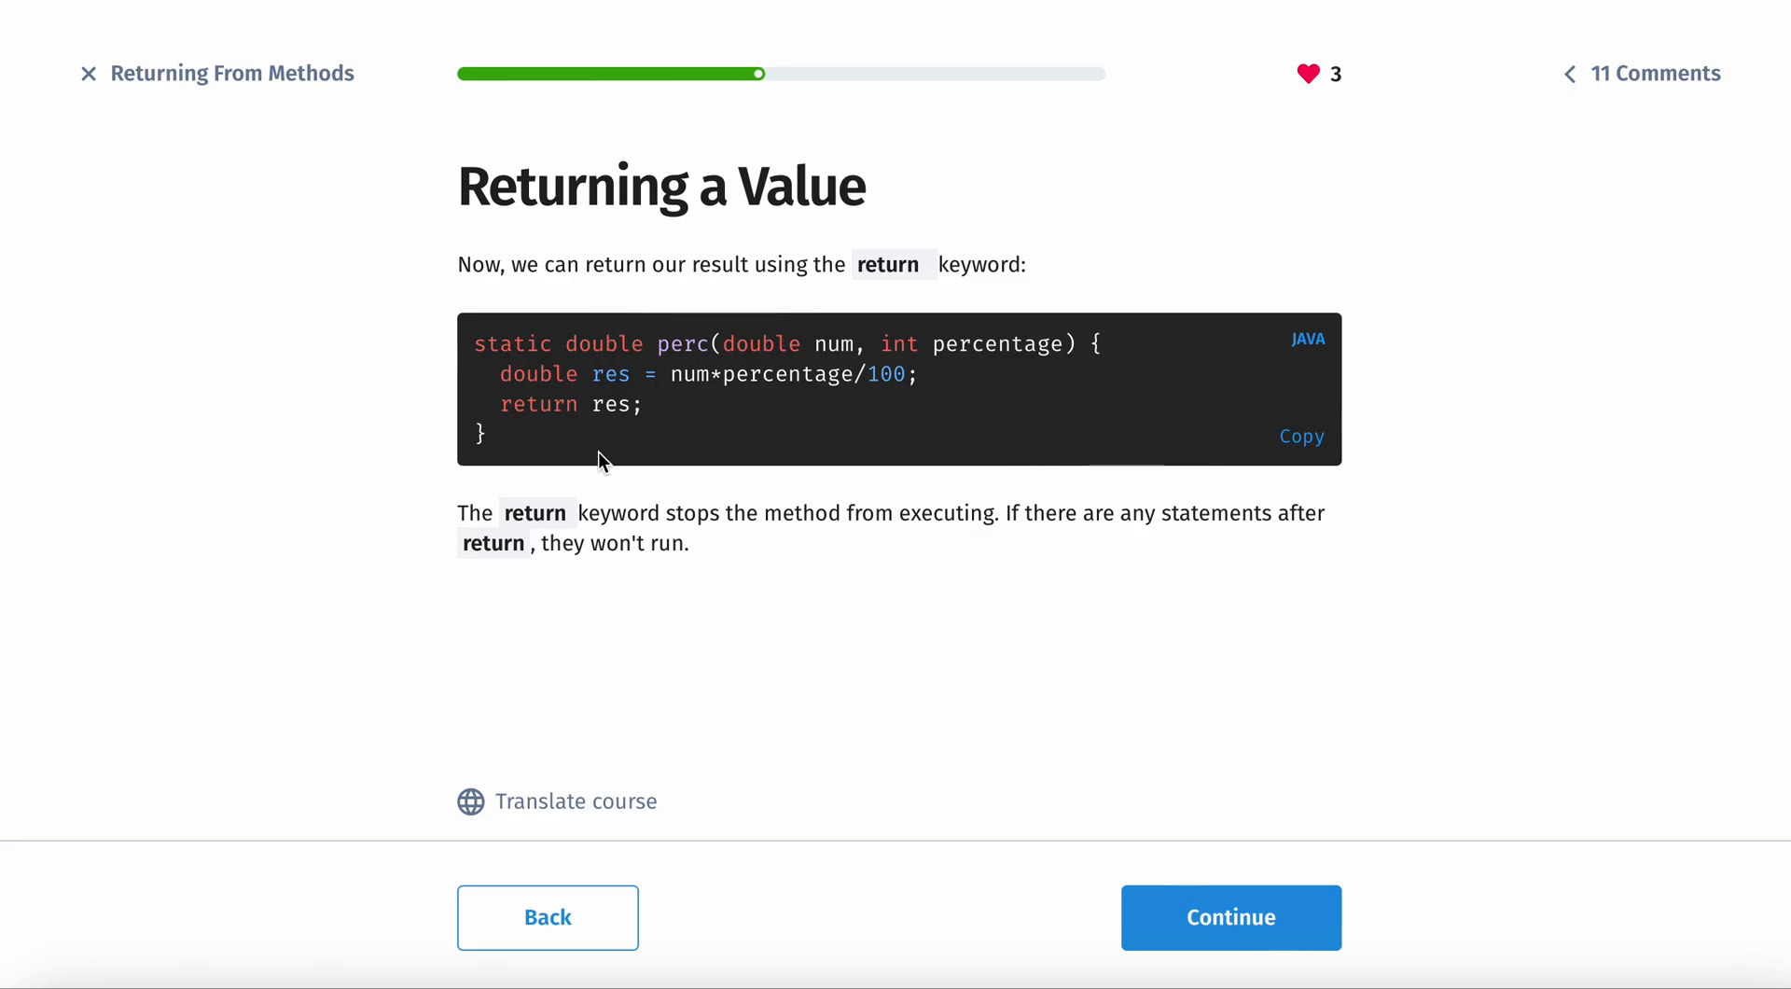
mouse_move(498, 456)
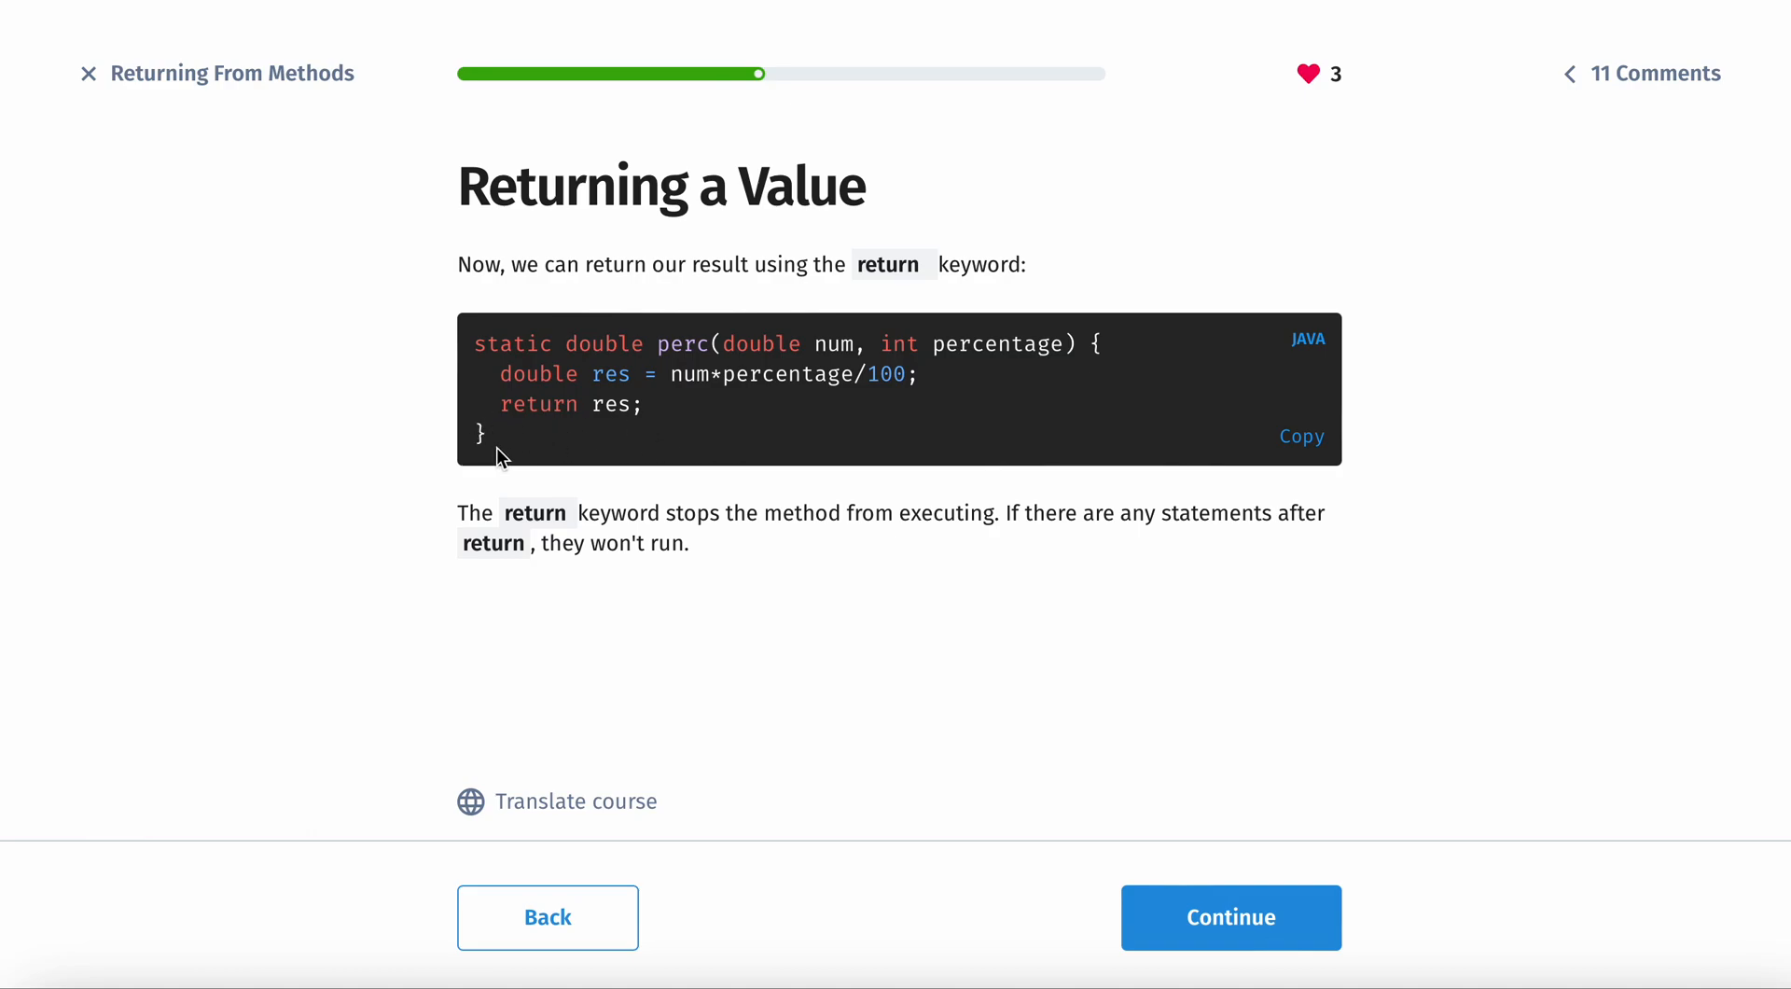
mouse_move(612, 446)
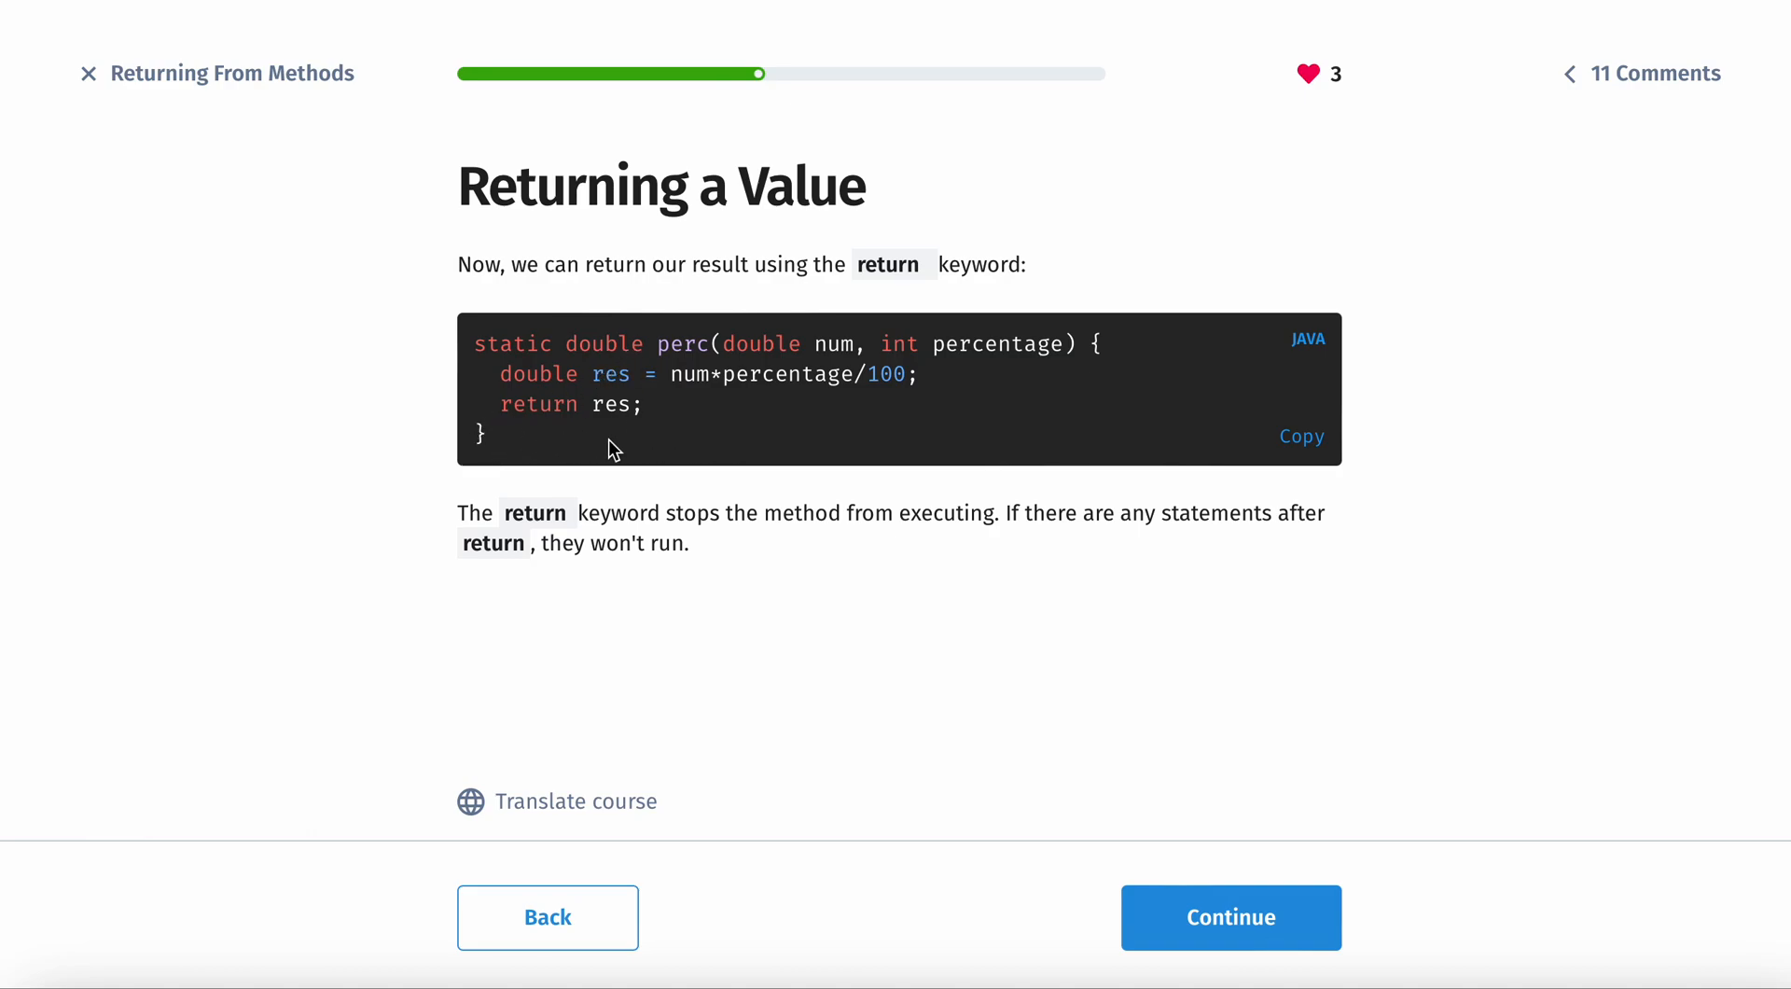
mouse_move(703, 431)
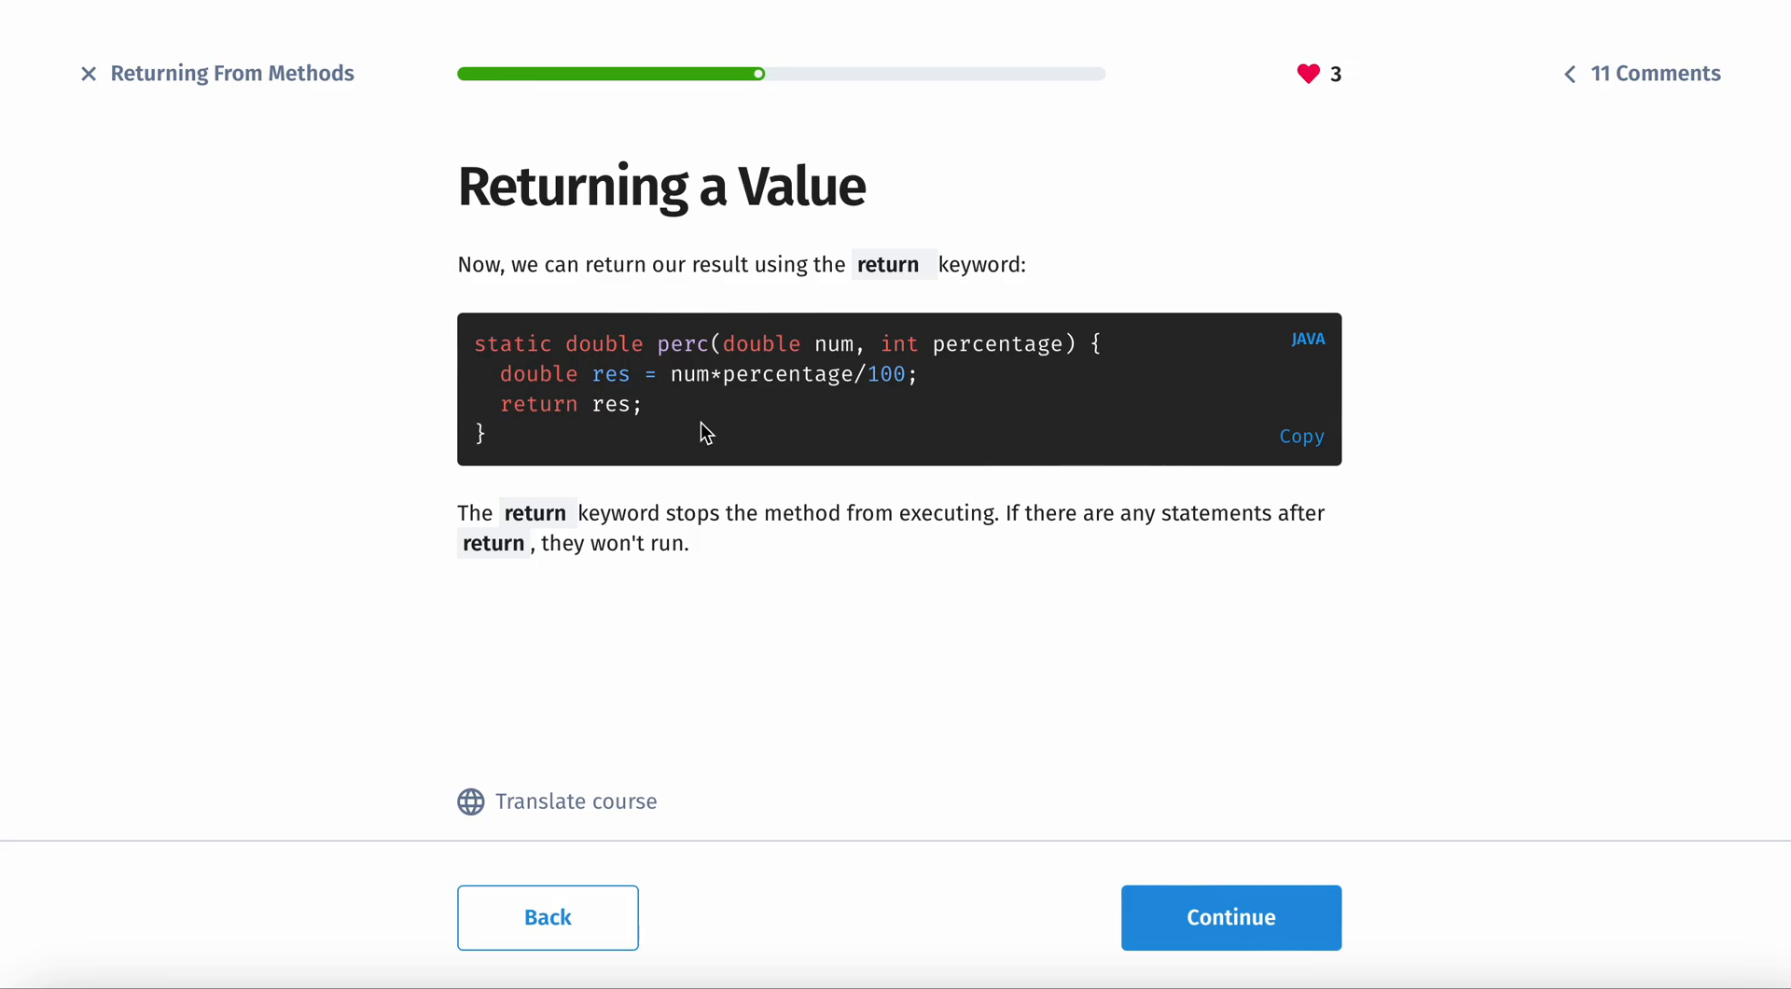
mouse_move(649, 416)
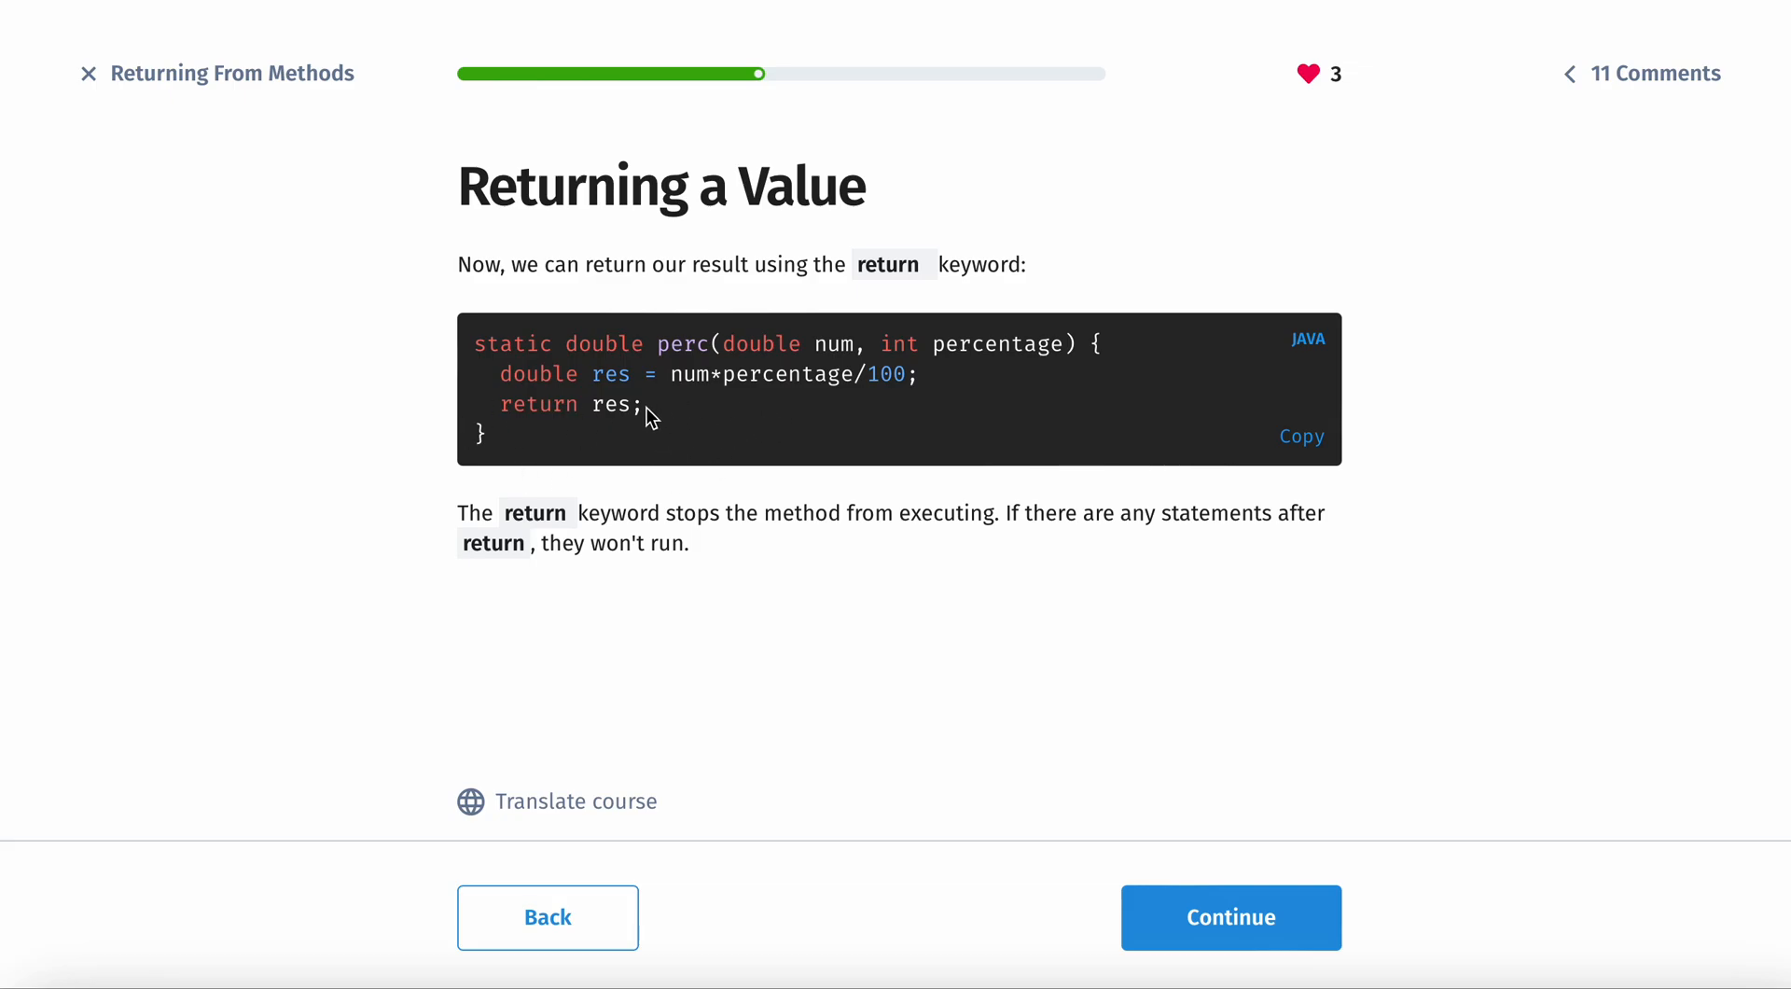
mouse_move(651, 412)
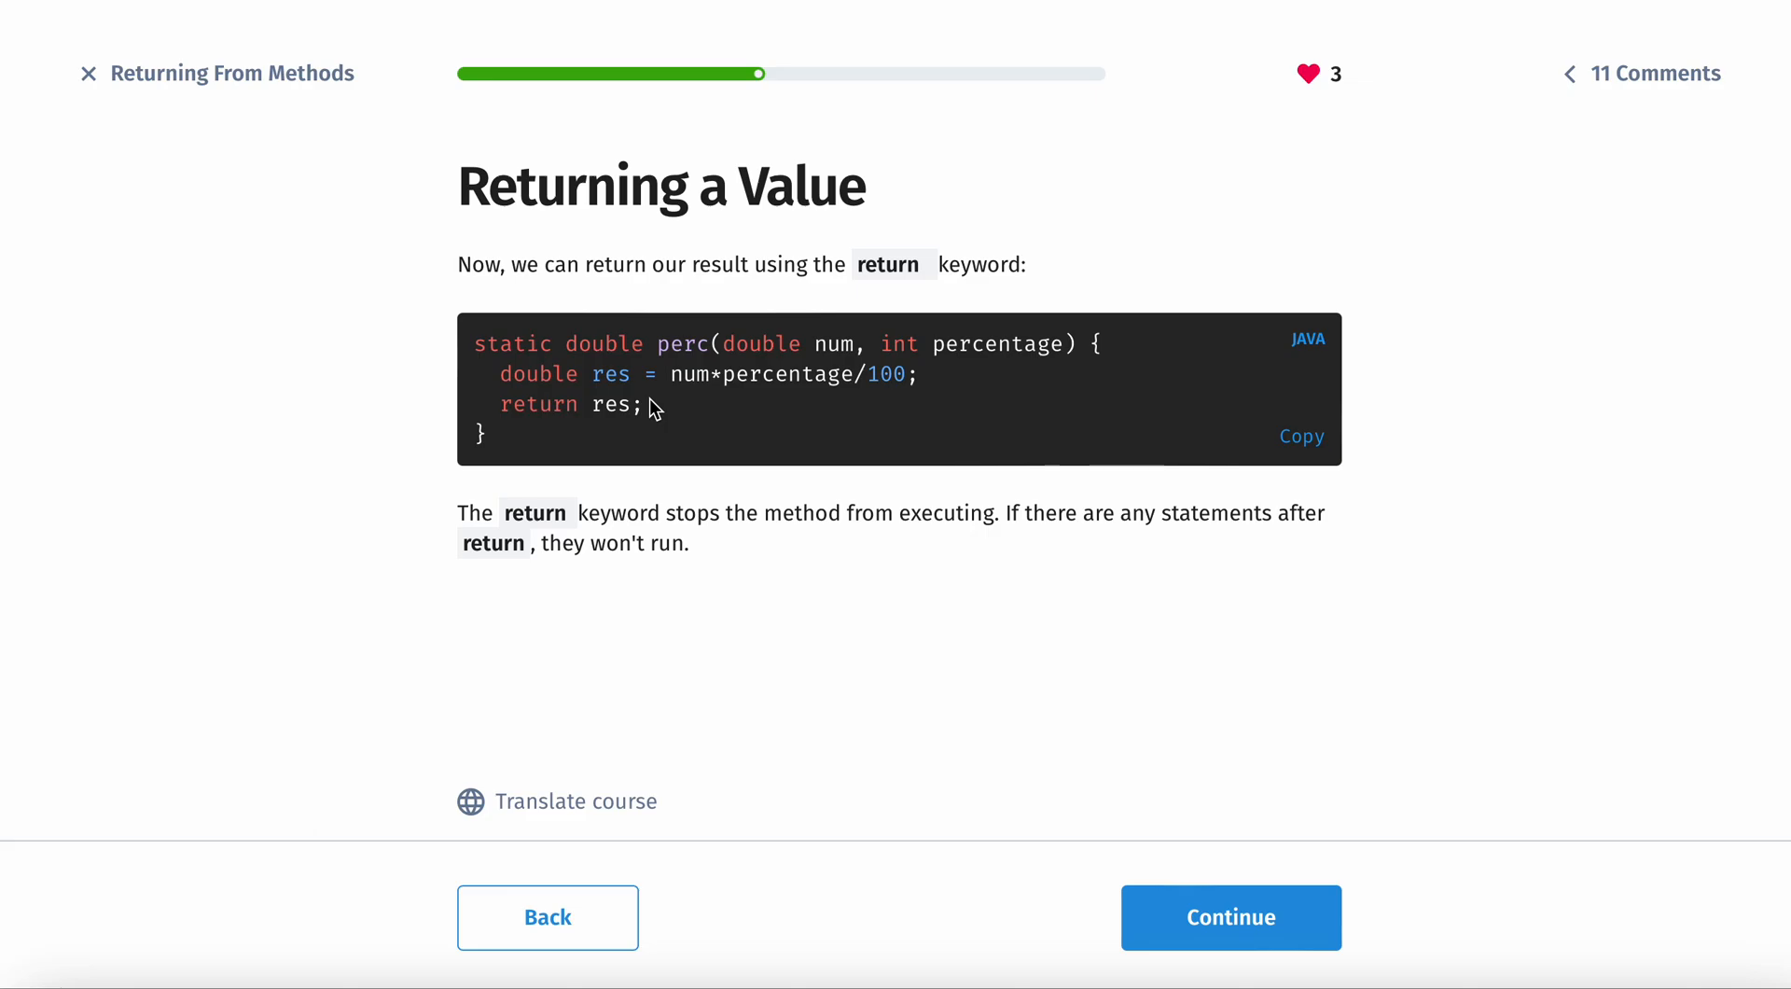
left_click(1229, 916)
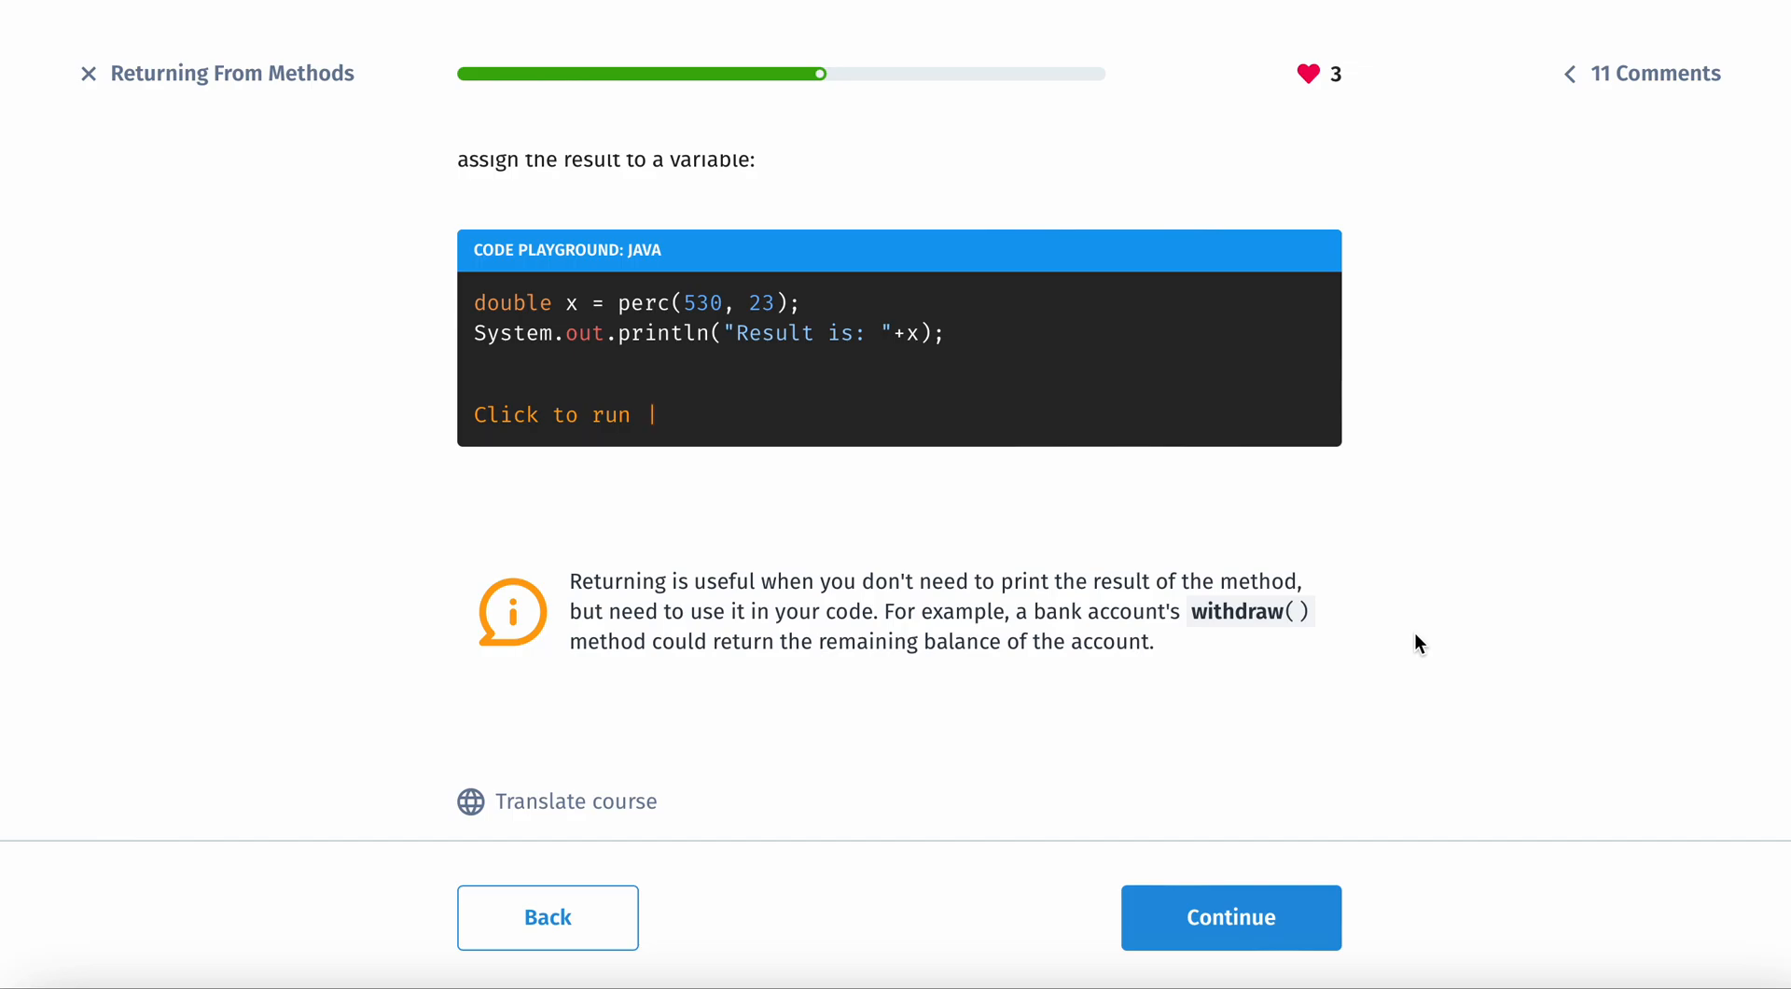
mouse_move(1388, 748)
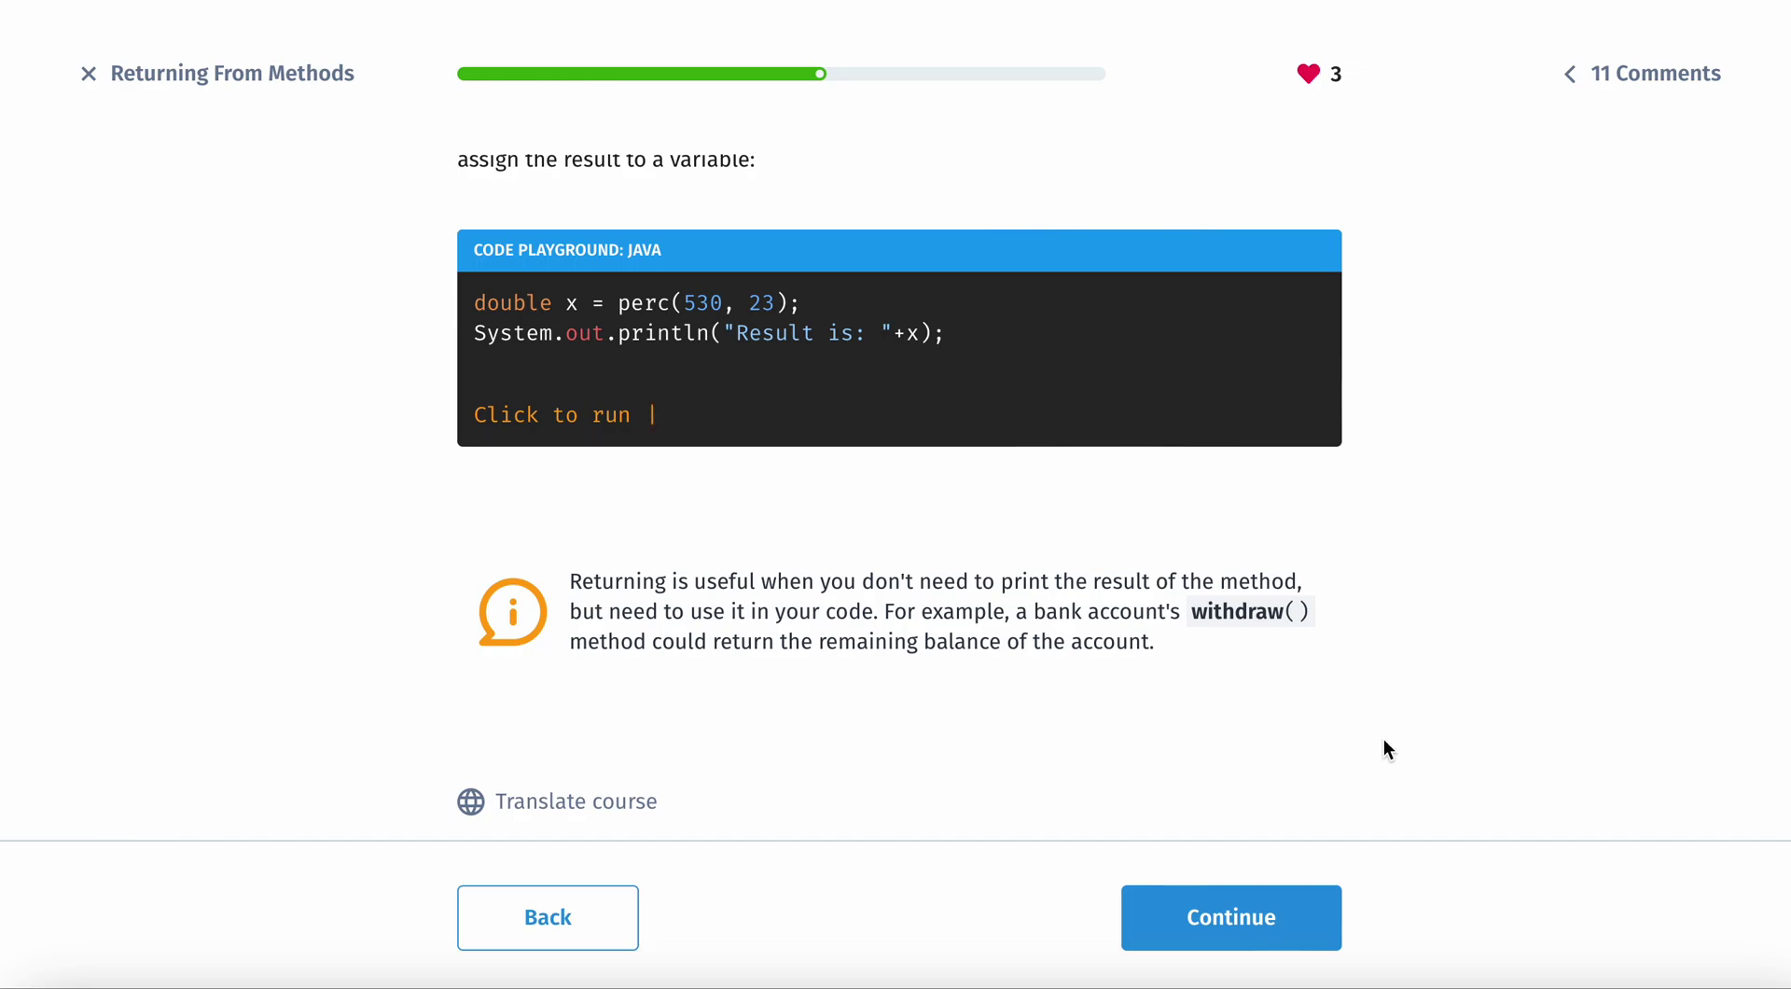
Step: Fill the sum-method blanks with int, a comma, return and sum, and check the answer
left_click(1230, 916)
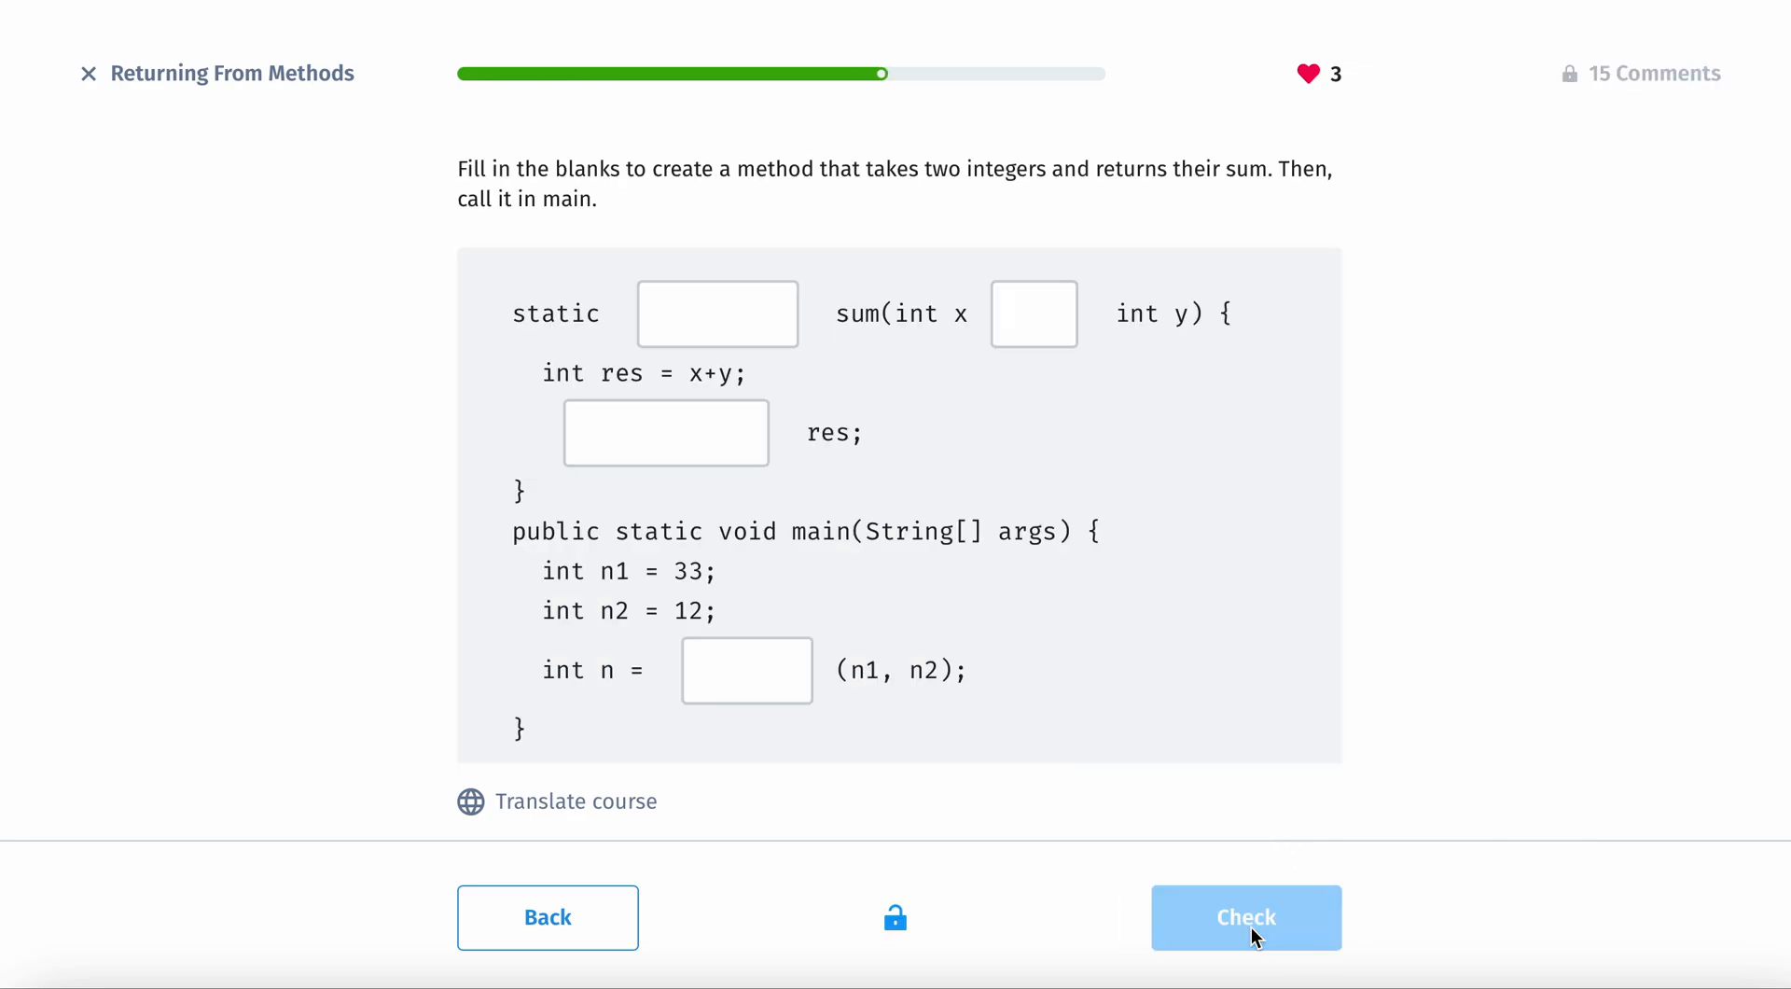
mouse_move(955, 520)
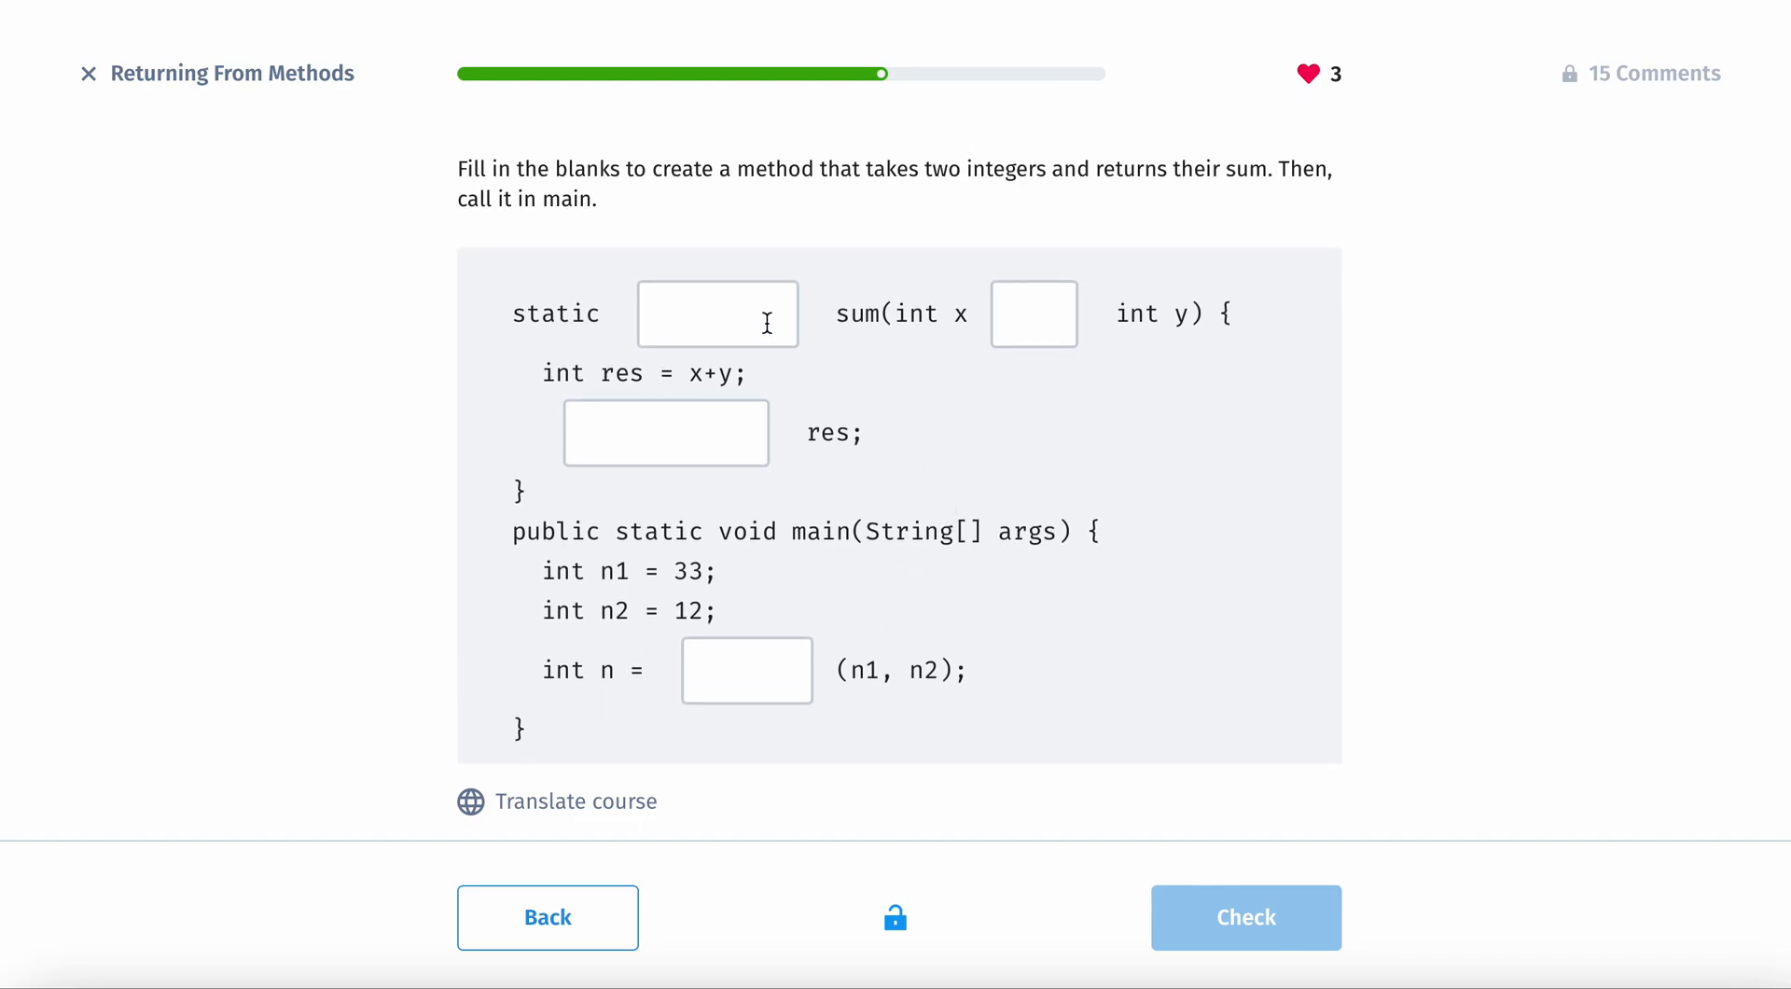
left_click(716, 314)
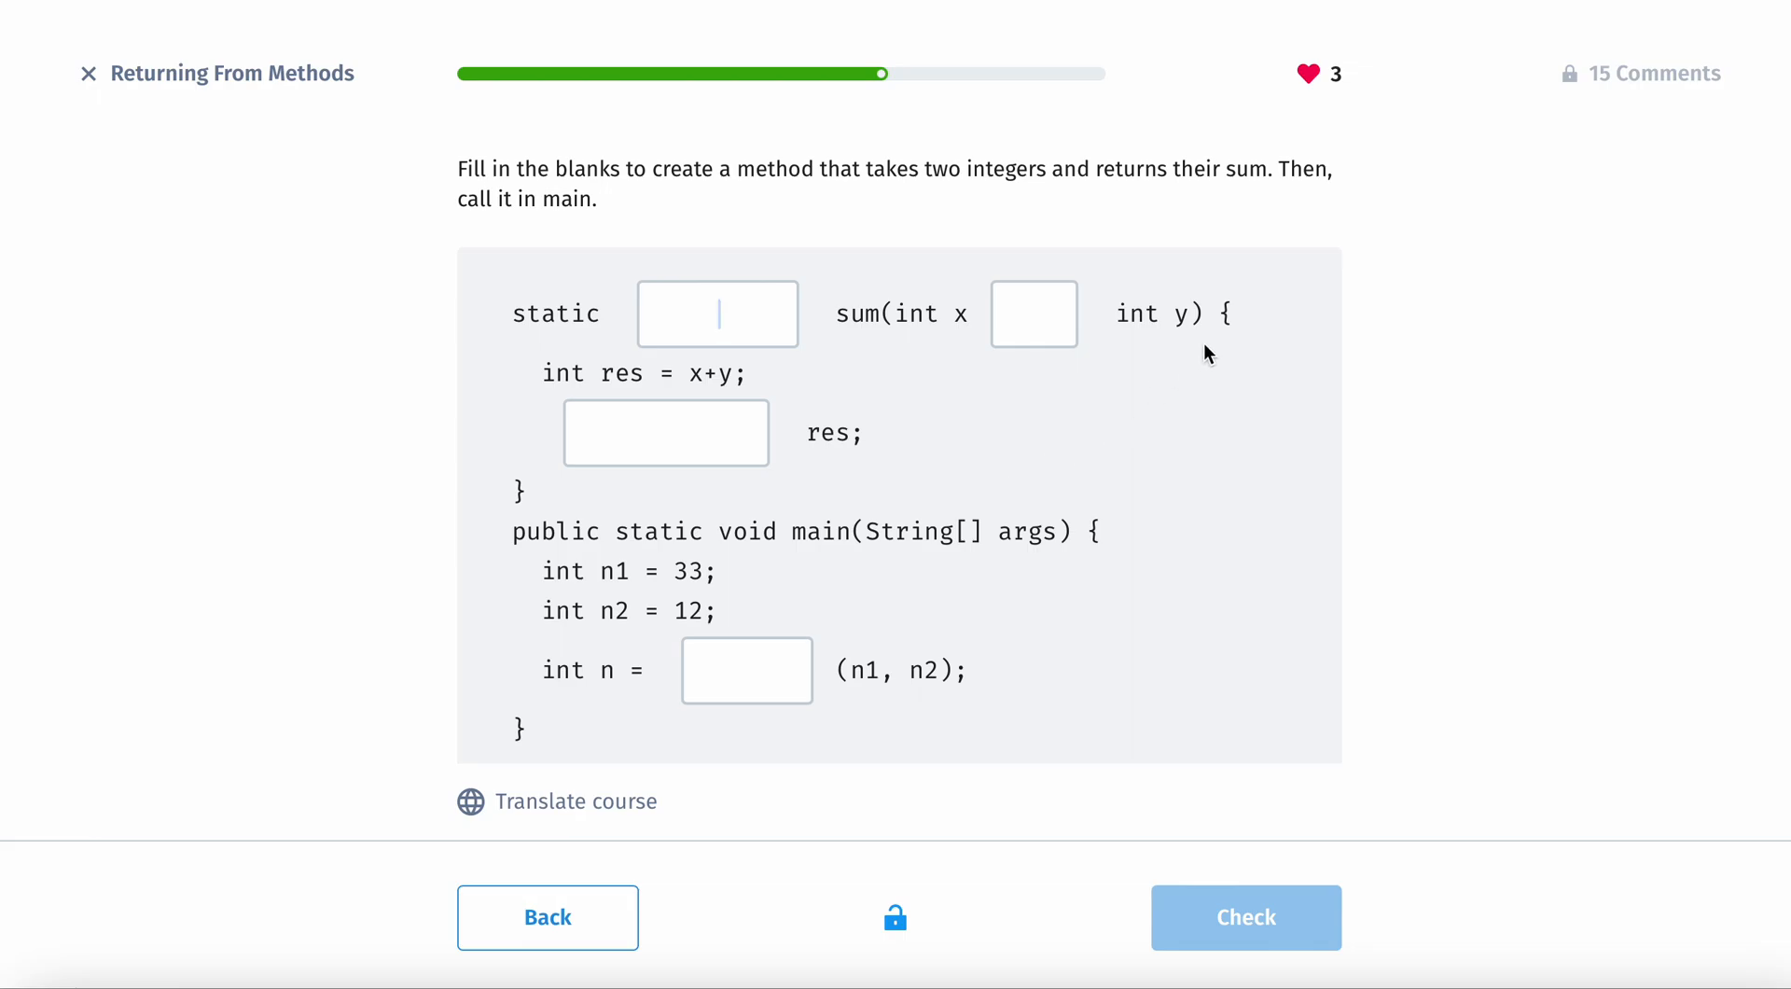
mouse_move(1028, 237)
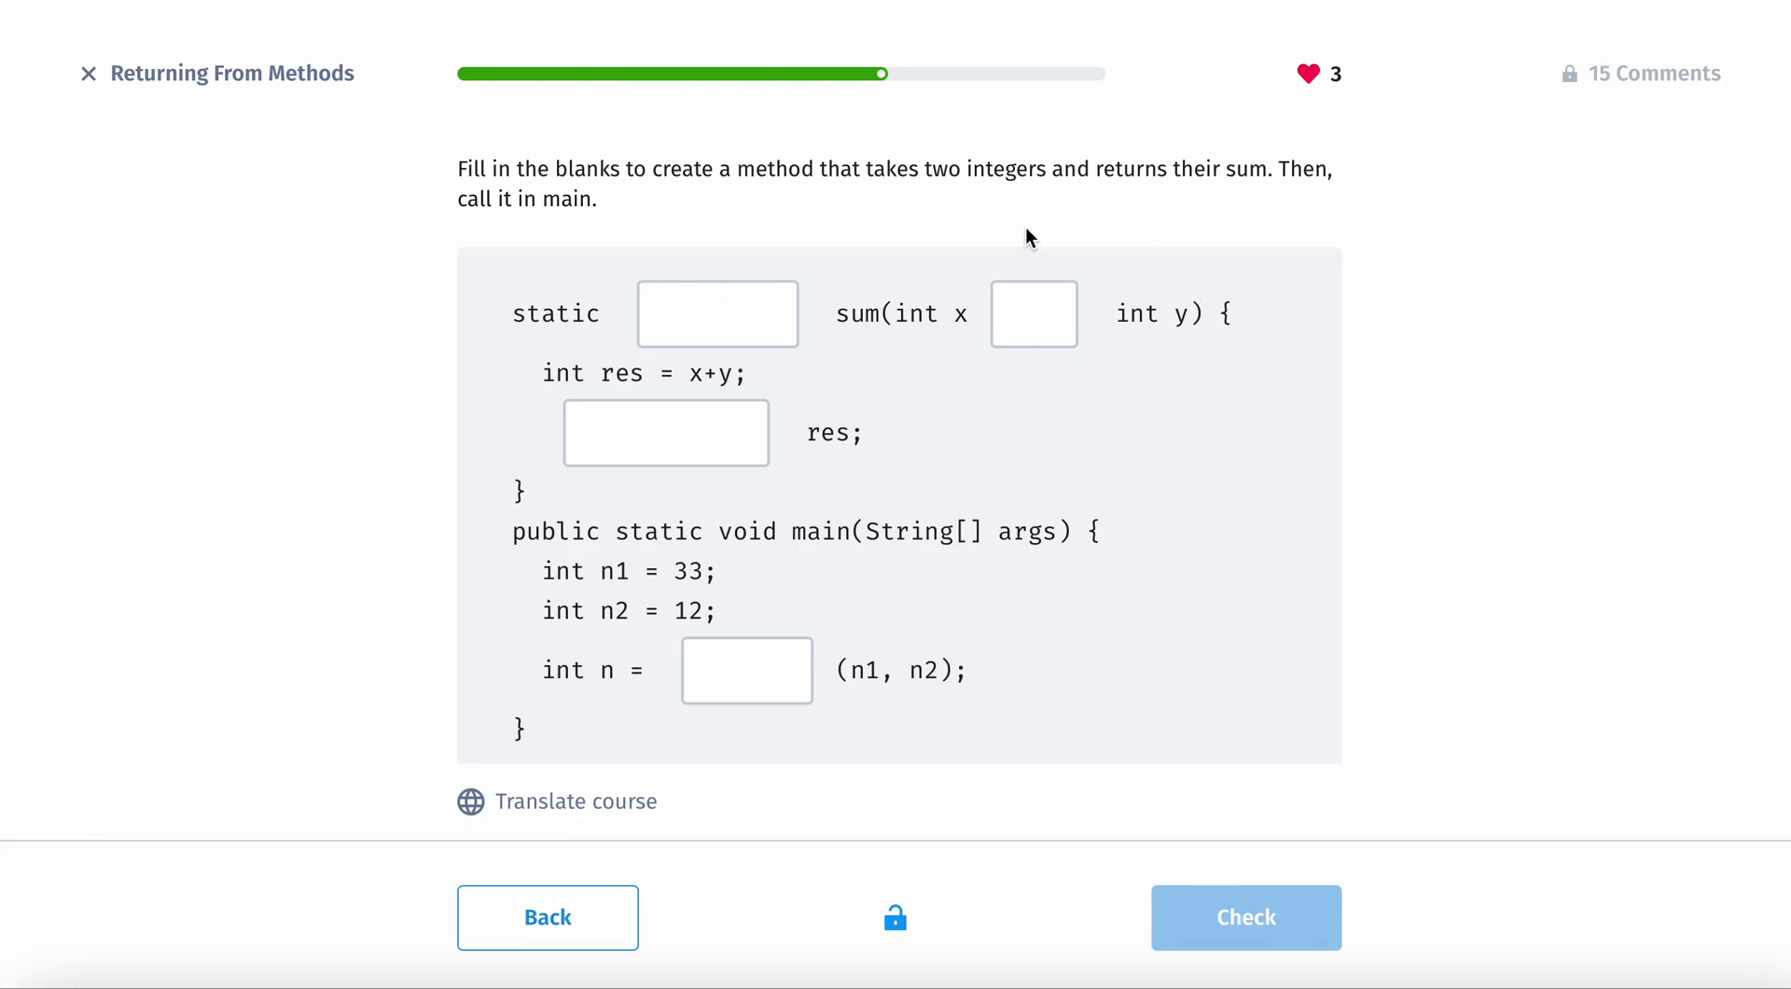
type("int")
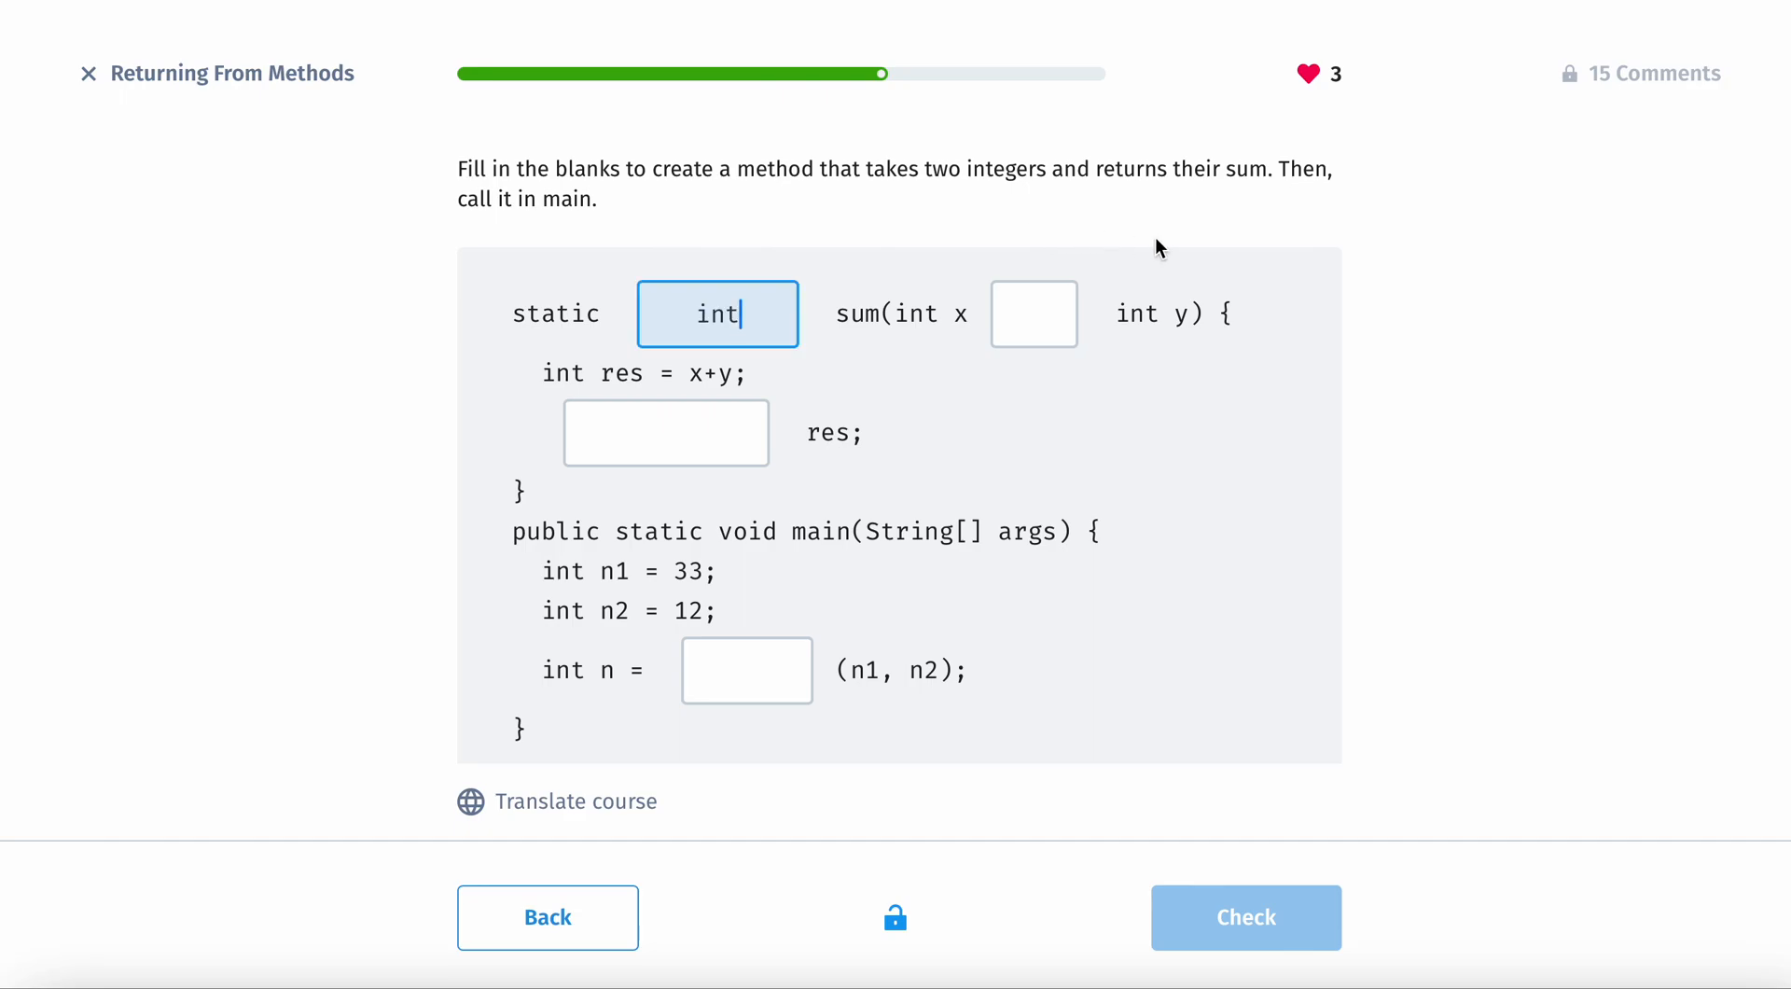
left_click(1031, 313)
type("return")
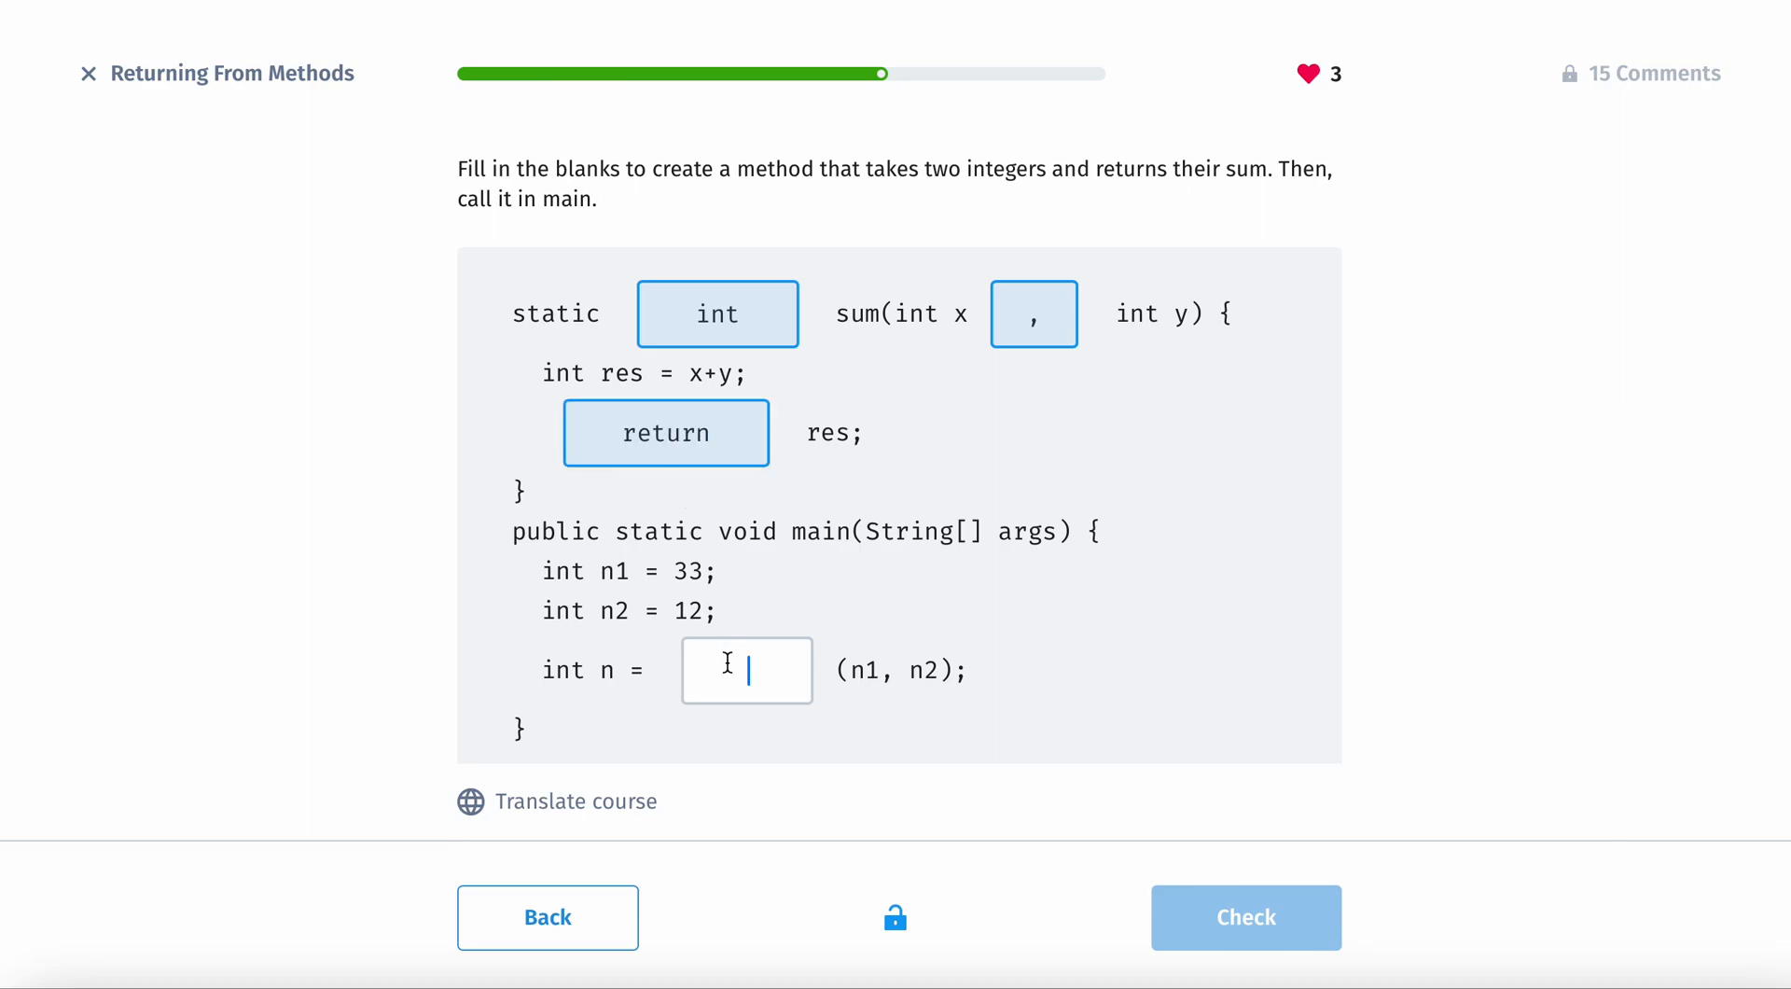
type("sy")
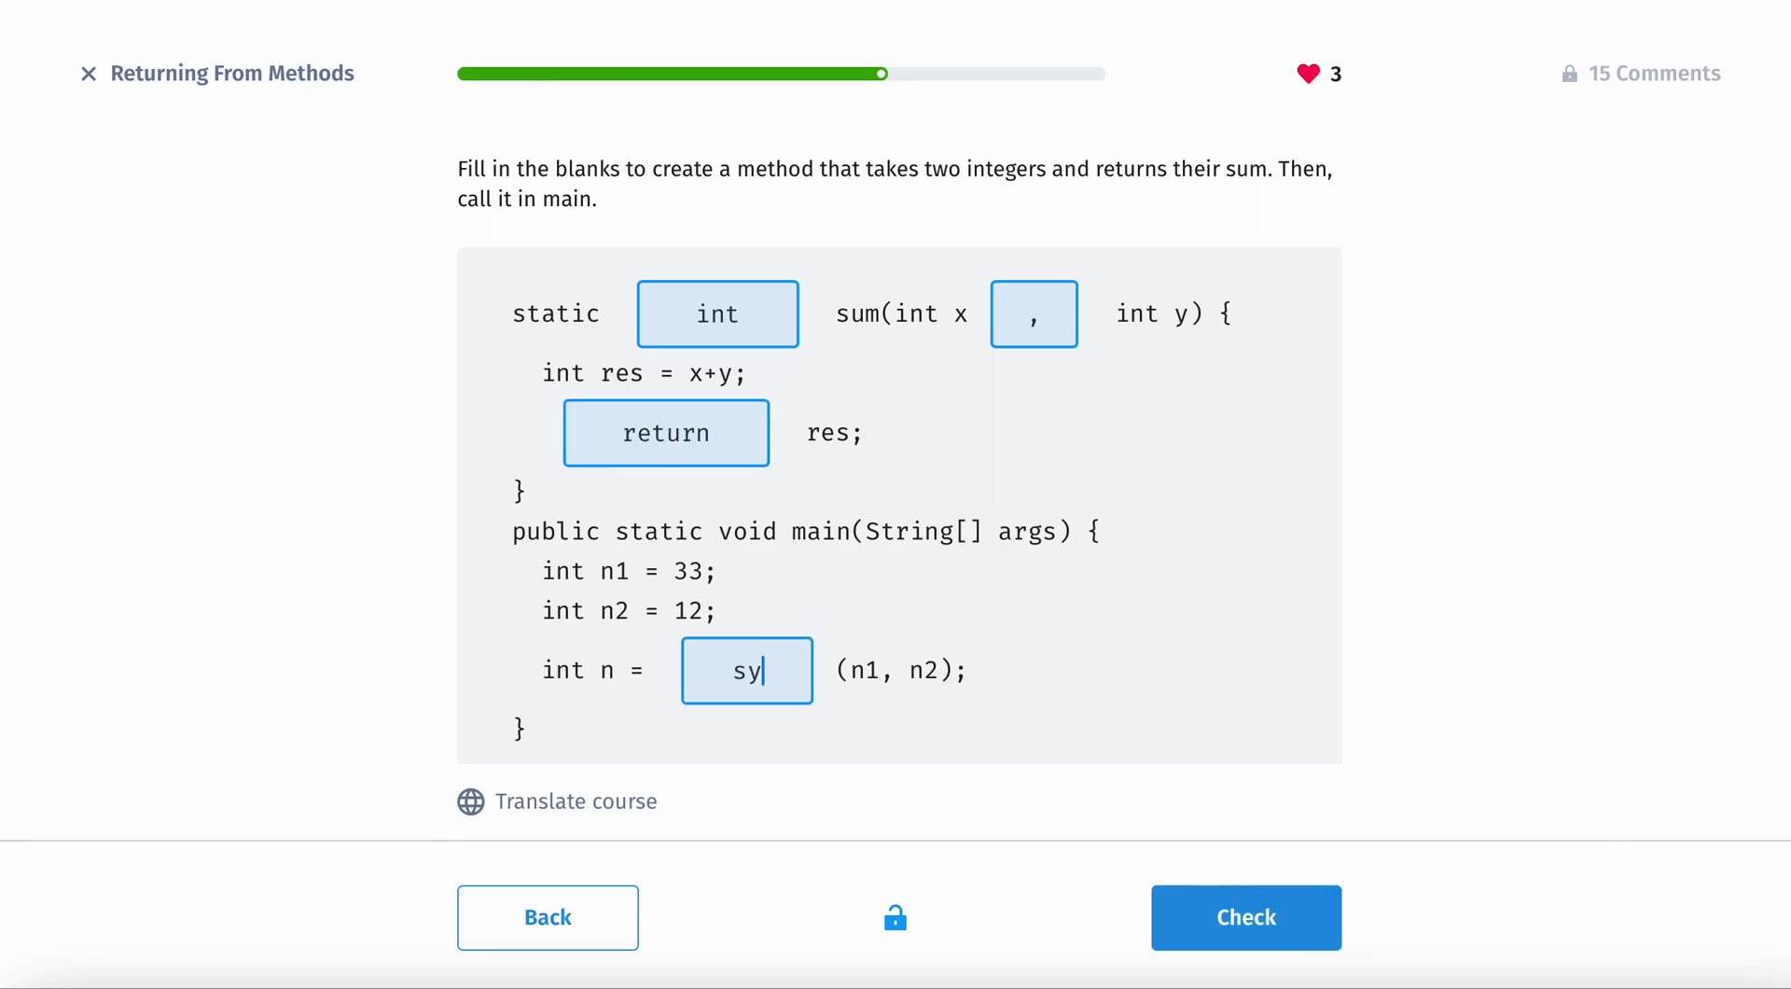
type("um")
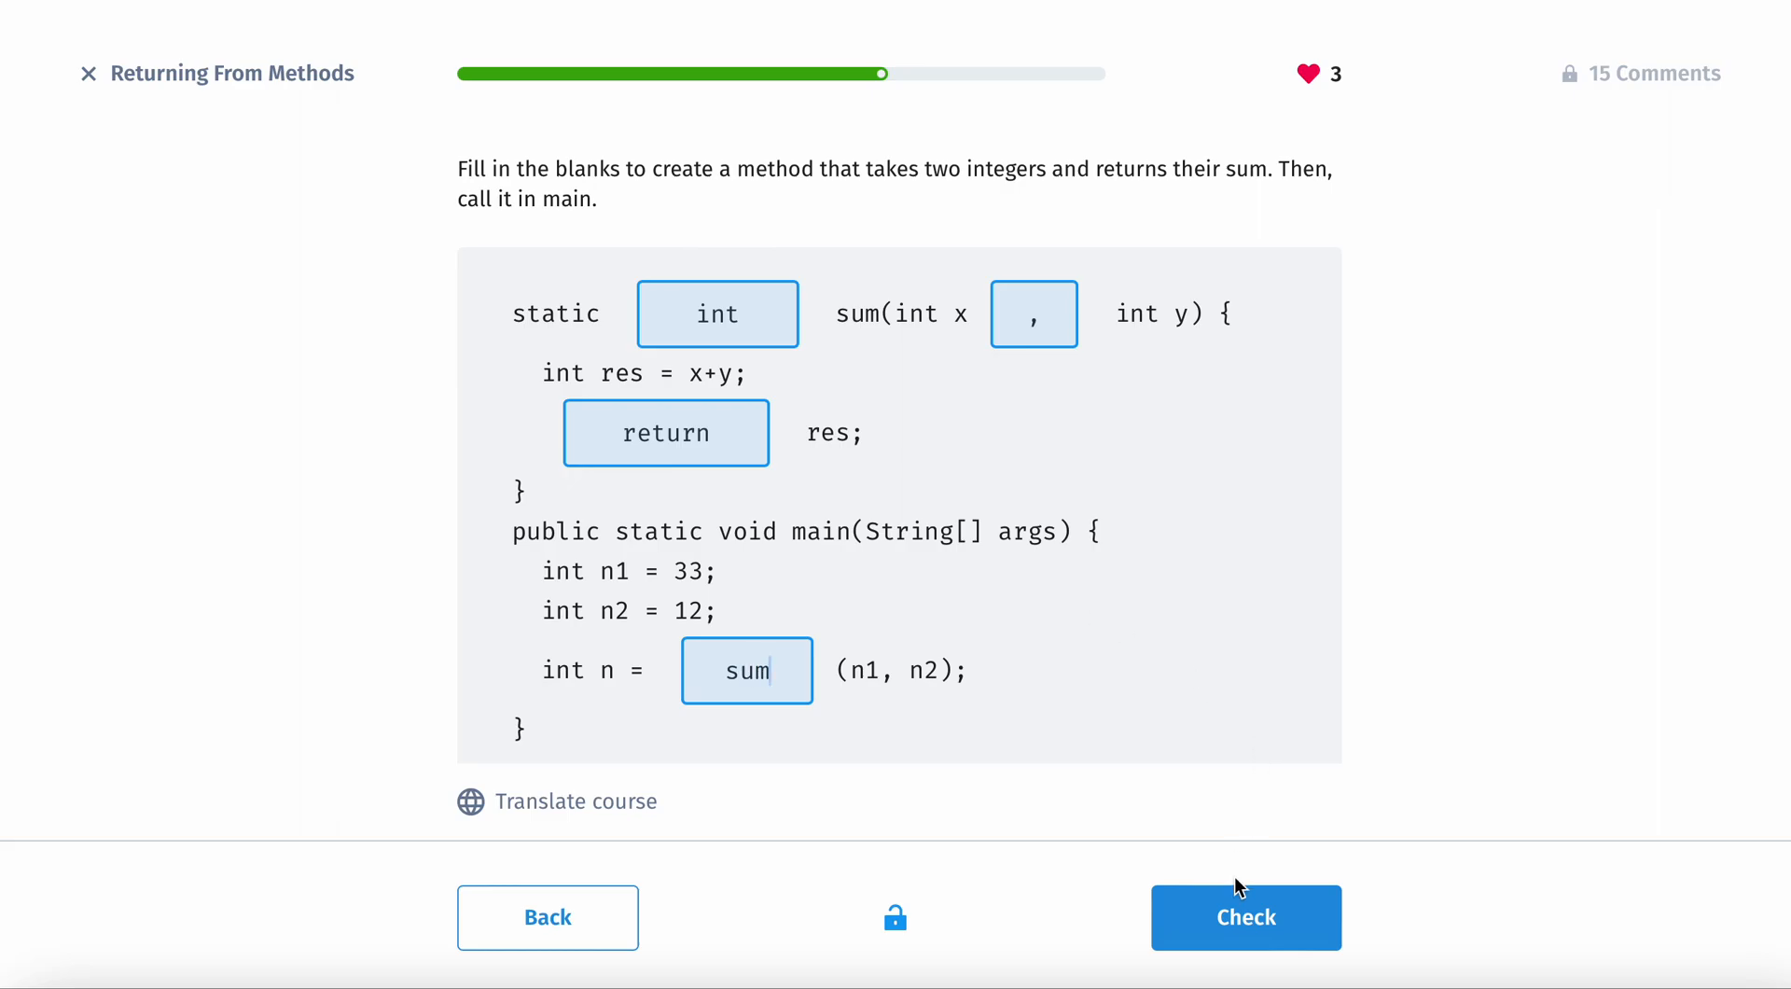
left_click(1244, 916)
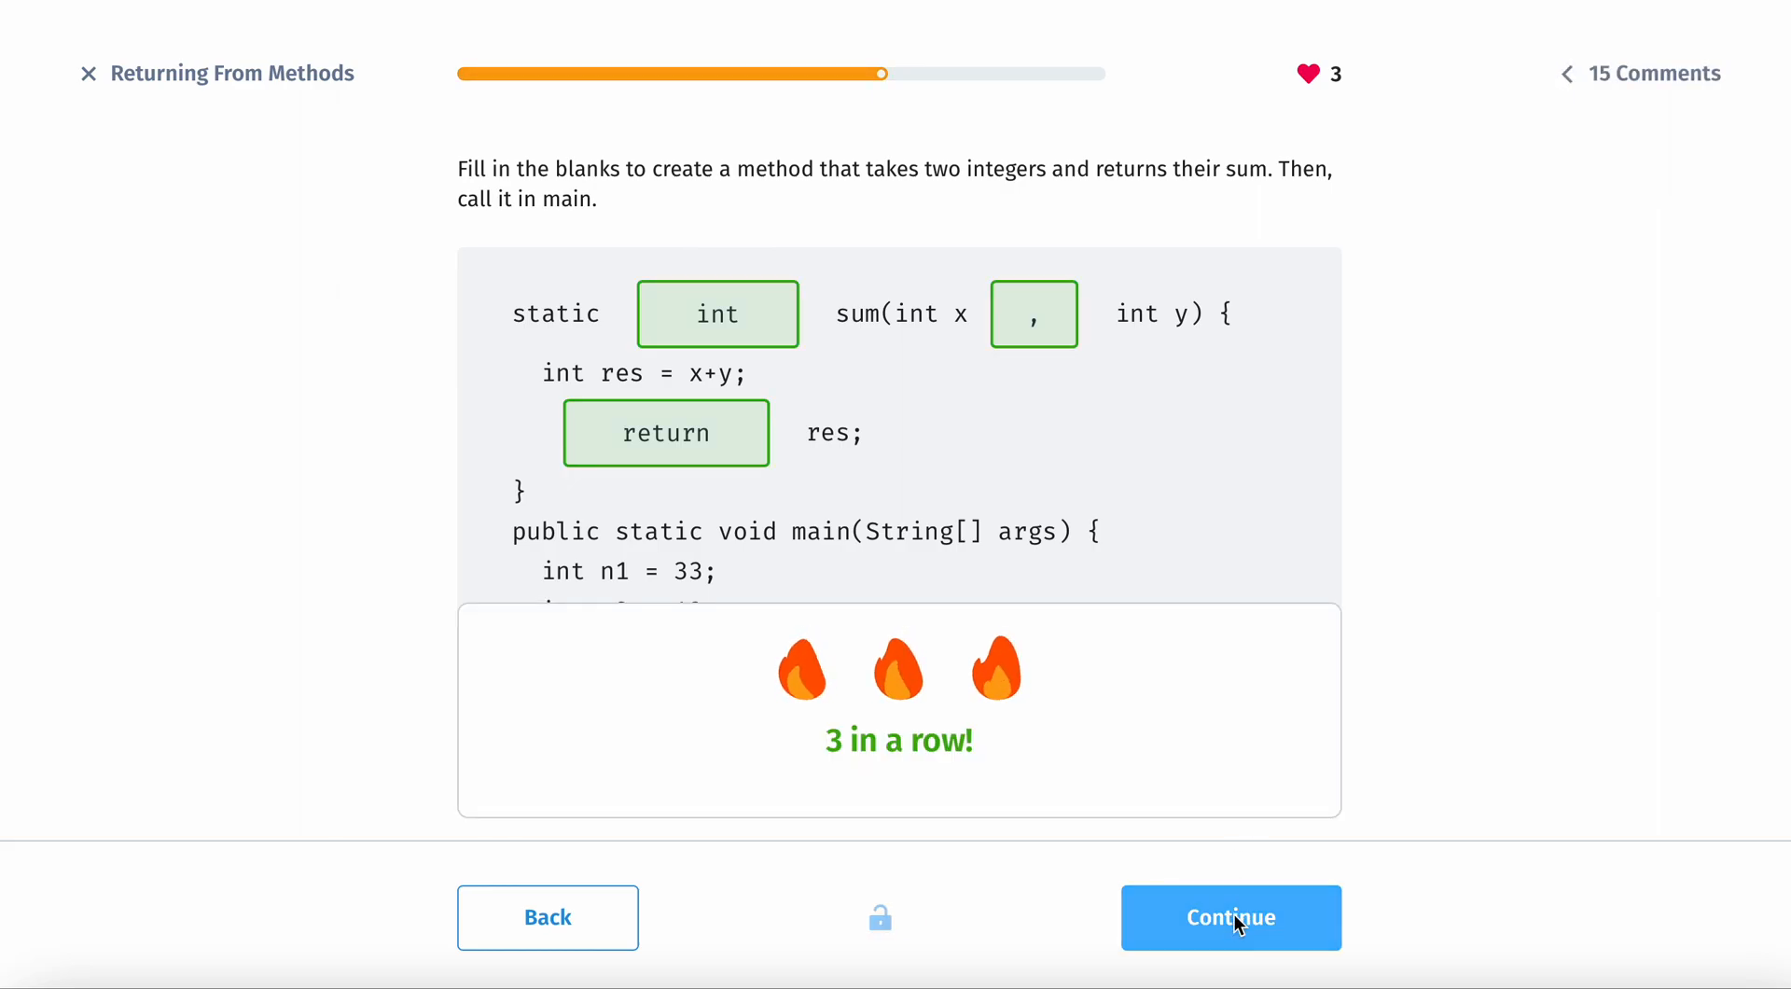
Step: Continue to the boolean check(grade) example and look through its code playground
left_click(1229, 916)
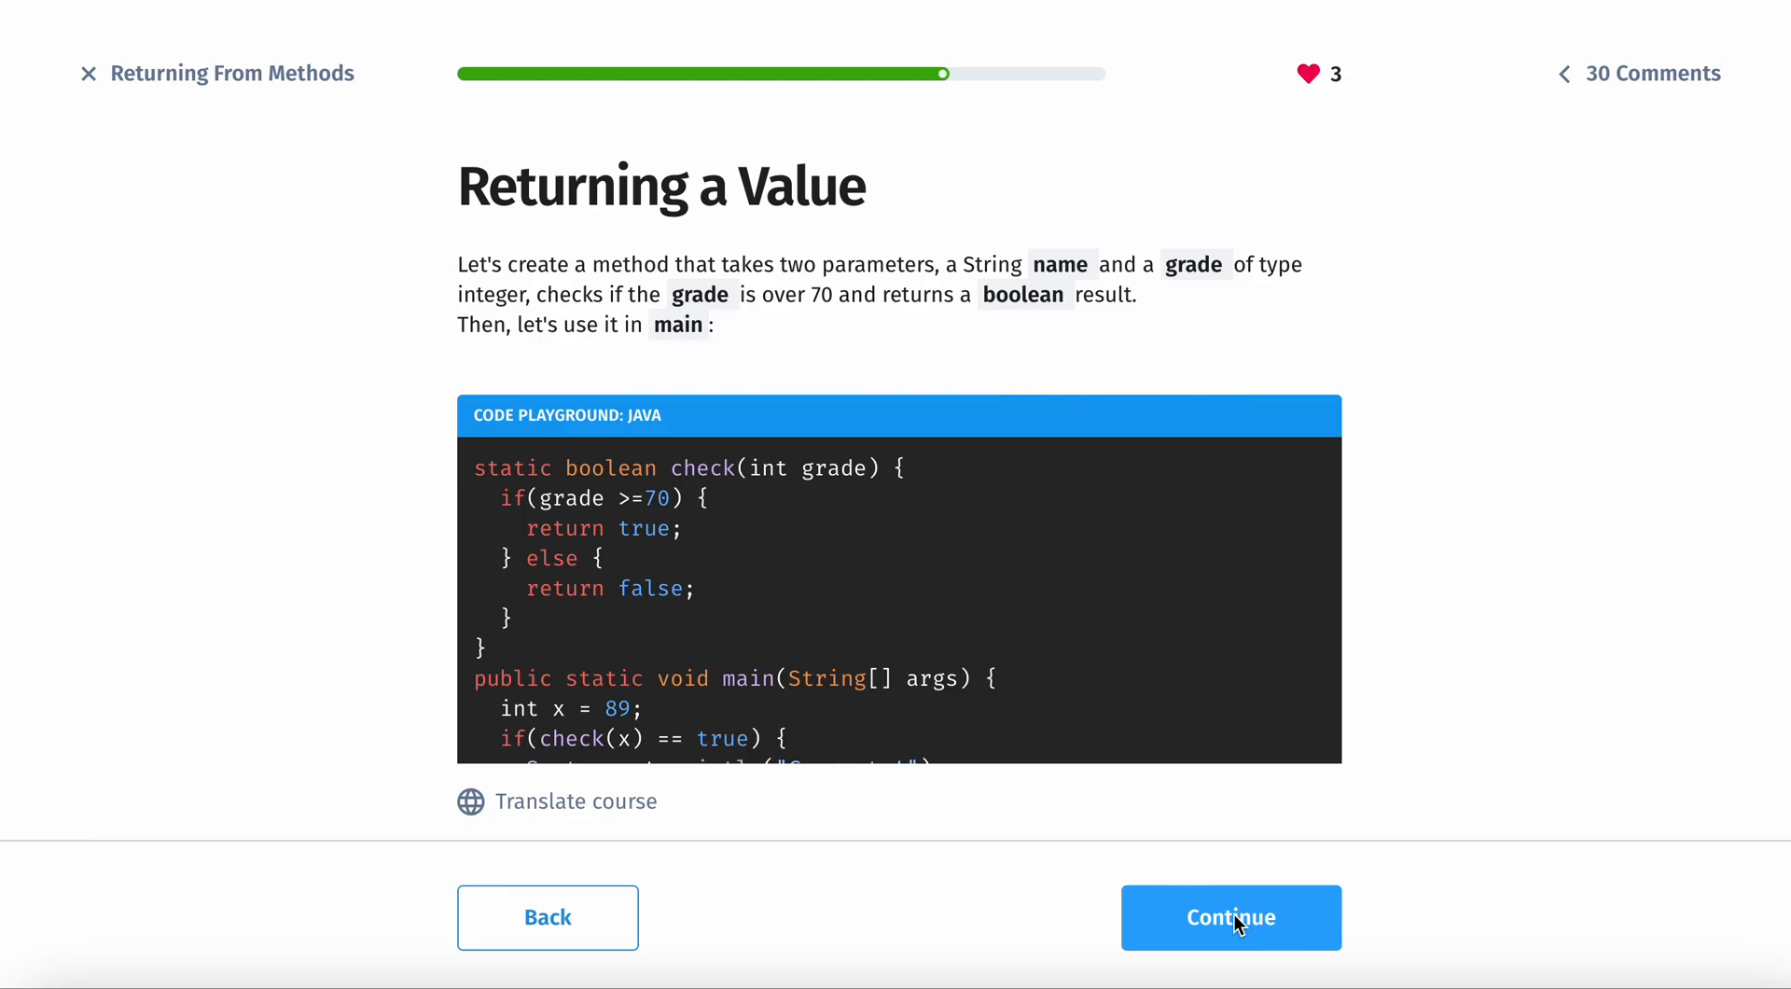
mouse_move(591, 470)
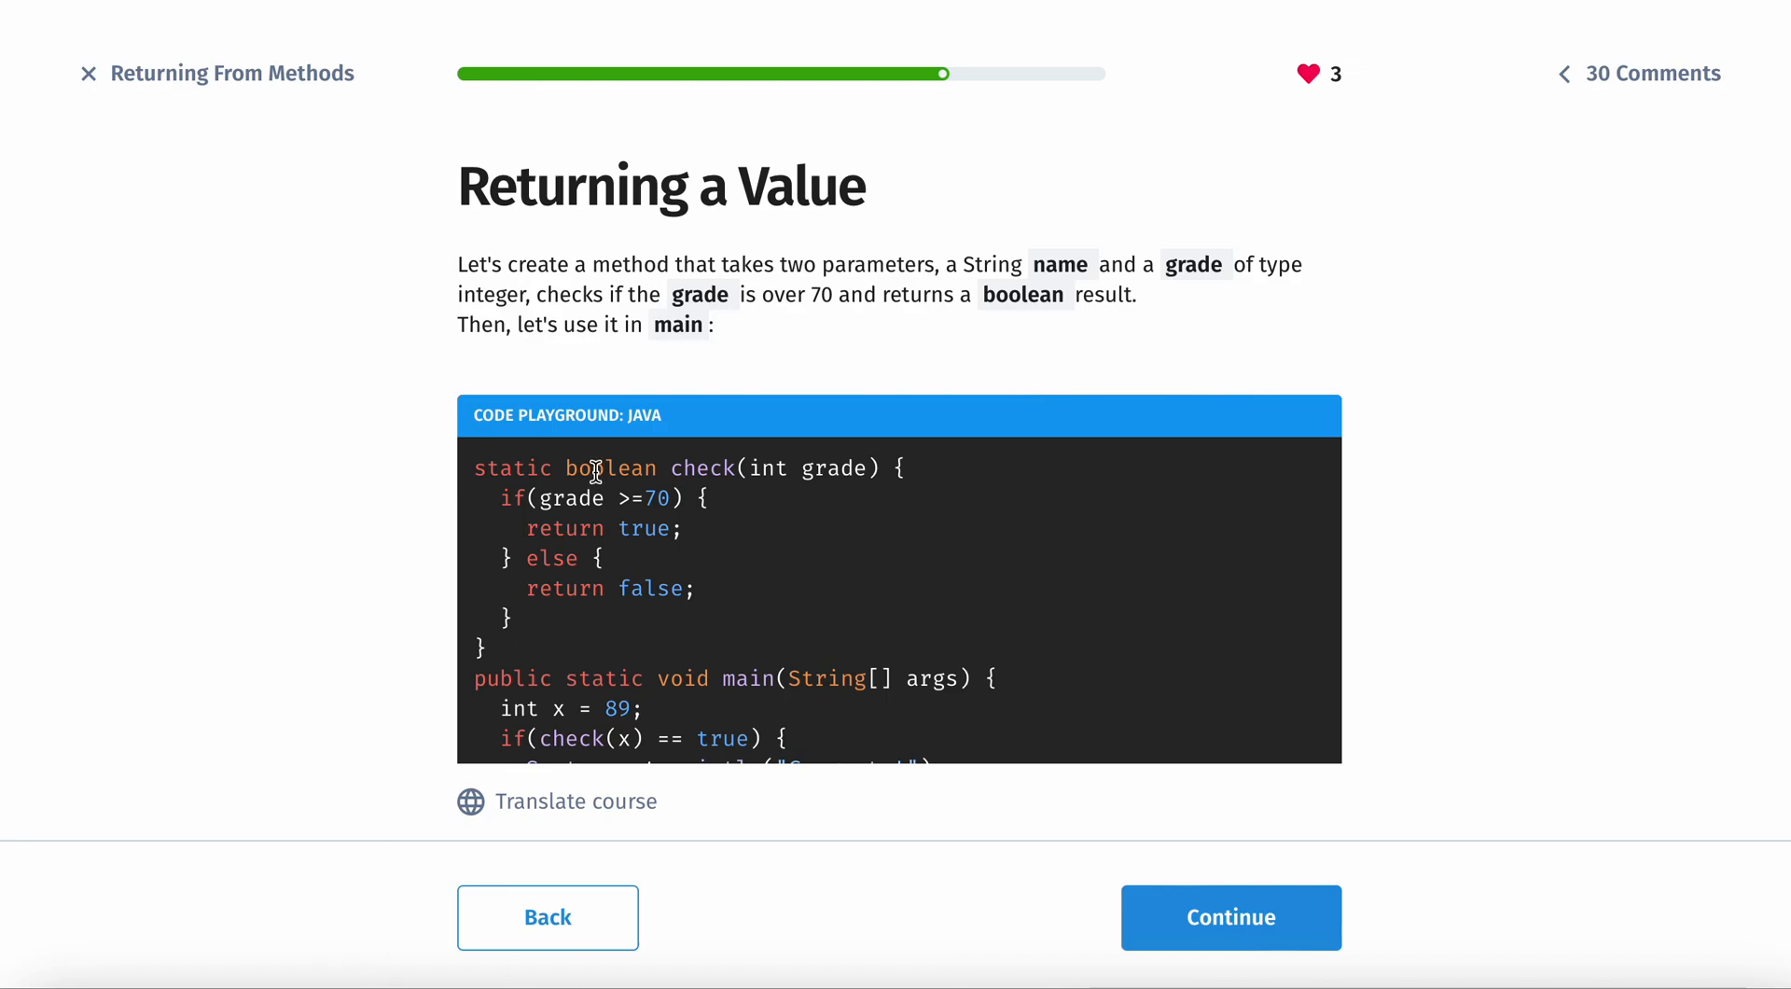
scroll("down", 3)
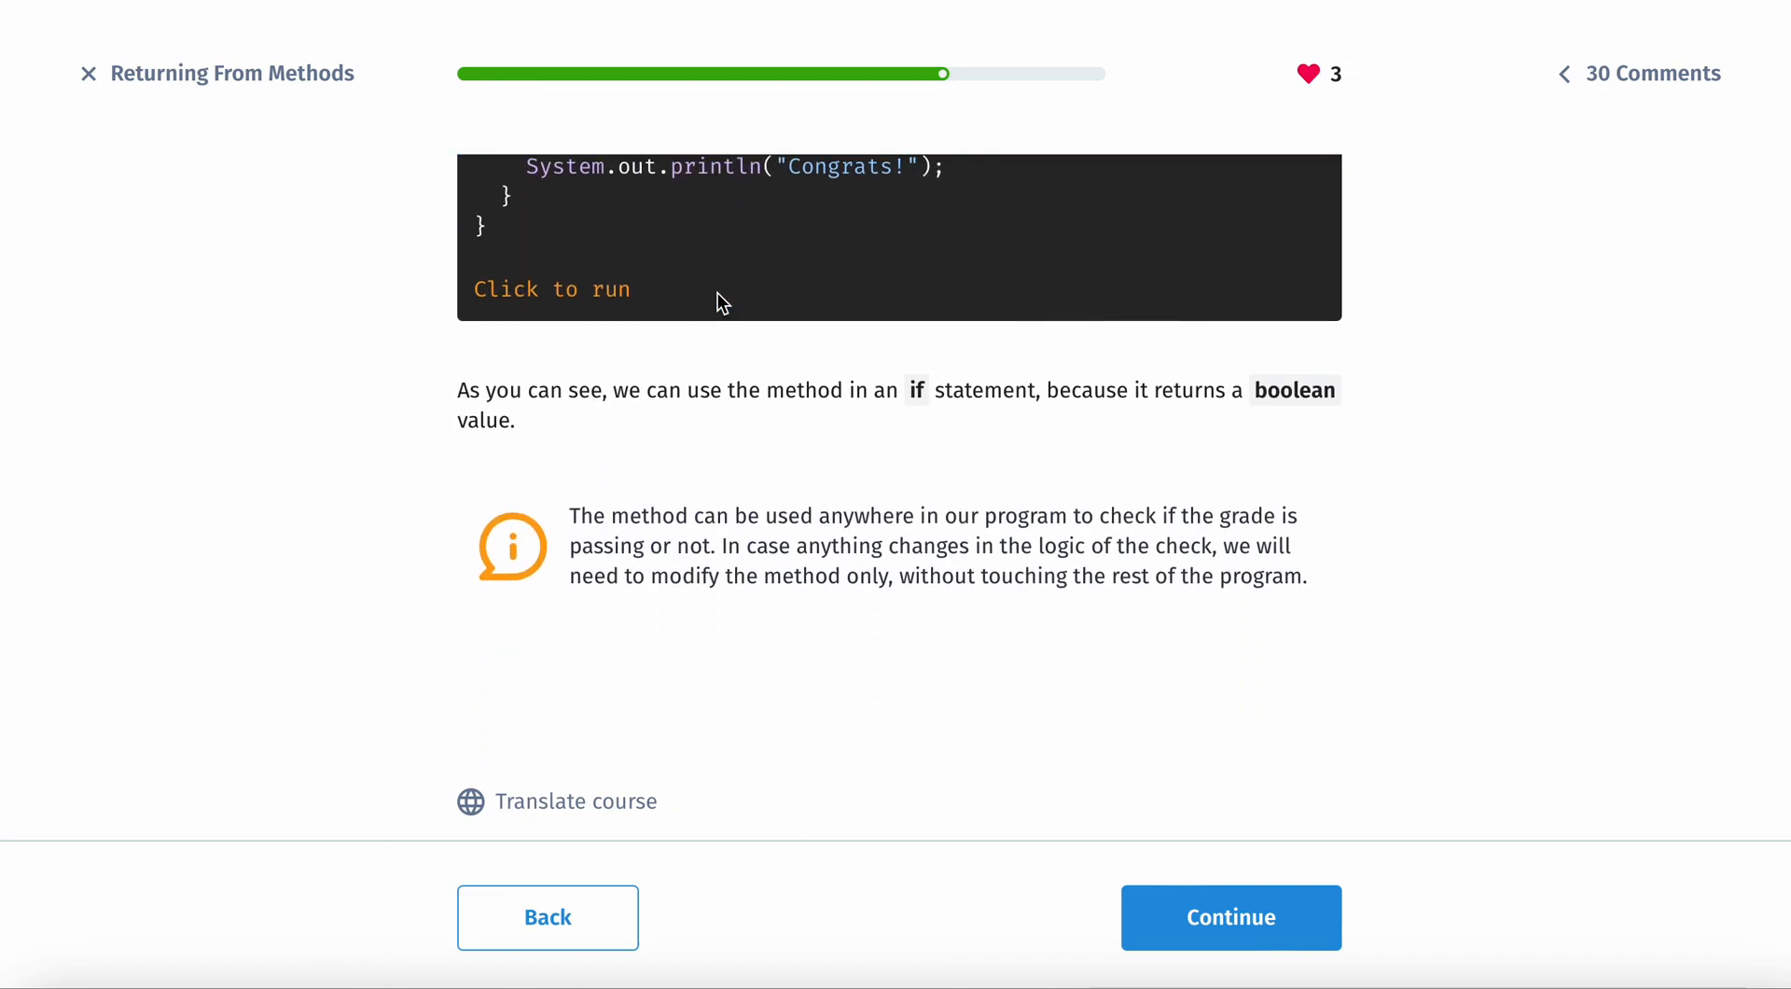
scroll("up", 3)
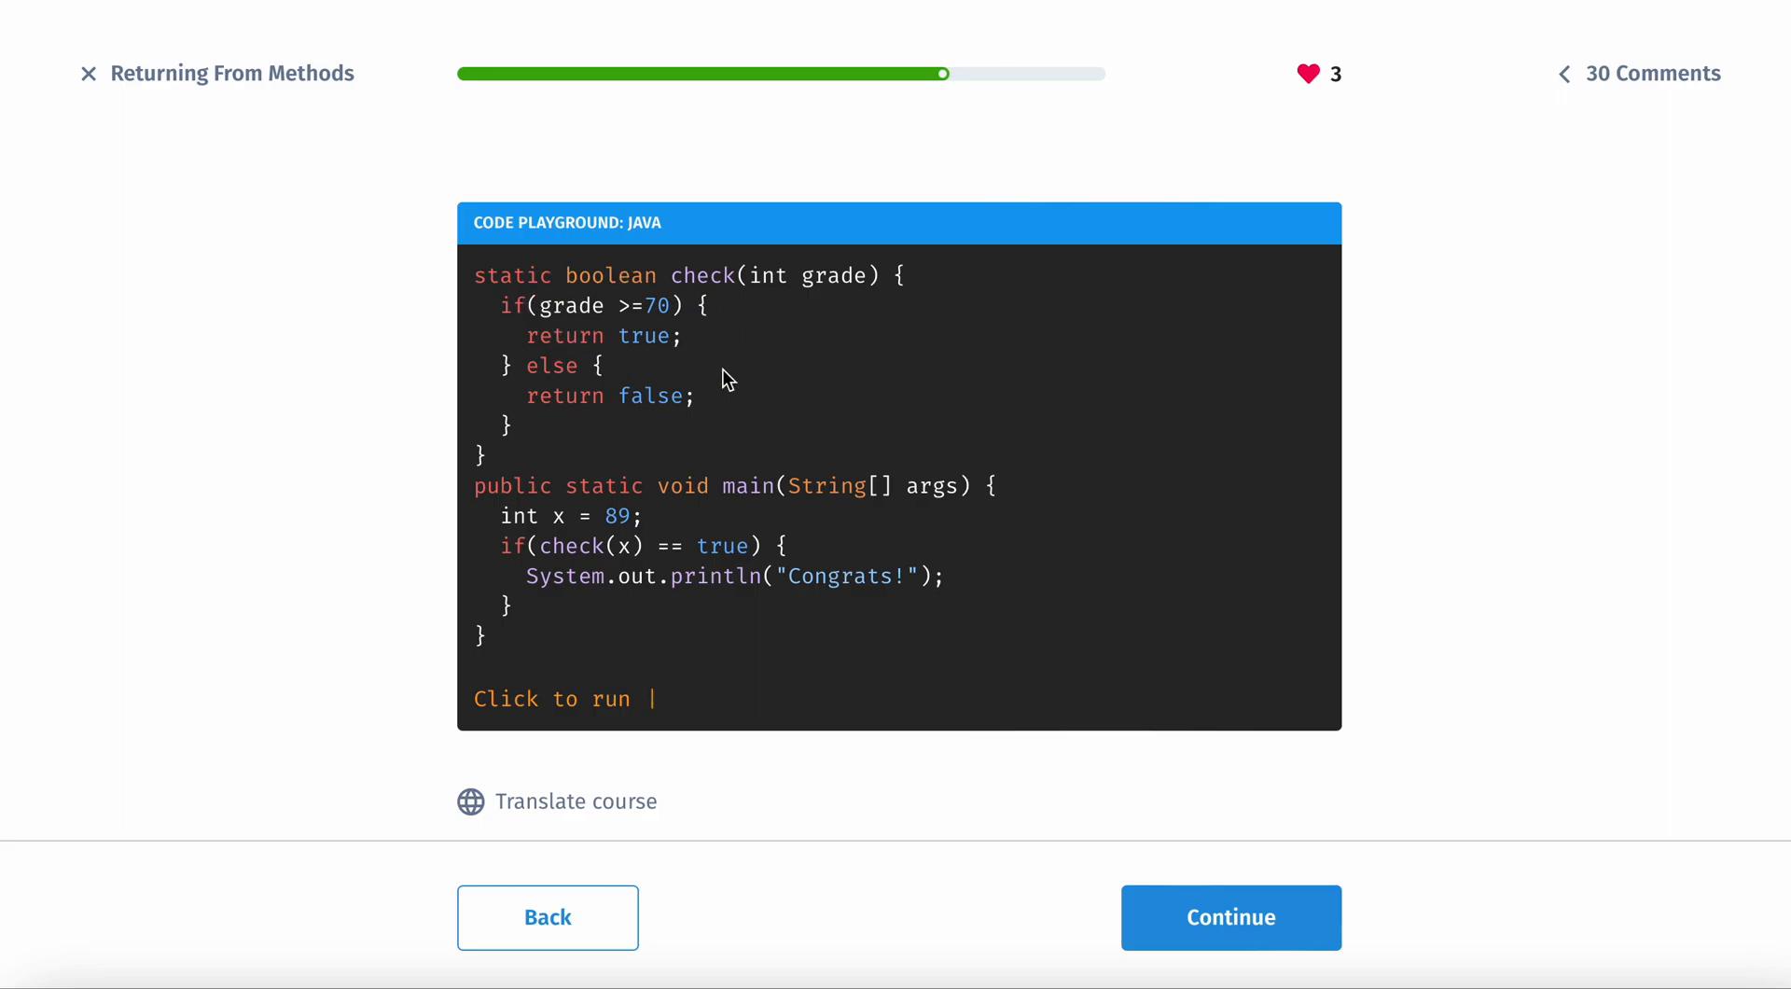
mouse_move(528, 274)
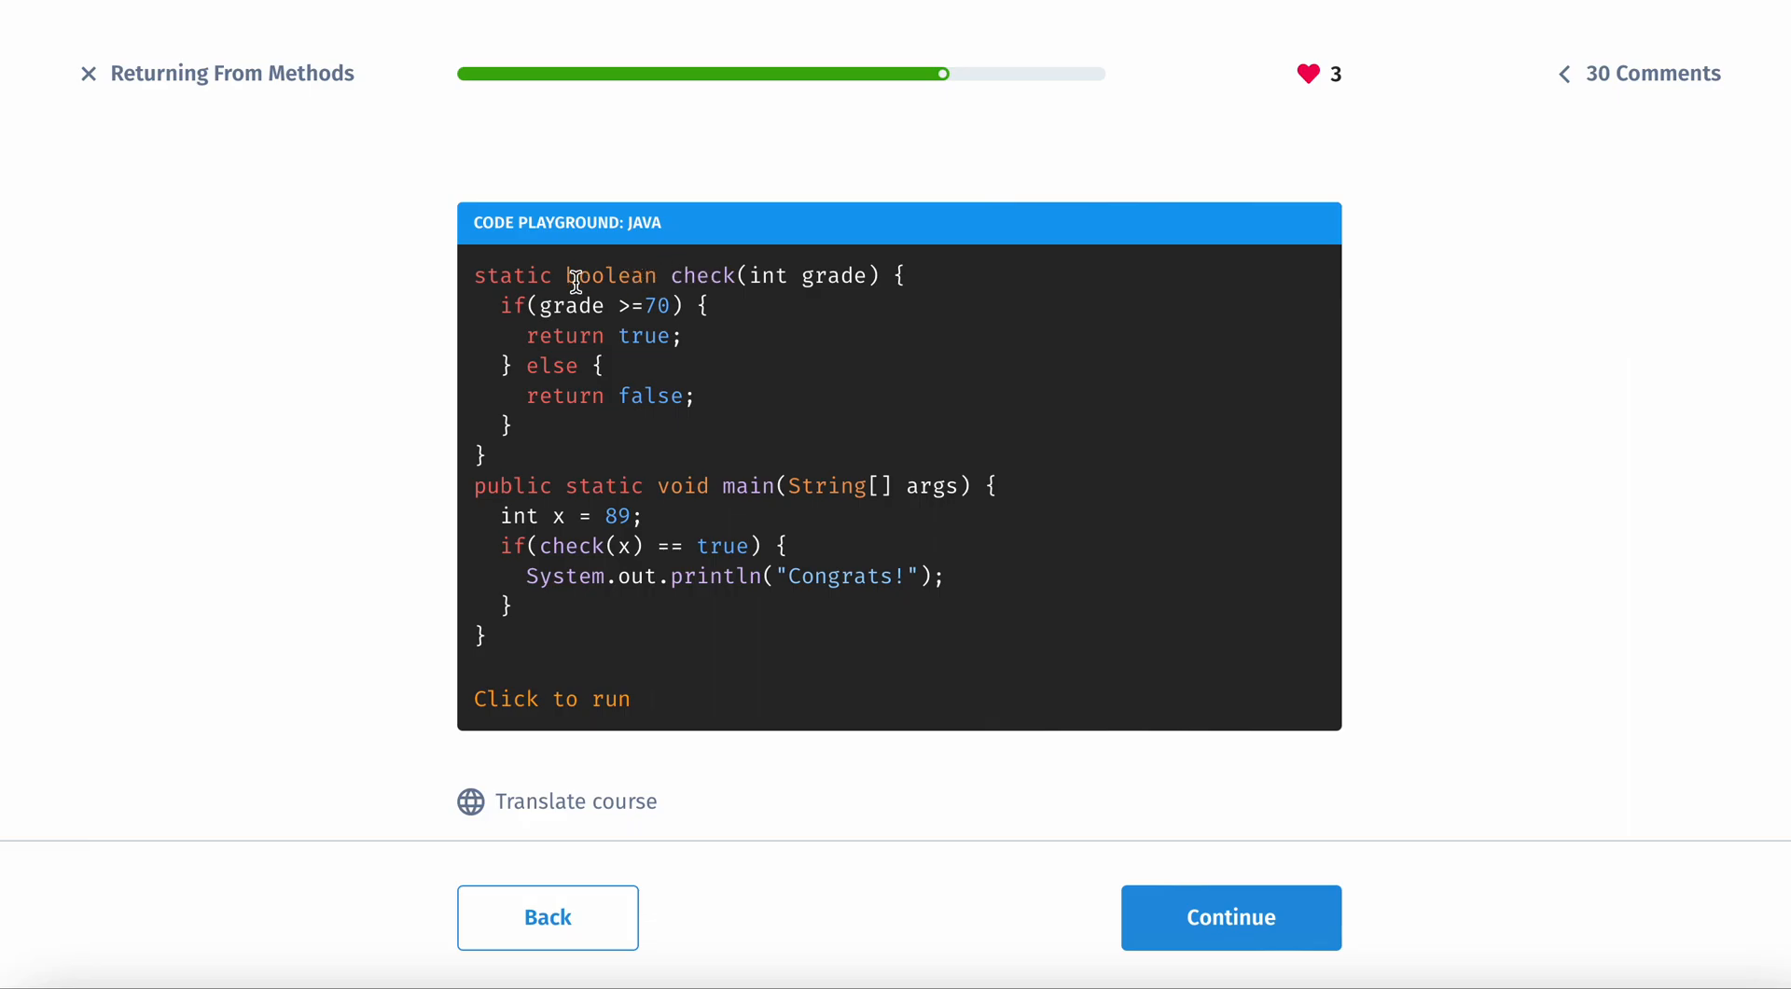
mouse_move(792, 360)
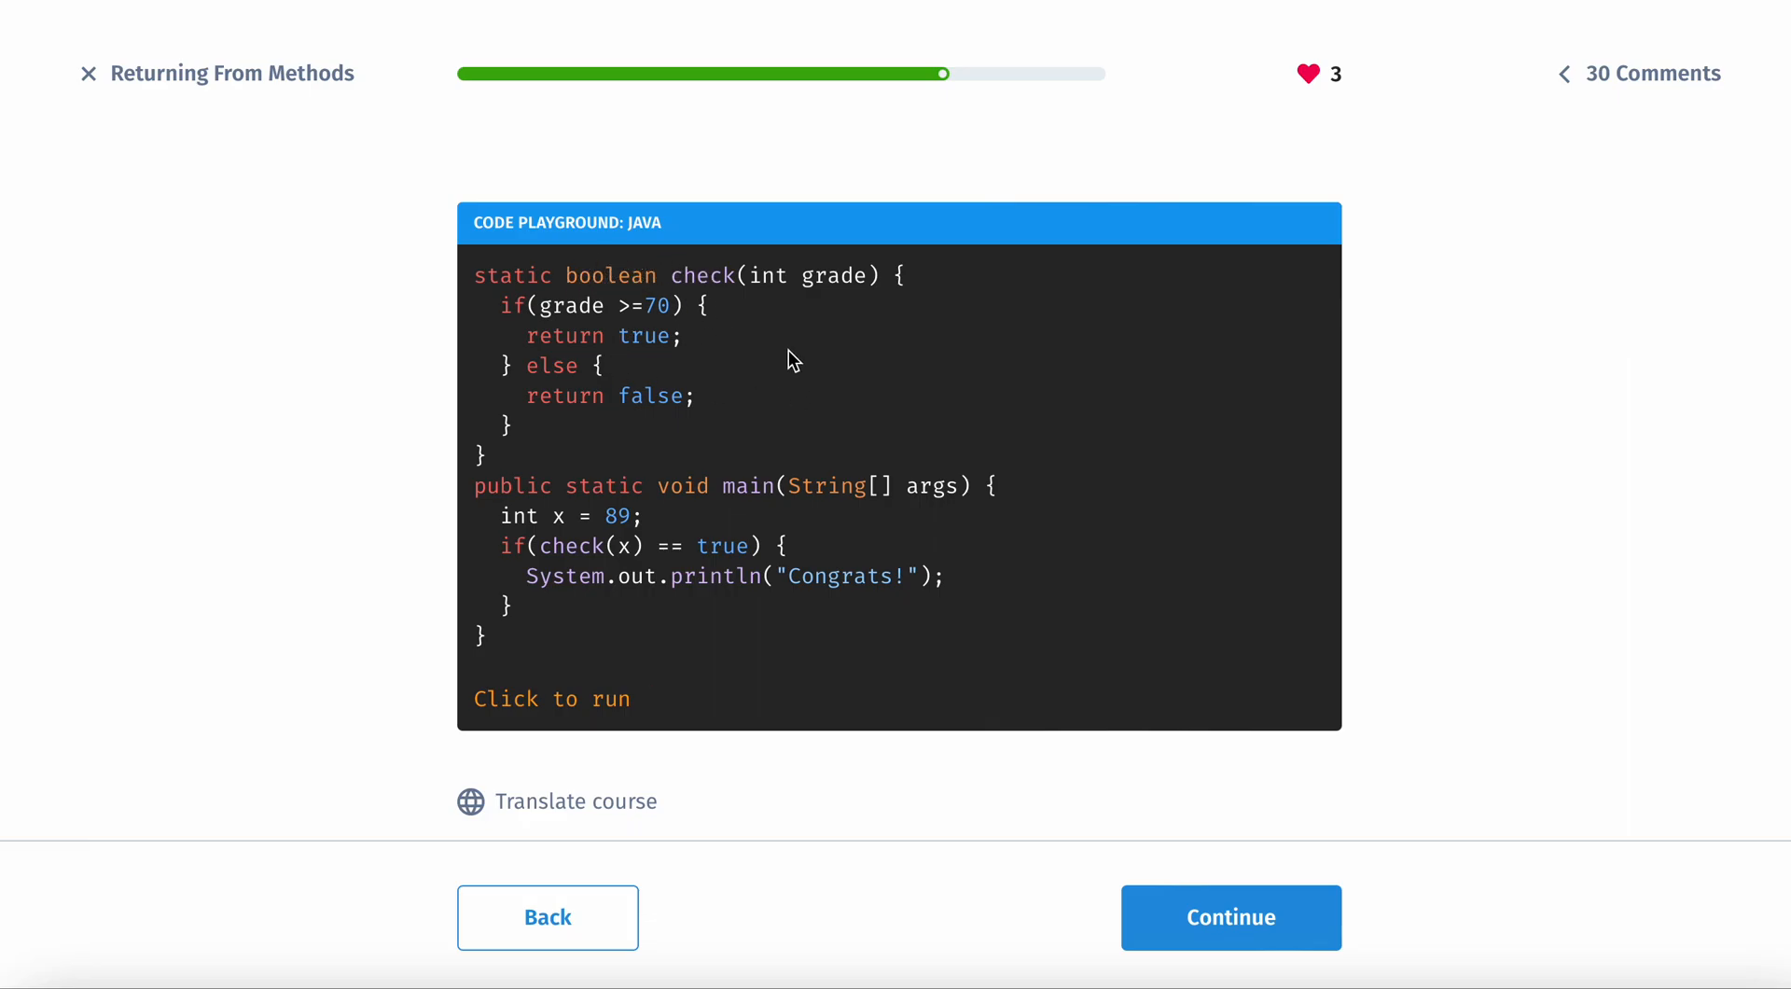
mouse_move(642, 306)
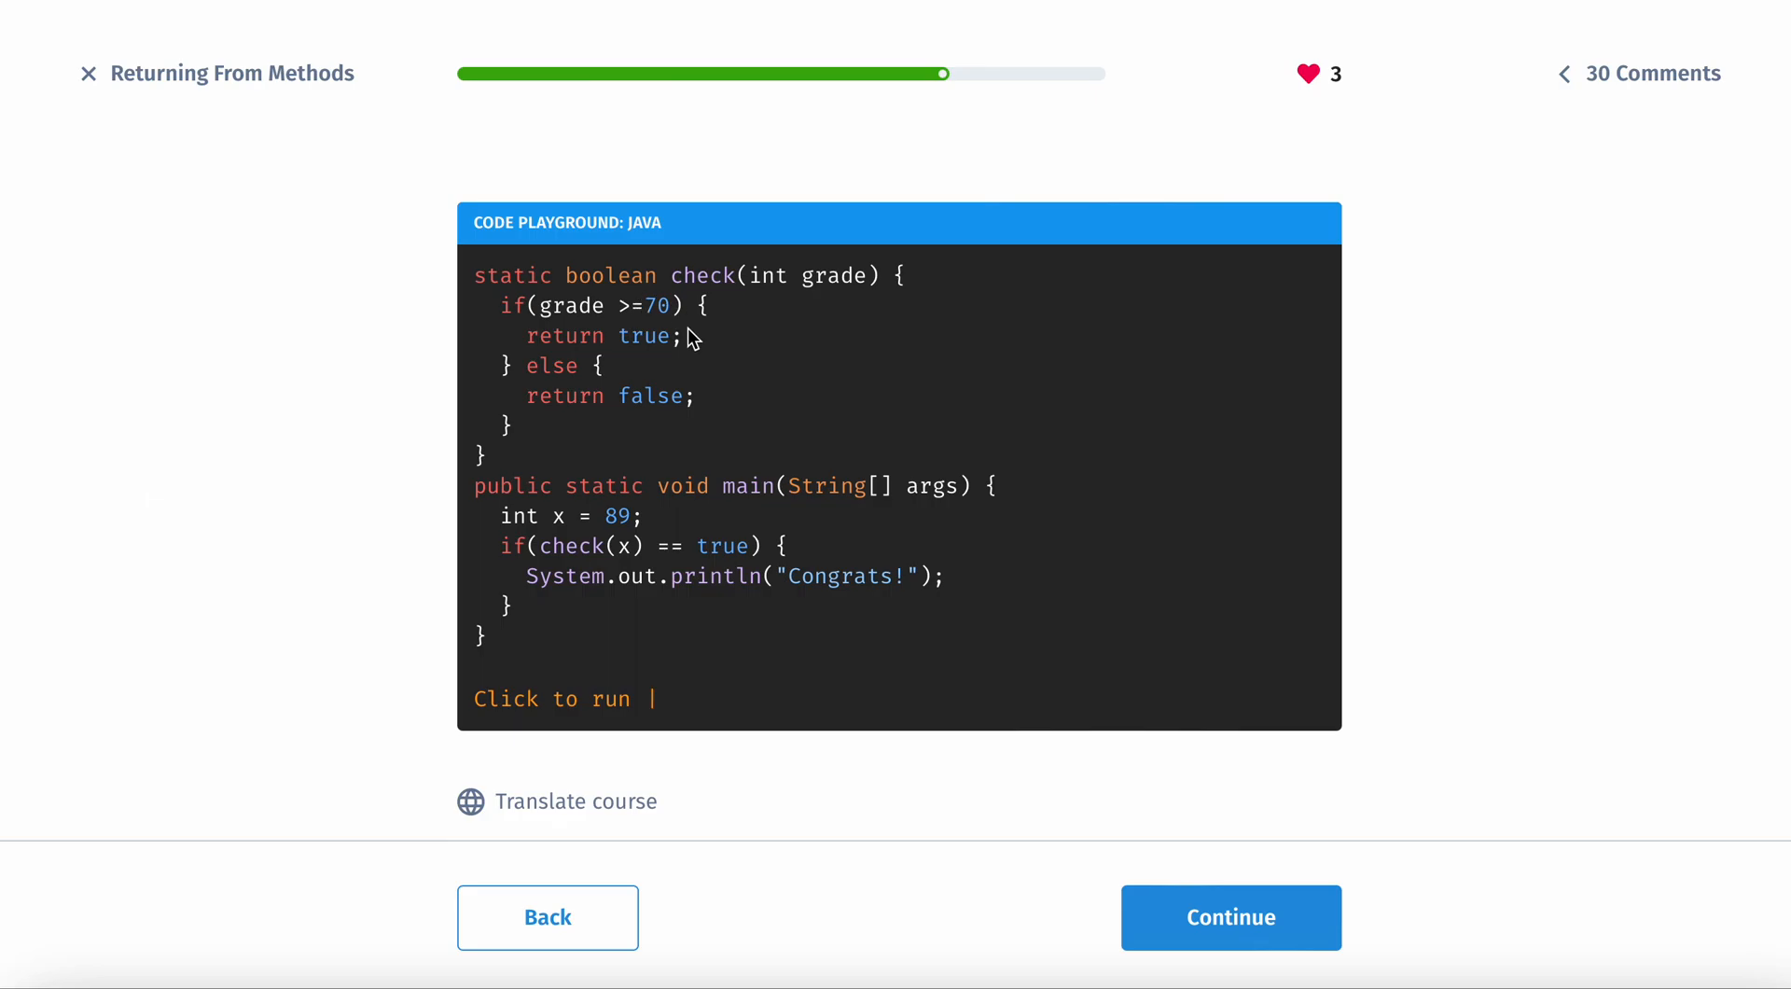
mouse_move(711, 405)
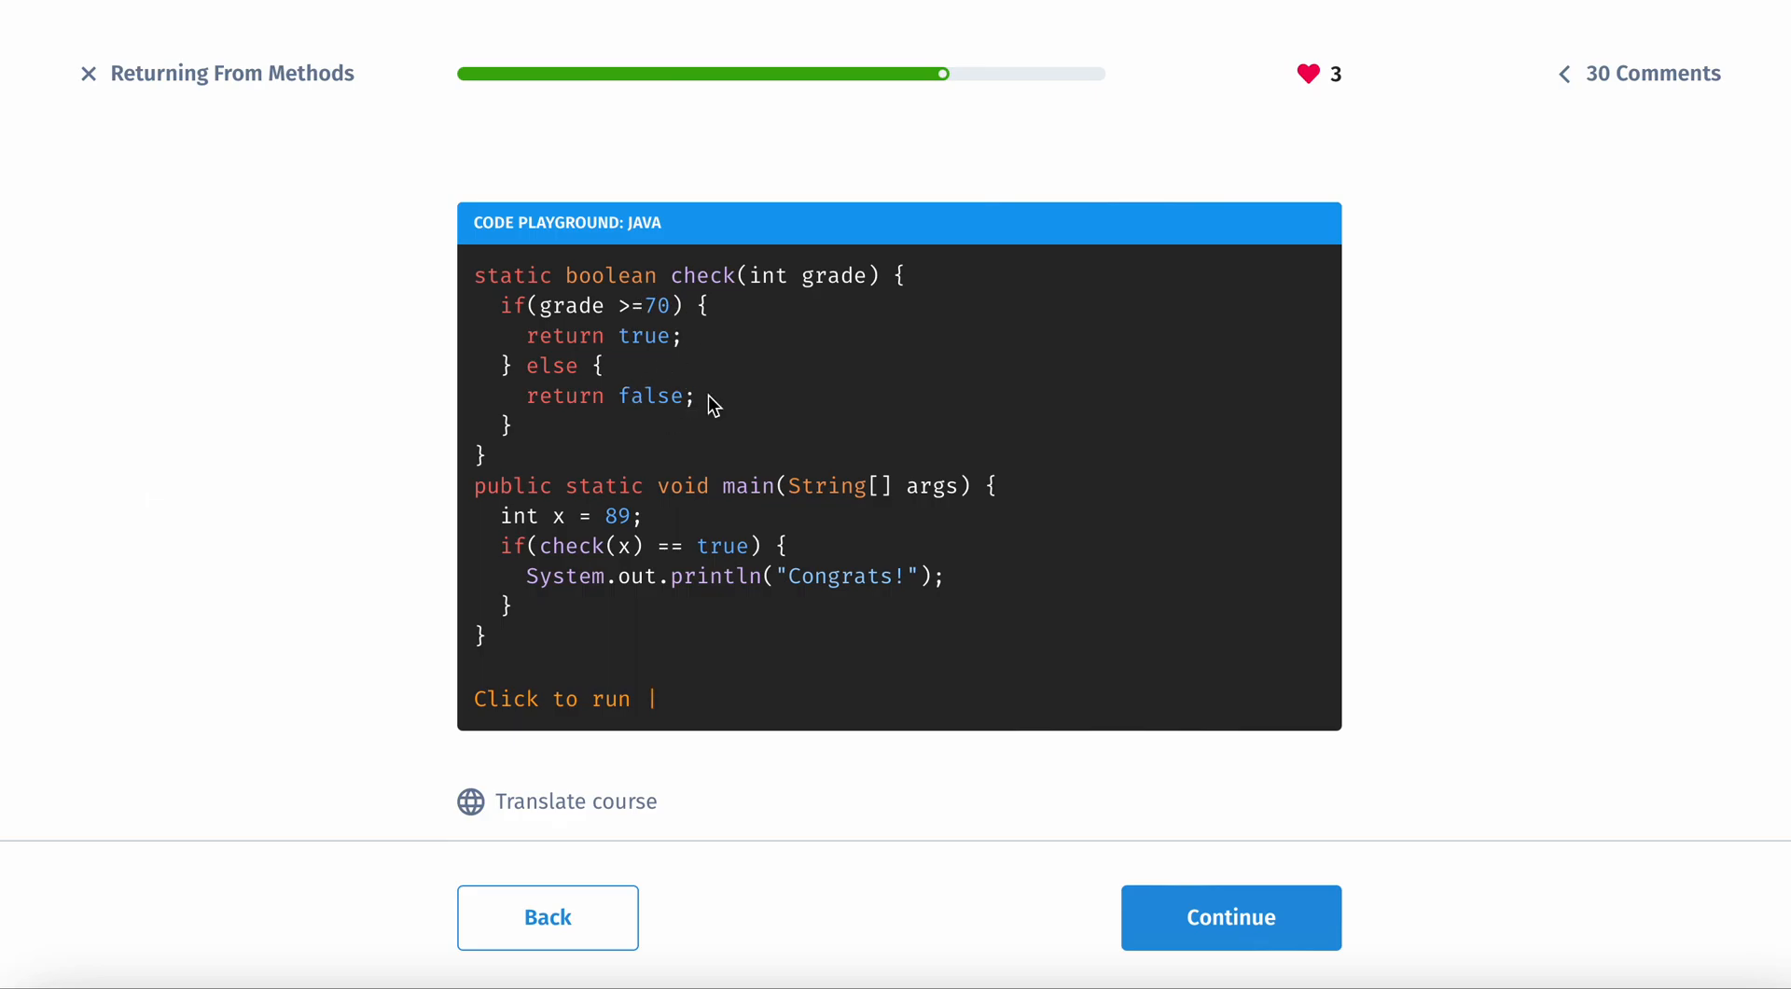
mouse_move(785, 408)
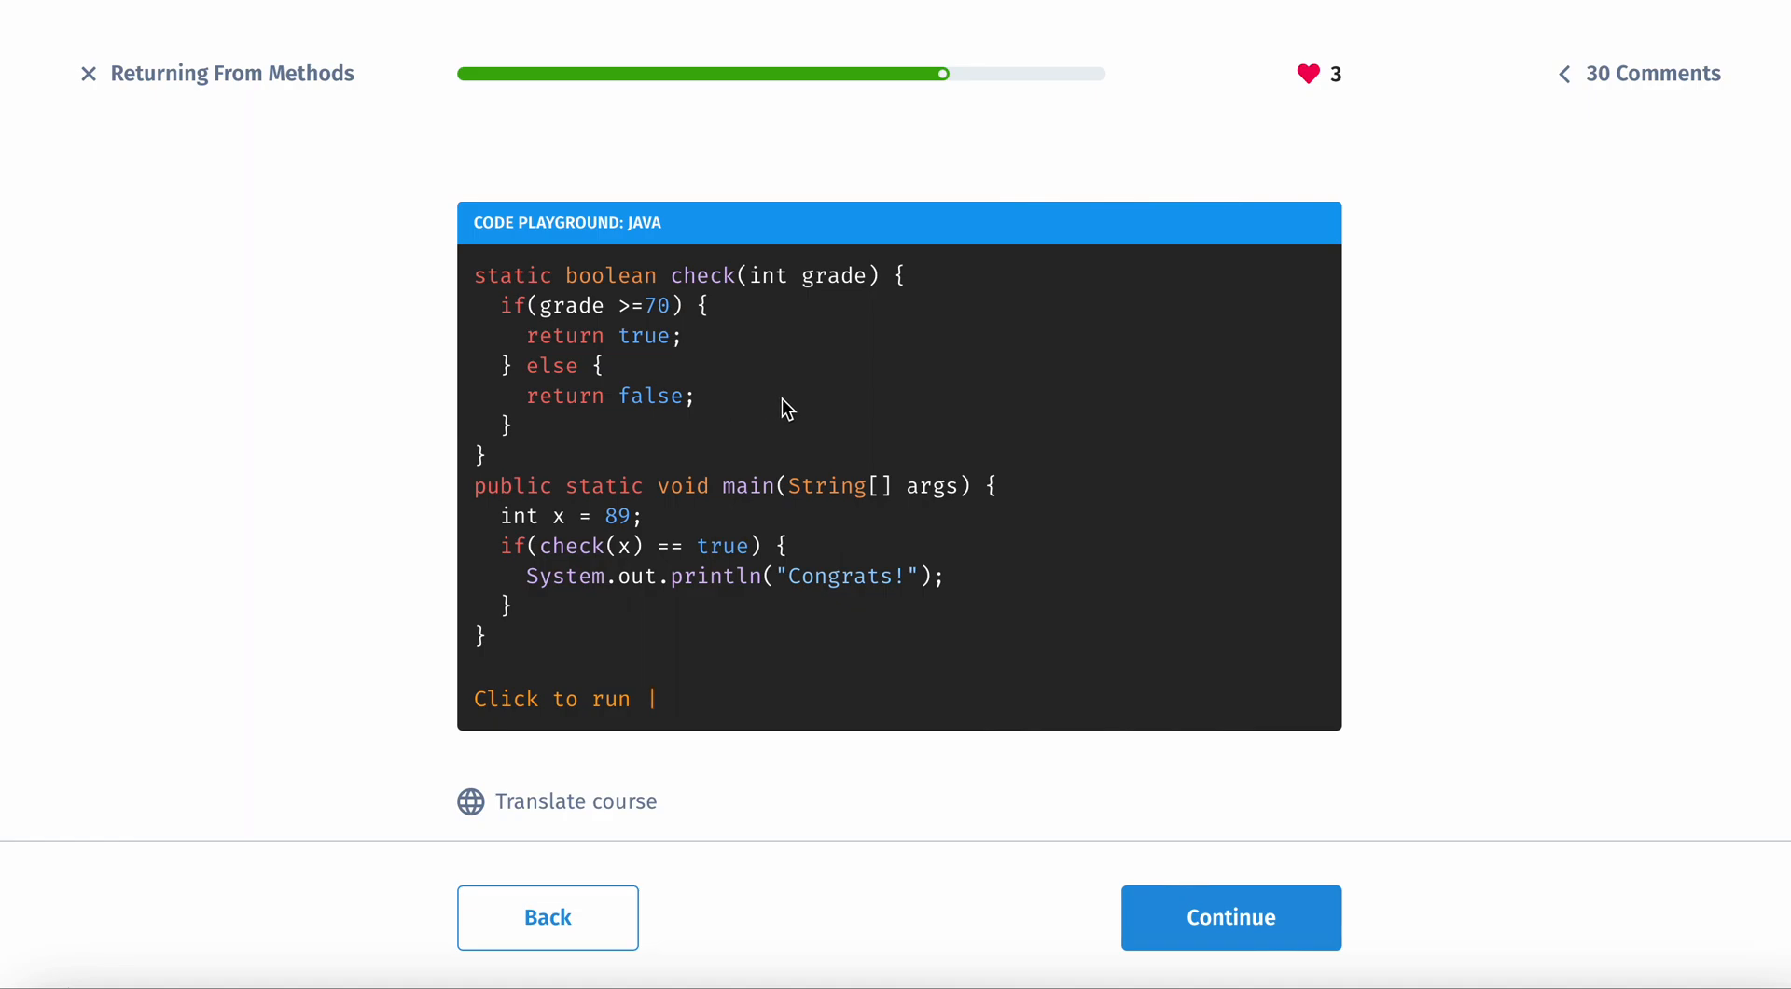
mouse_move(644, 543)
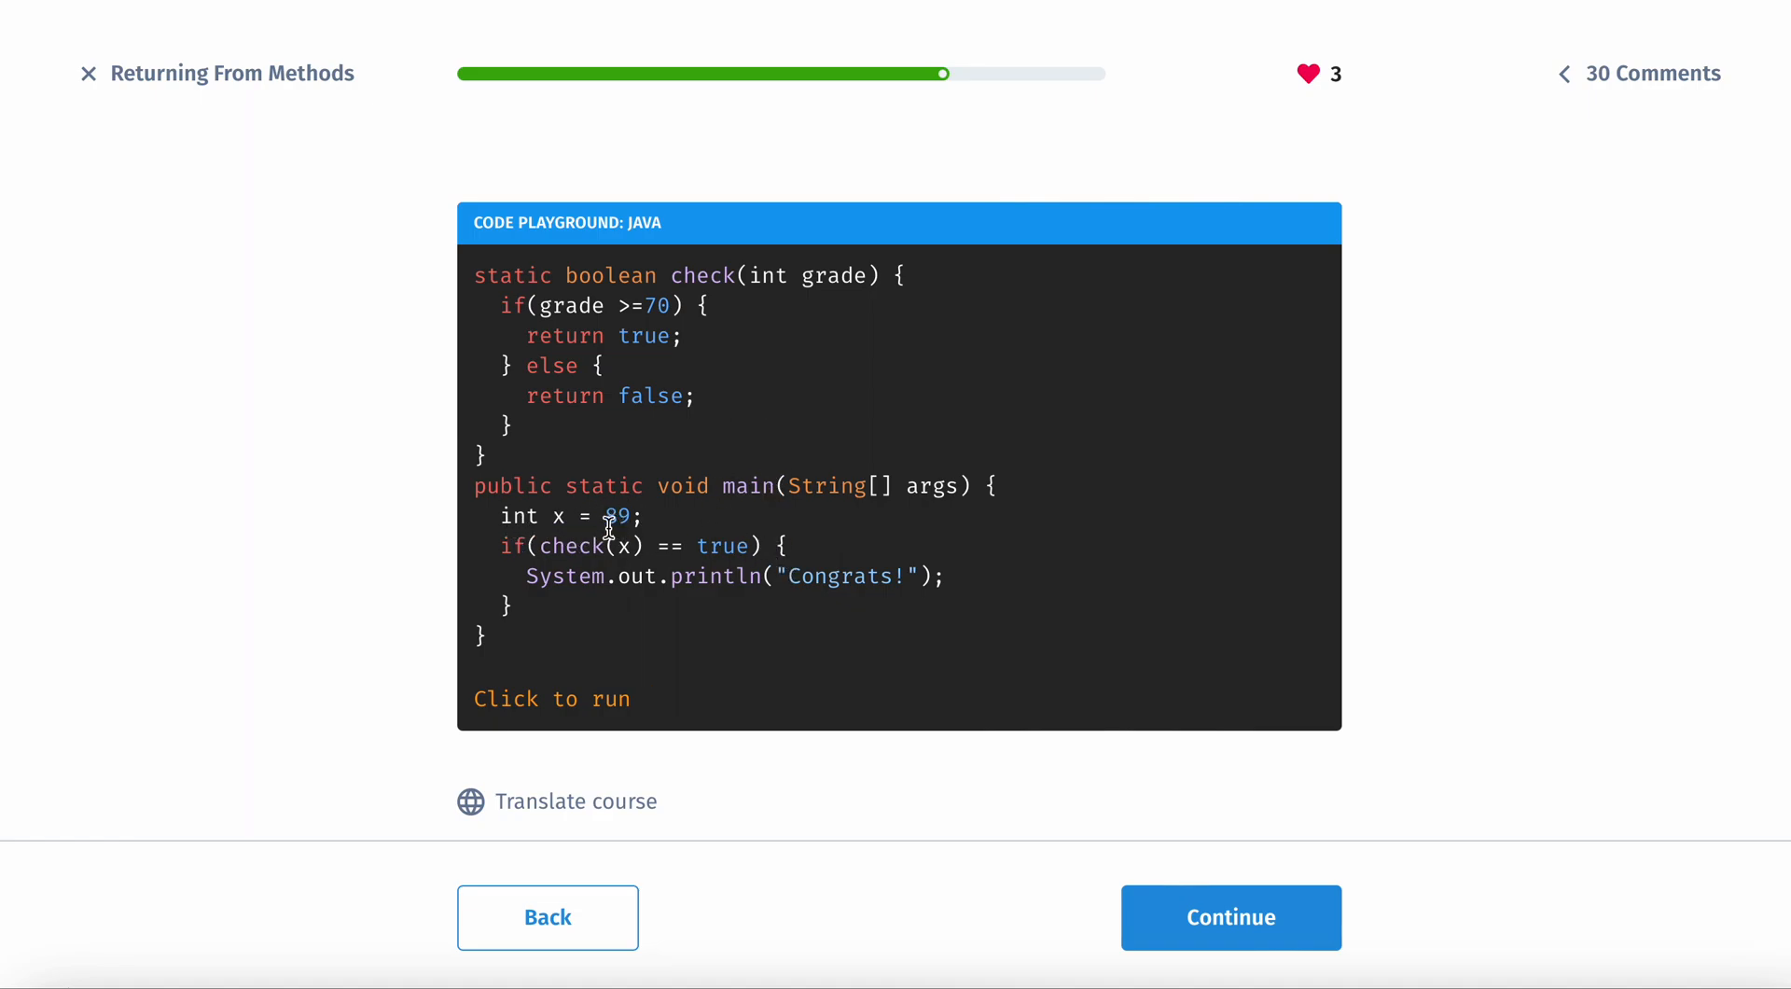
mouse_move(638, 554)
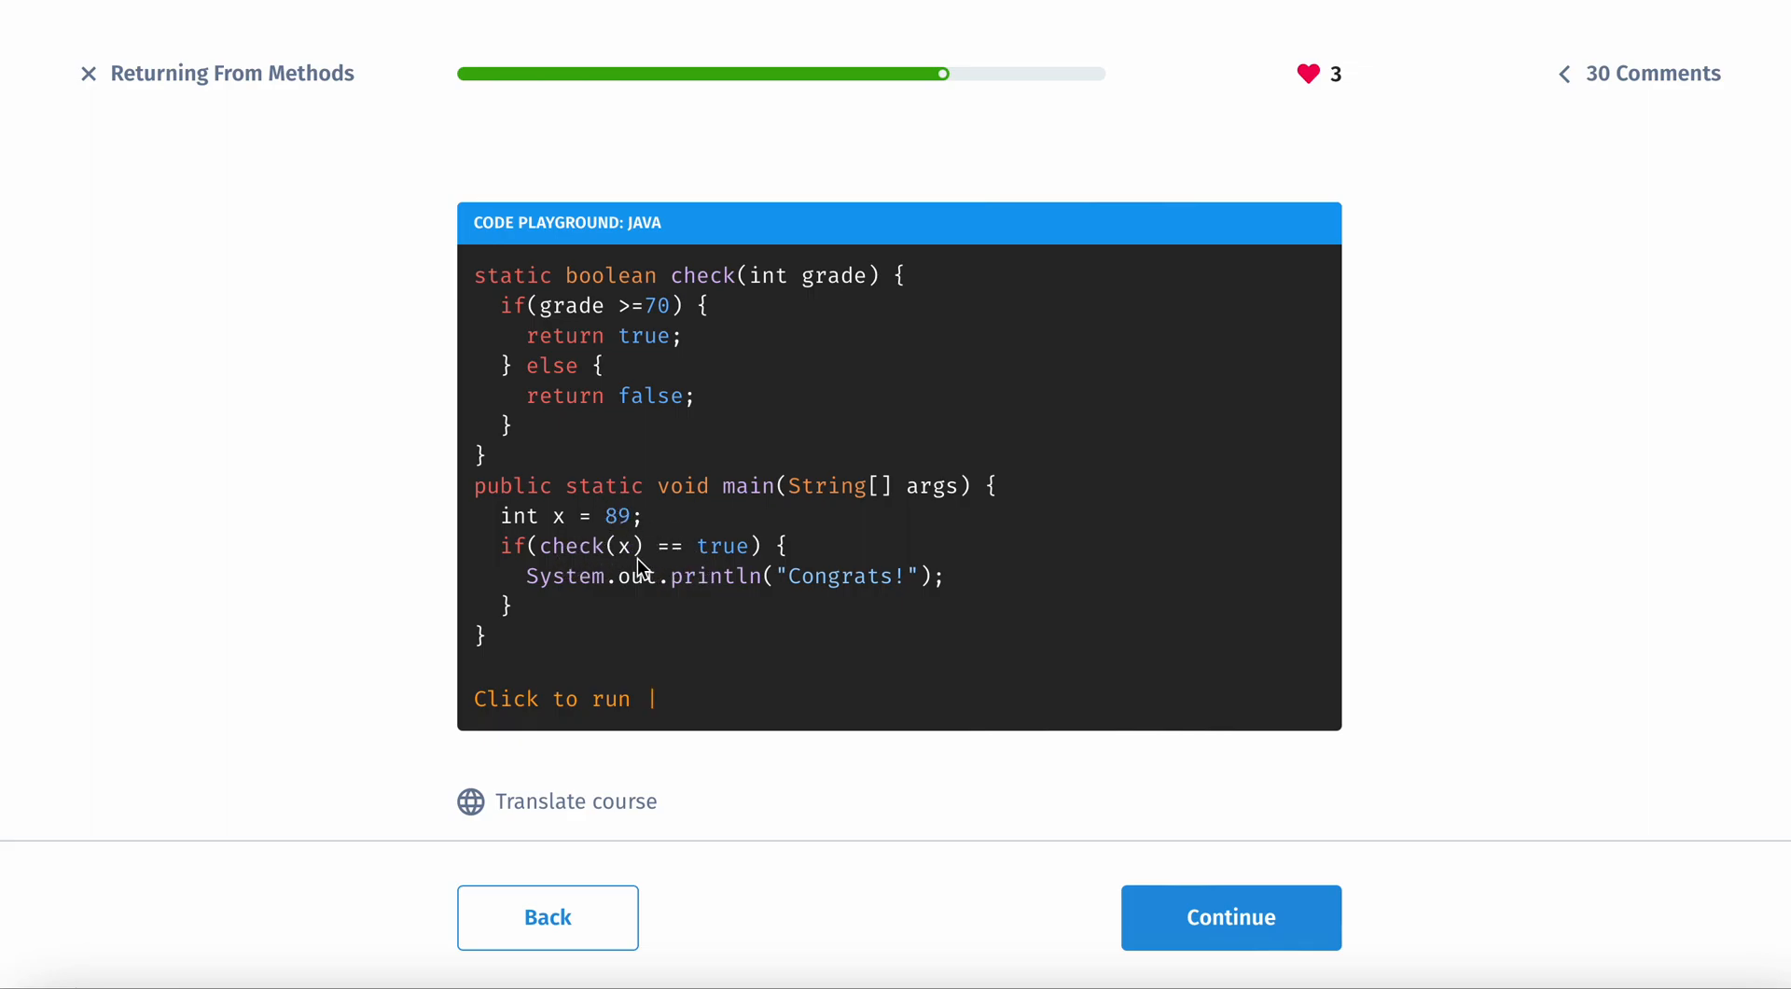
mouse_move(862, 548)
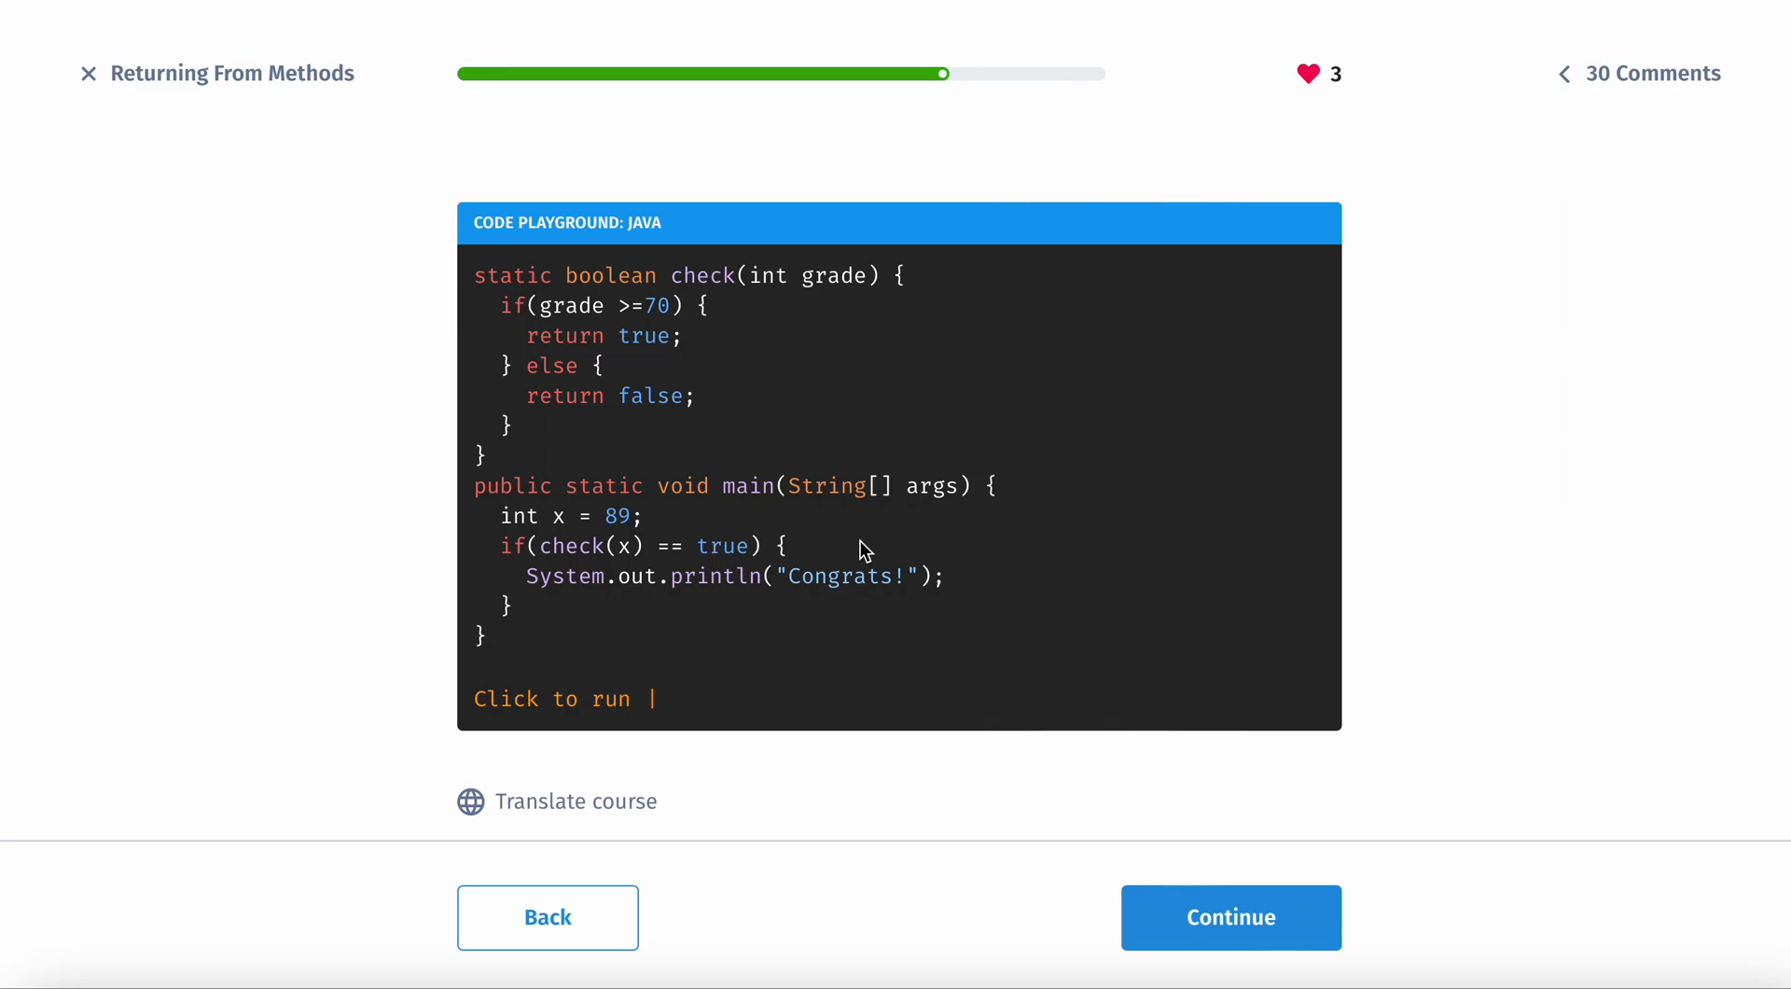
mouse_move(720, 299)
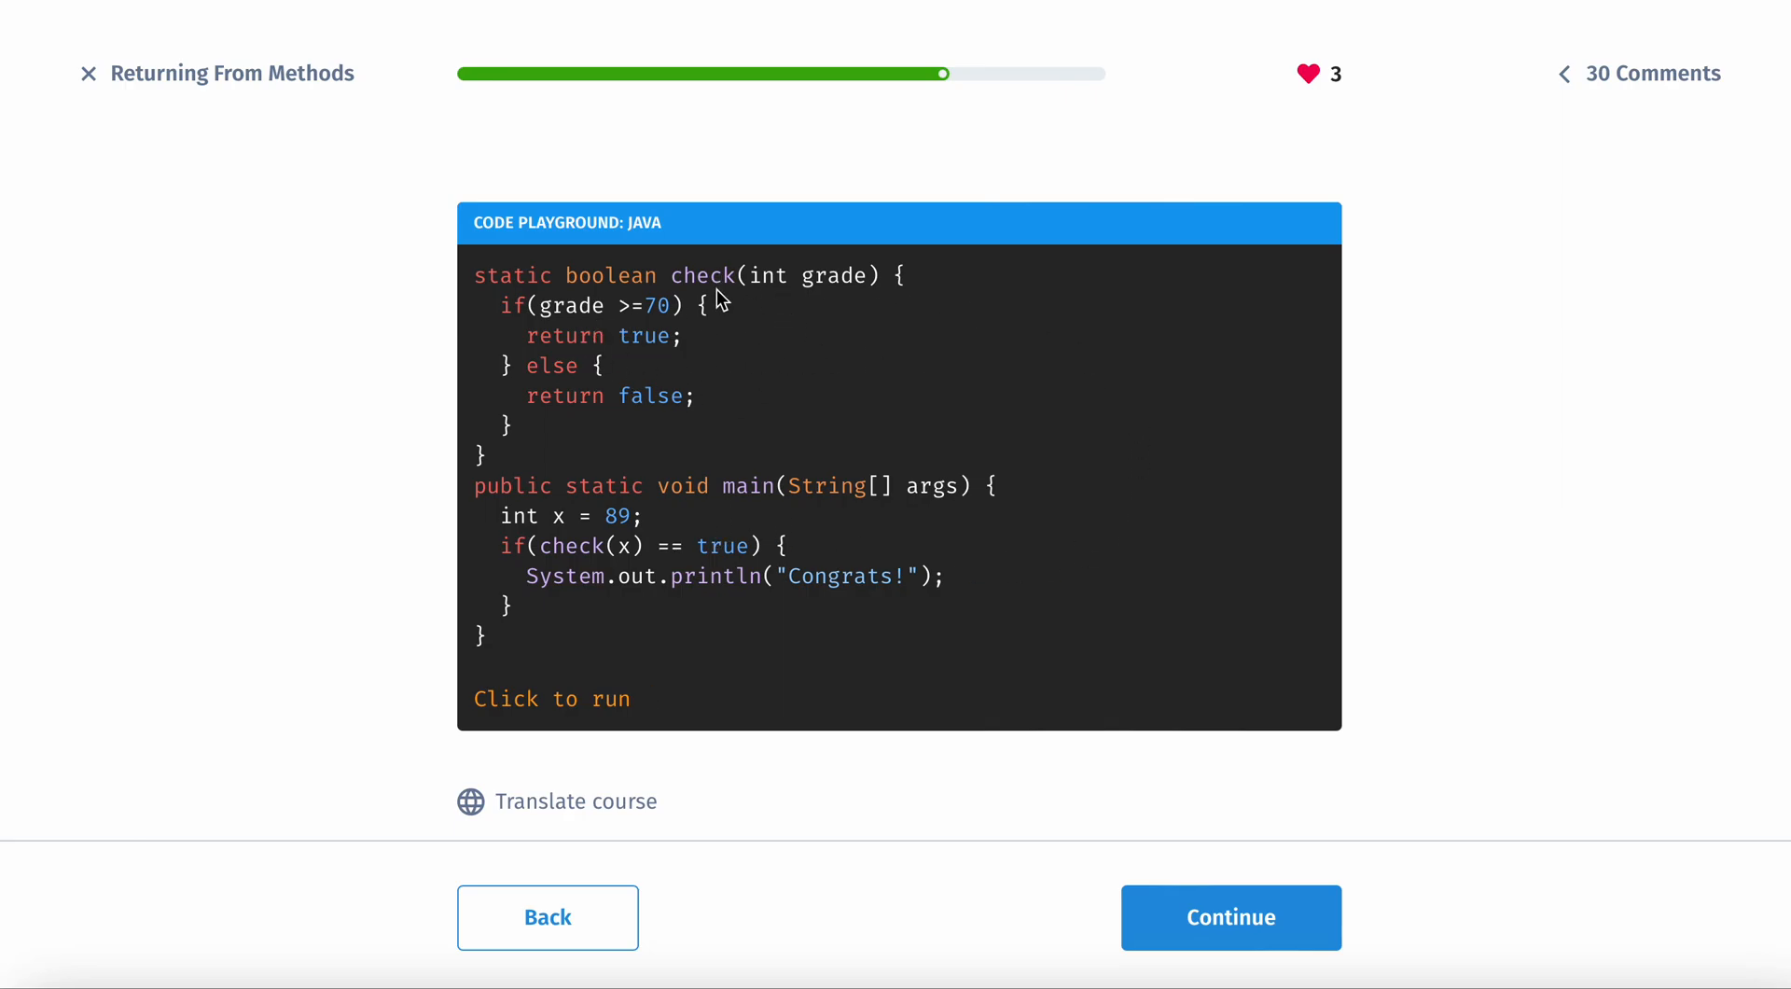
mouse_move(862, 574)
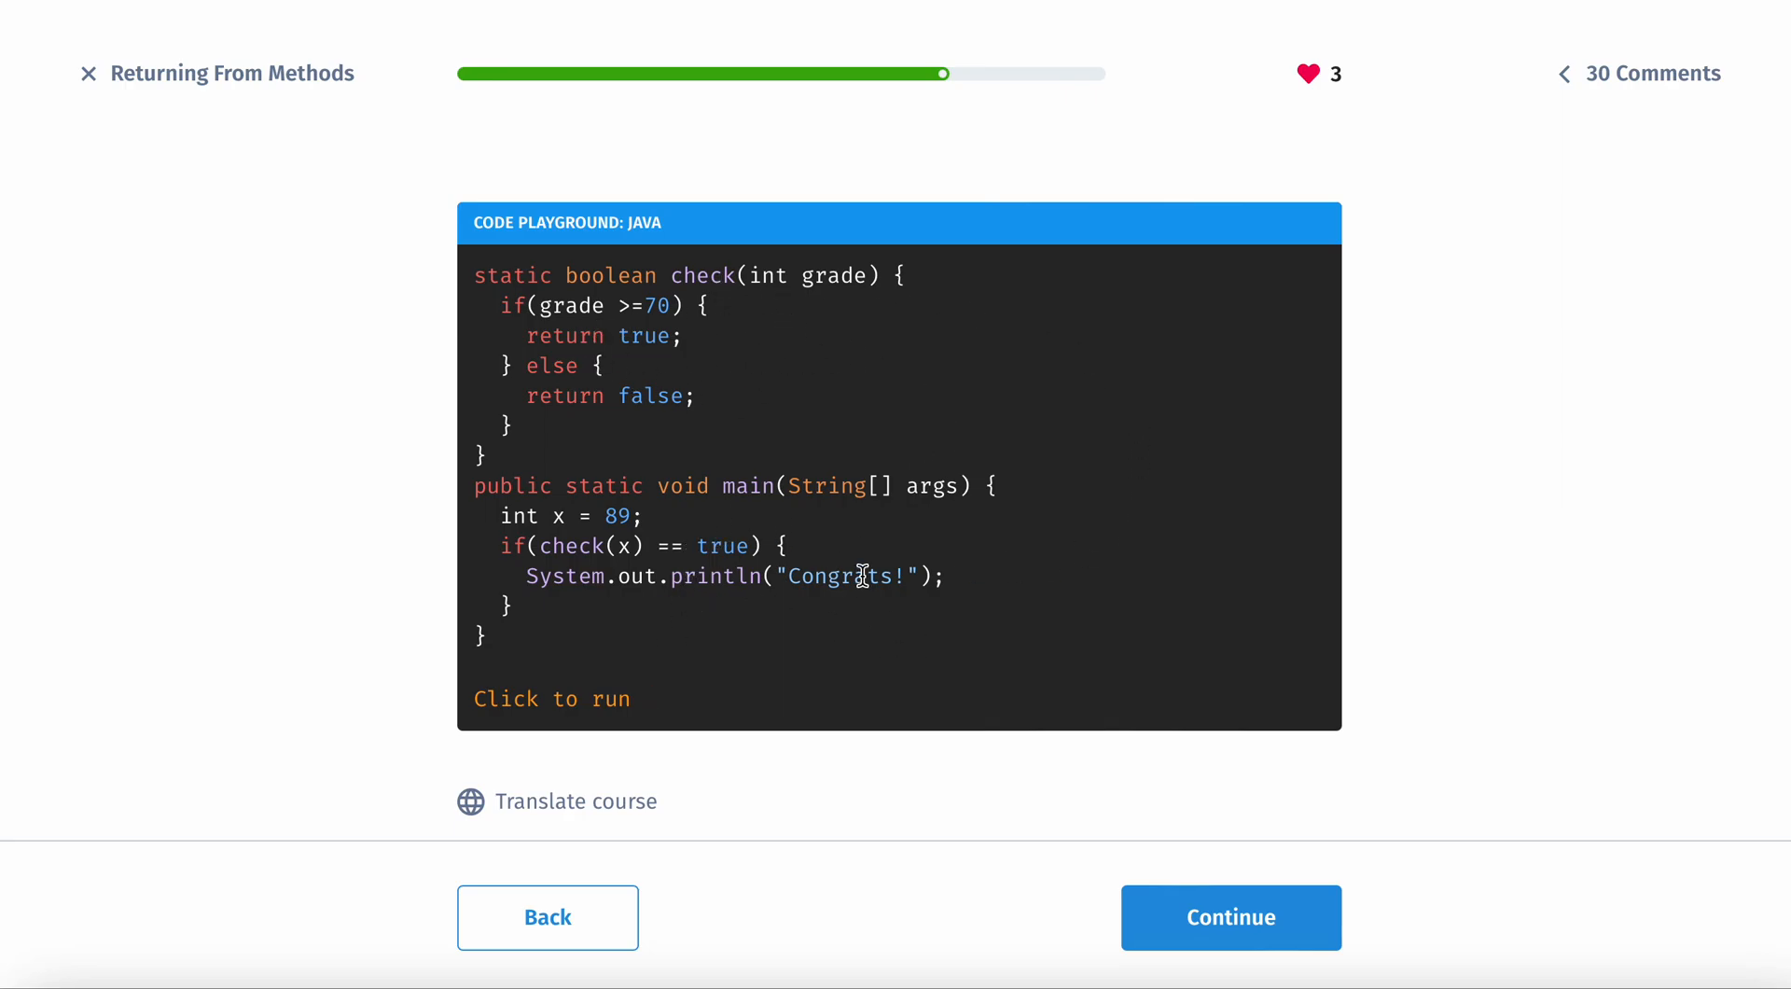
scroll("down", 3)
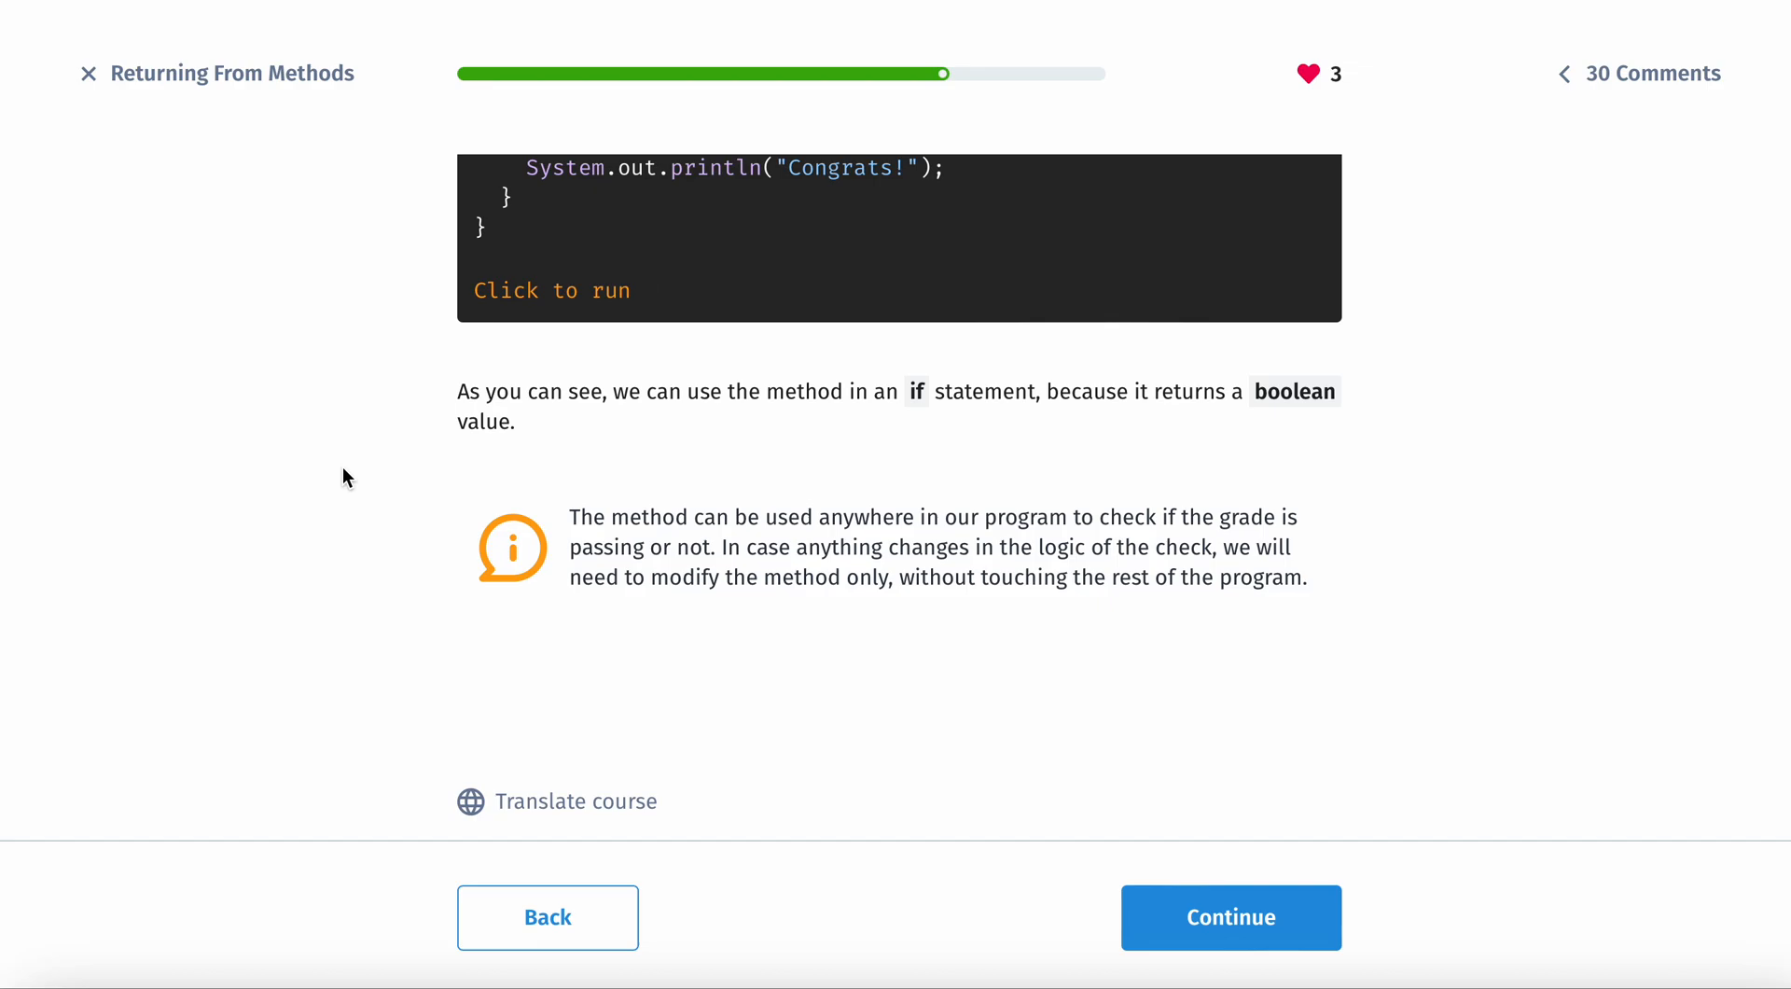
left_click(649, 289)
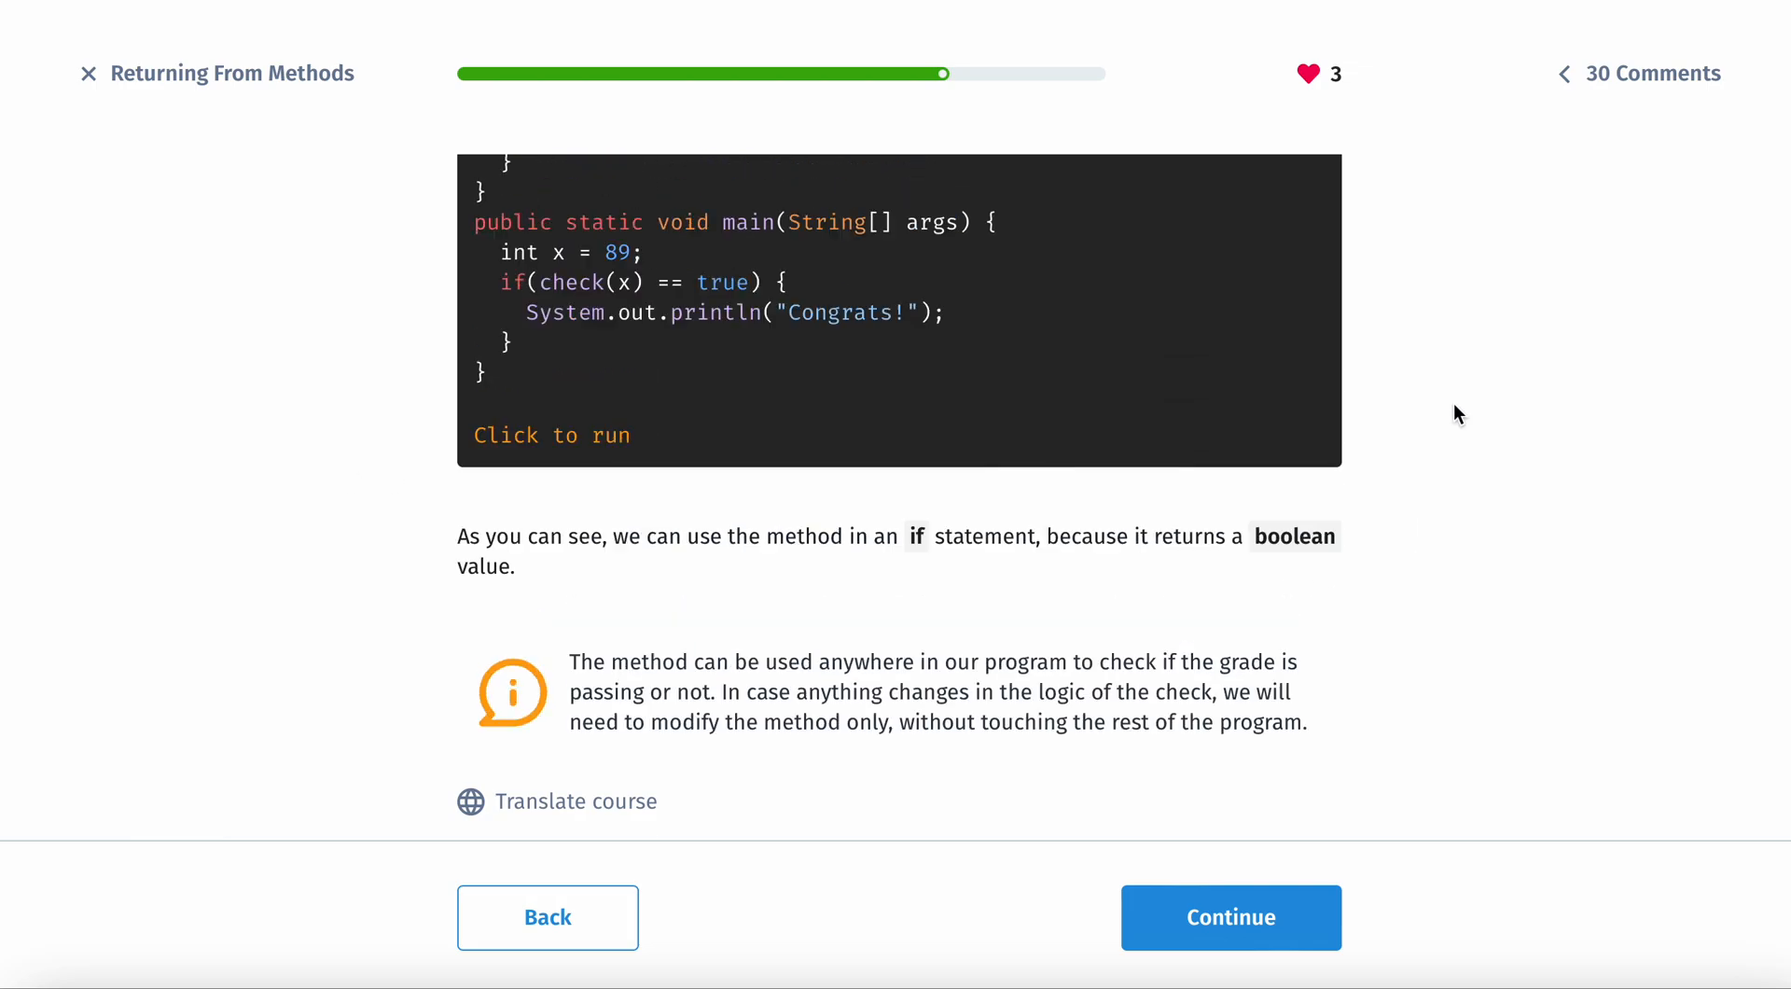
scroll("up", 3)
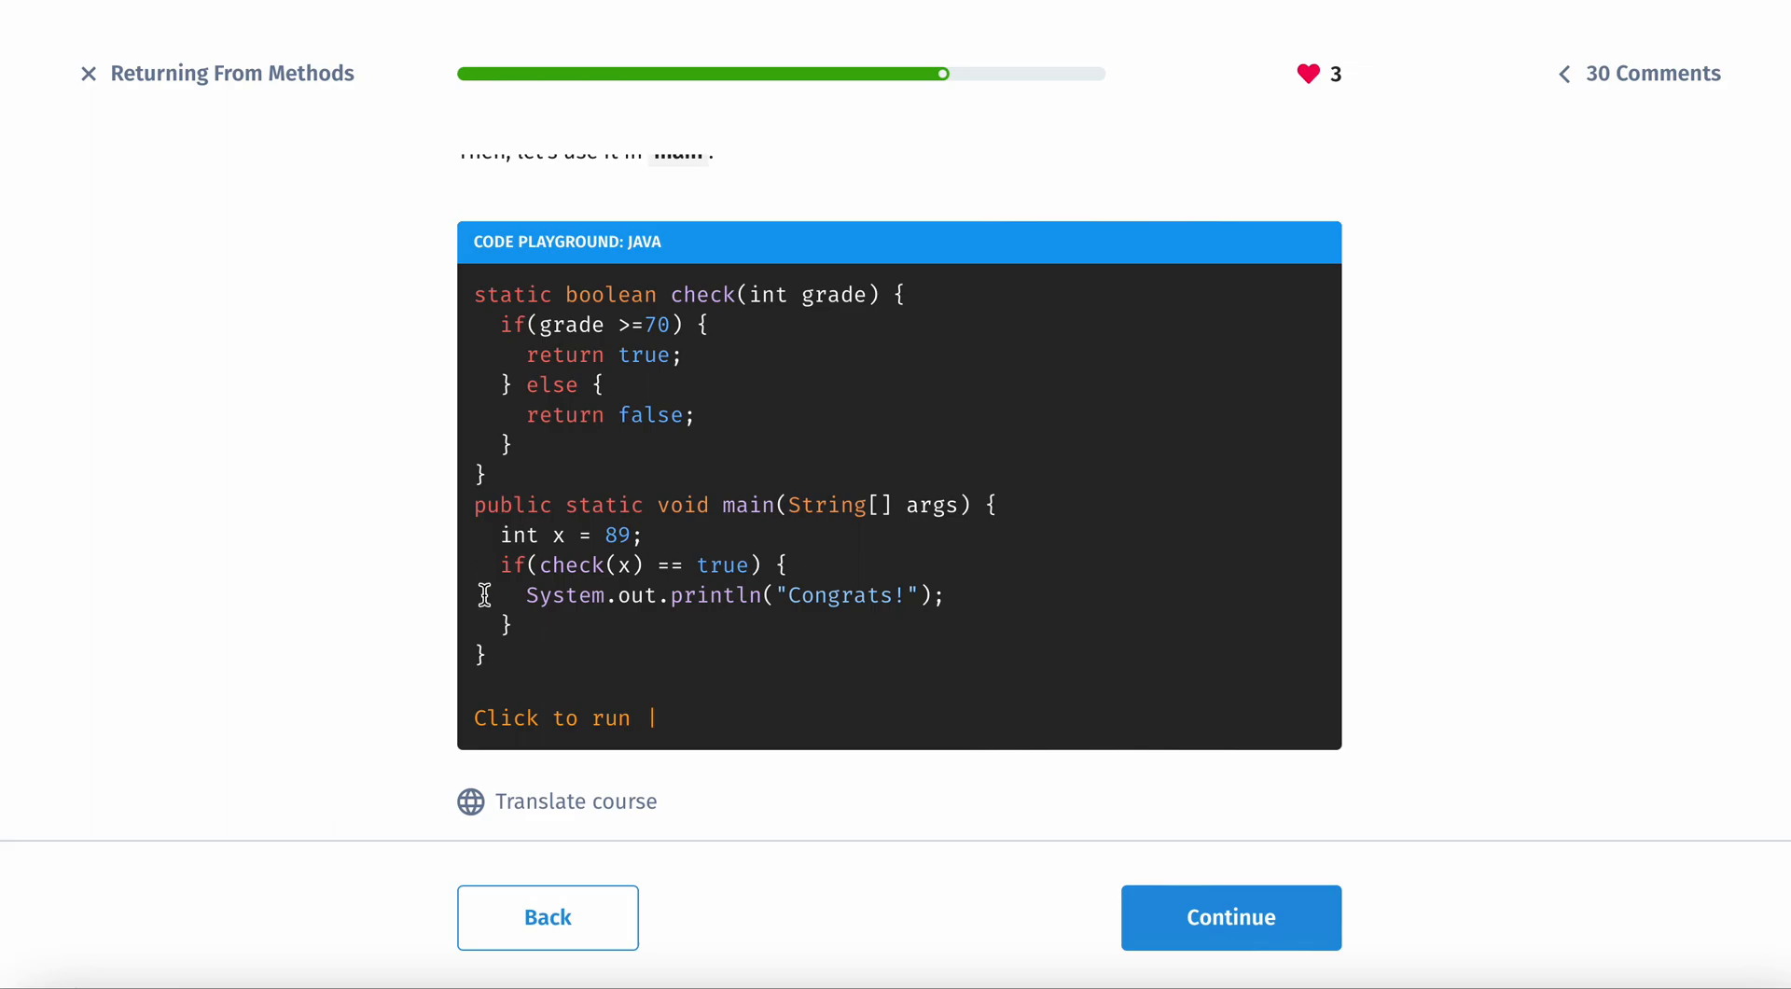
mouse_move(571, 526)
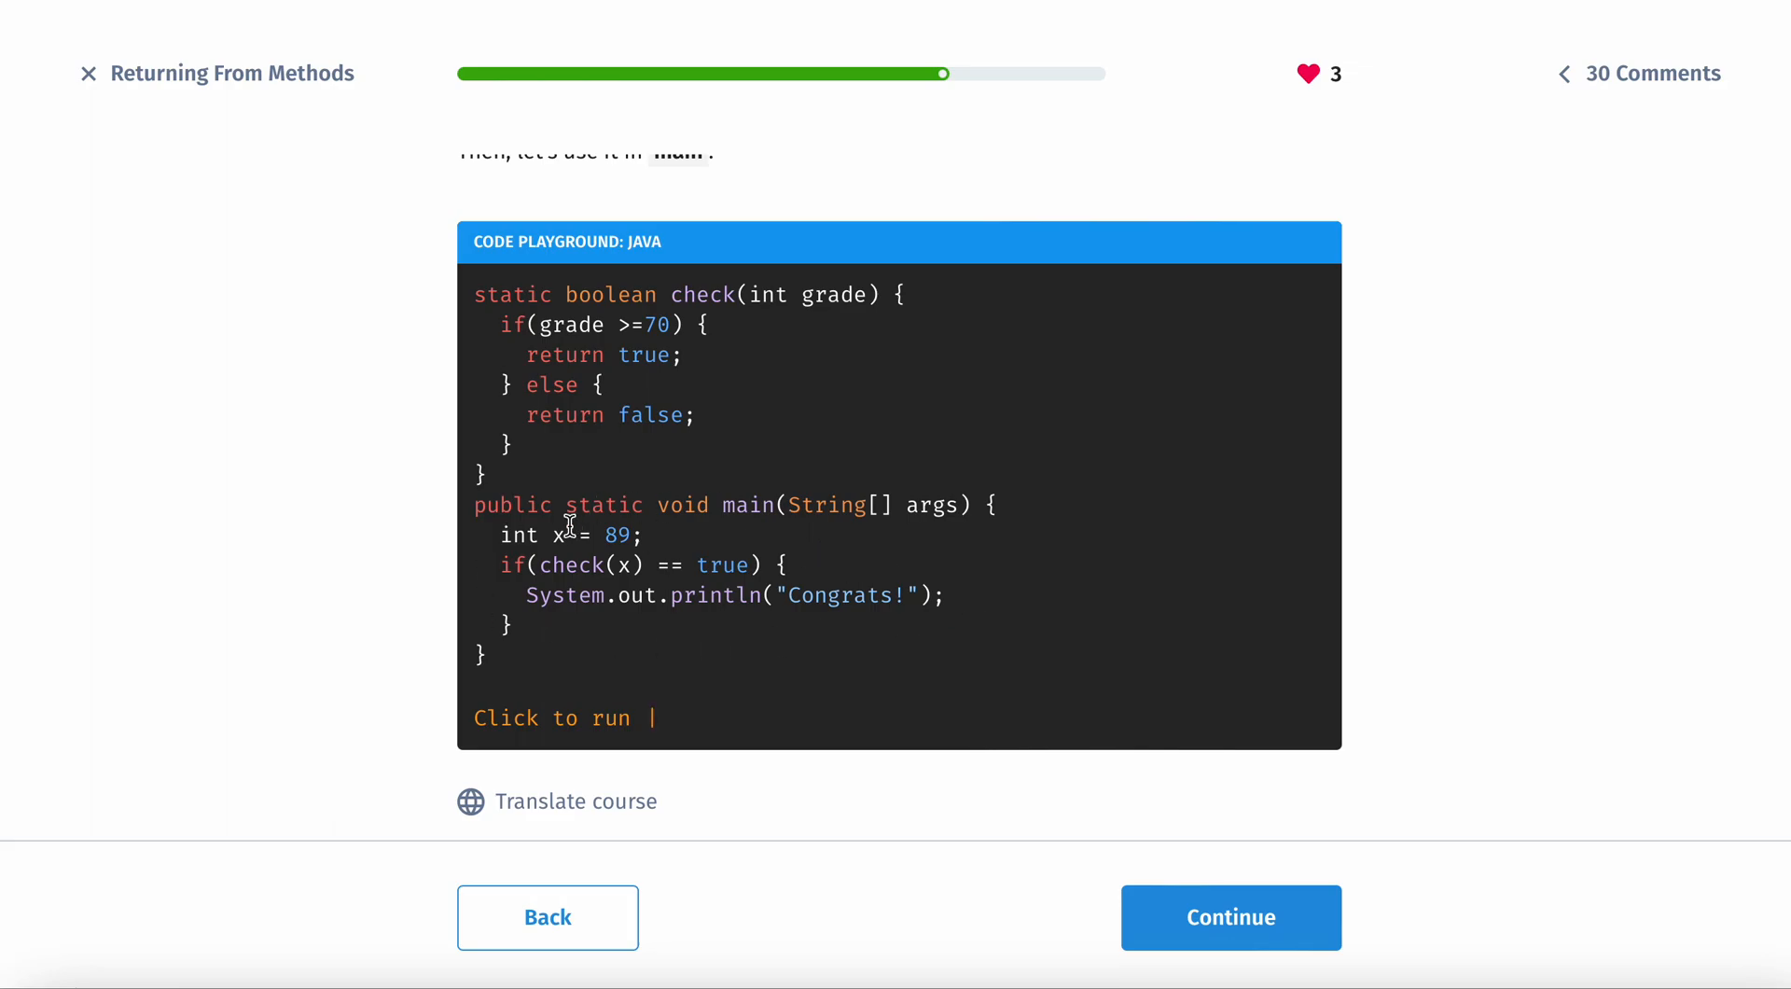
mouse_move(709, 416)
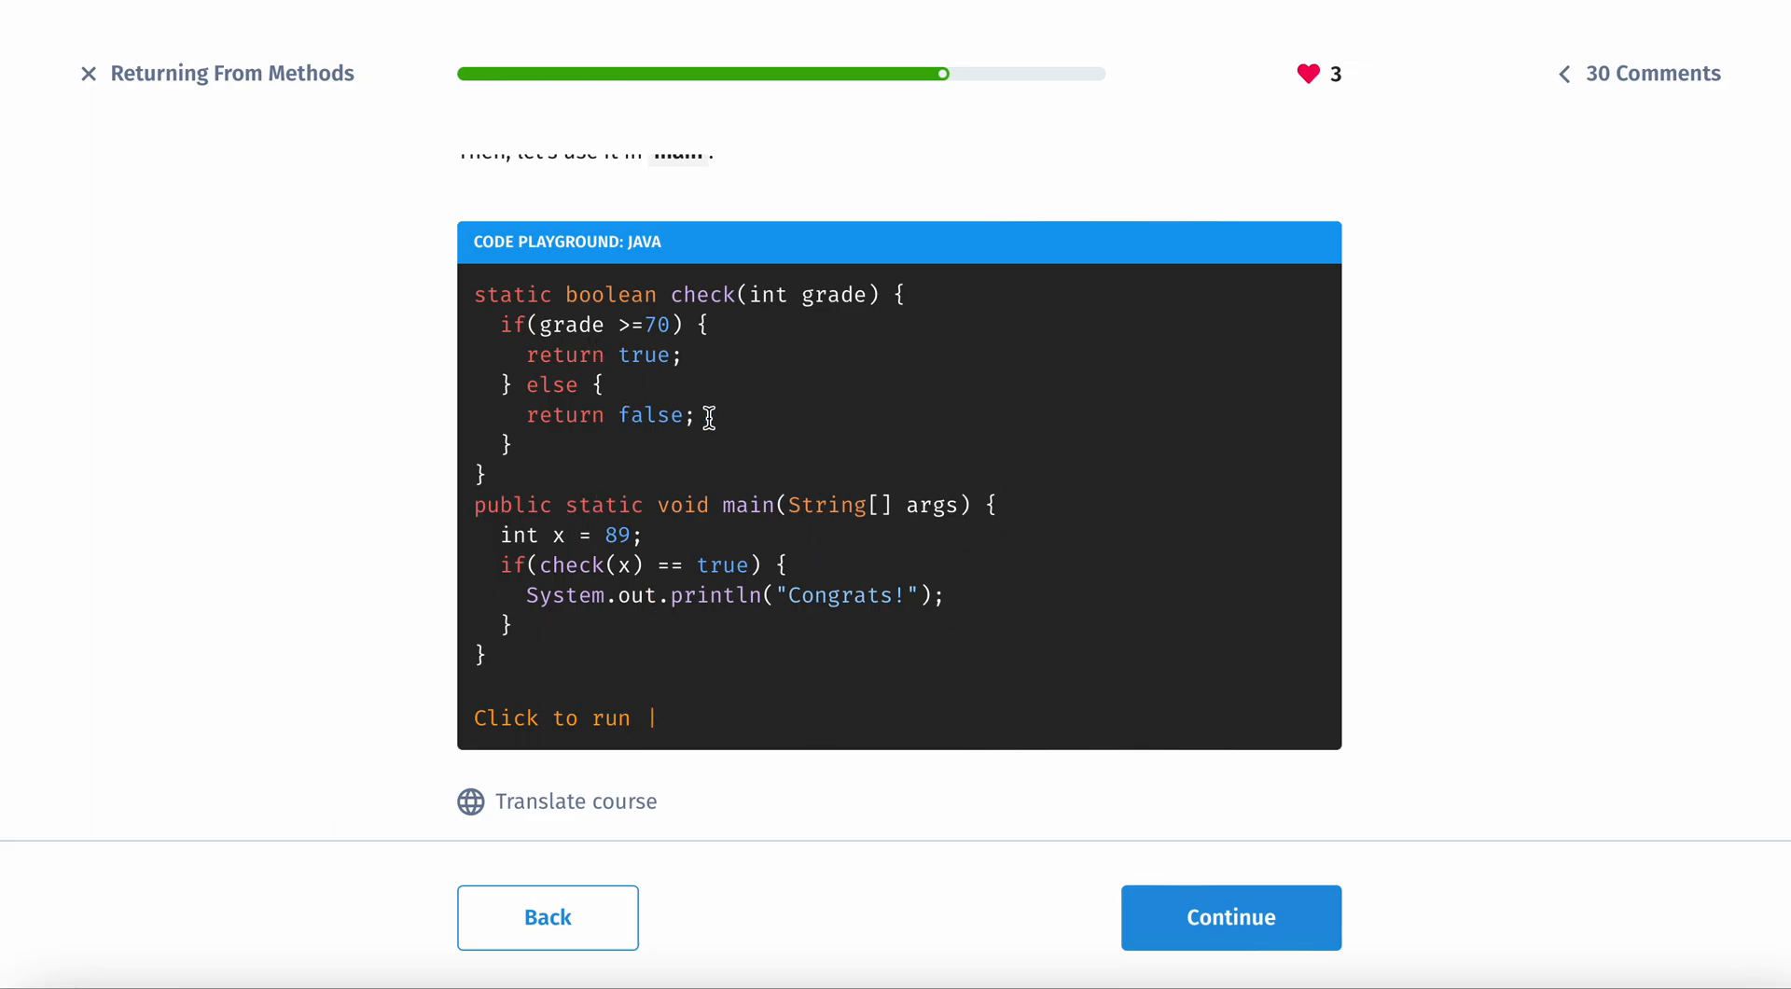
mouse_move(705, 558)
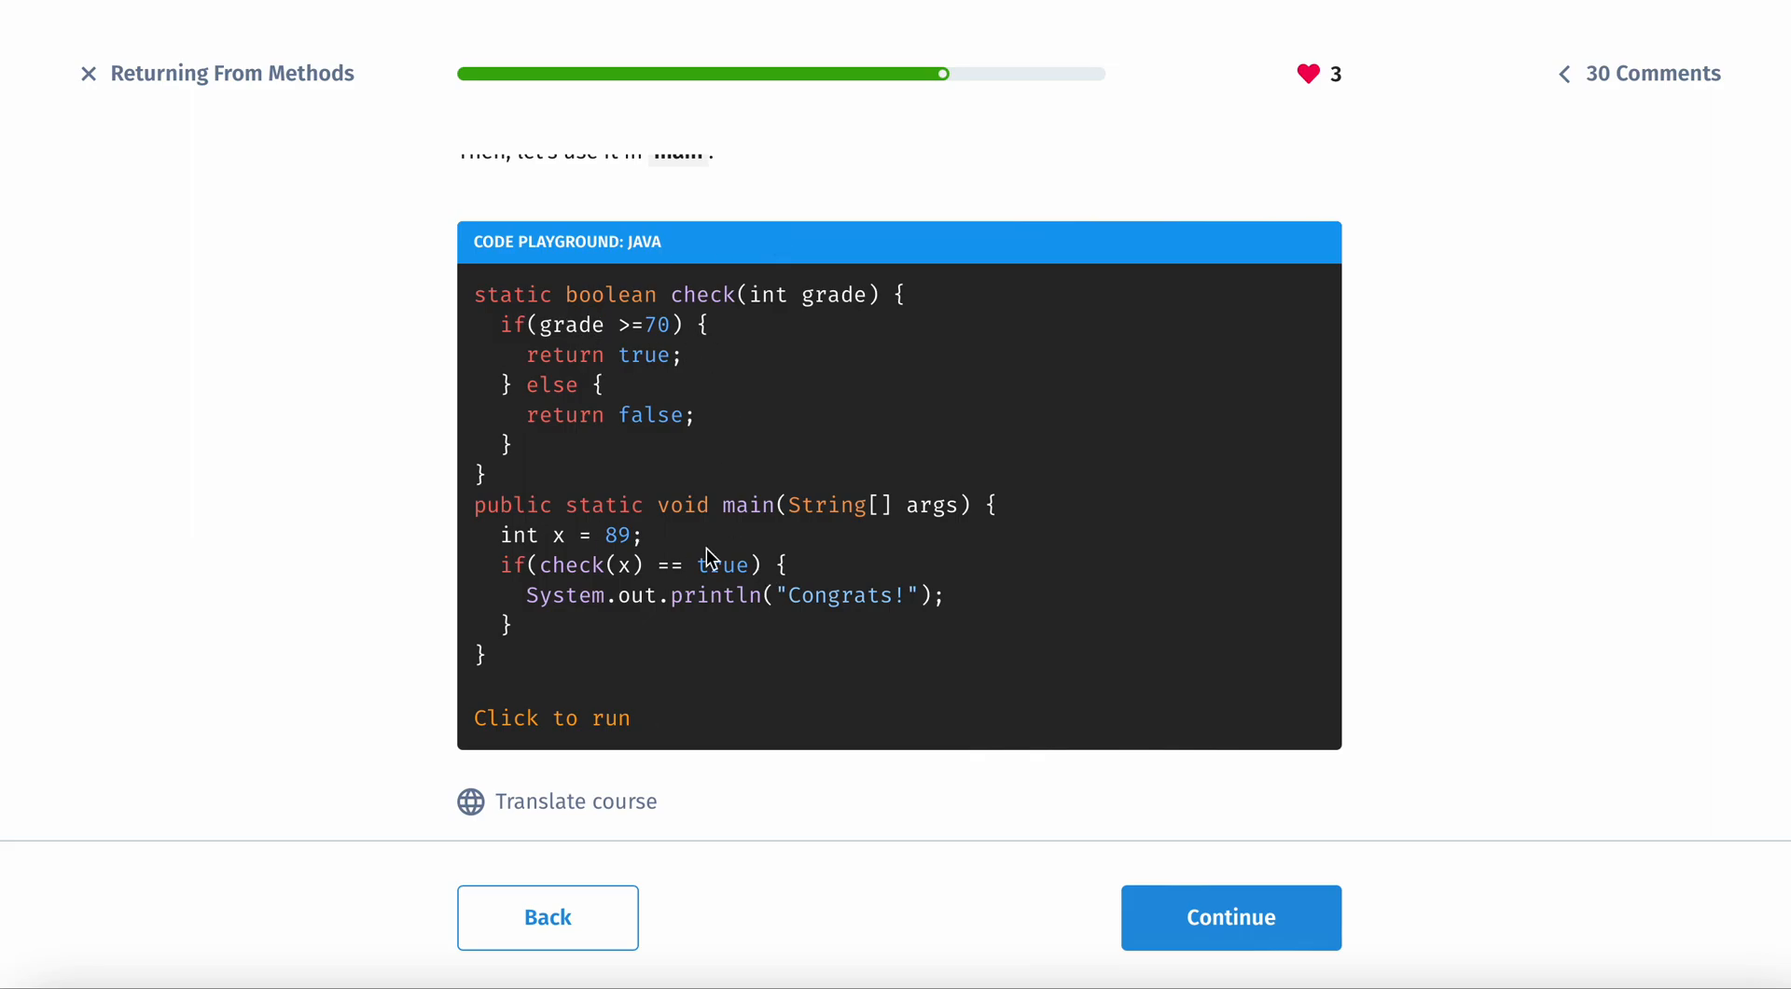
mouse_move(1397, 617)
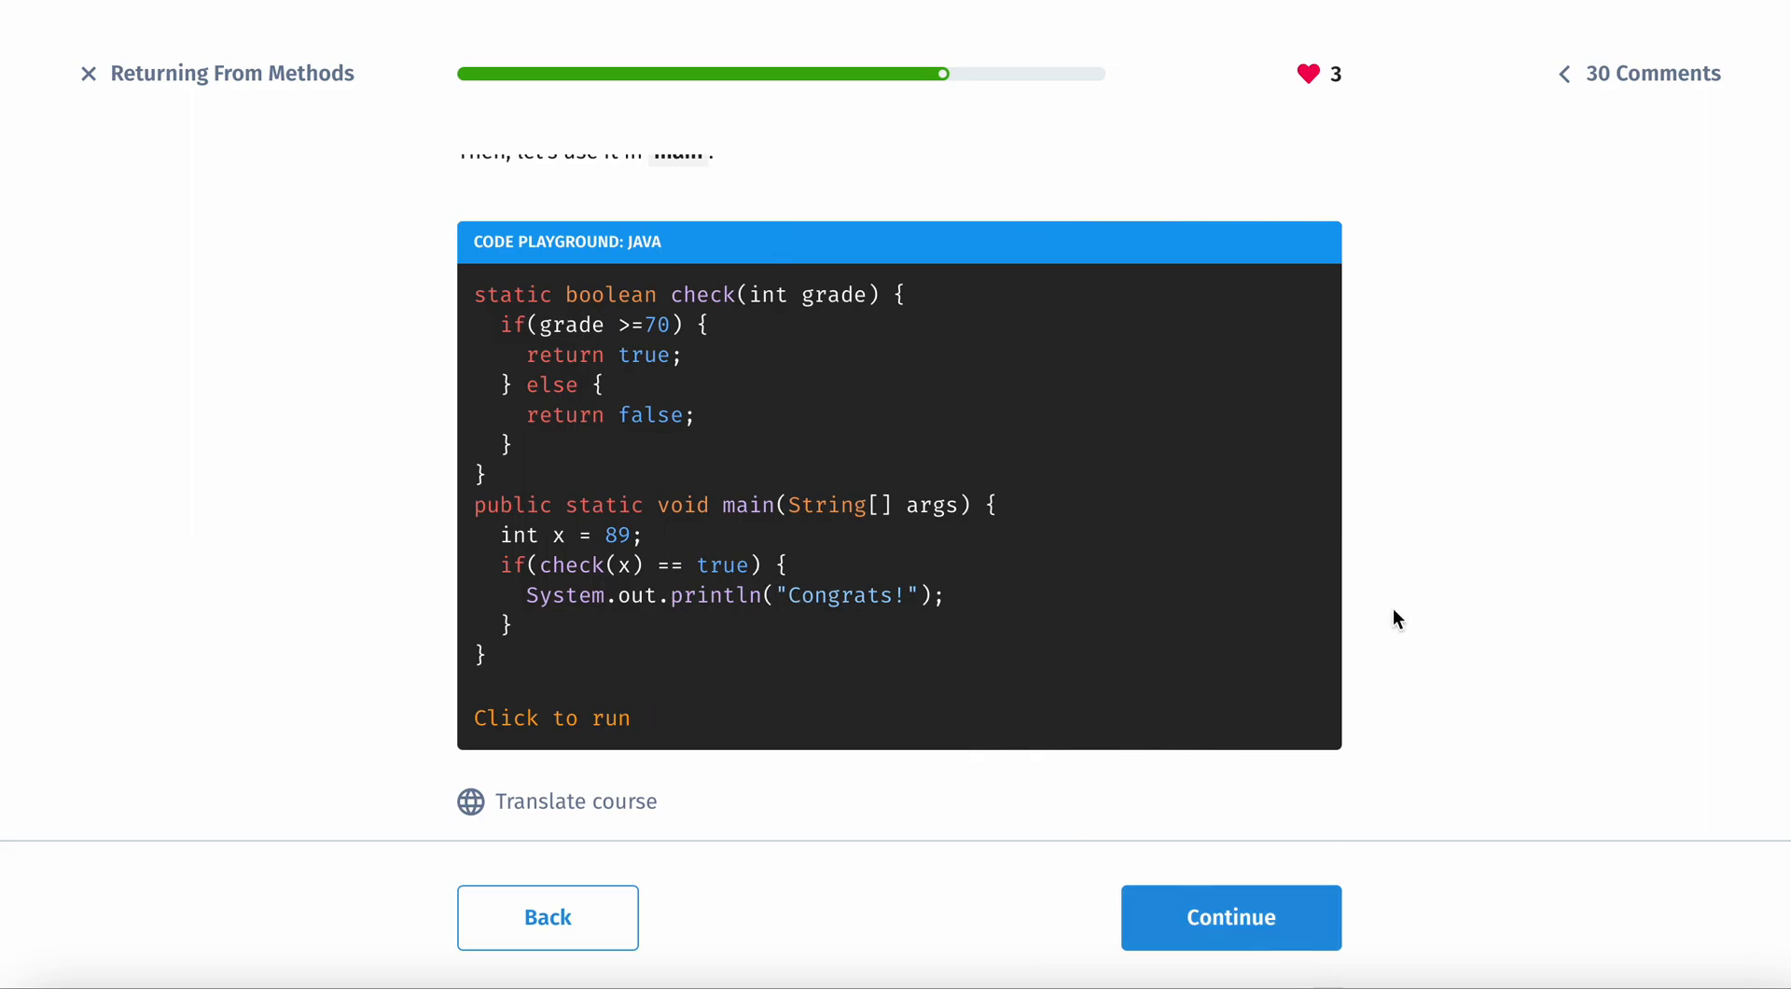
mouse_move(963, 498)
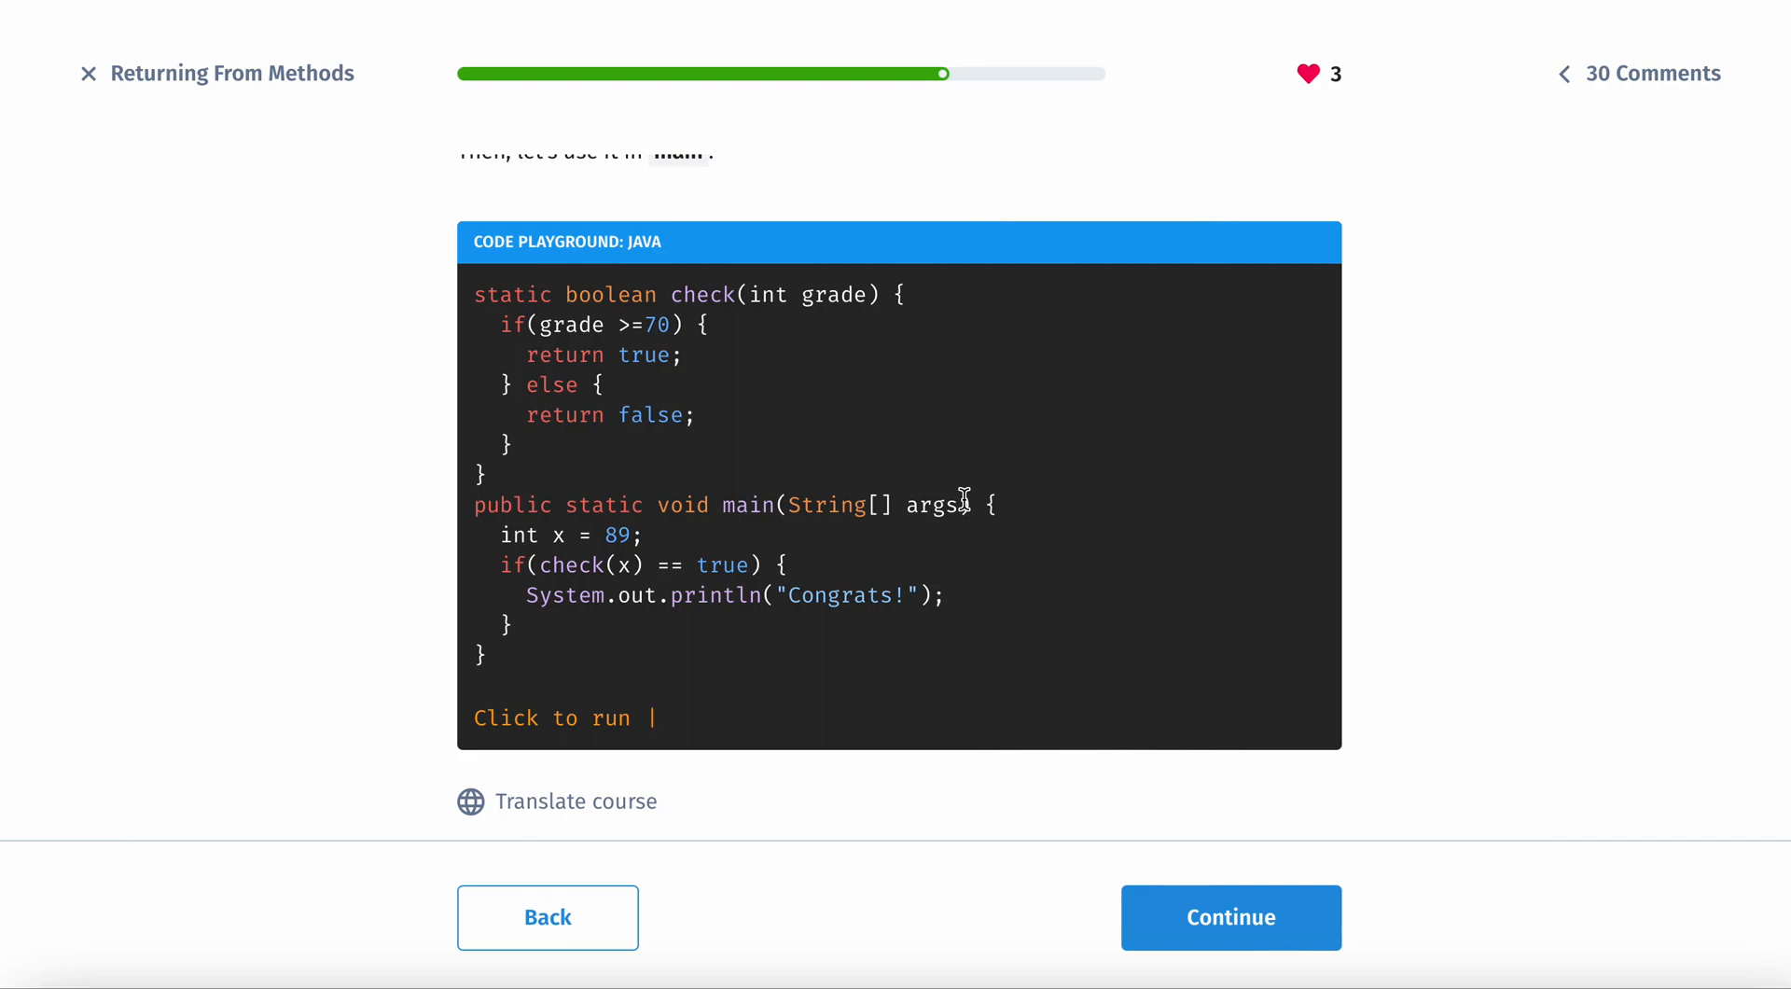
Step: Continue to the Lesson Takeaways recap with the Celsius to Fahrenheit practice offer
left_click(1230, 916)
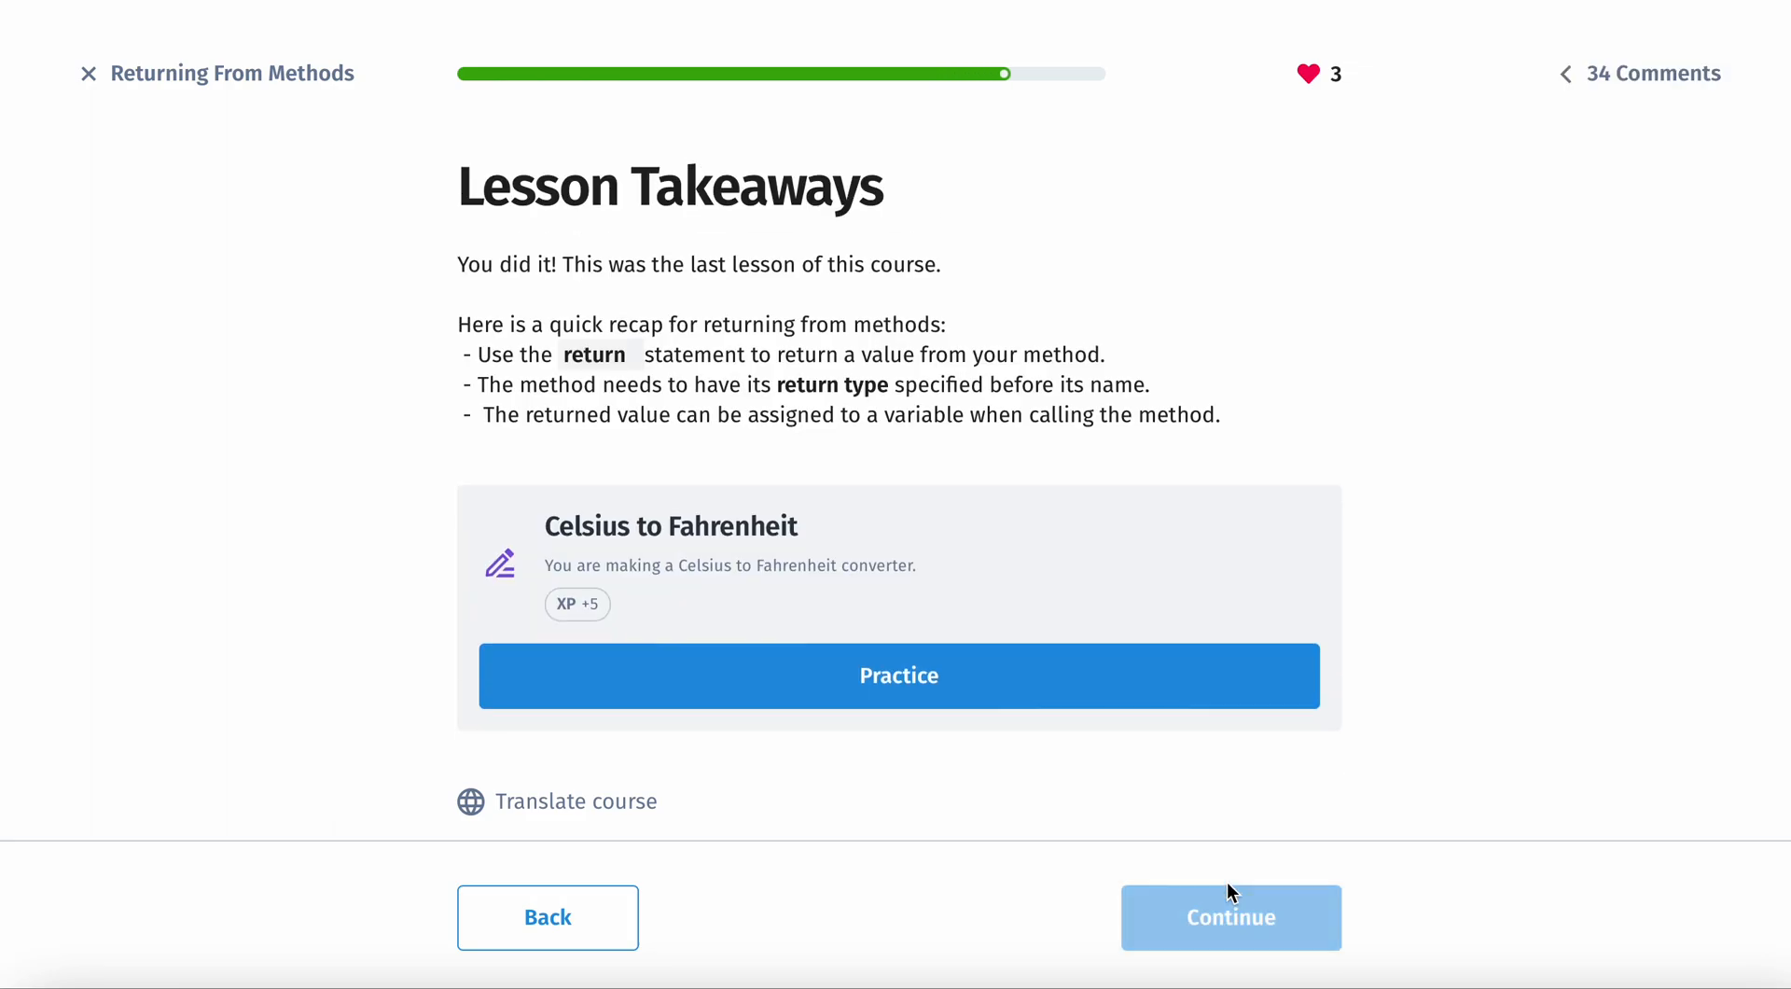
mouse_move(1492, 599)
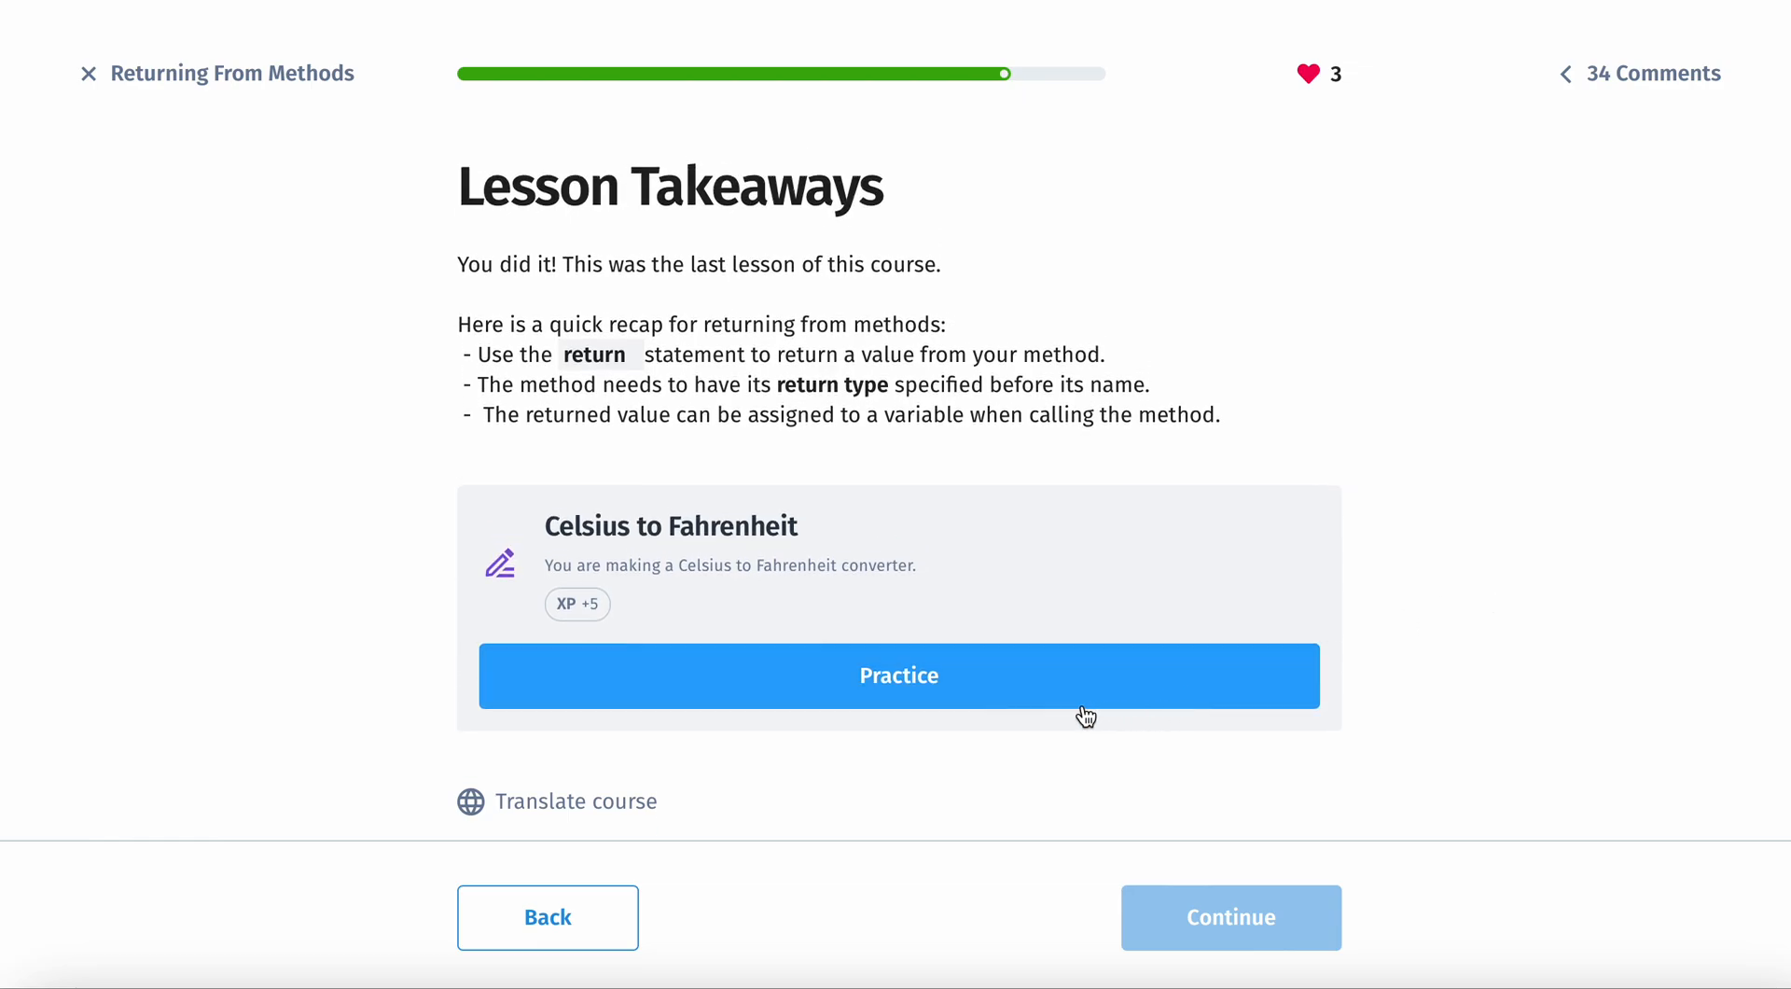
Step: Start the Celsius to Fahrenheit practice with its starter Java code
left_click(897, 675)
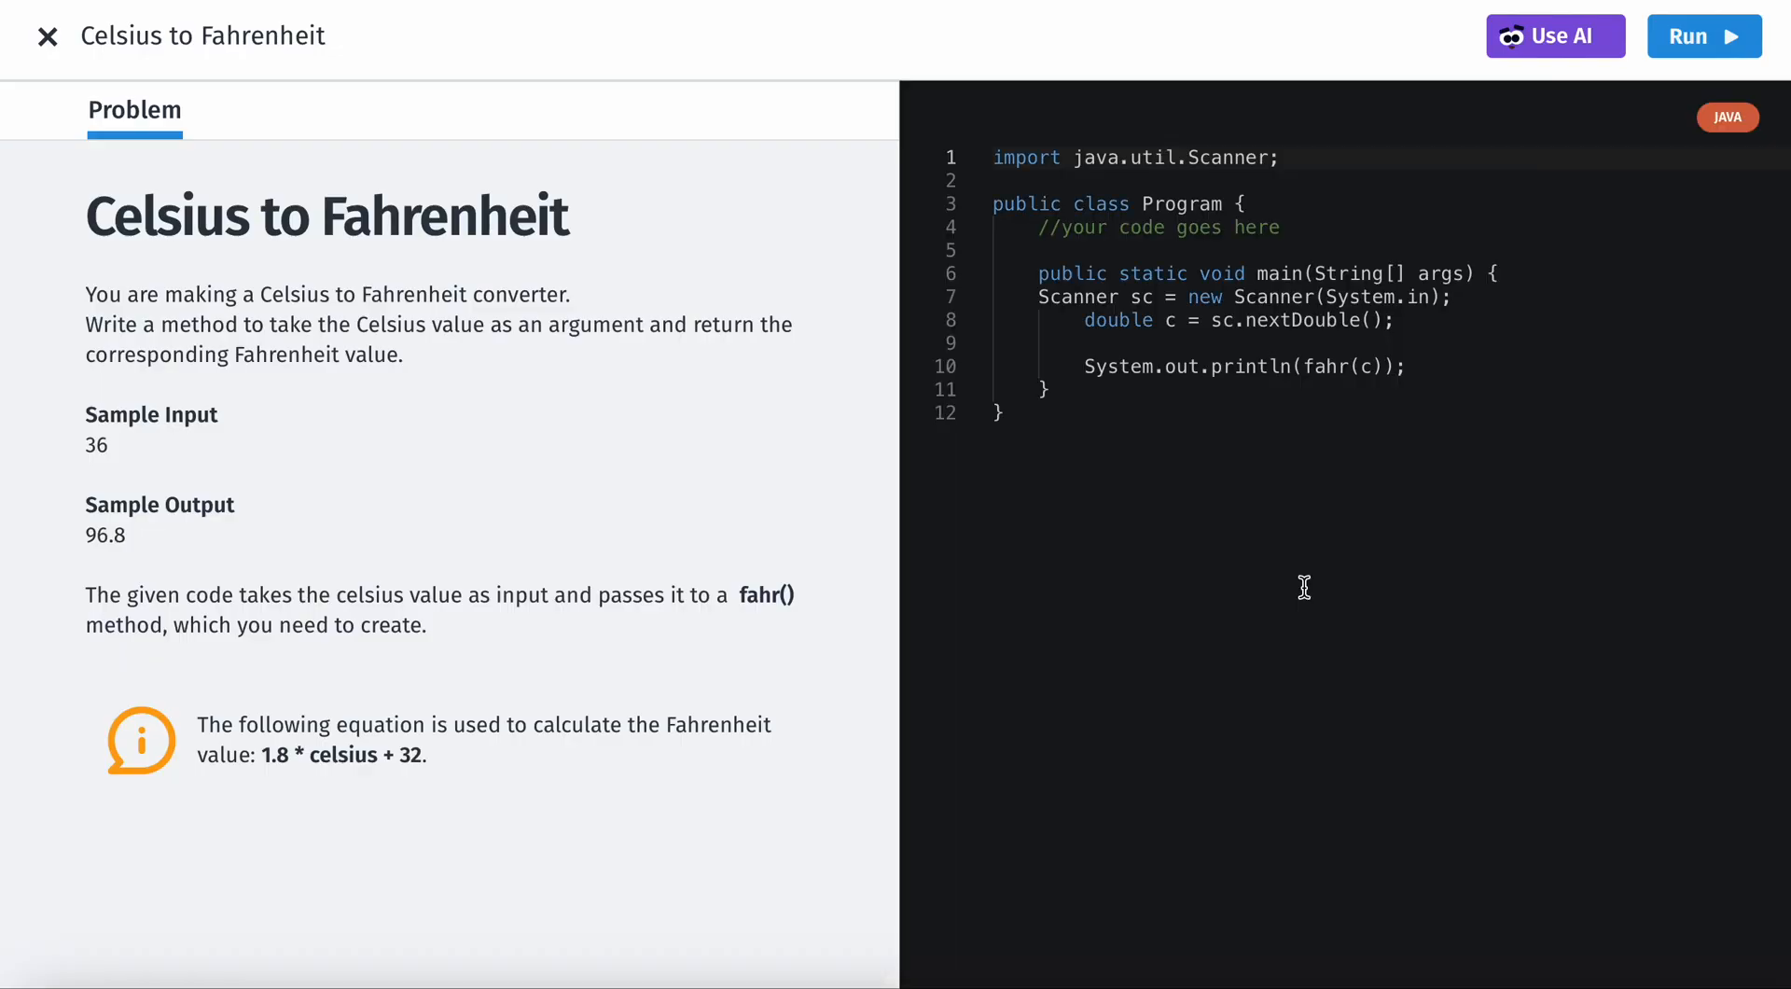
mouse_move(582, 444)
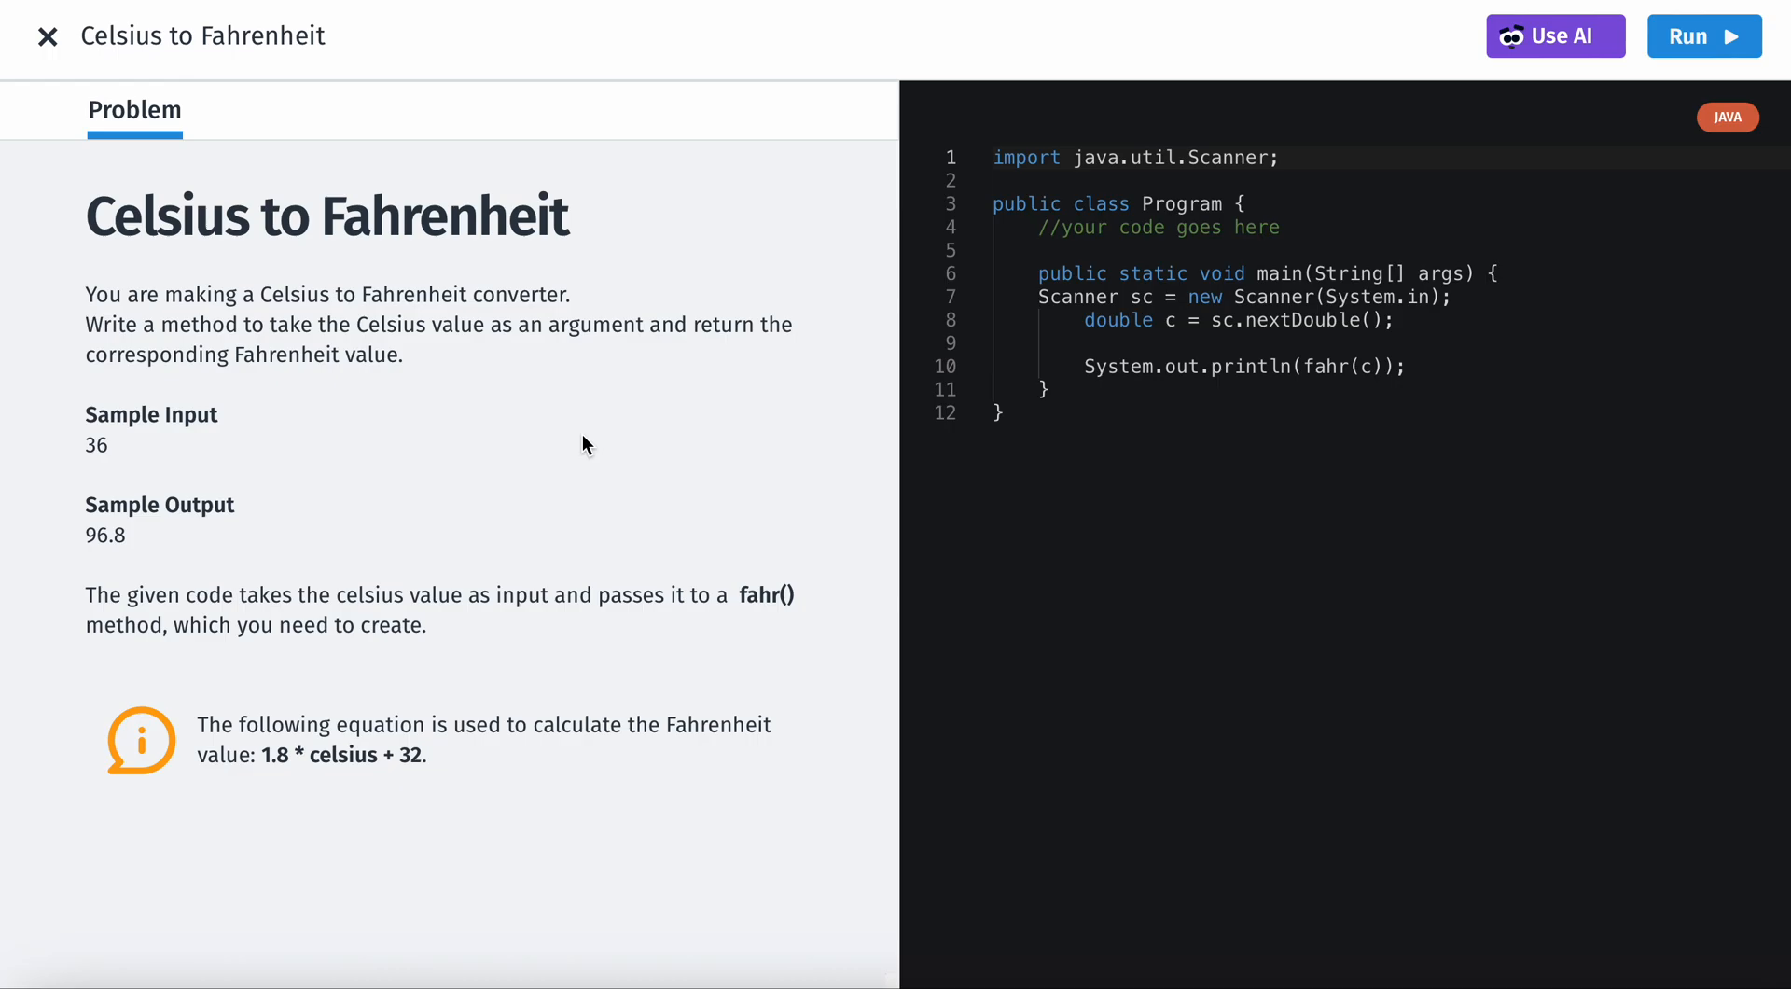
mouse_move(67, 468)
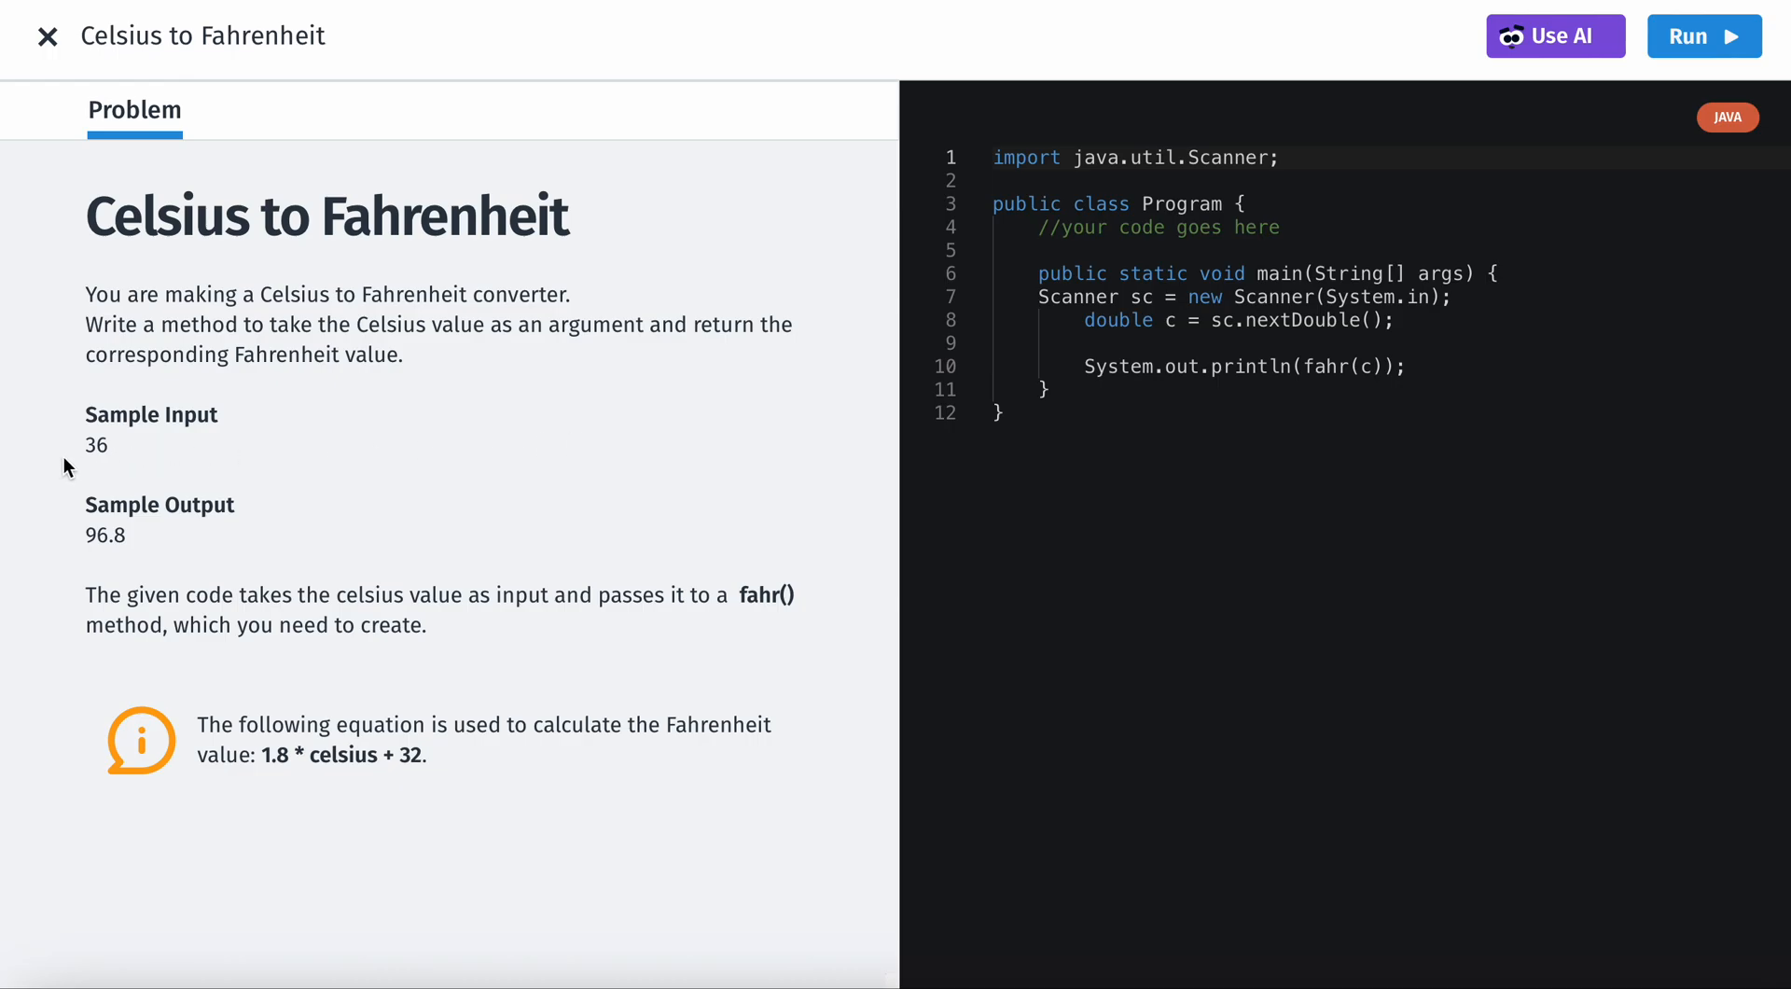
mouse_move(88, 528)
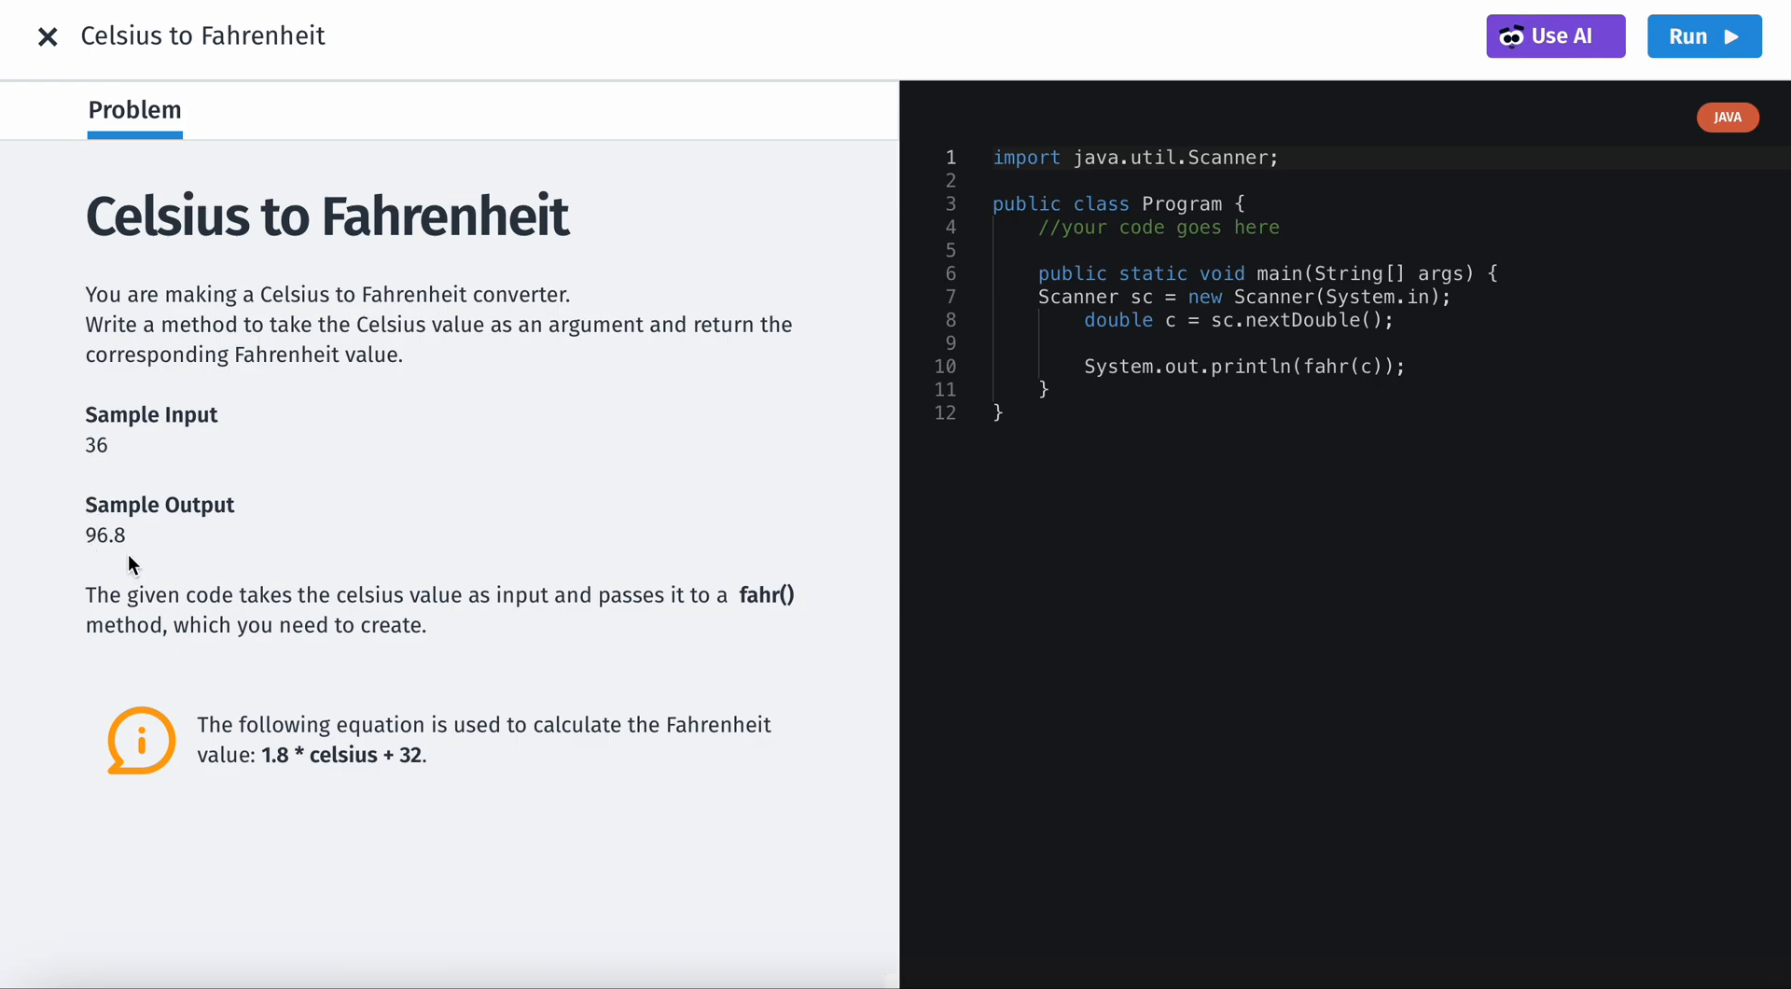
mouse_move(112, 565)
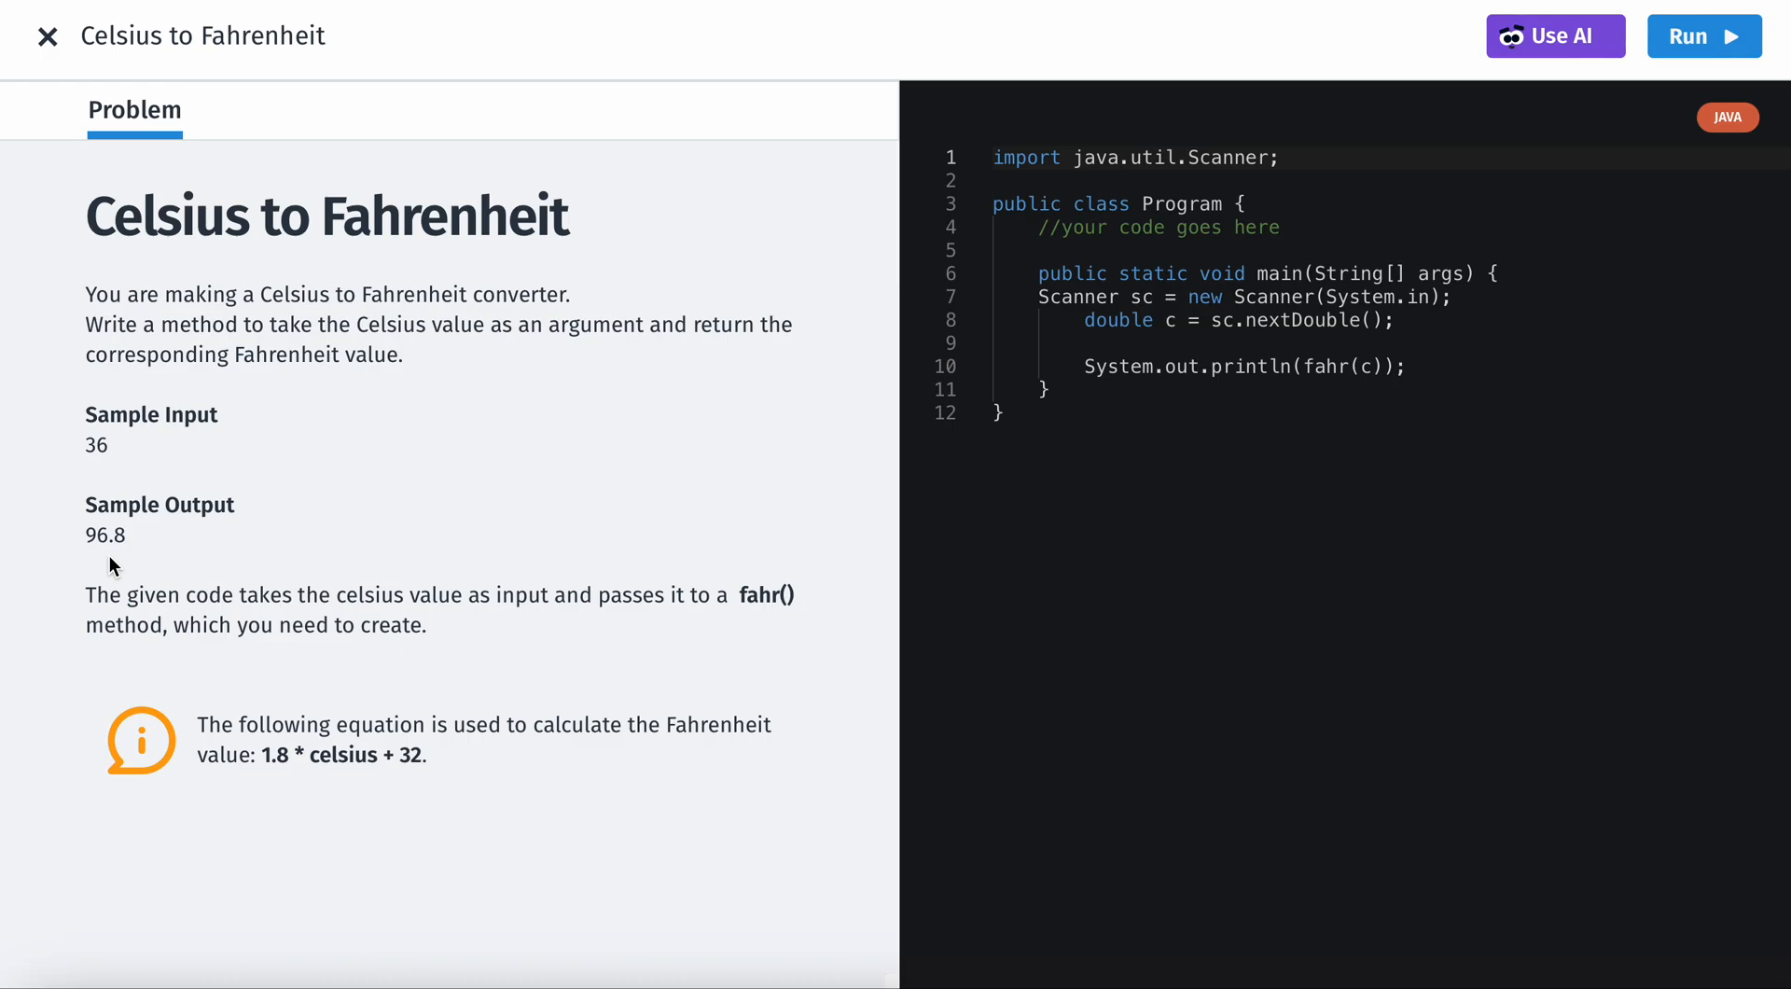
mouse_move(414, 451)
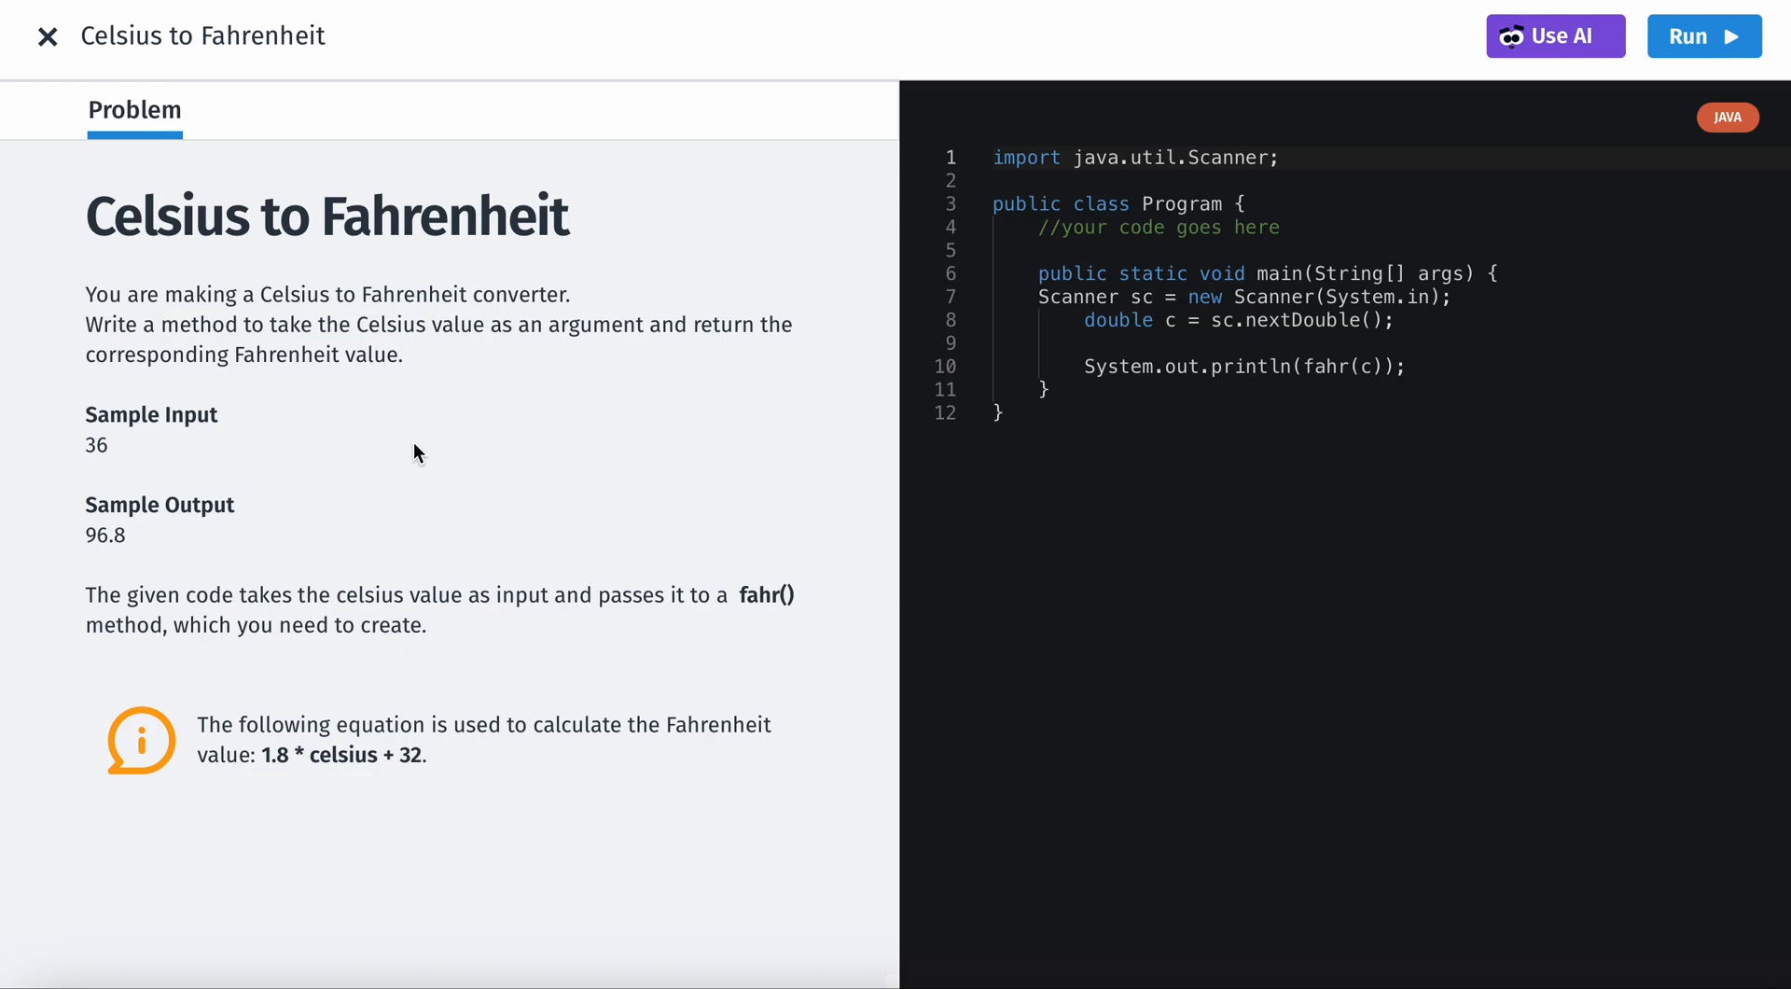
Step: Declare an empty static double fahr(double cel){ } method above main in the Program class
left_click(1279, 228)
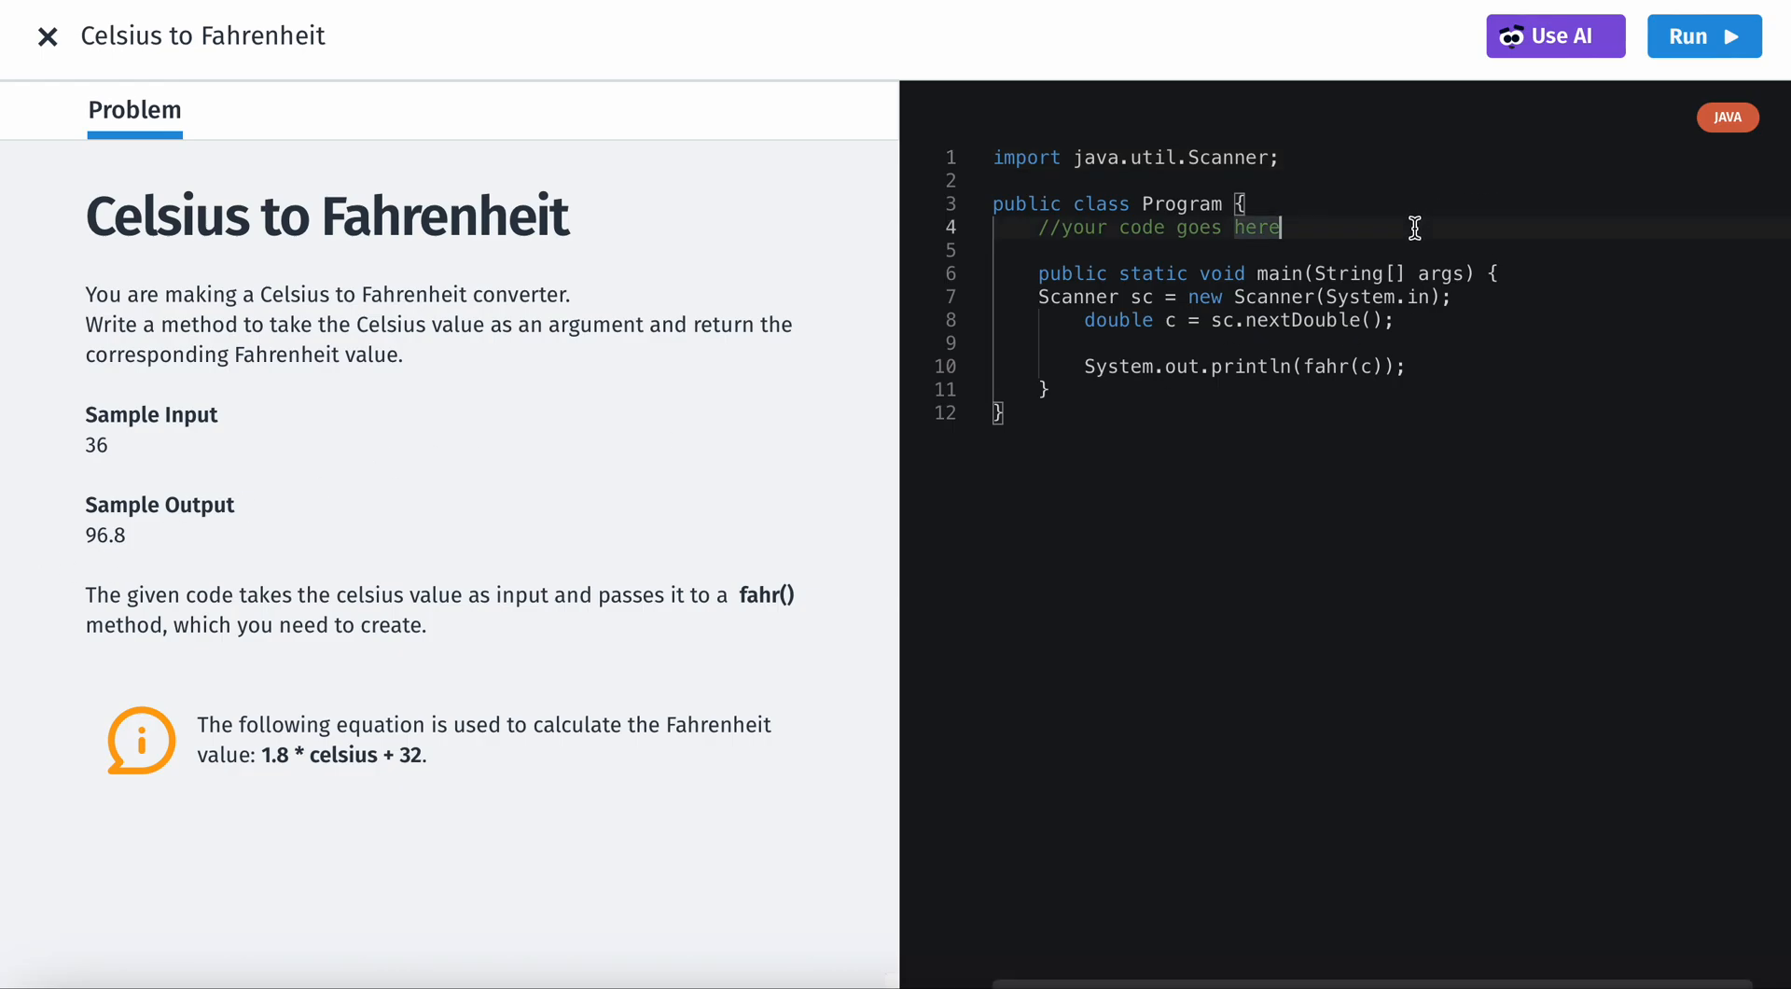
key("Enter")
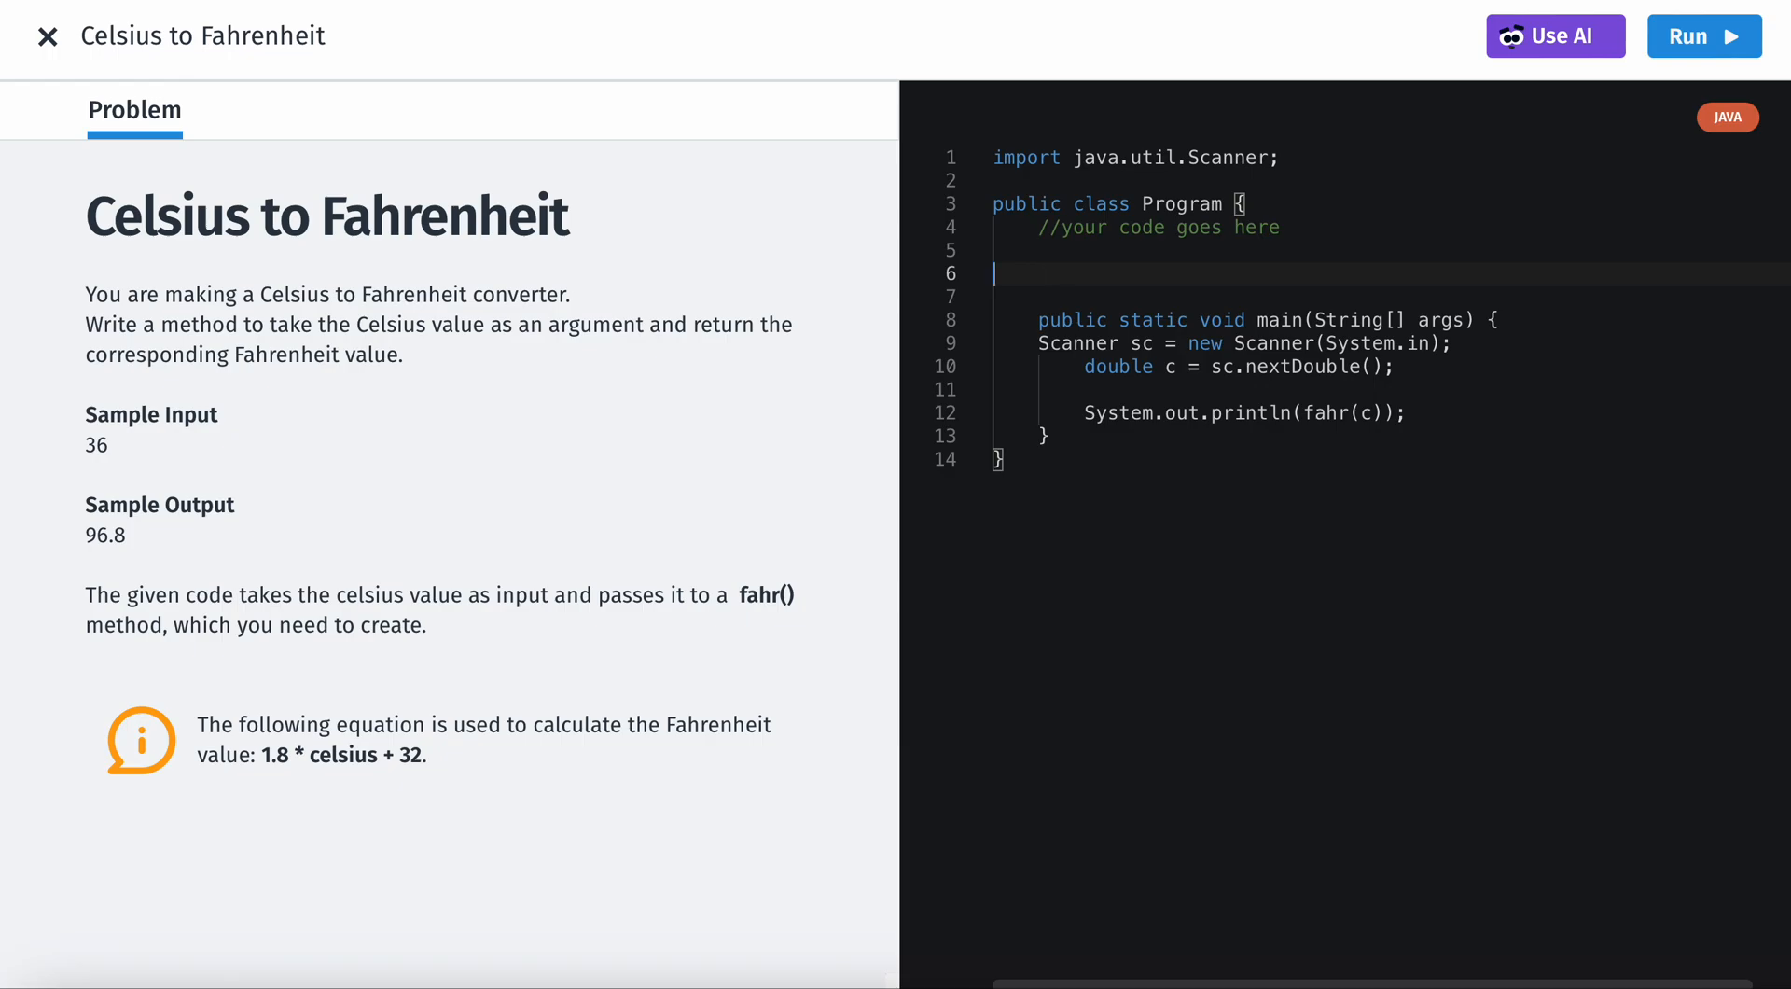
key("Backspace")
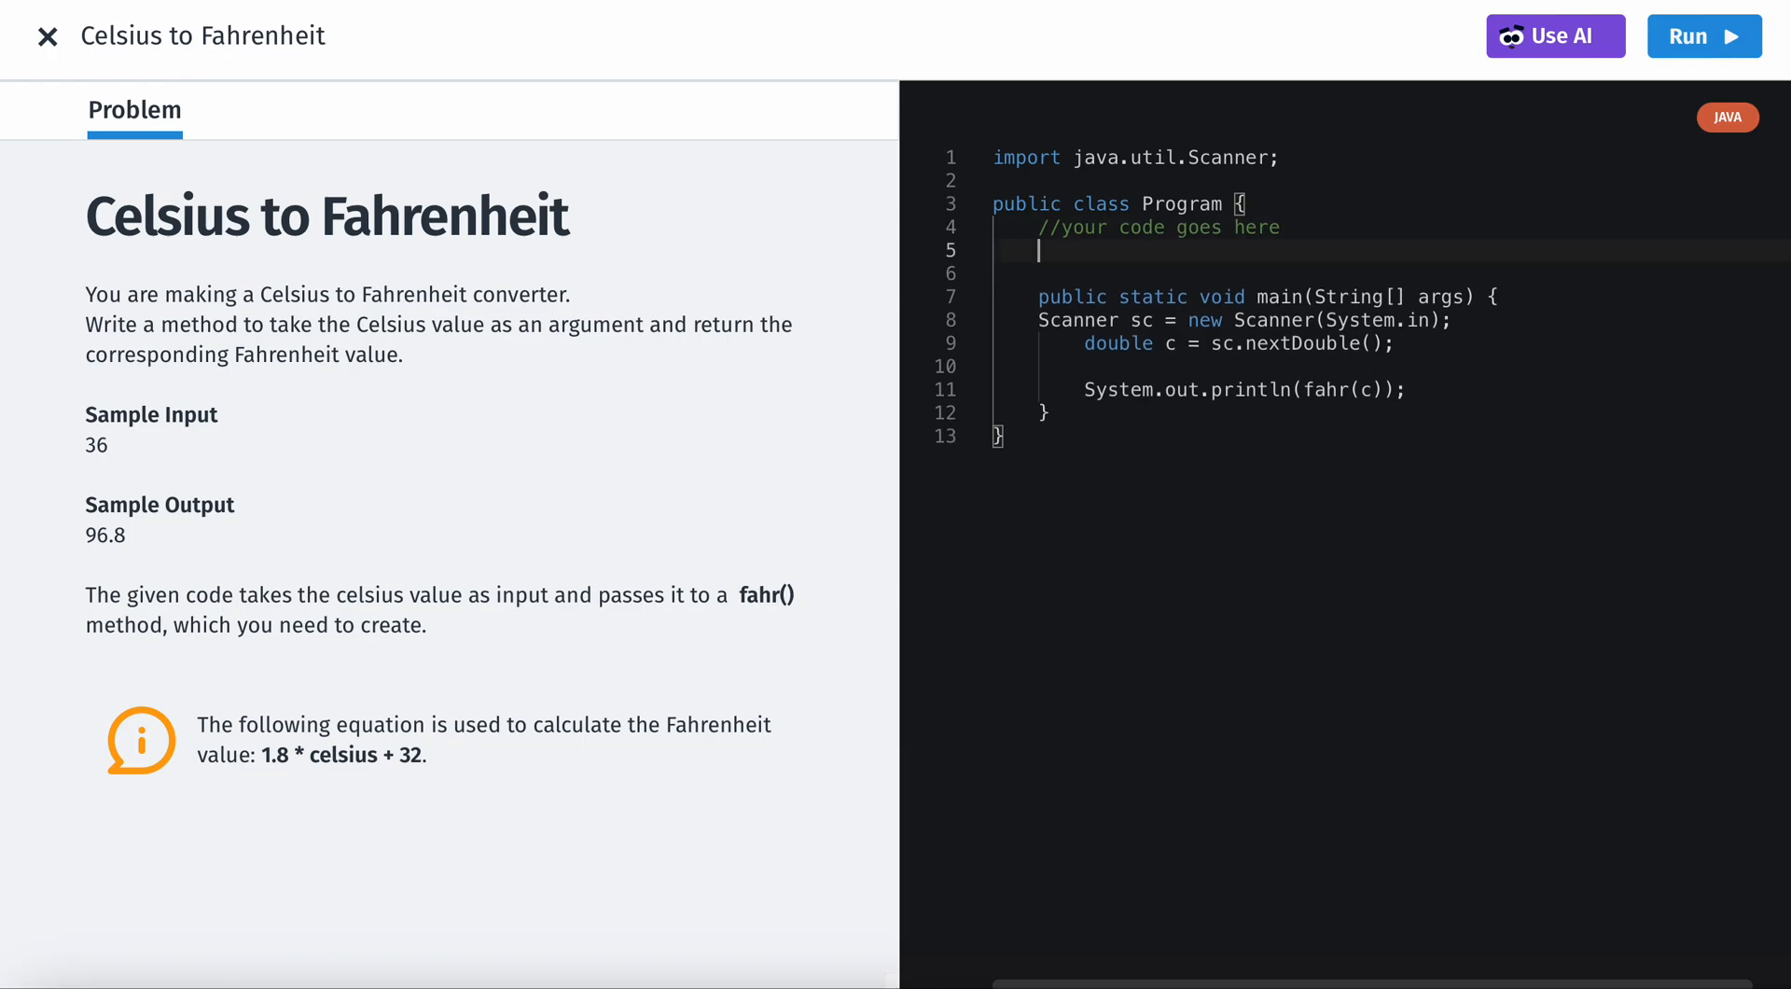
type("s")
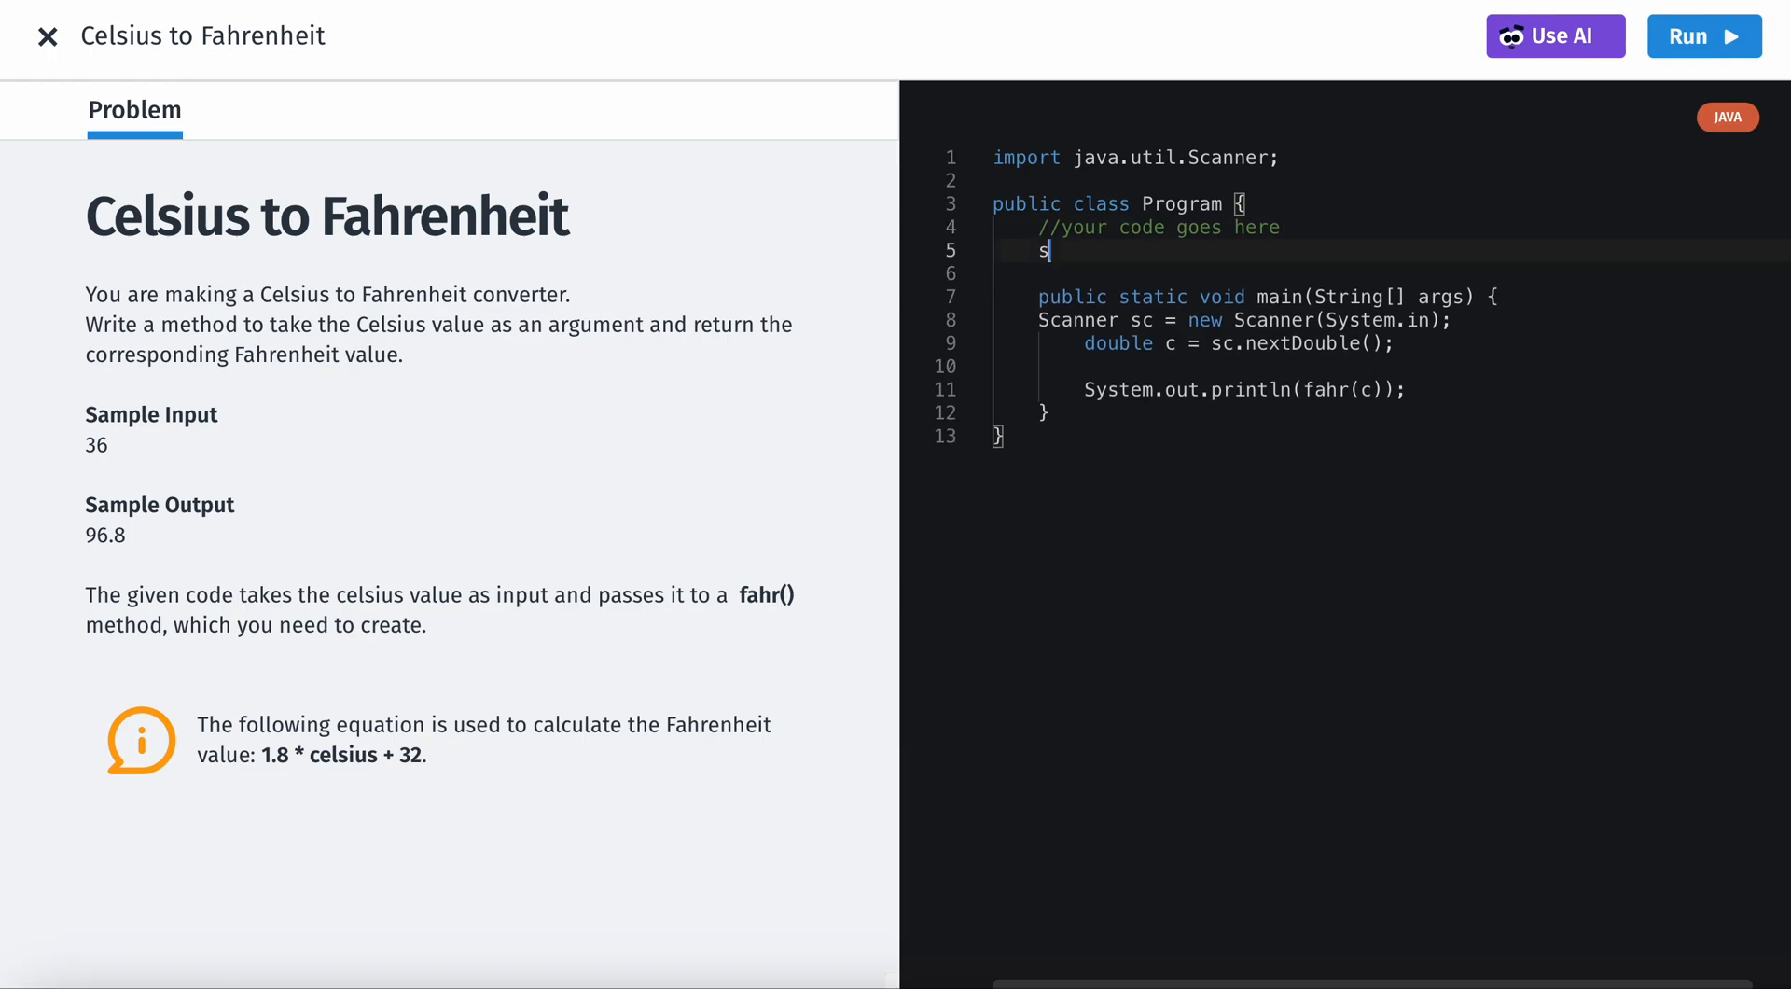
type("tatic")
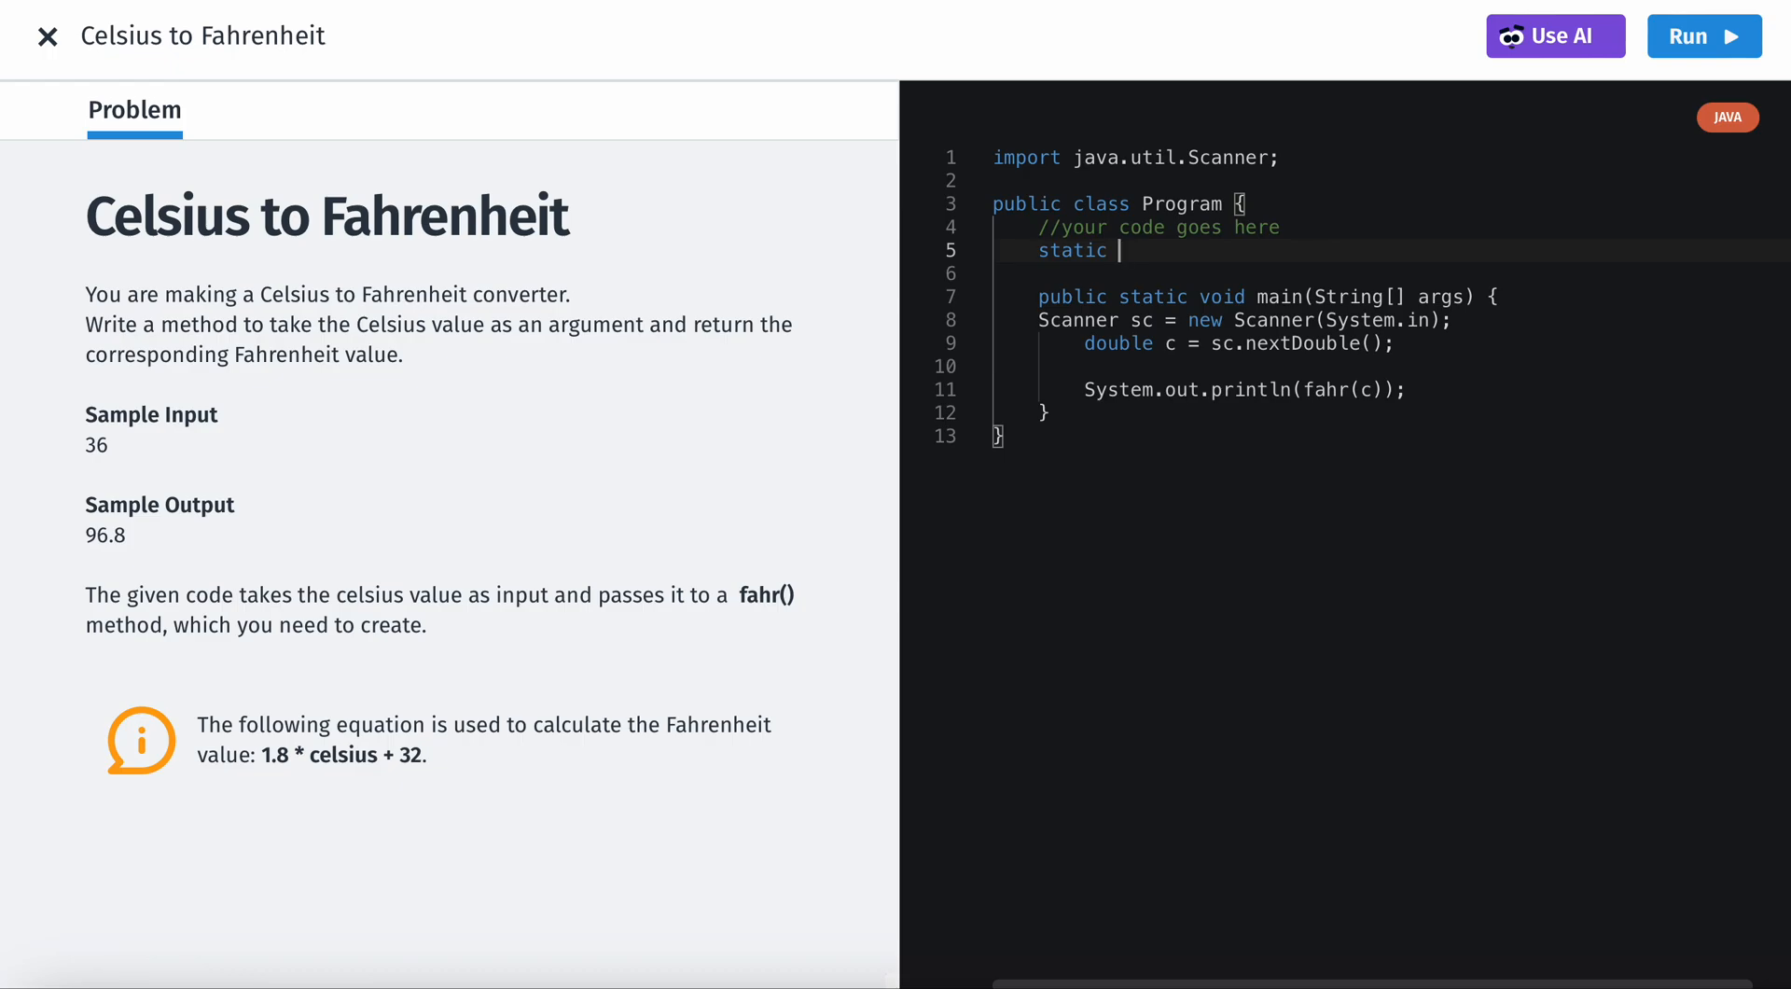
type("double fahr")
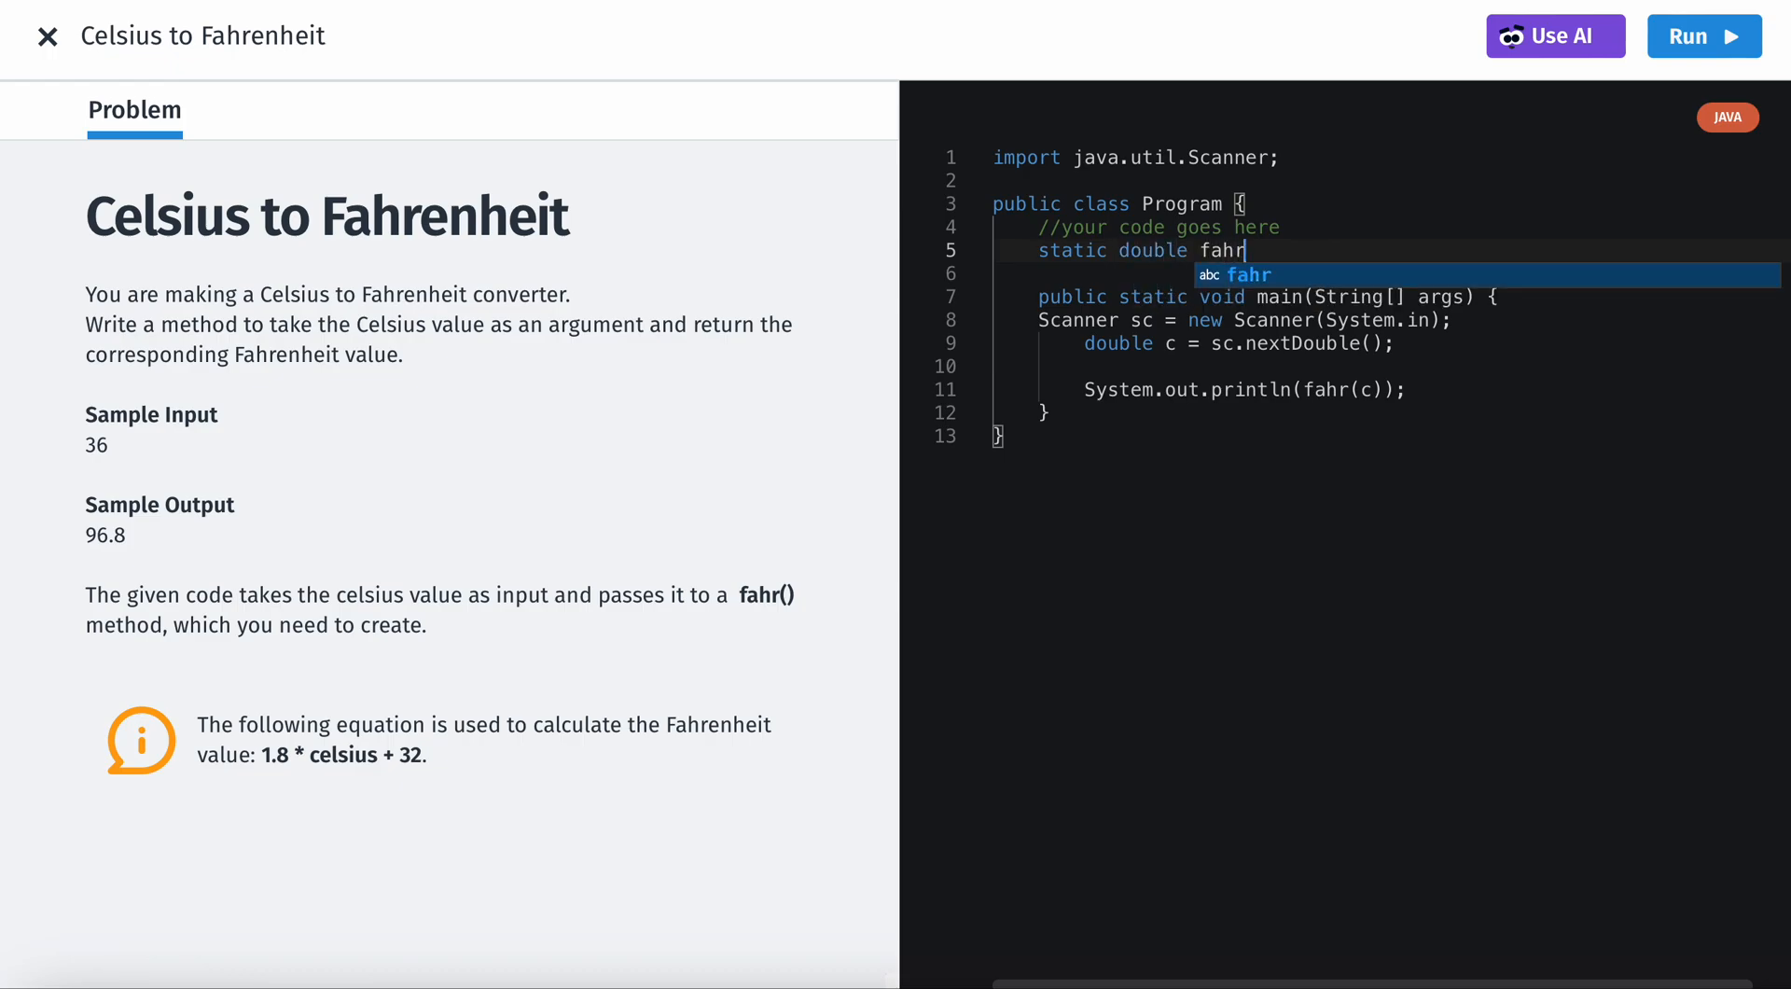
type("(){")
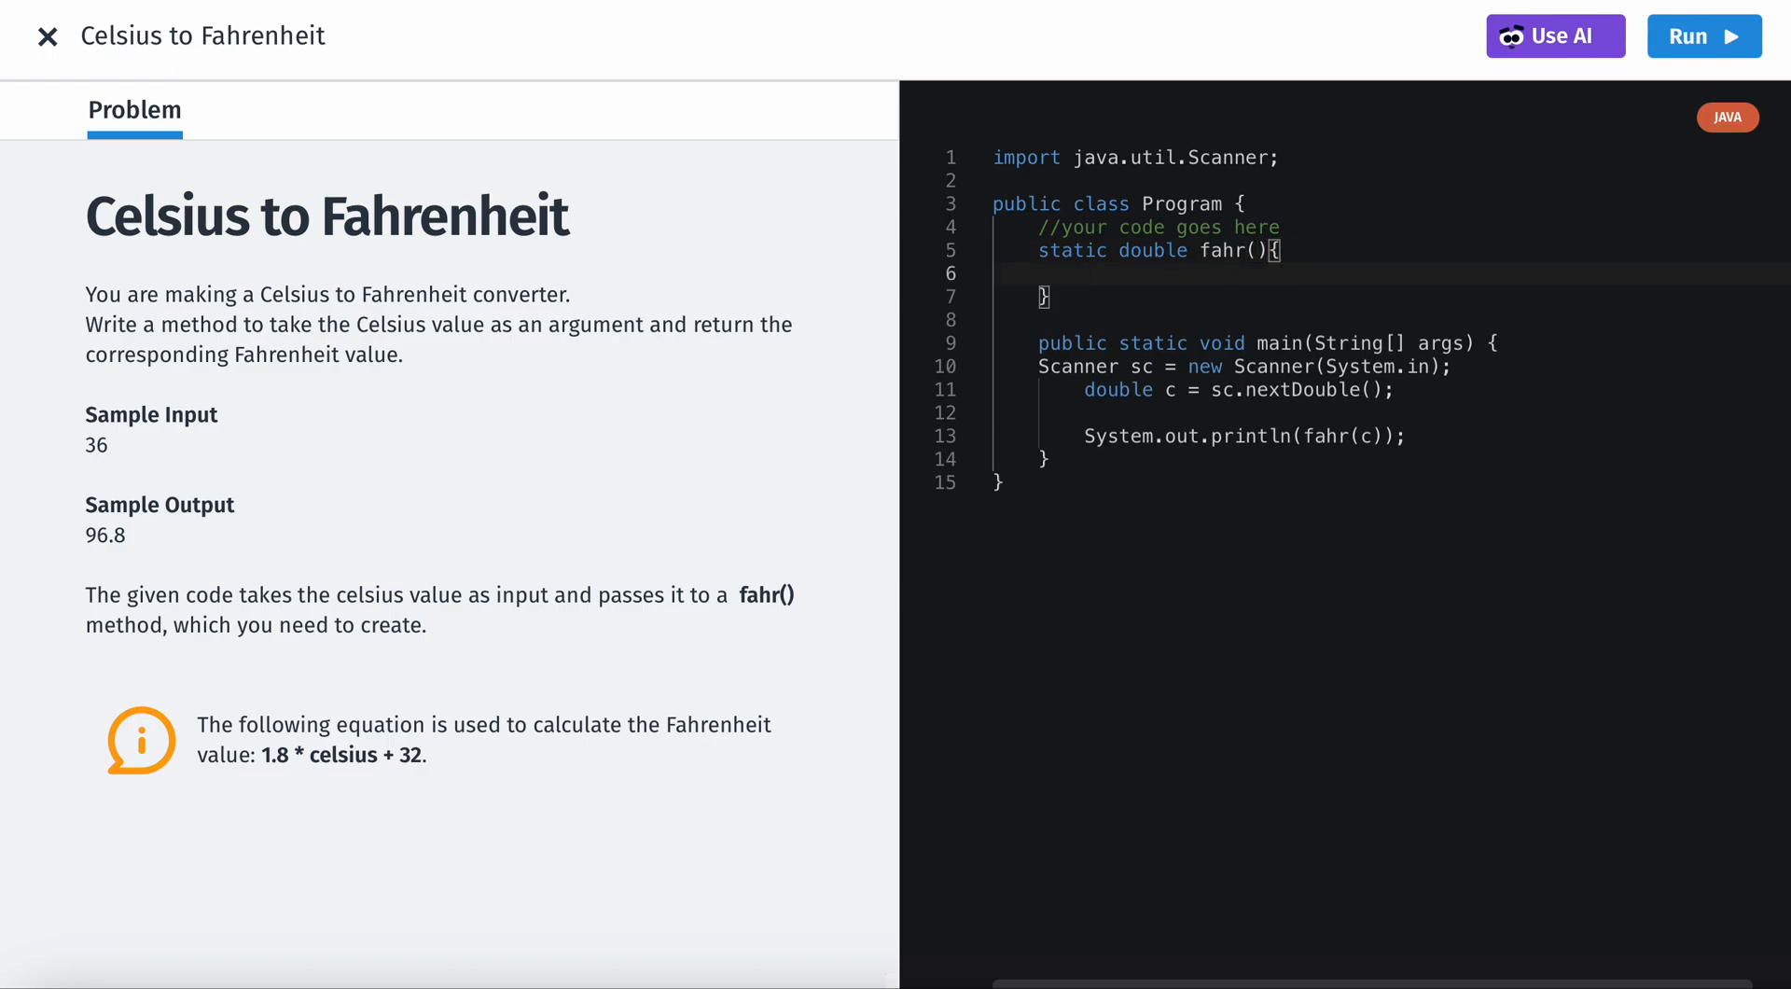
mouse_move(1694, 181)
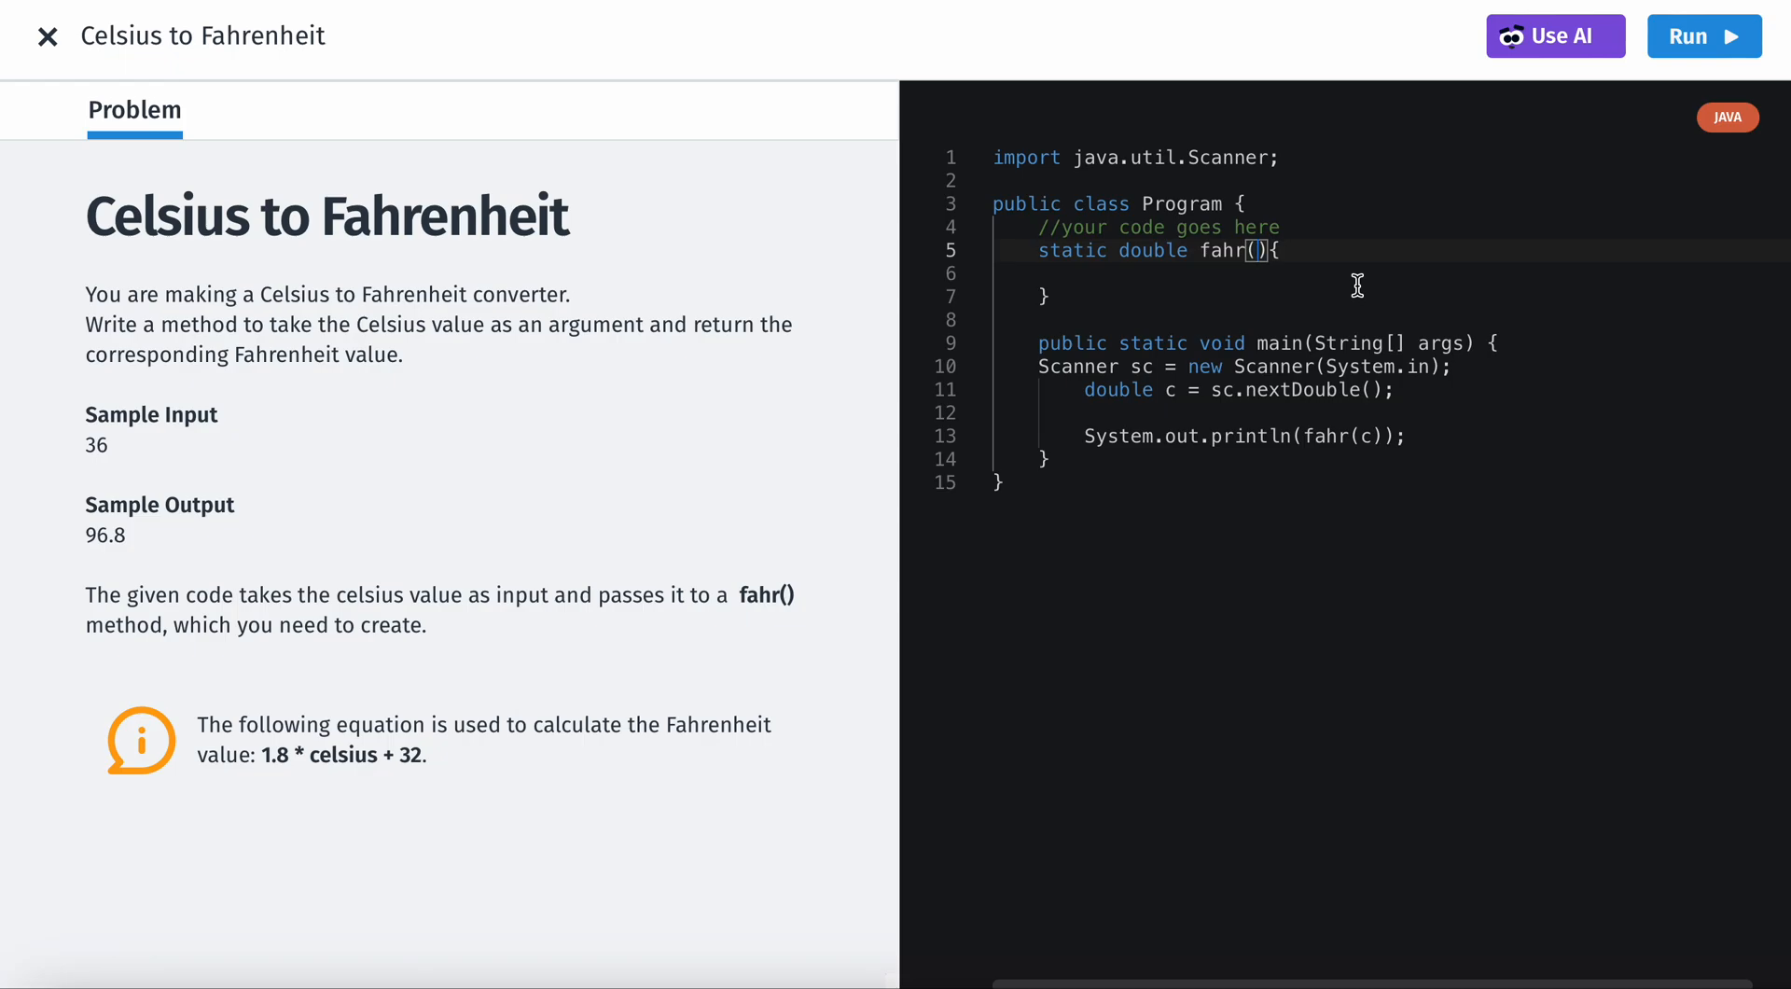
type("double")
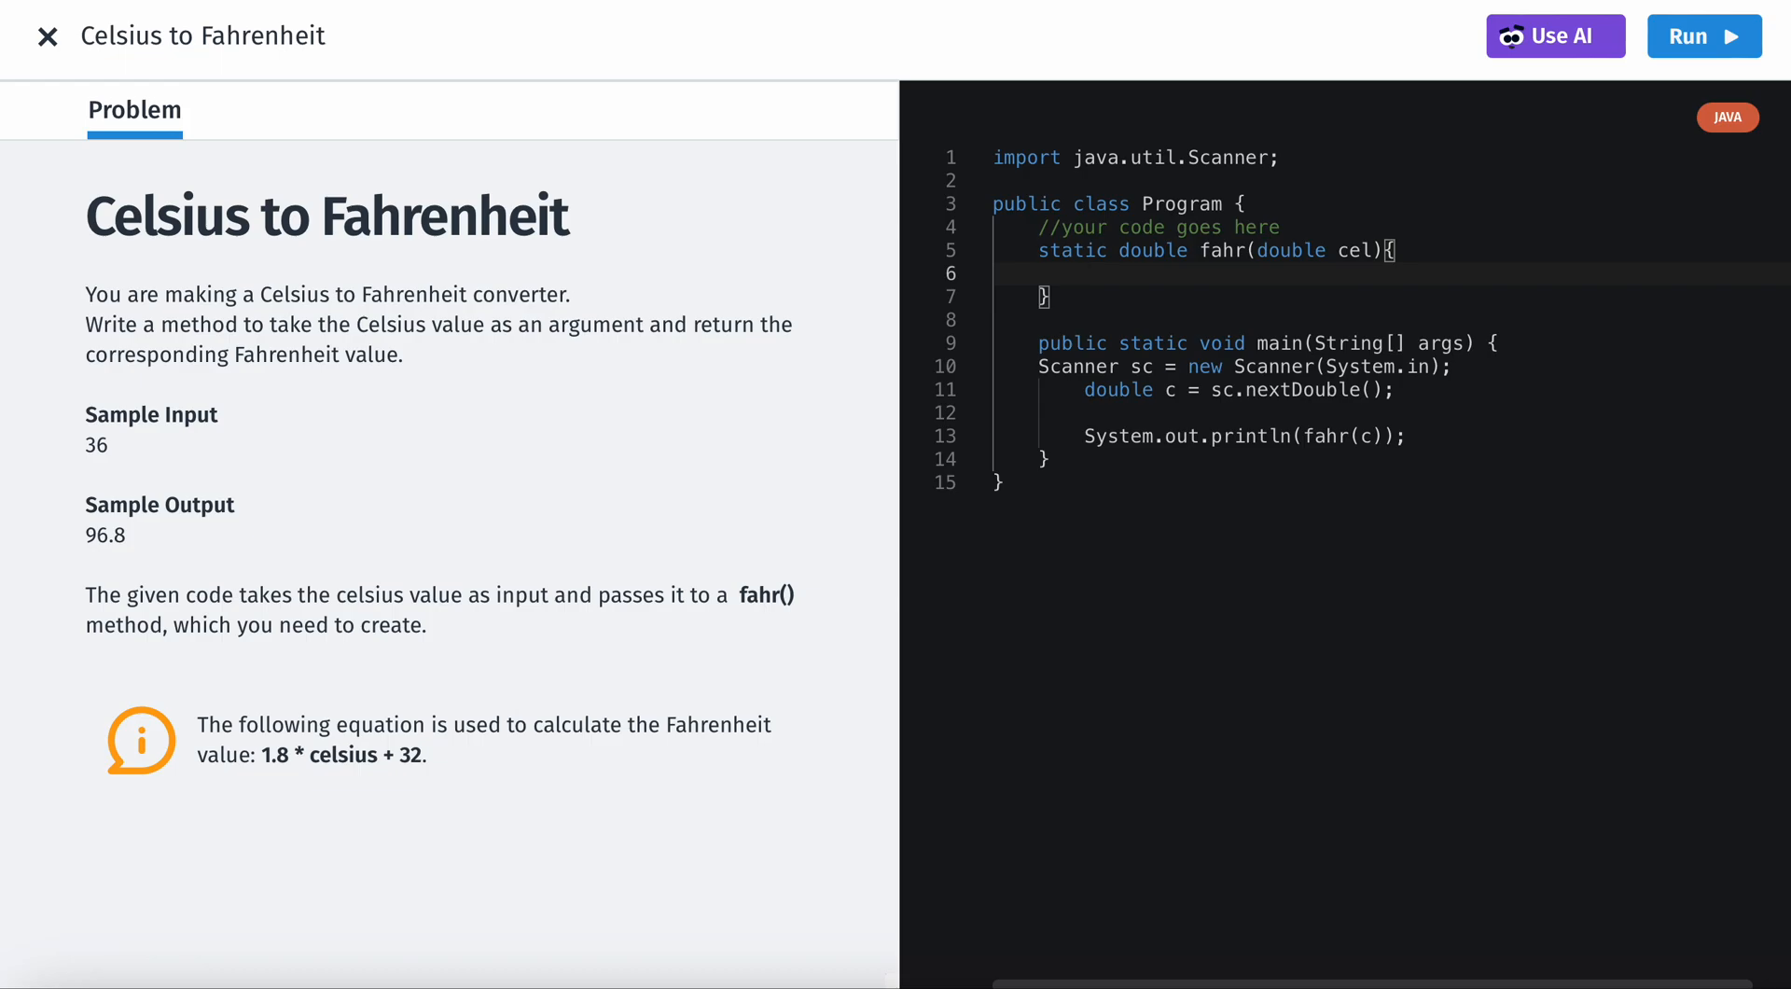
Step: Write the fahr method body as return 1.8 * cel + 32;
type("cel")
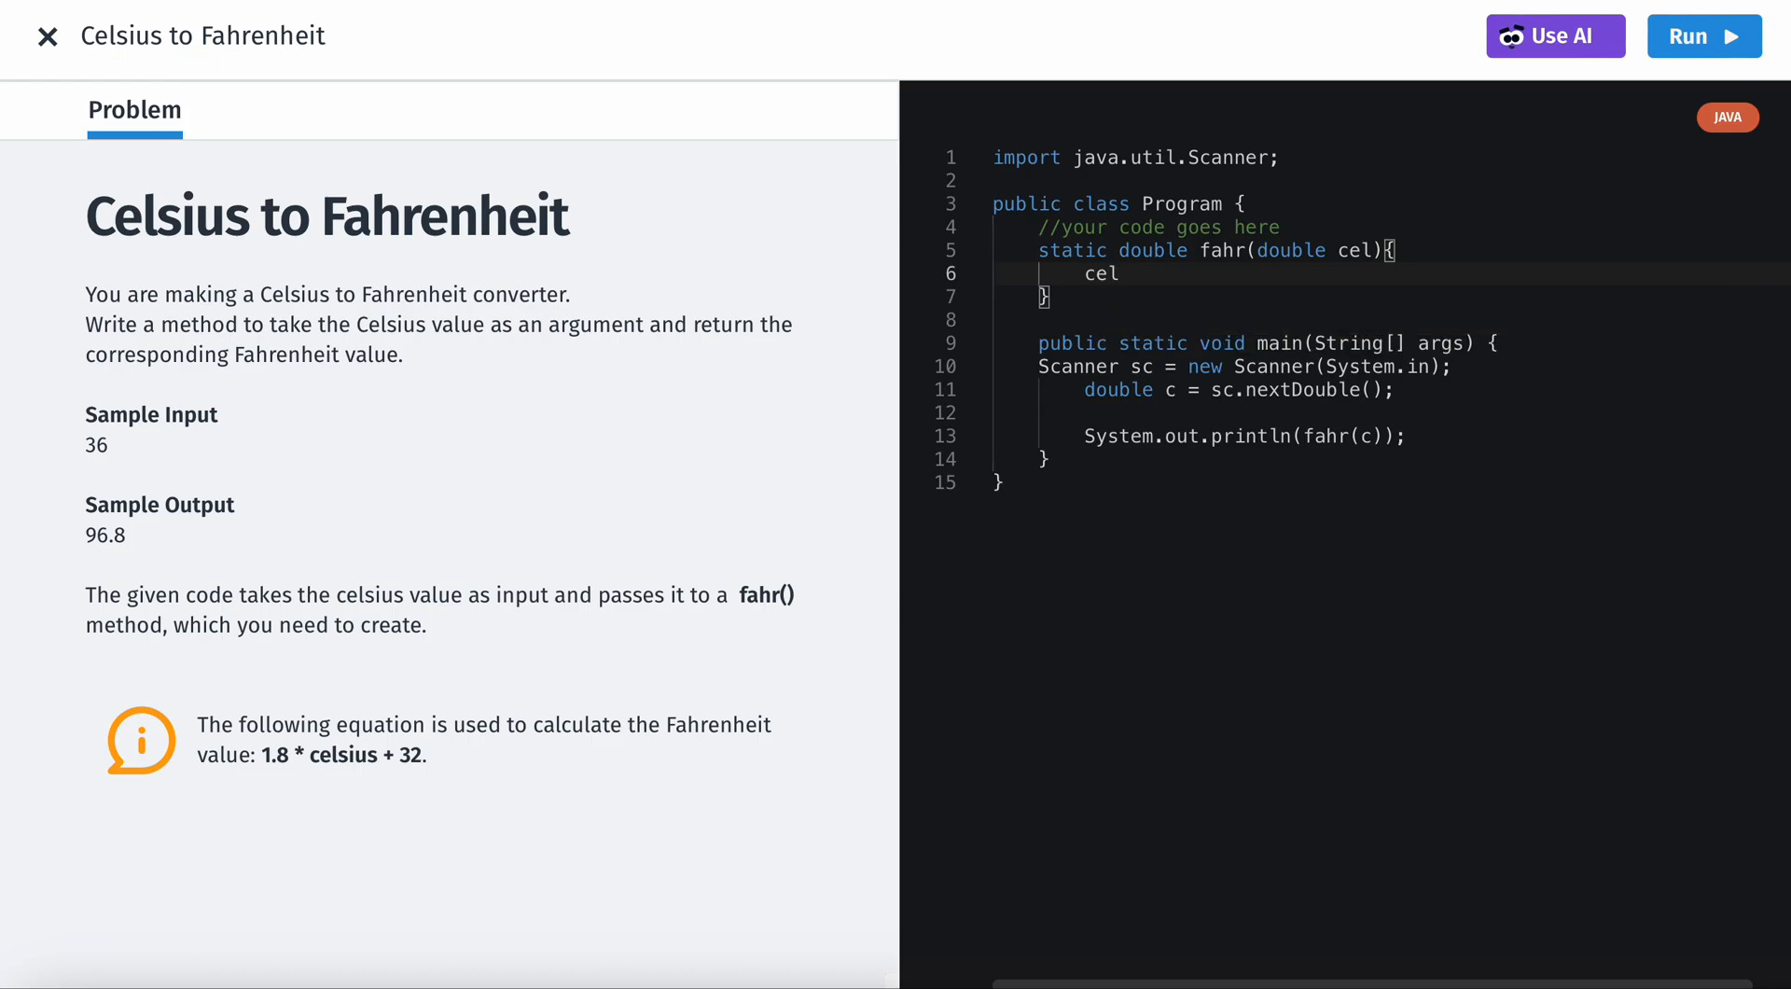
key("Backspace")
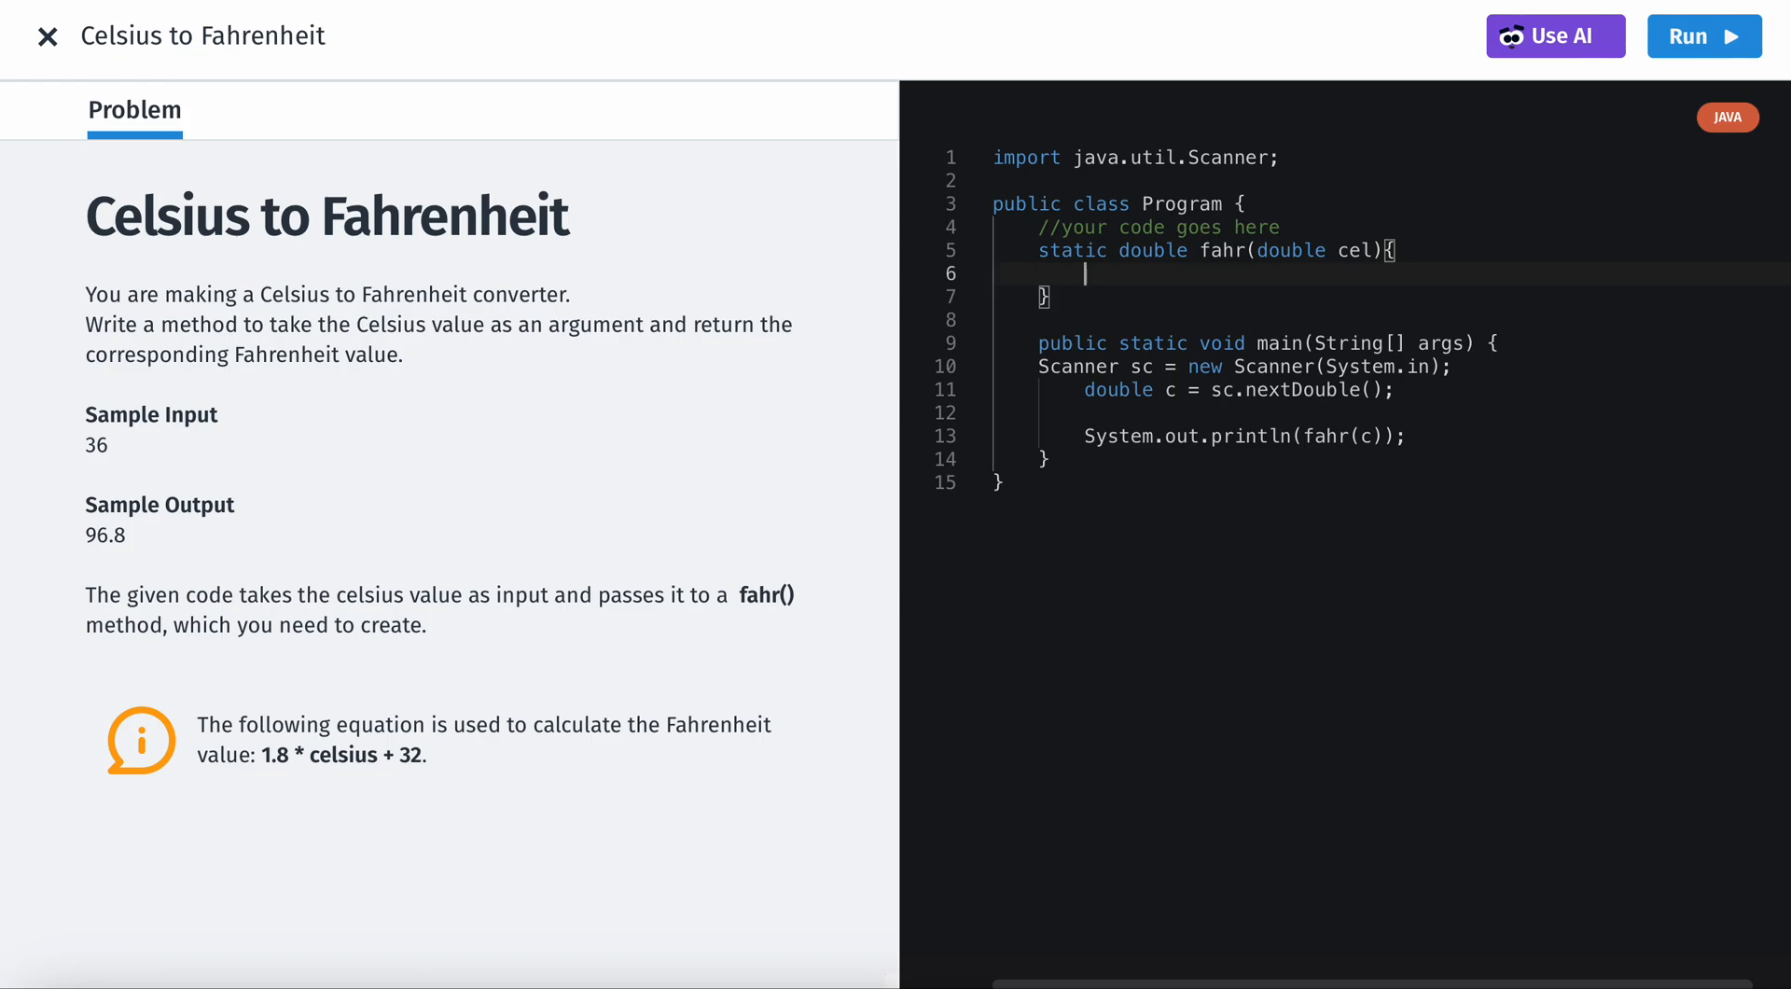
type("return")
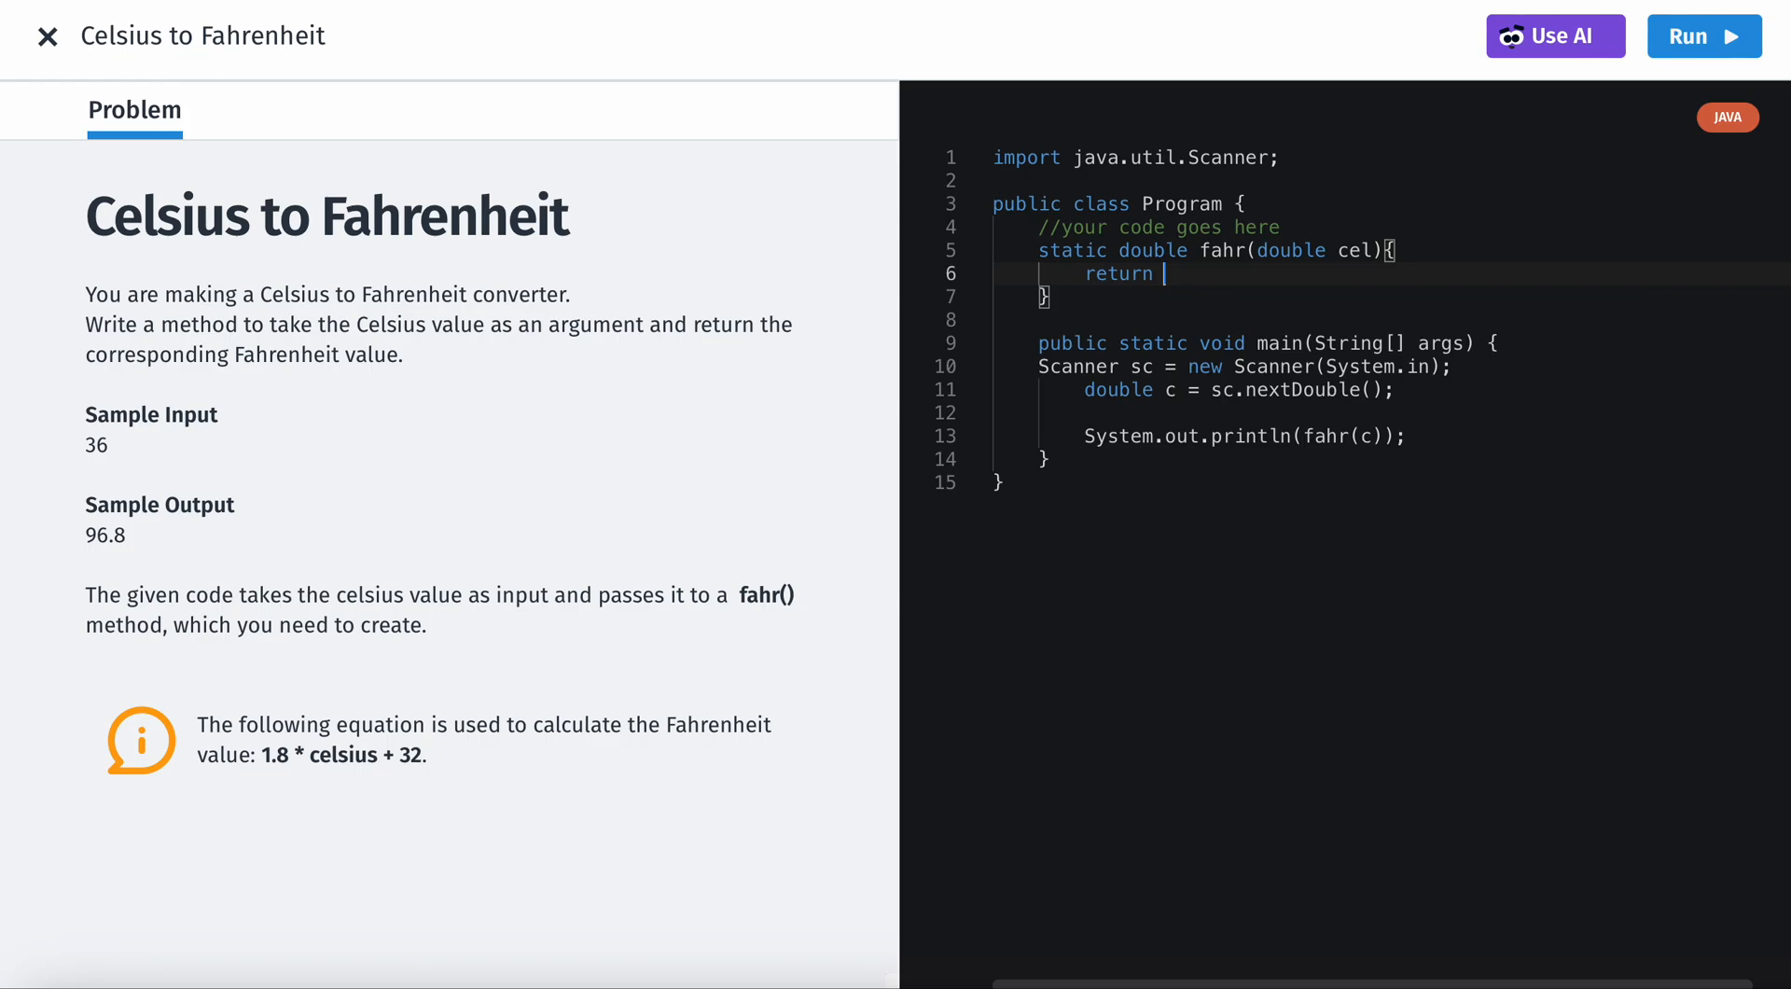
type("1")
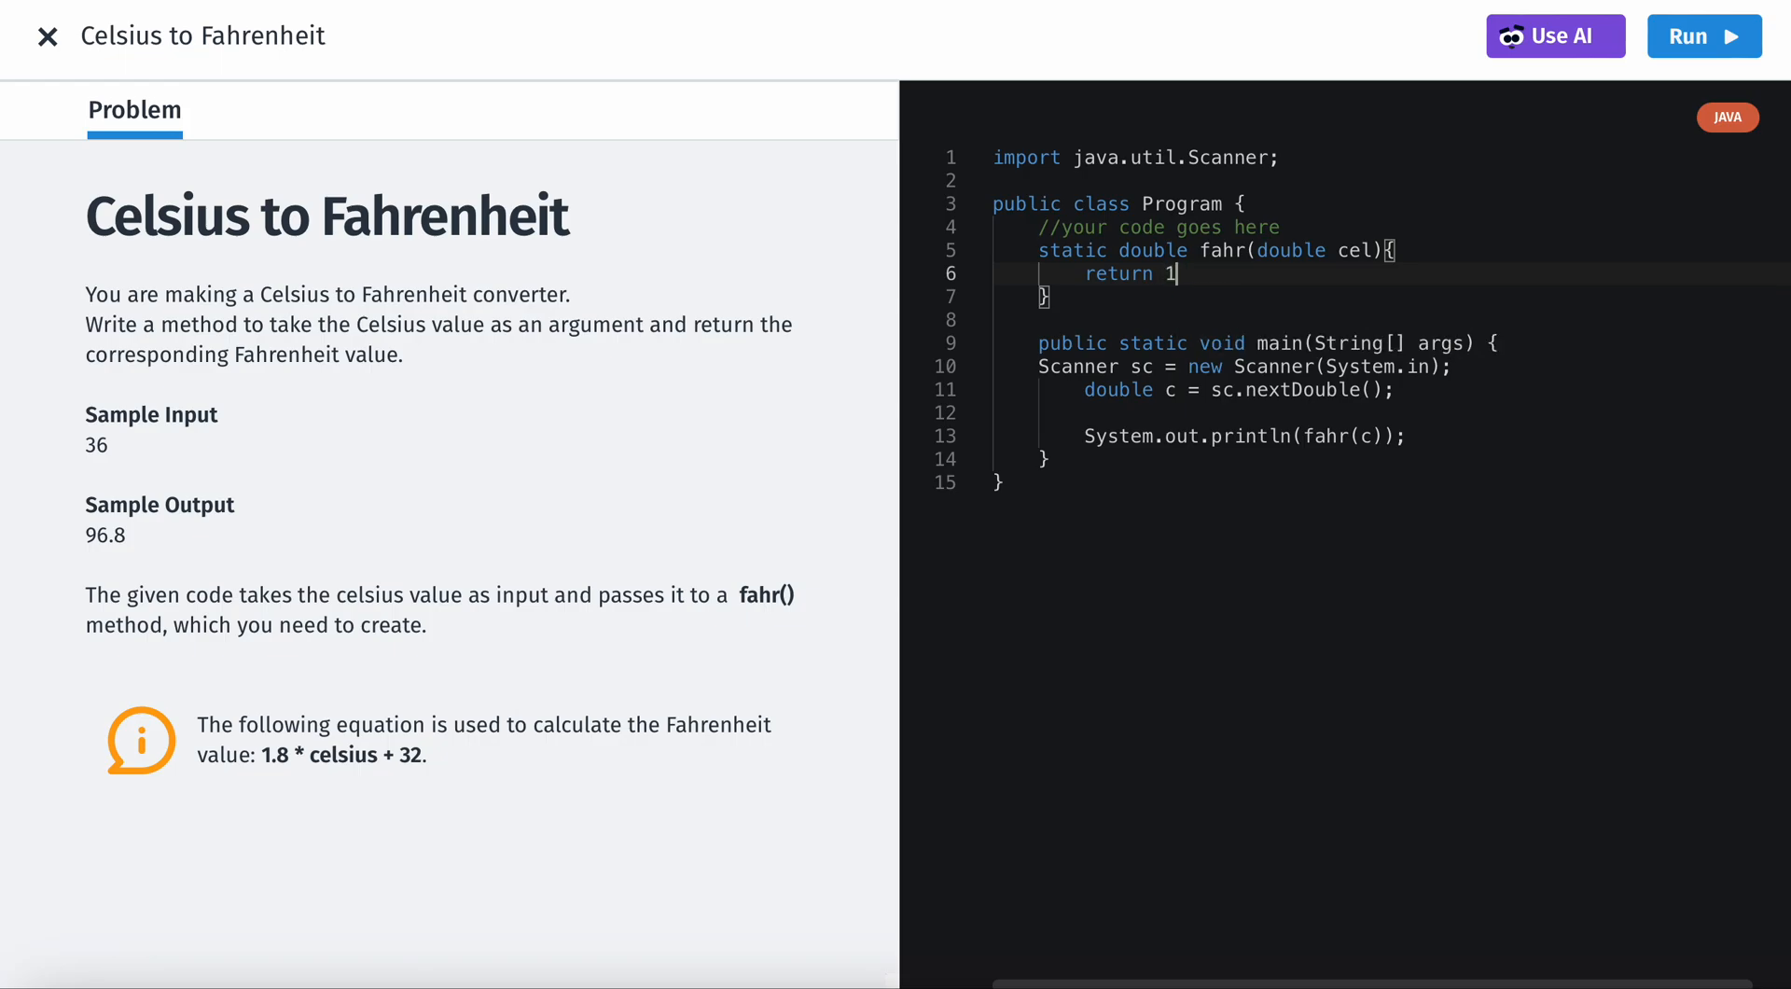
type(".8 *")
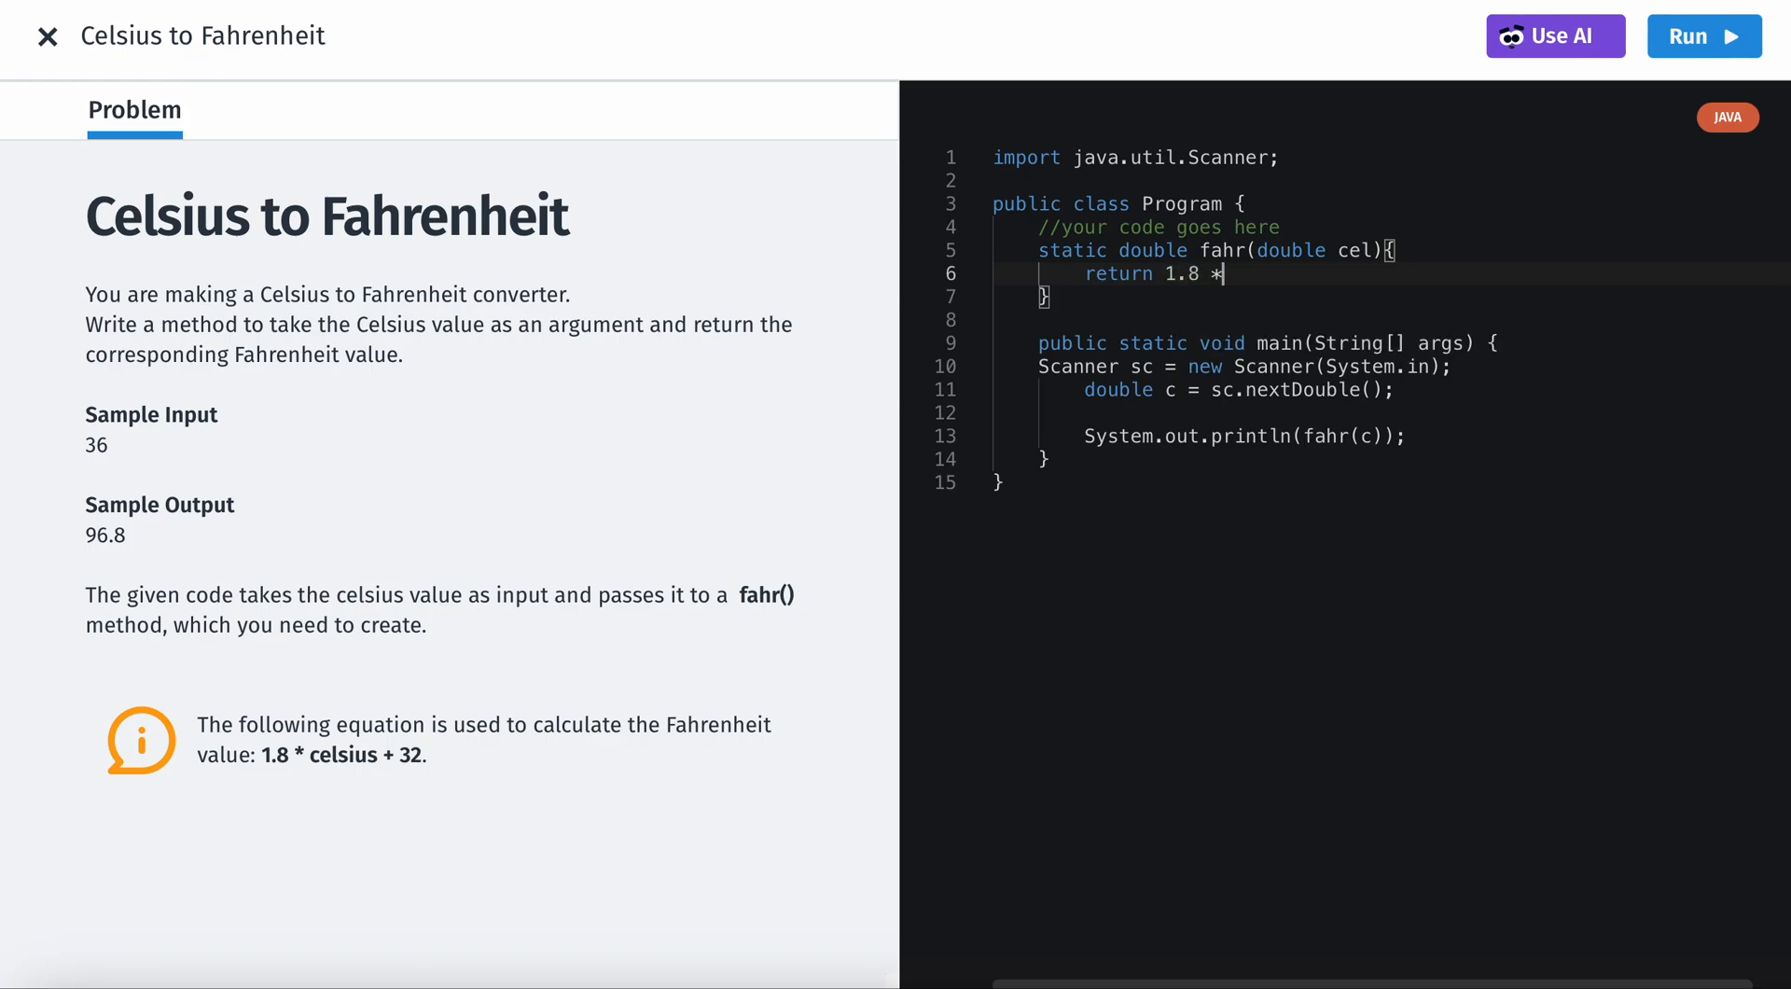
type("cel *")
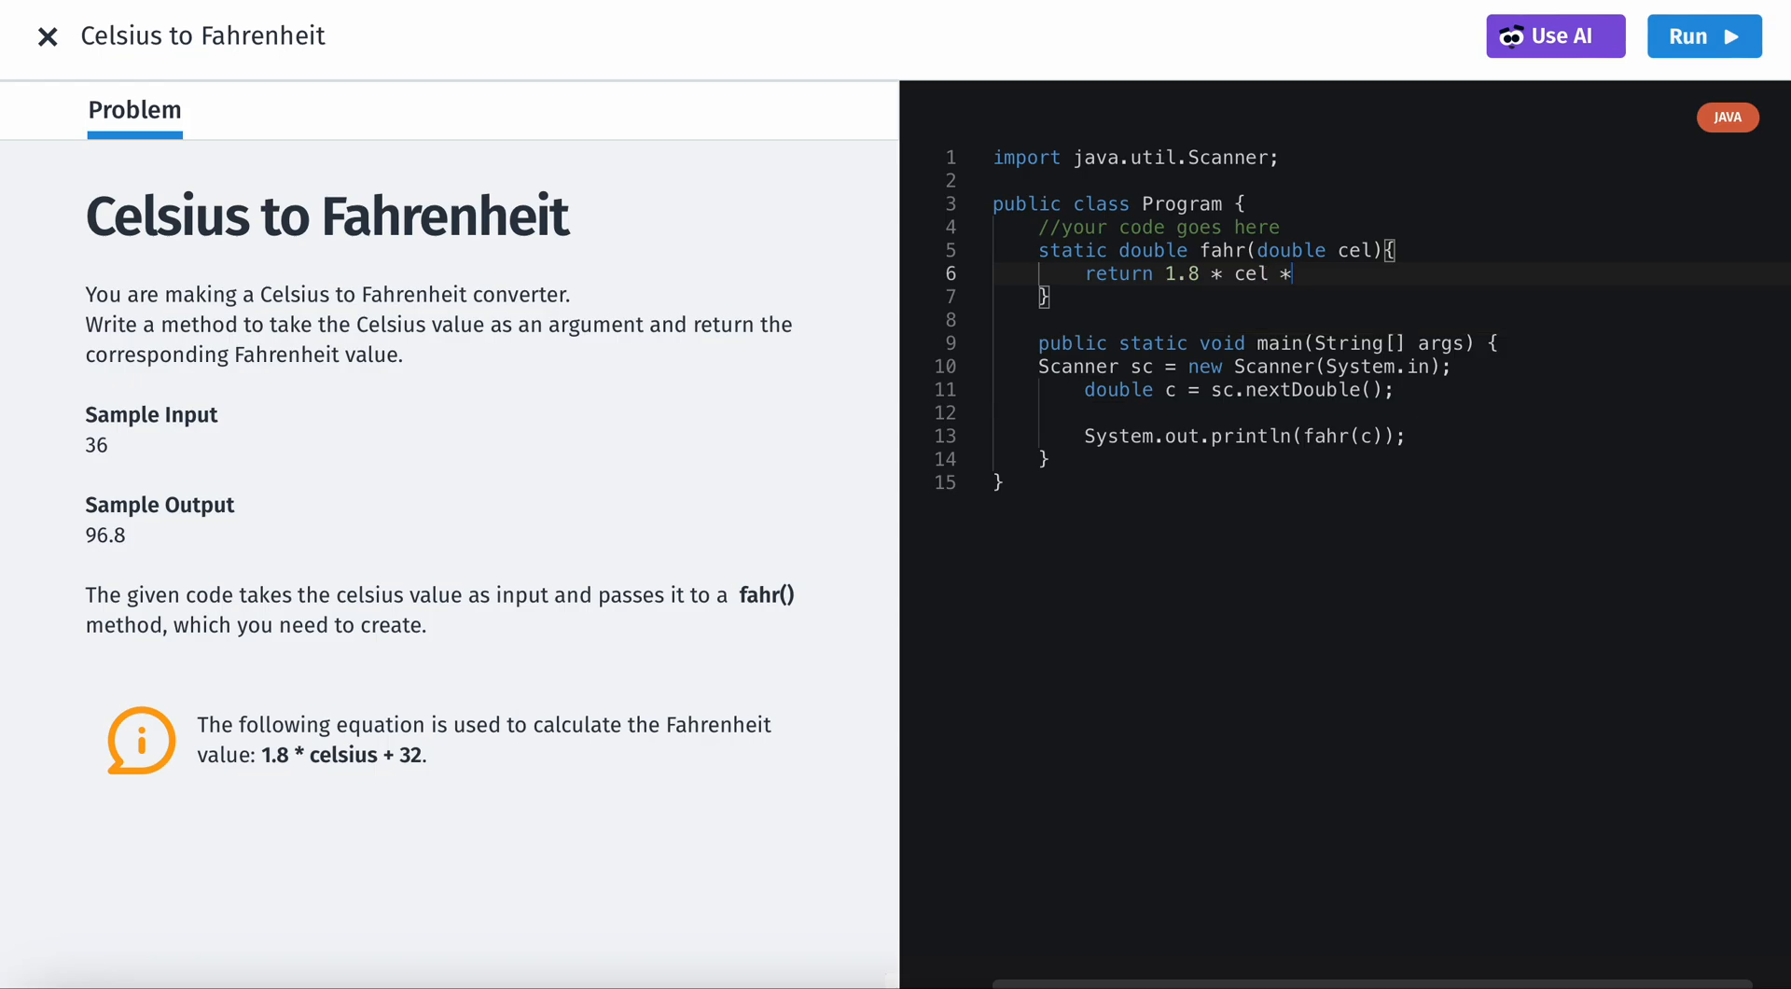
type("+")
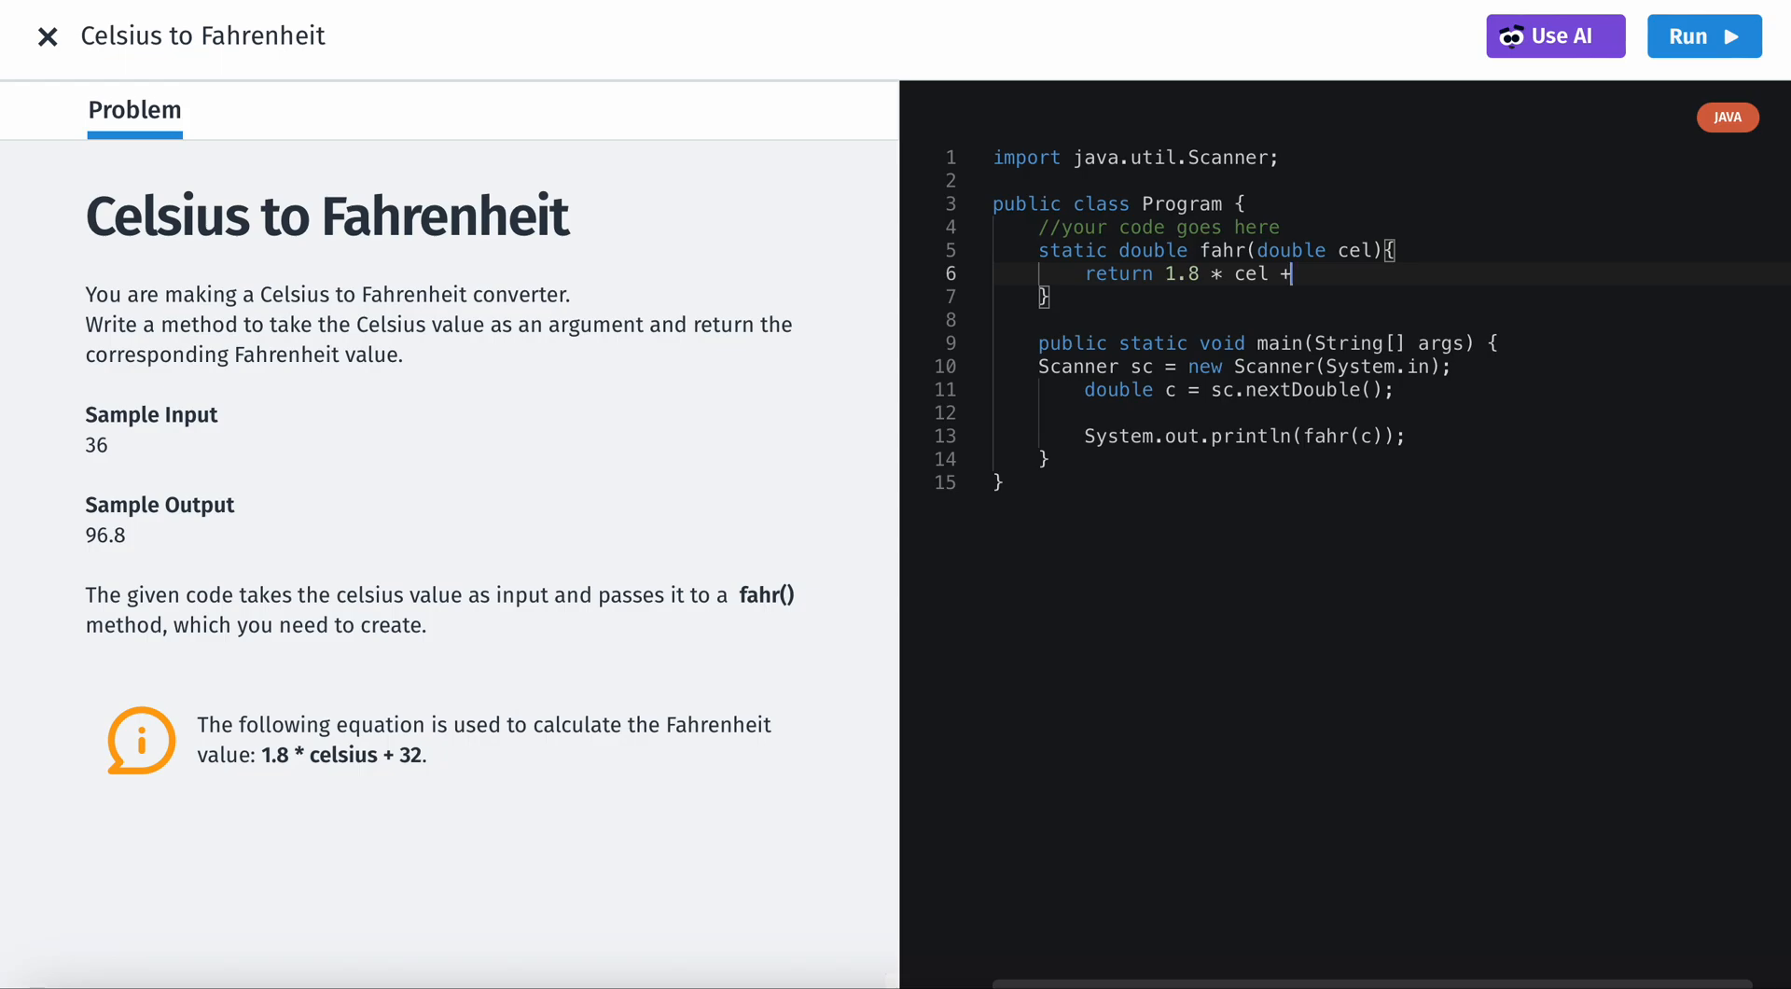
type("32;")
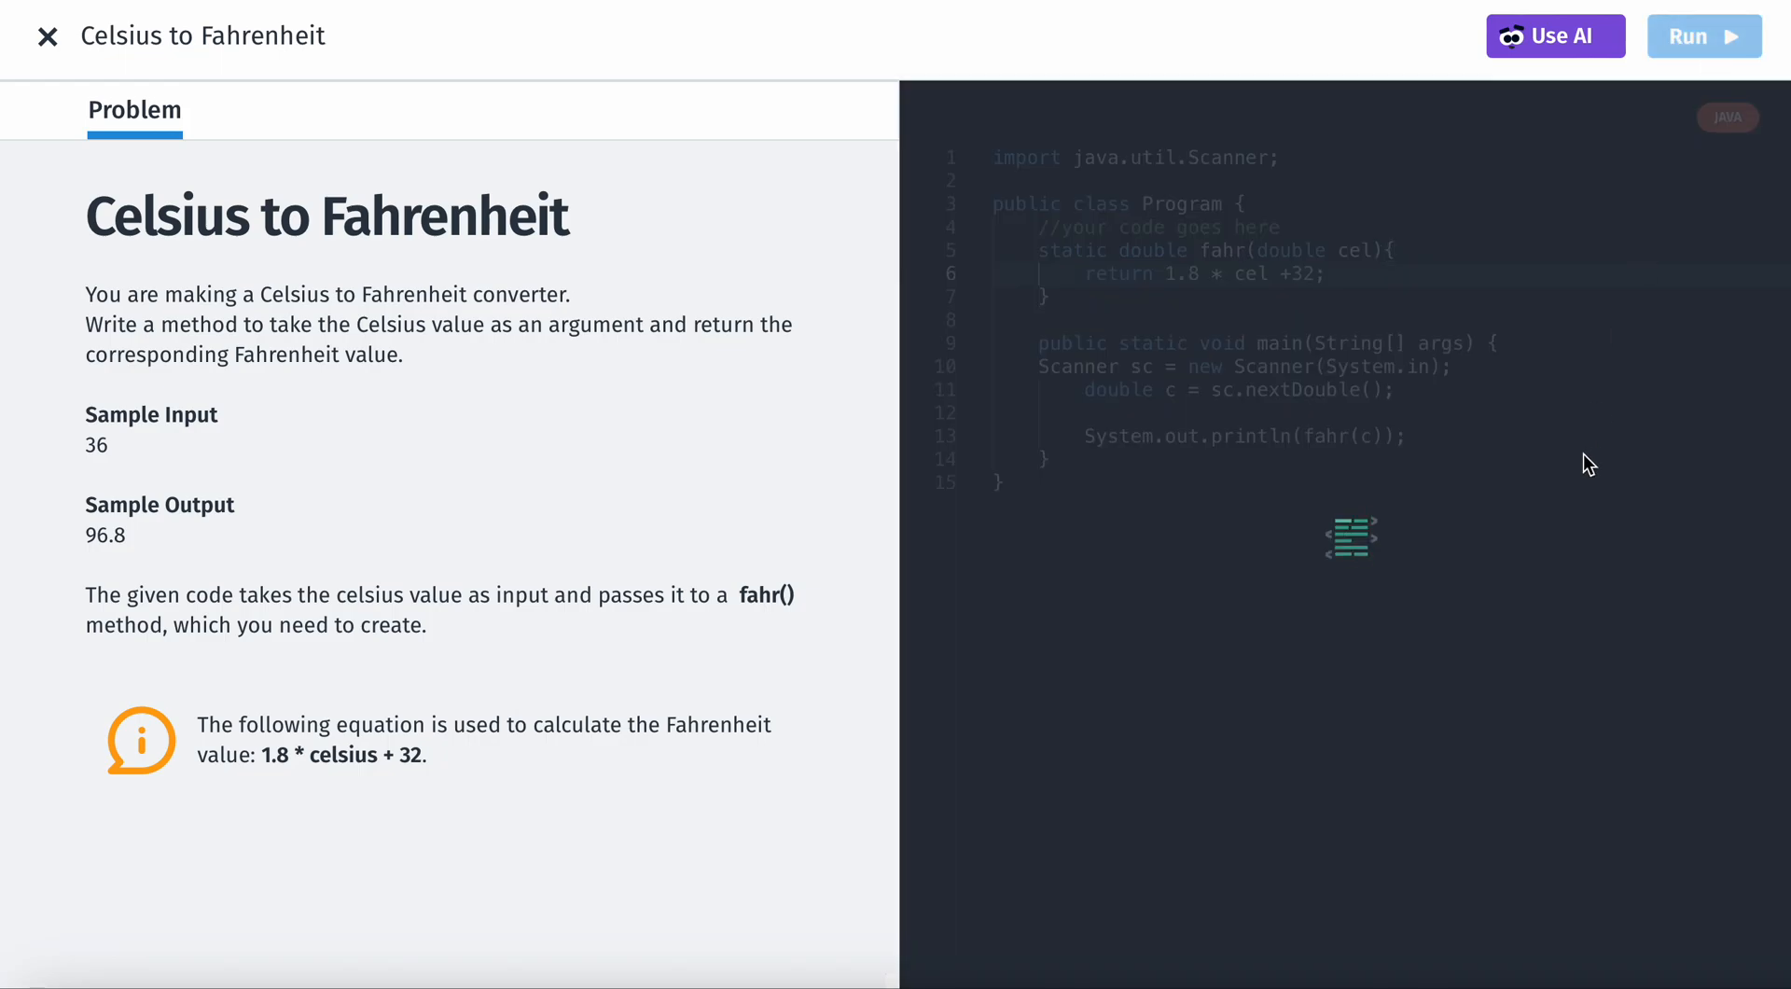
Step: Run the converter, confirm all five test cases pass, and continue to the checkAge exercise
left_click(1703, 36)
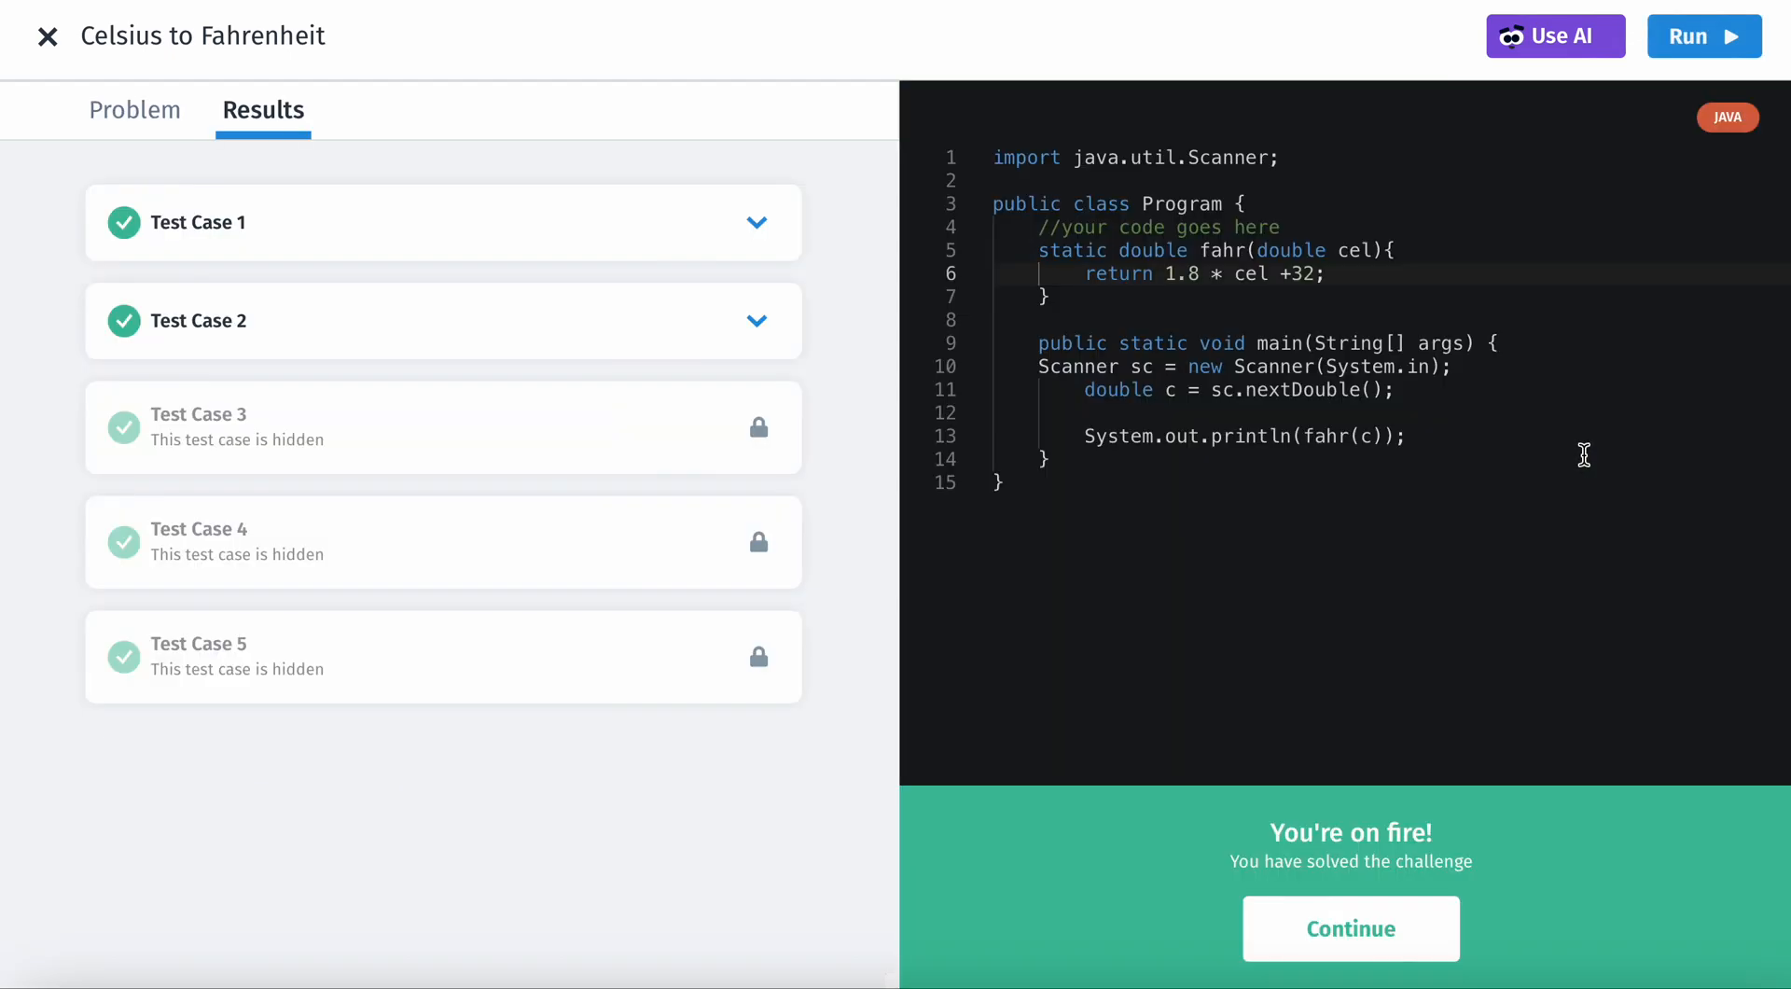
mouse_move(1330, 240)
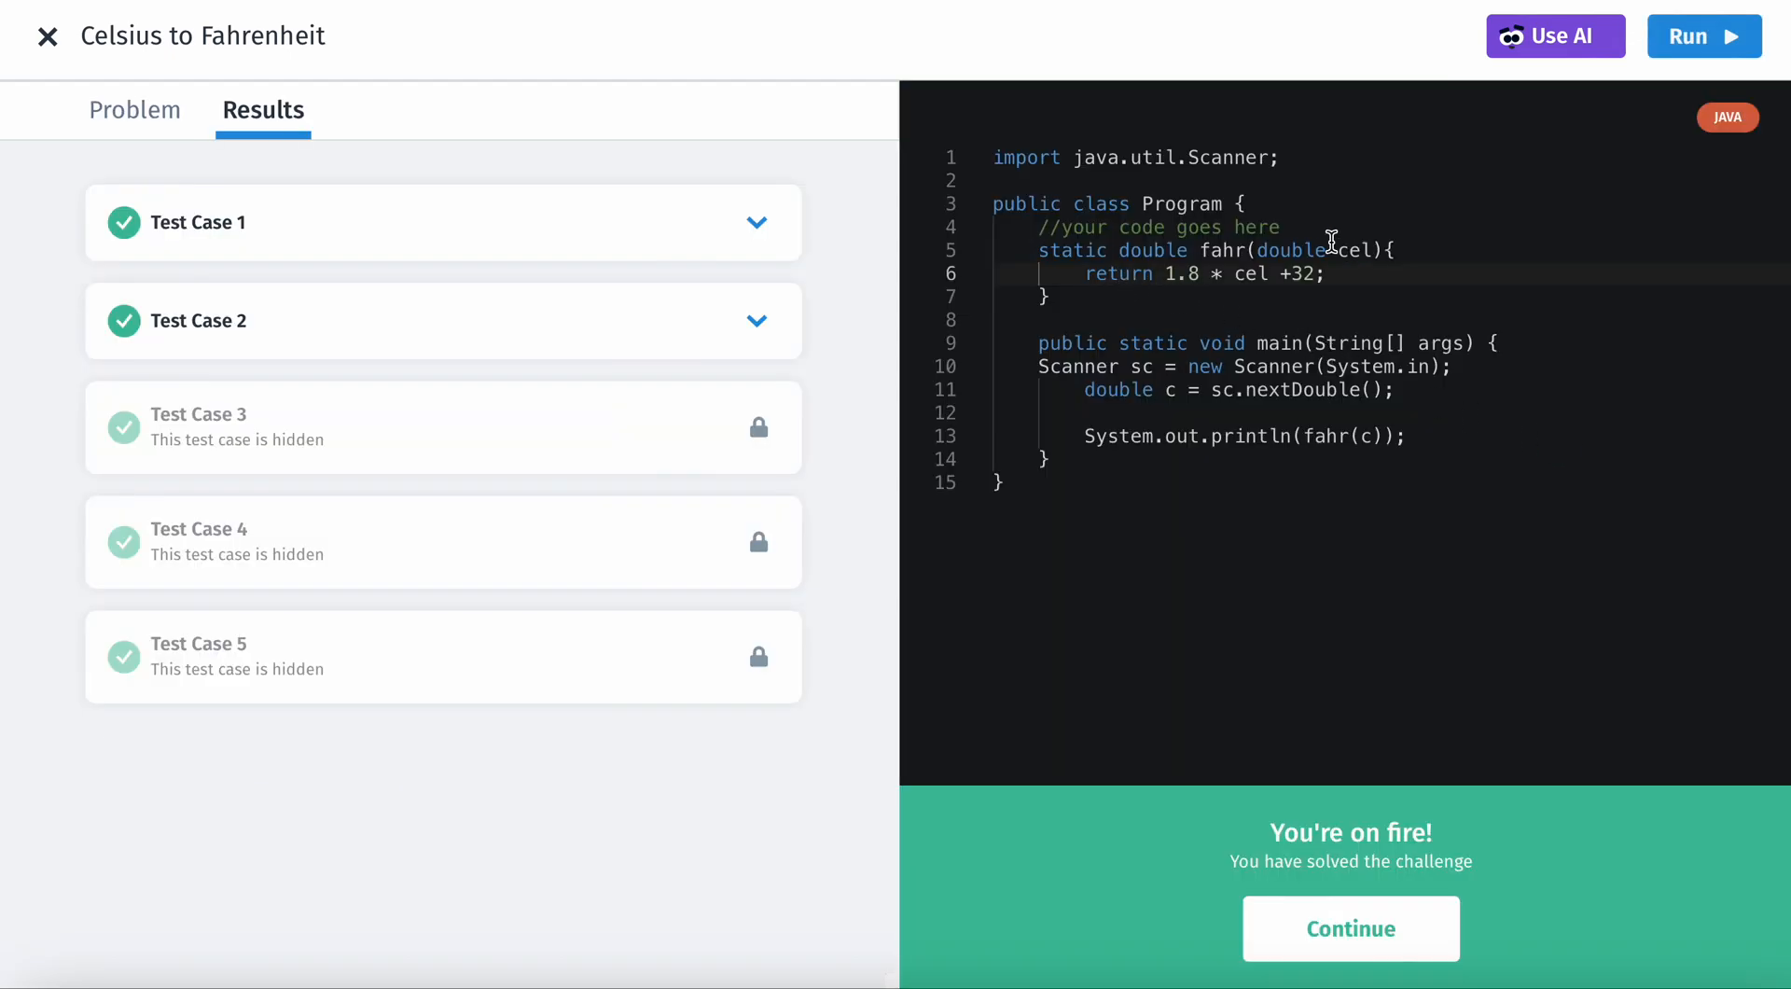
double_click(1071, 250)
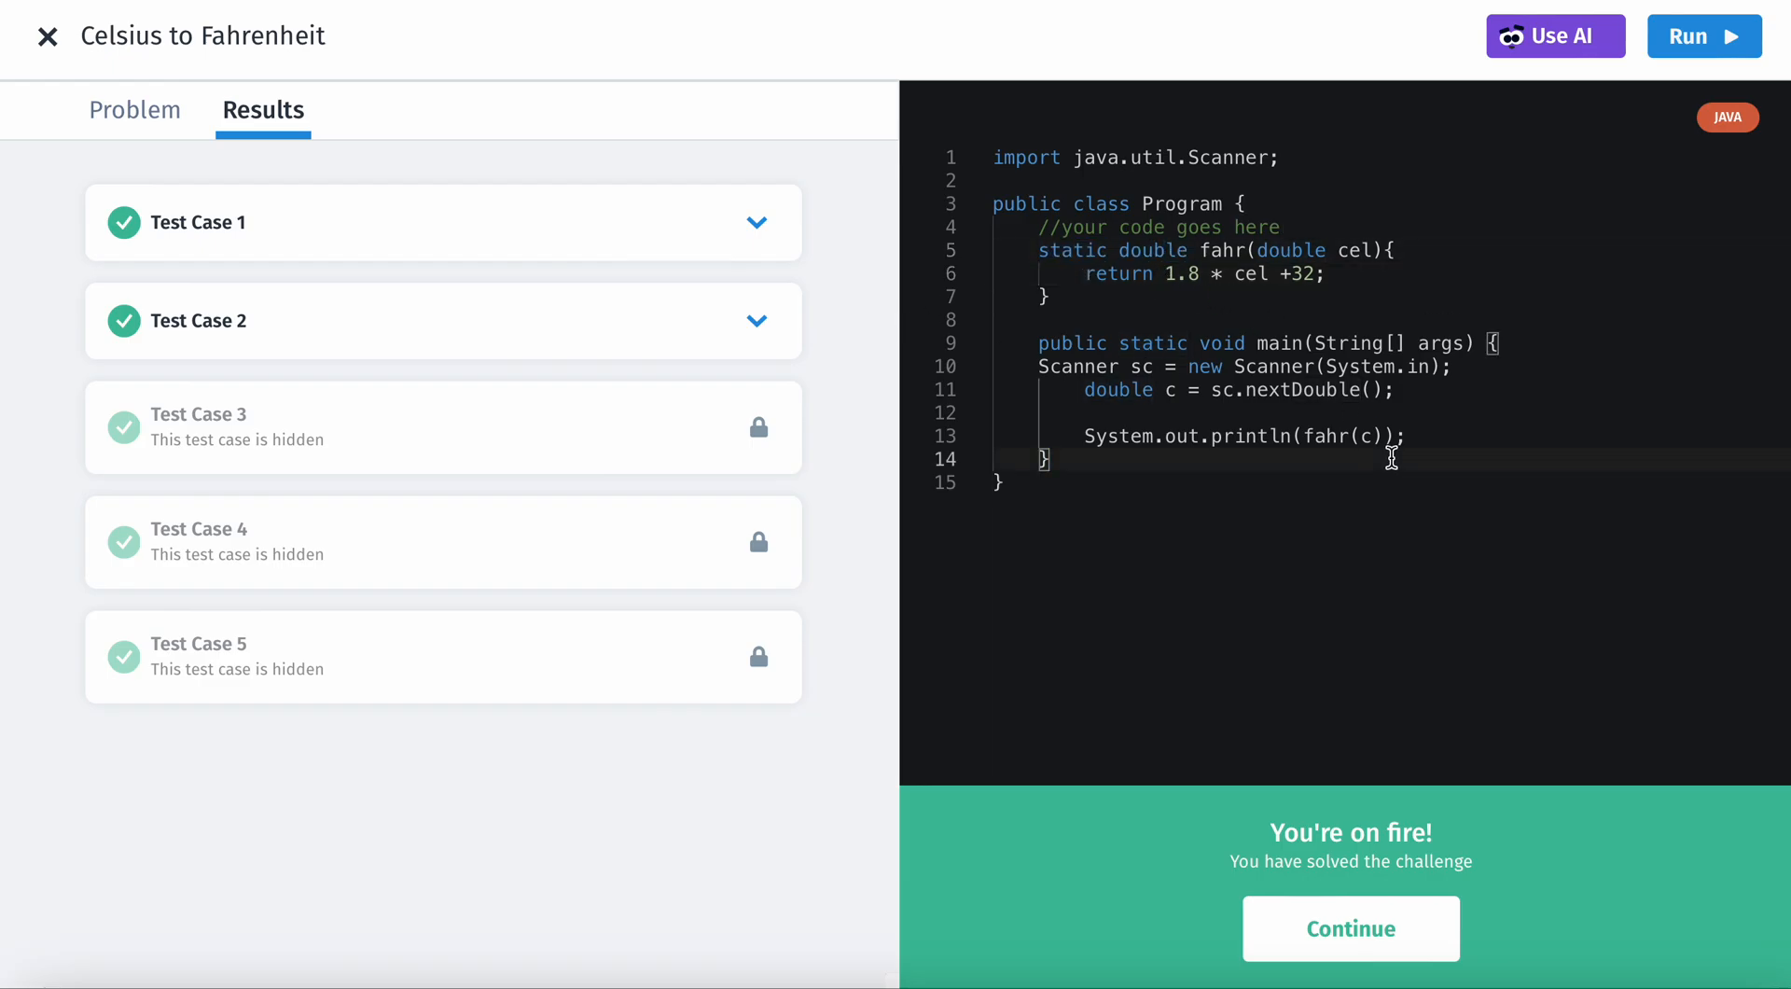
mouse_move(1311, 276)
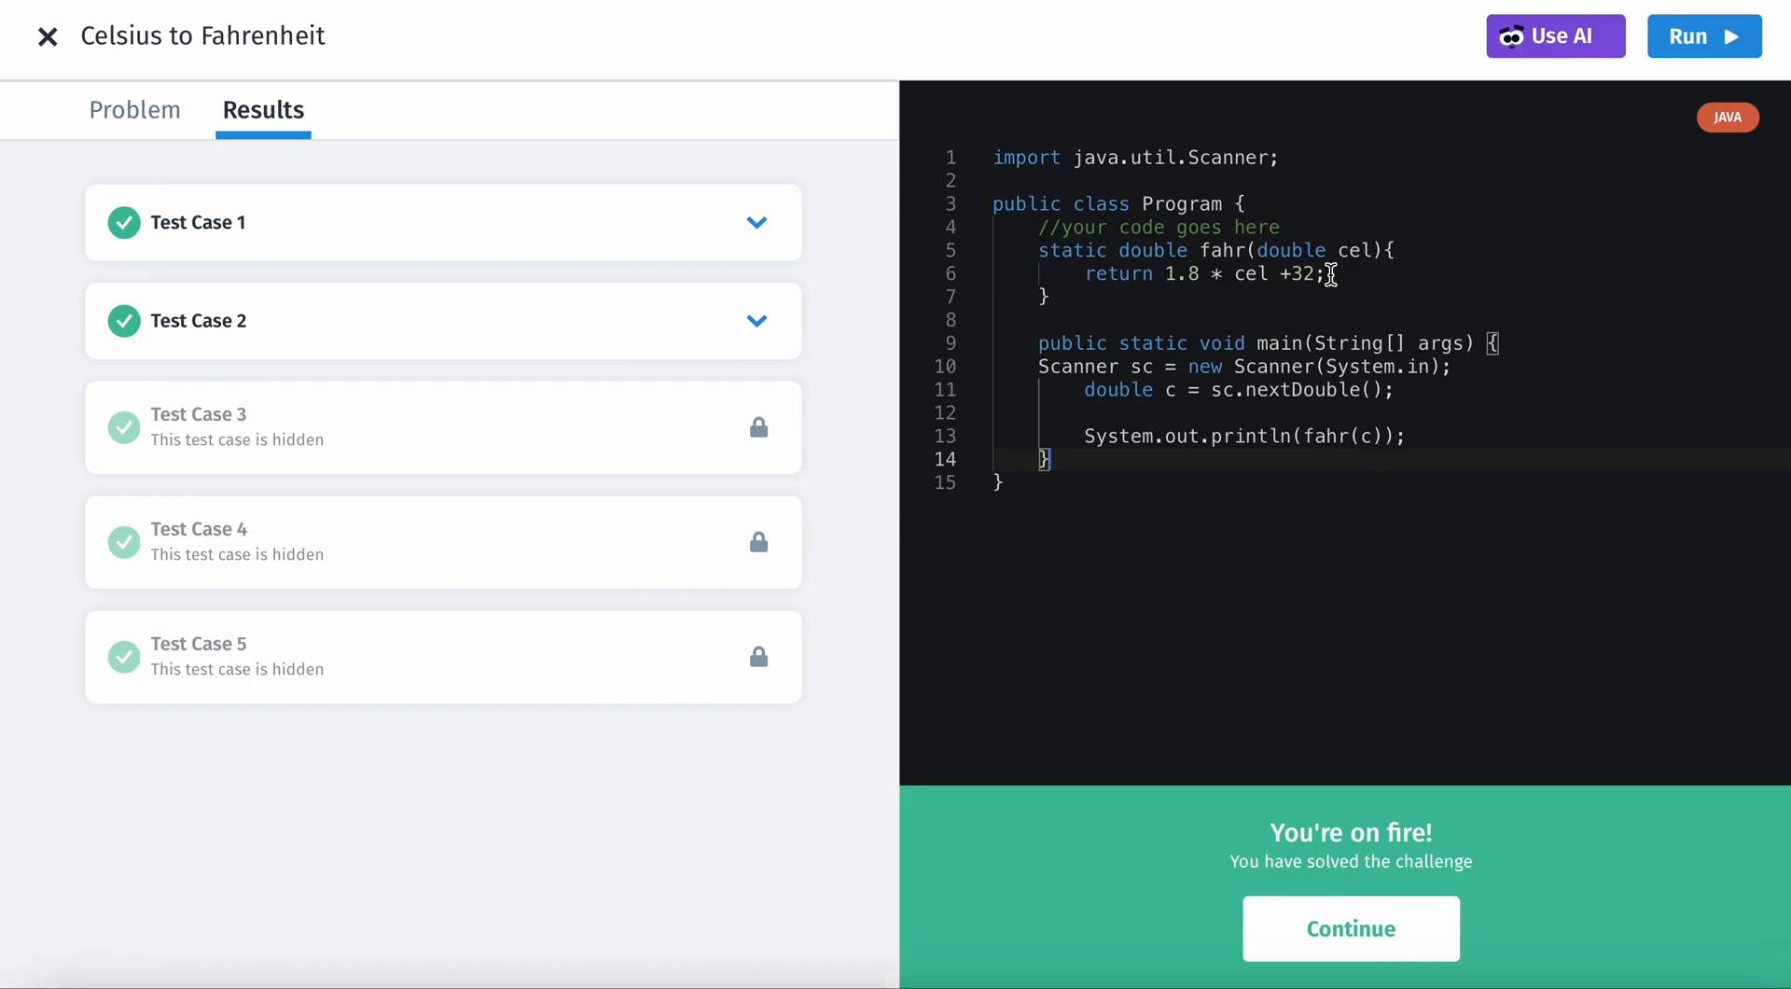
mouse_move(1037, 250)
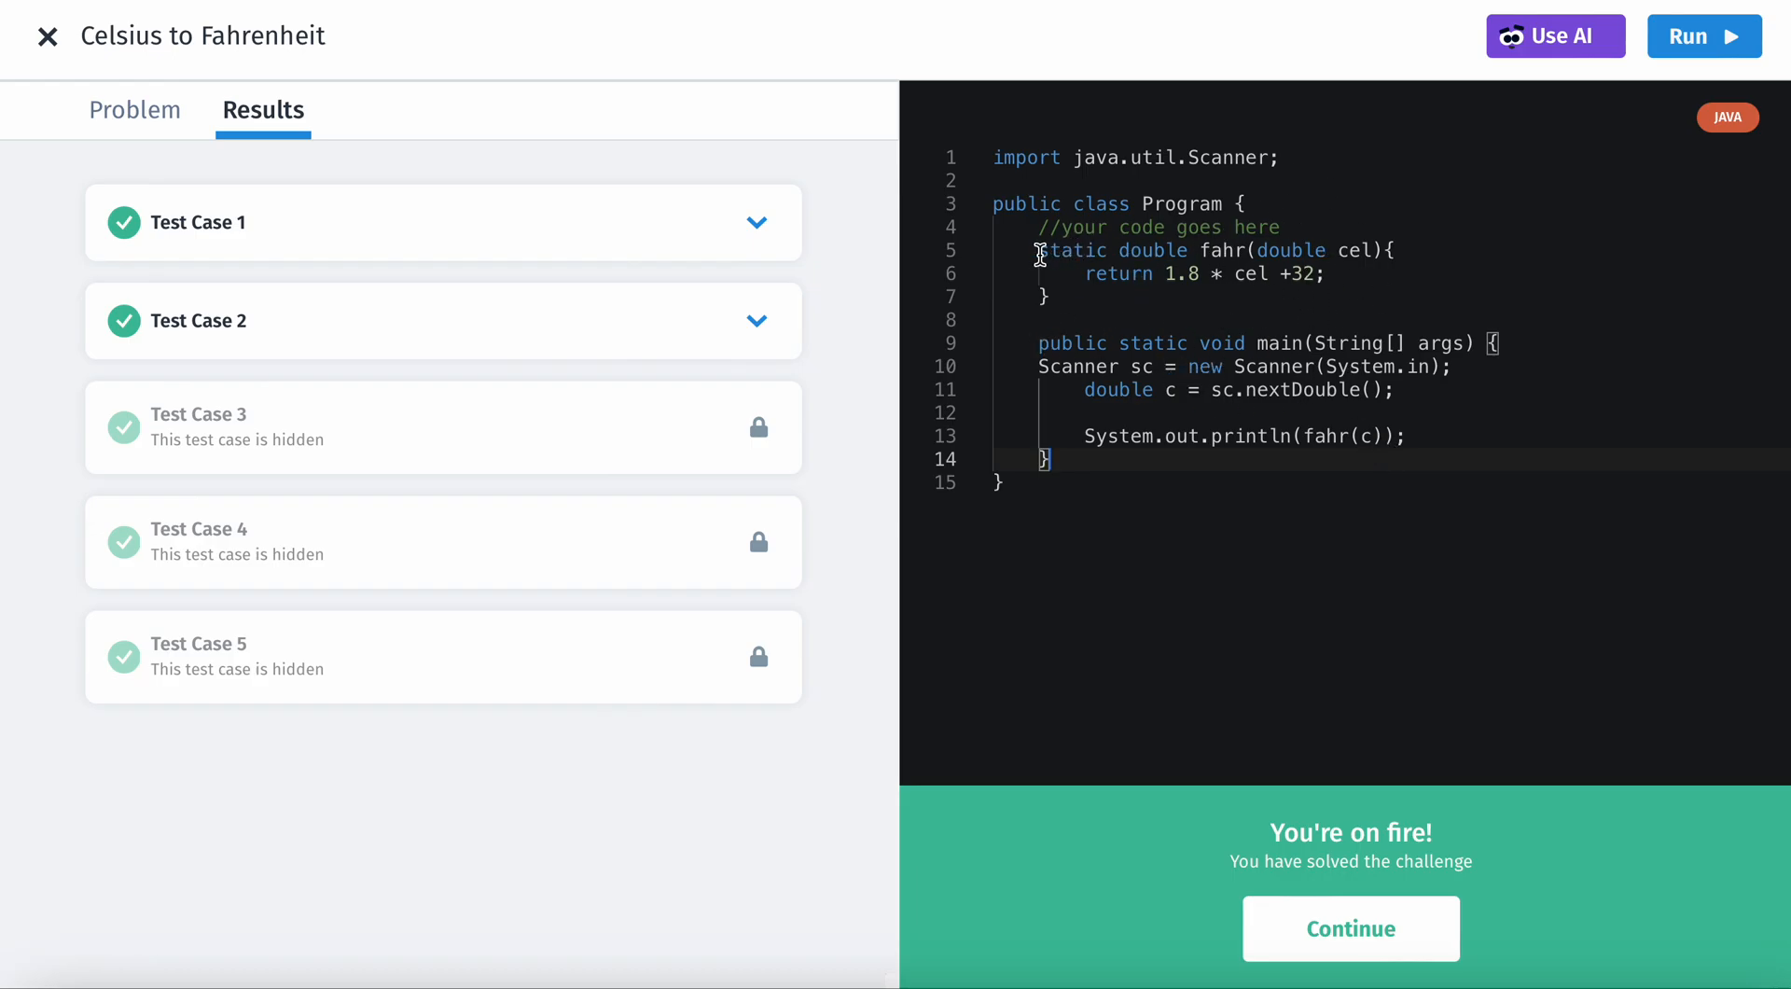
mouse_move(1187, 272)
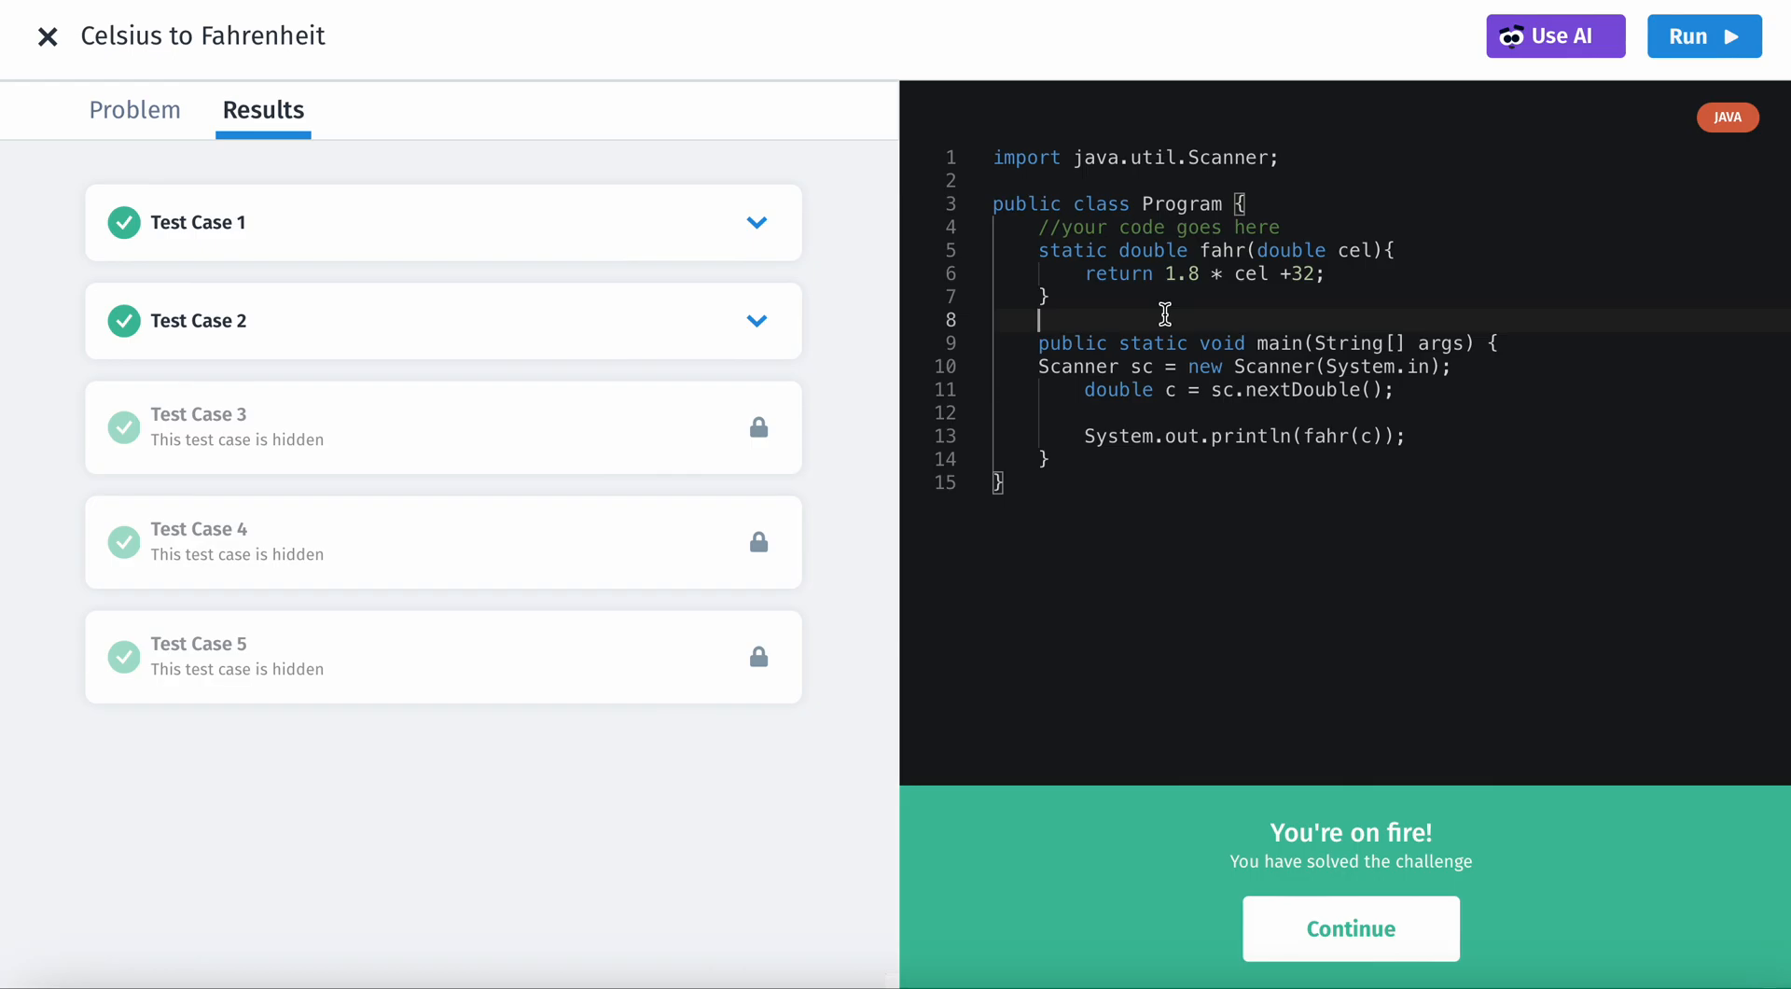
mouse_move(1085, 250)
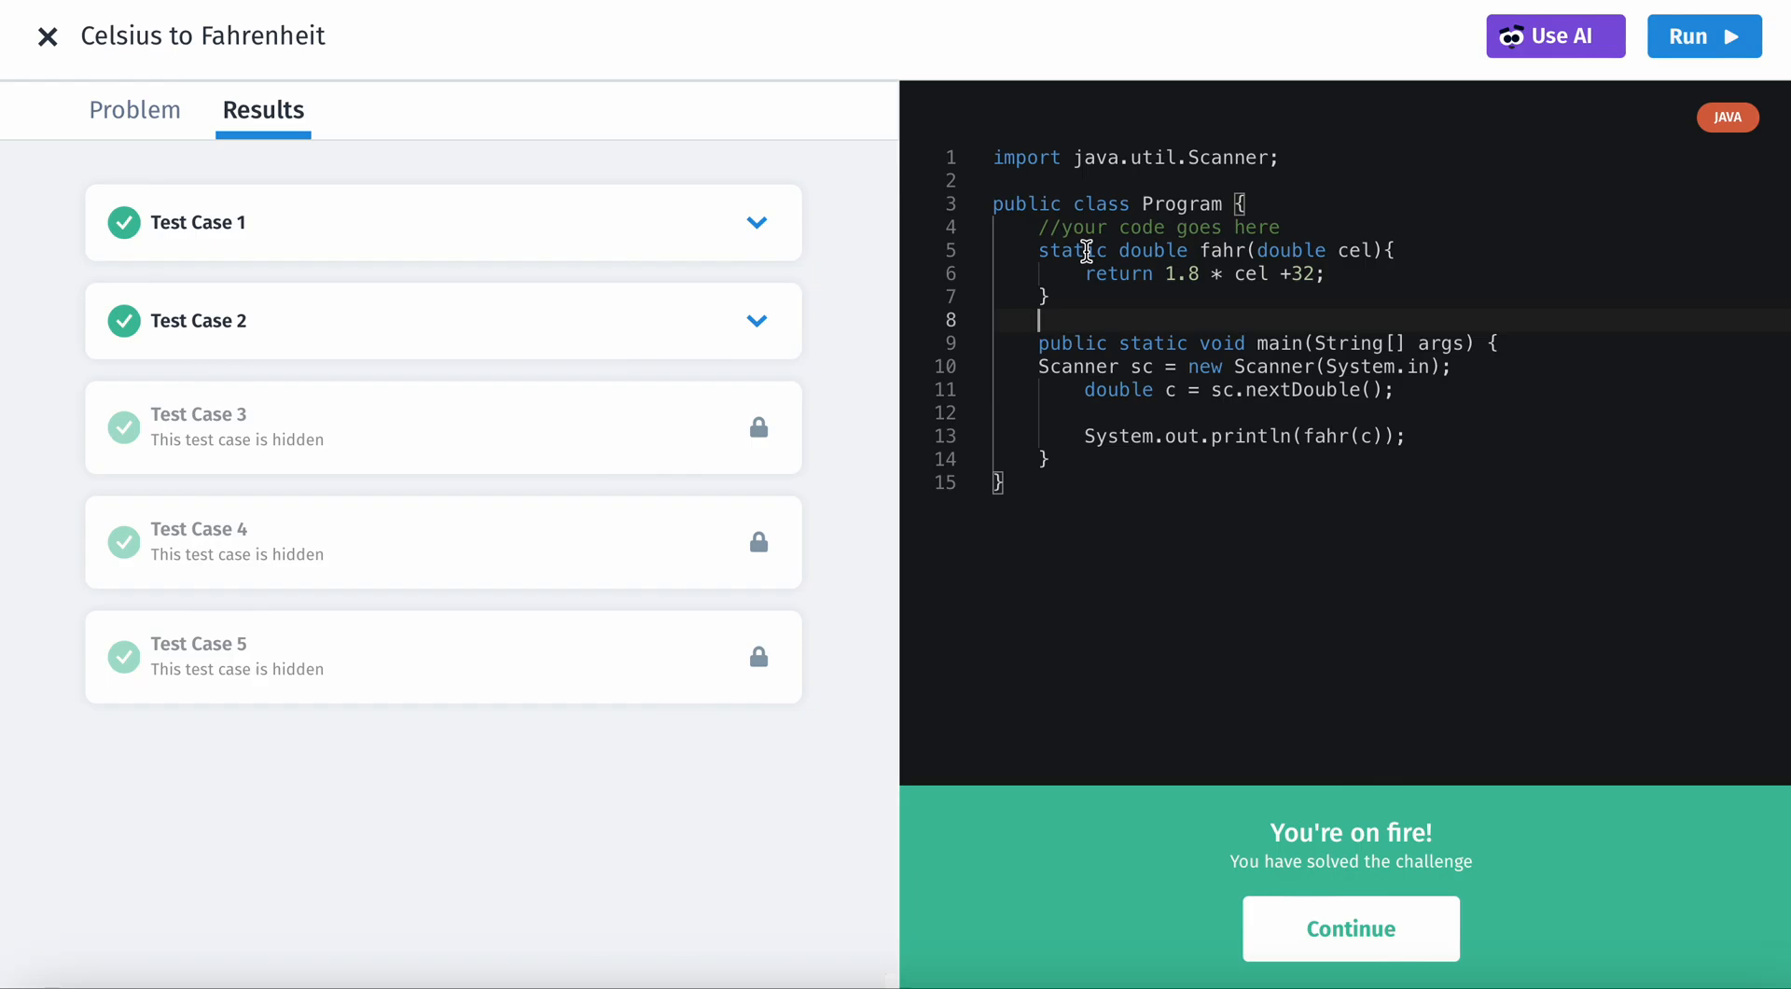
mouse_move(1138, 339)
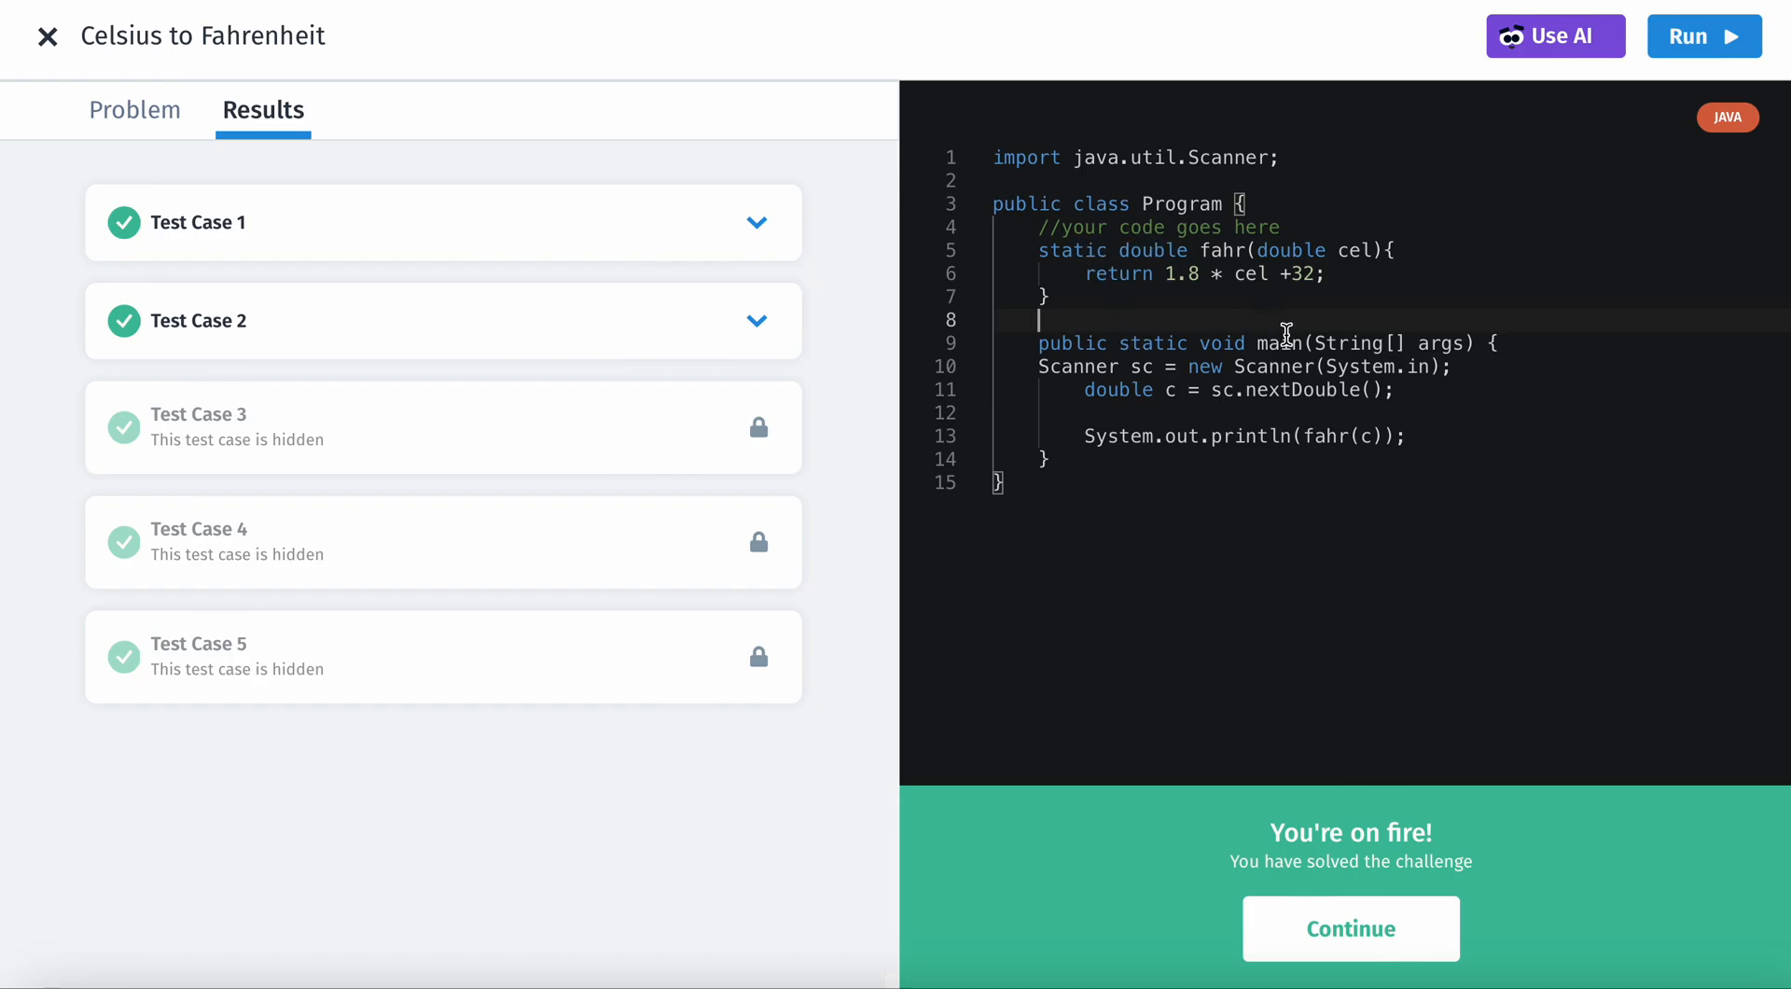
mouse_move(1336, 253)
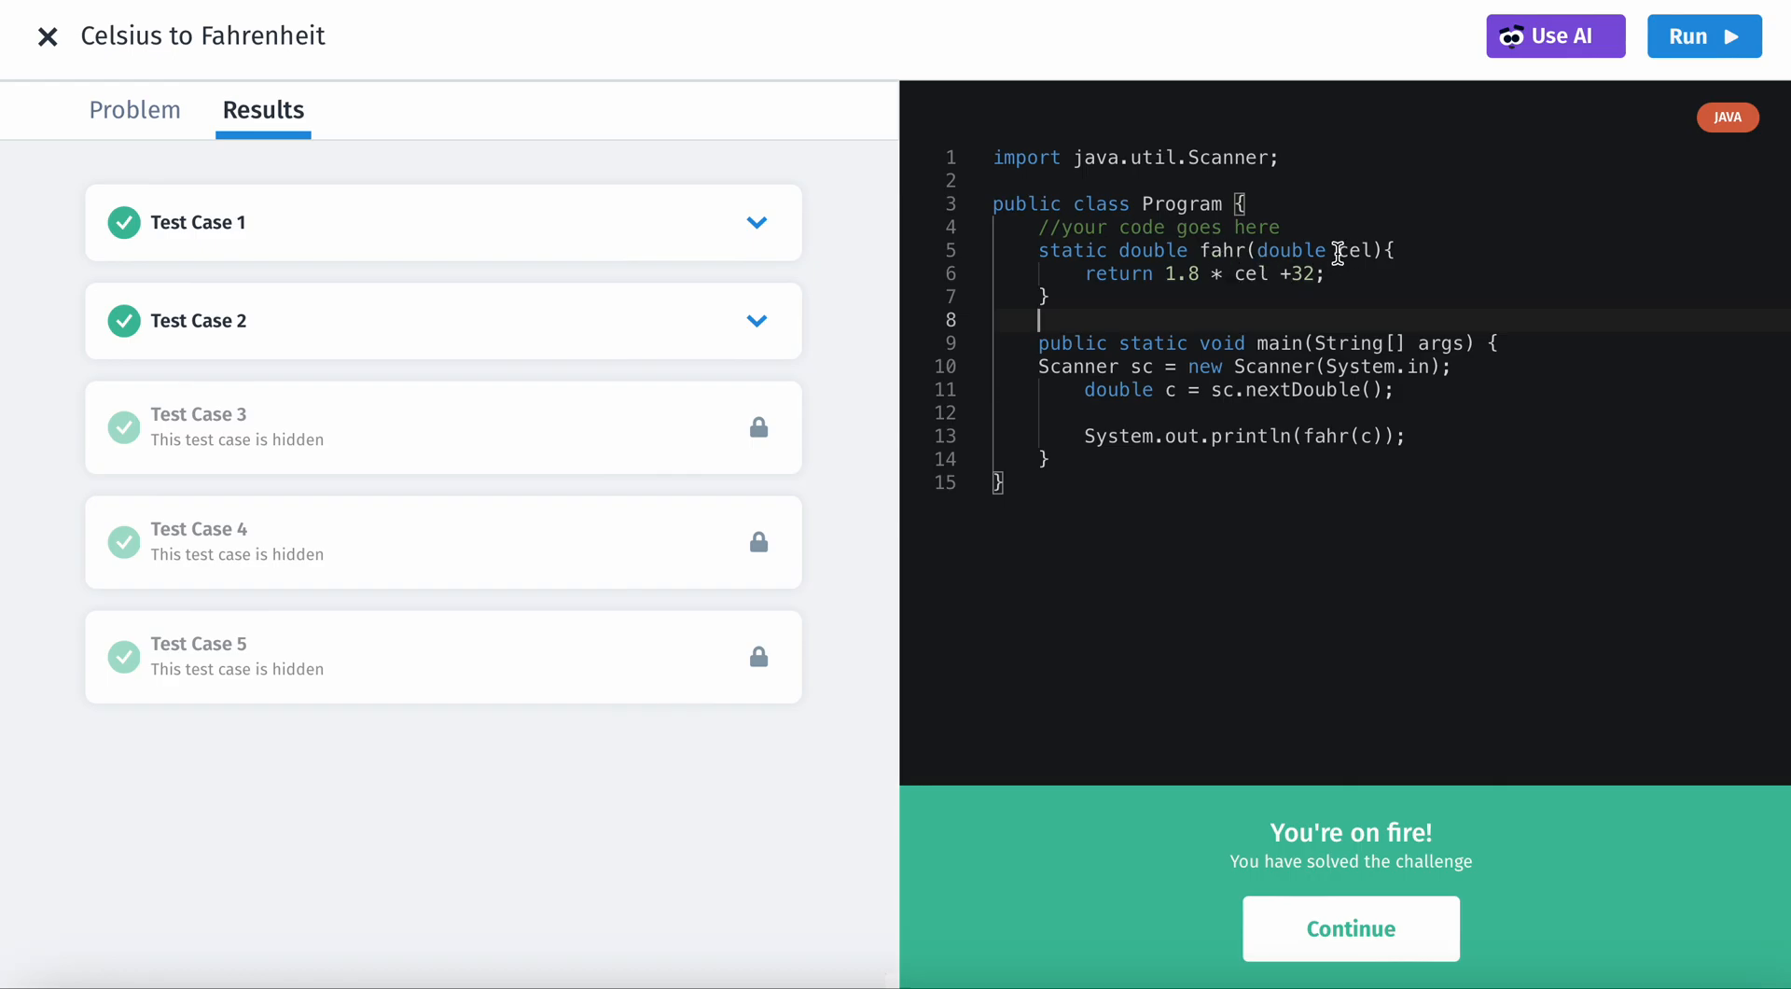
mouse_move(1451, 291)
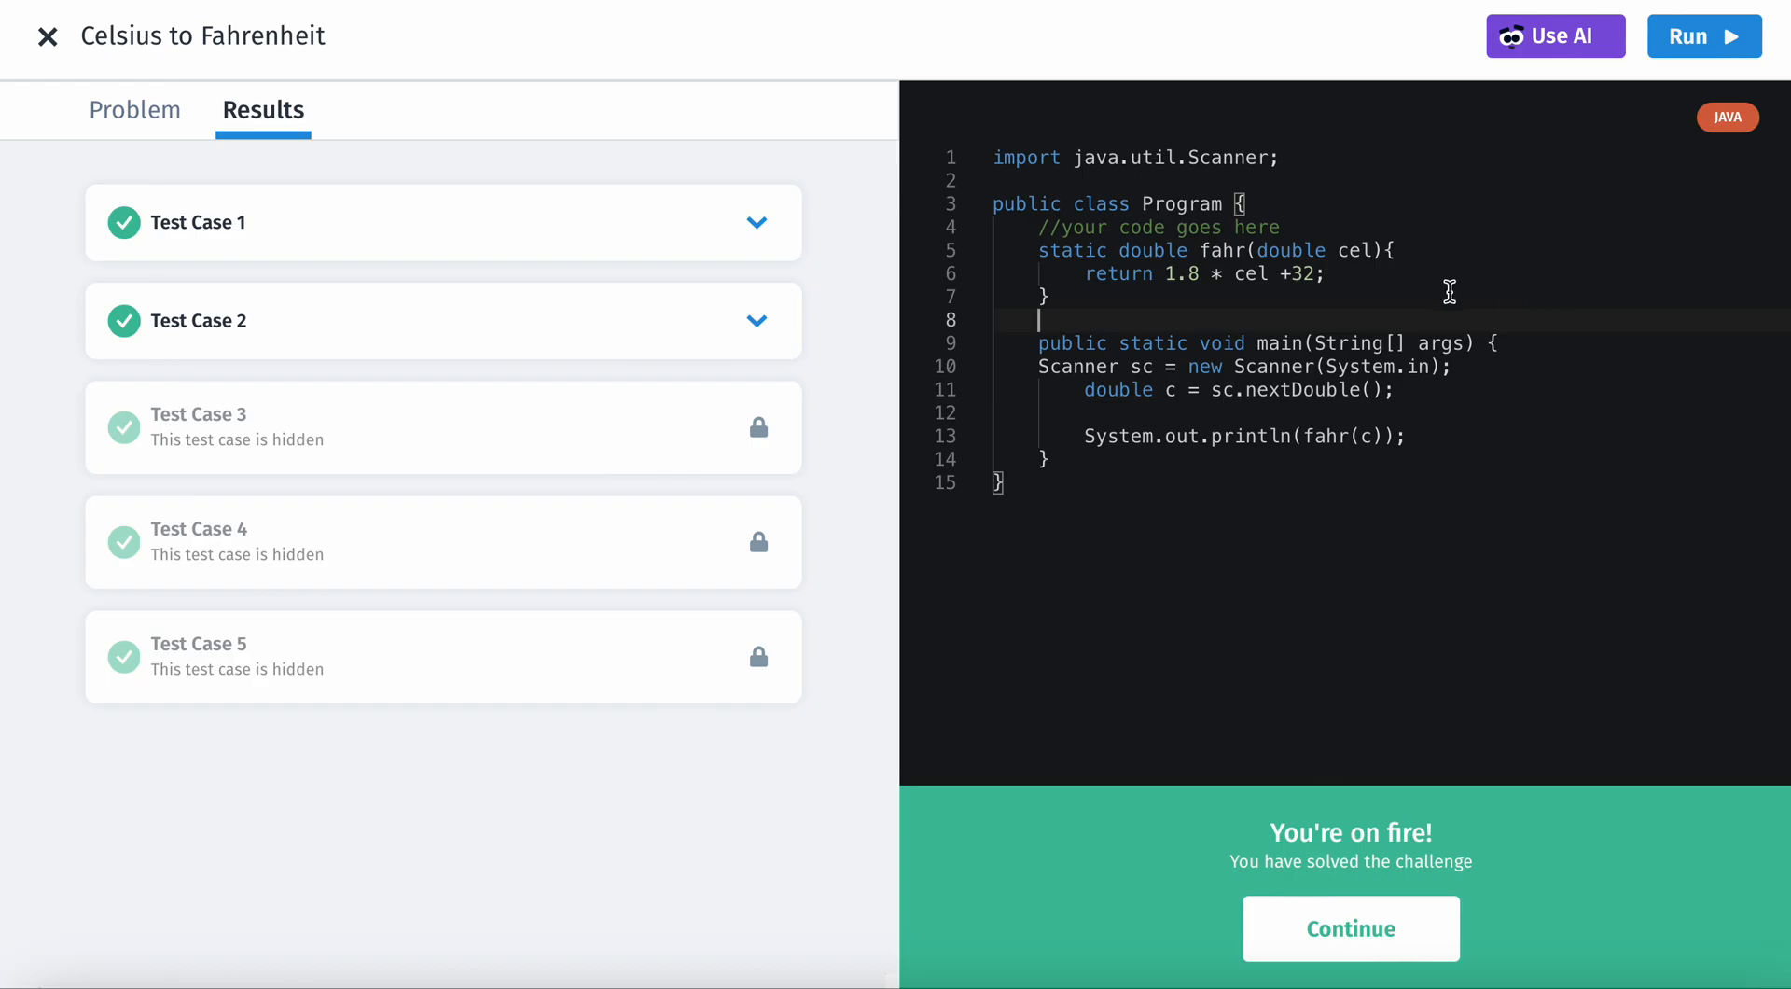
mouse_move(1242, 302)
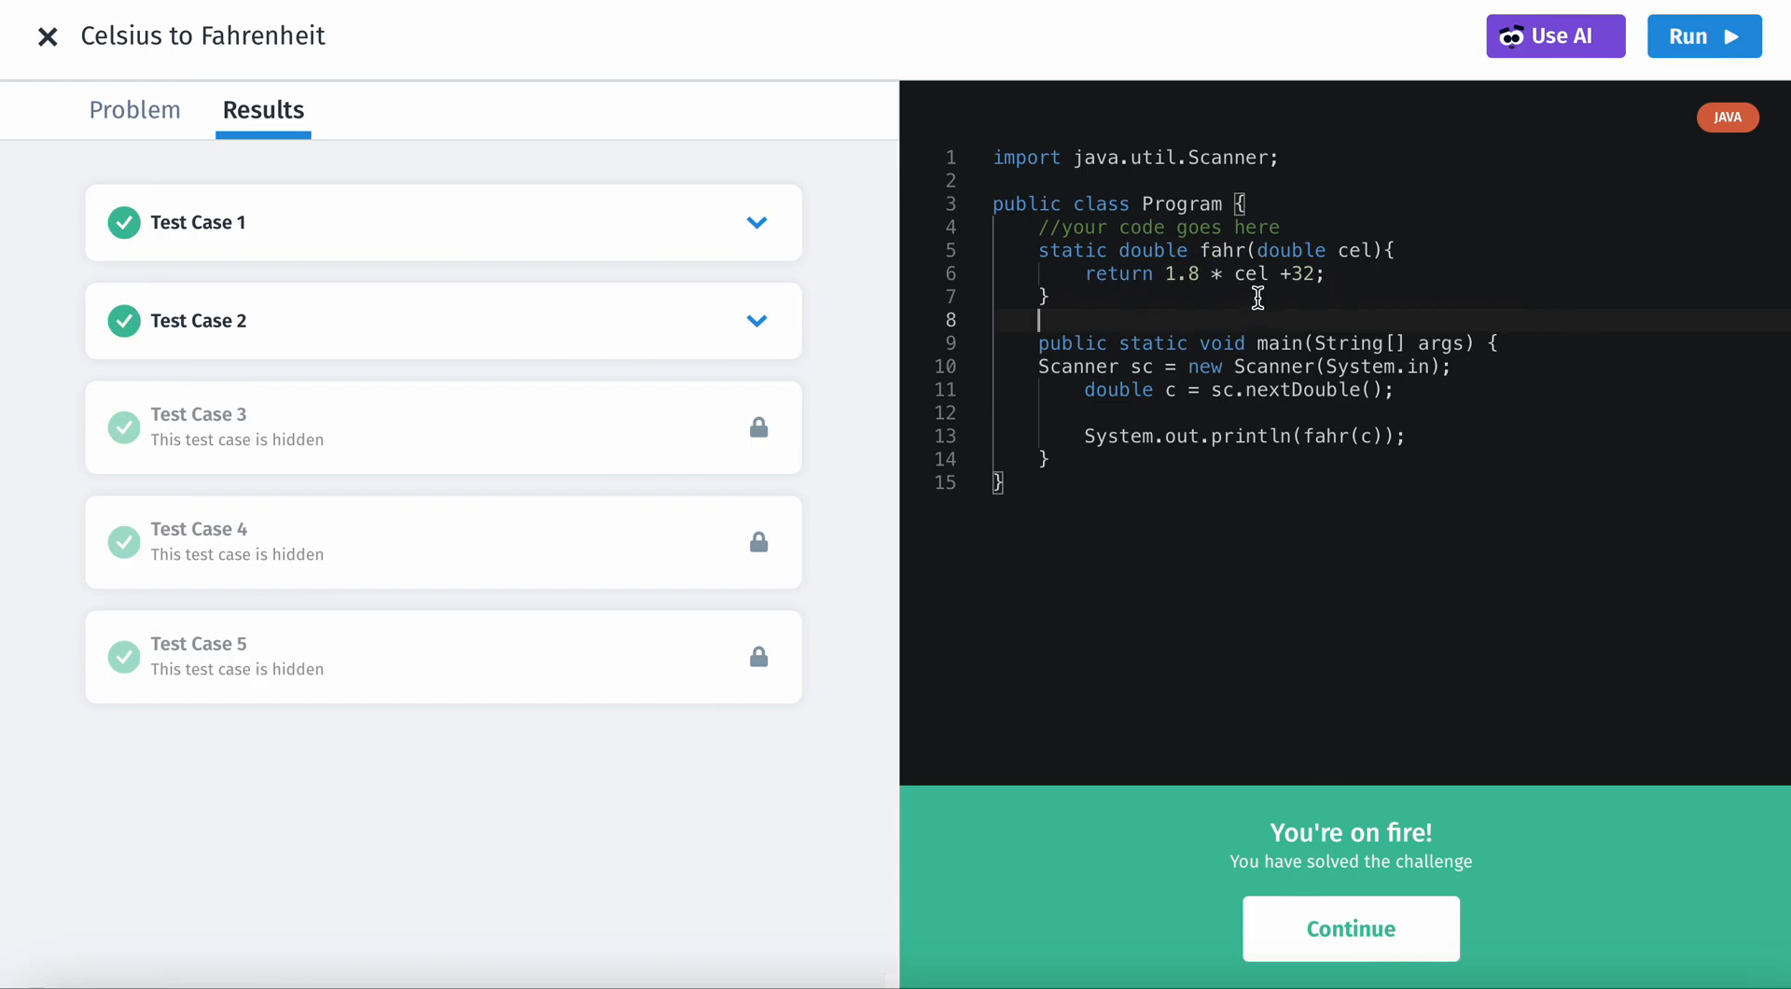
mouse_move(1524, 481)
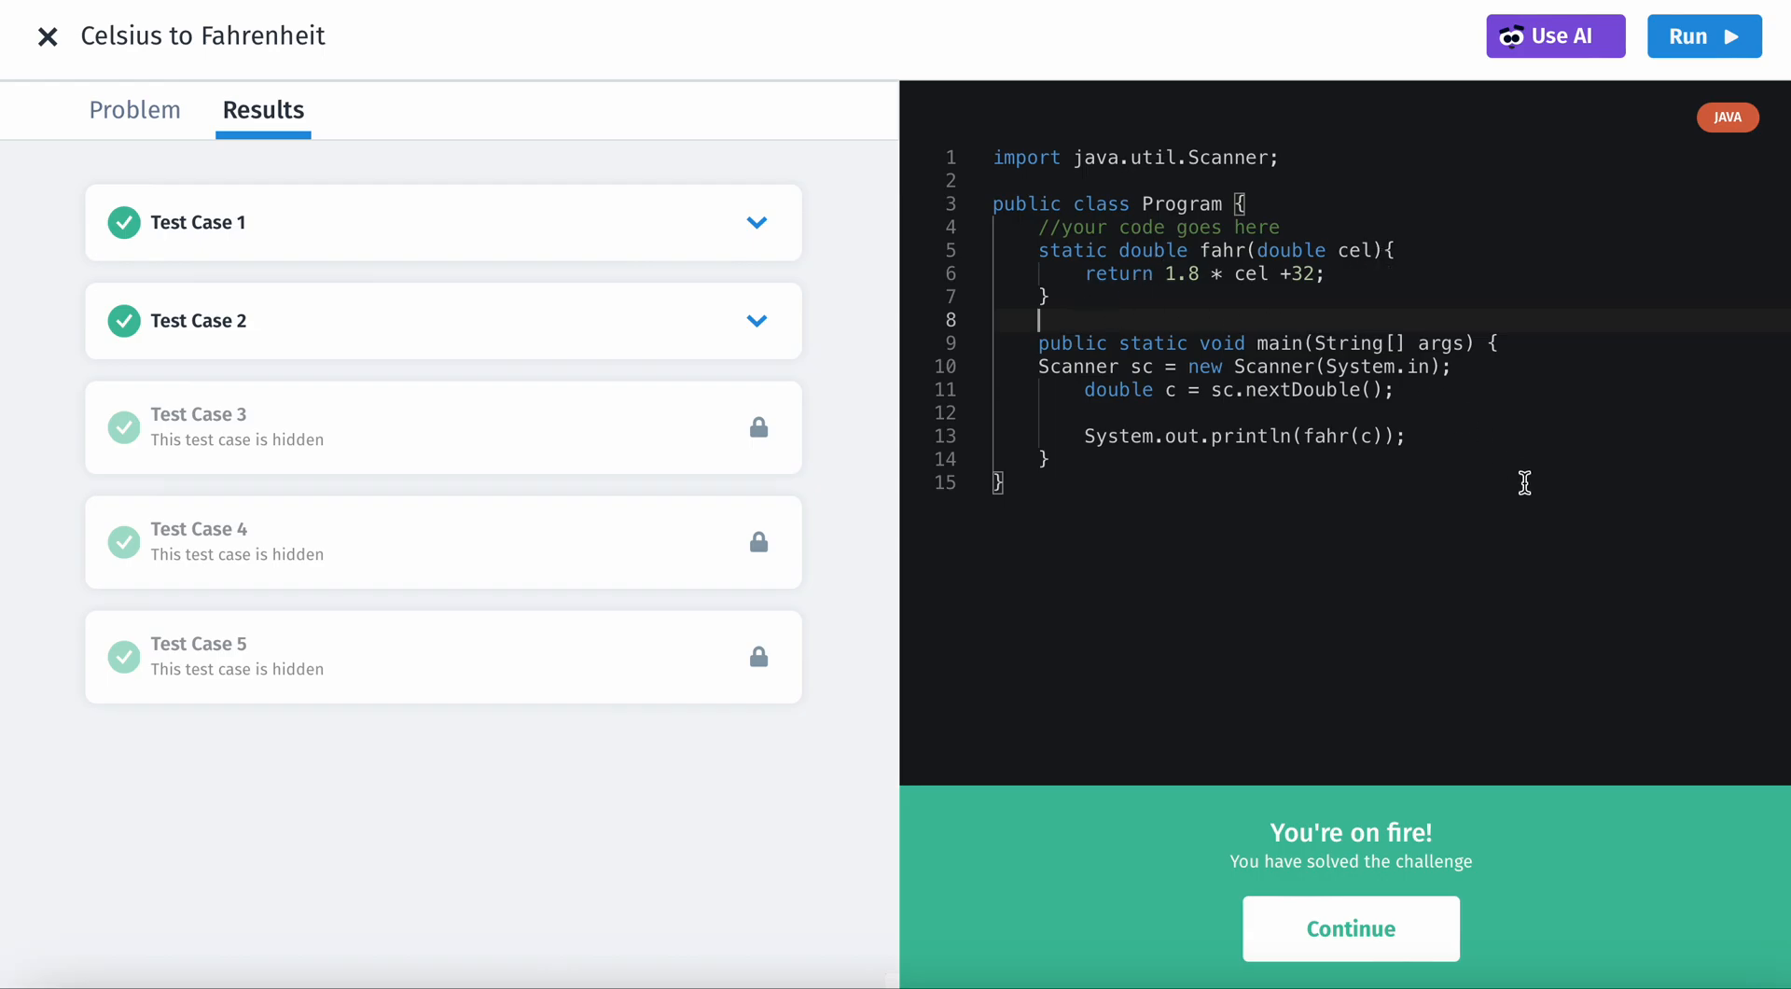
left_click(1348, 927)
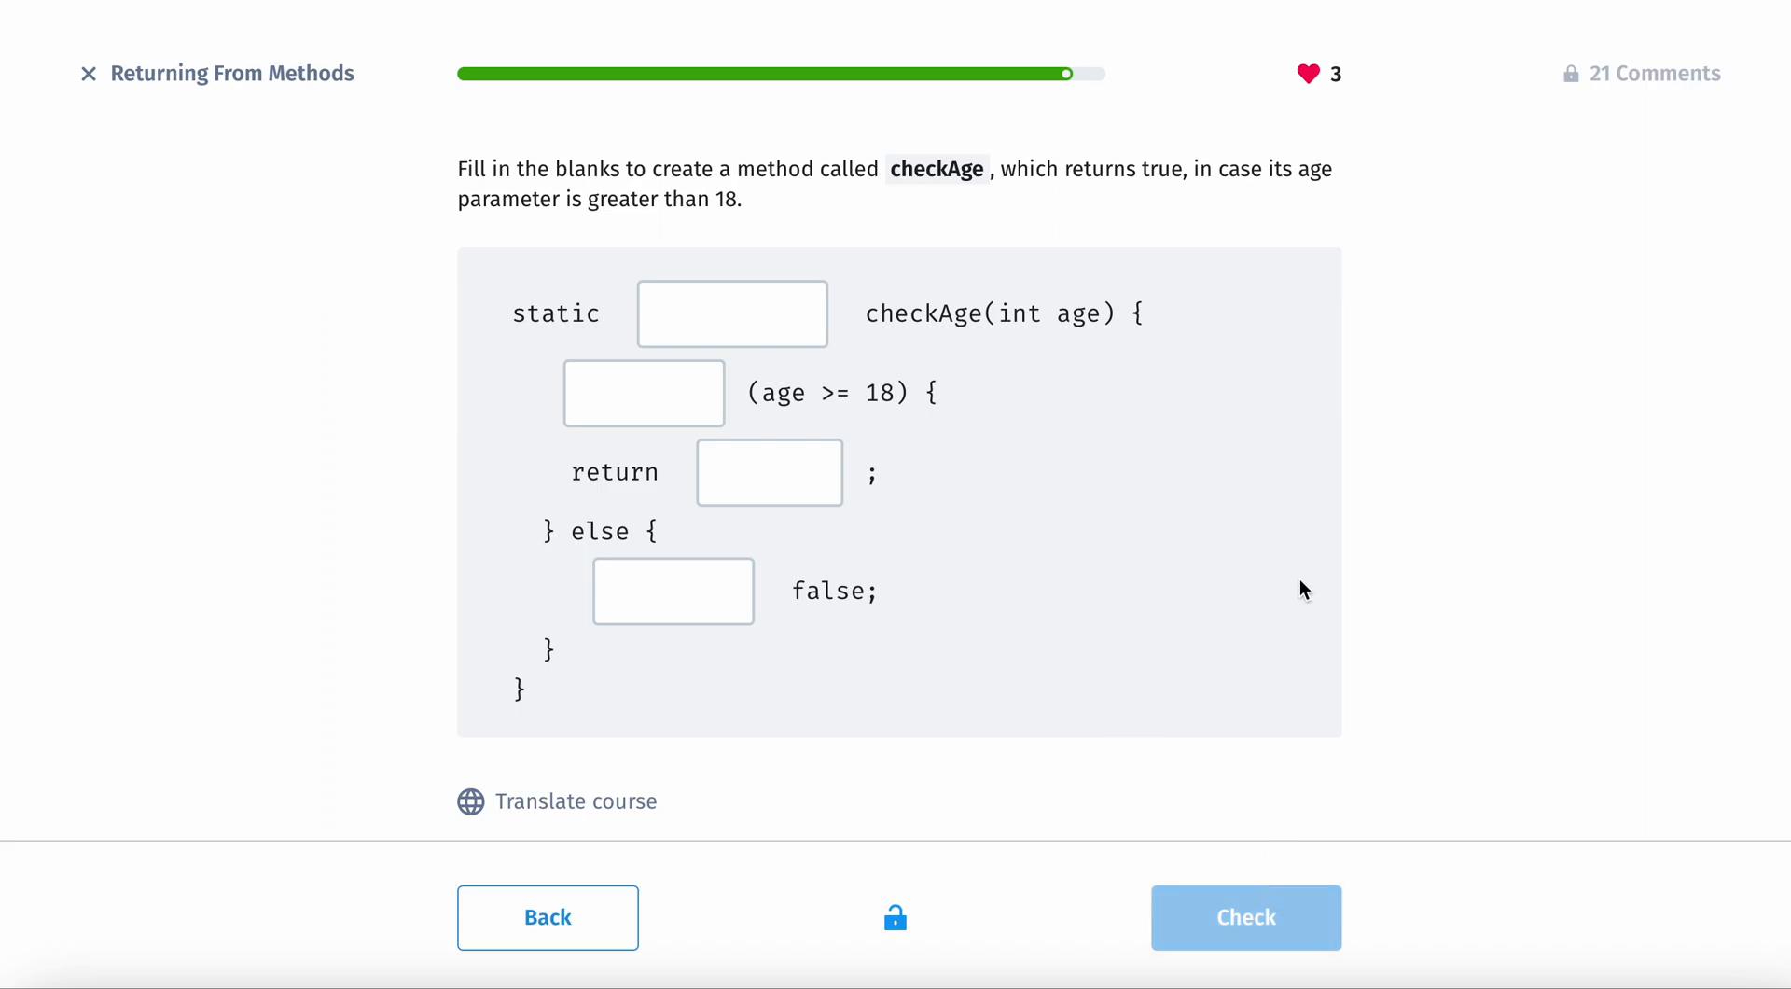
mouse_move(1039, 459)
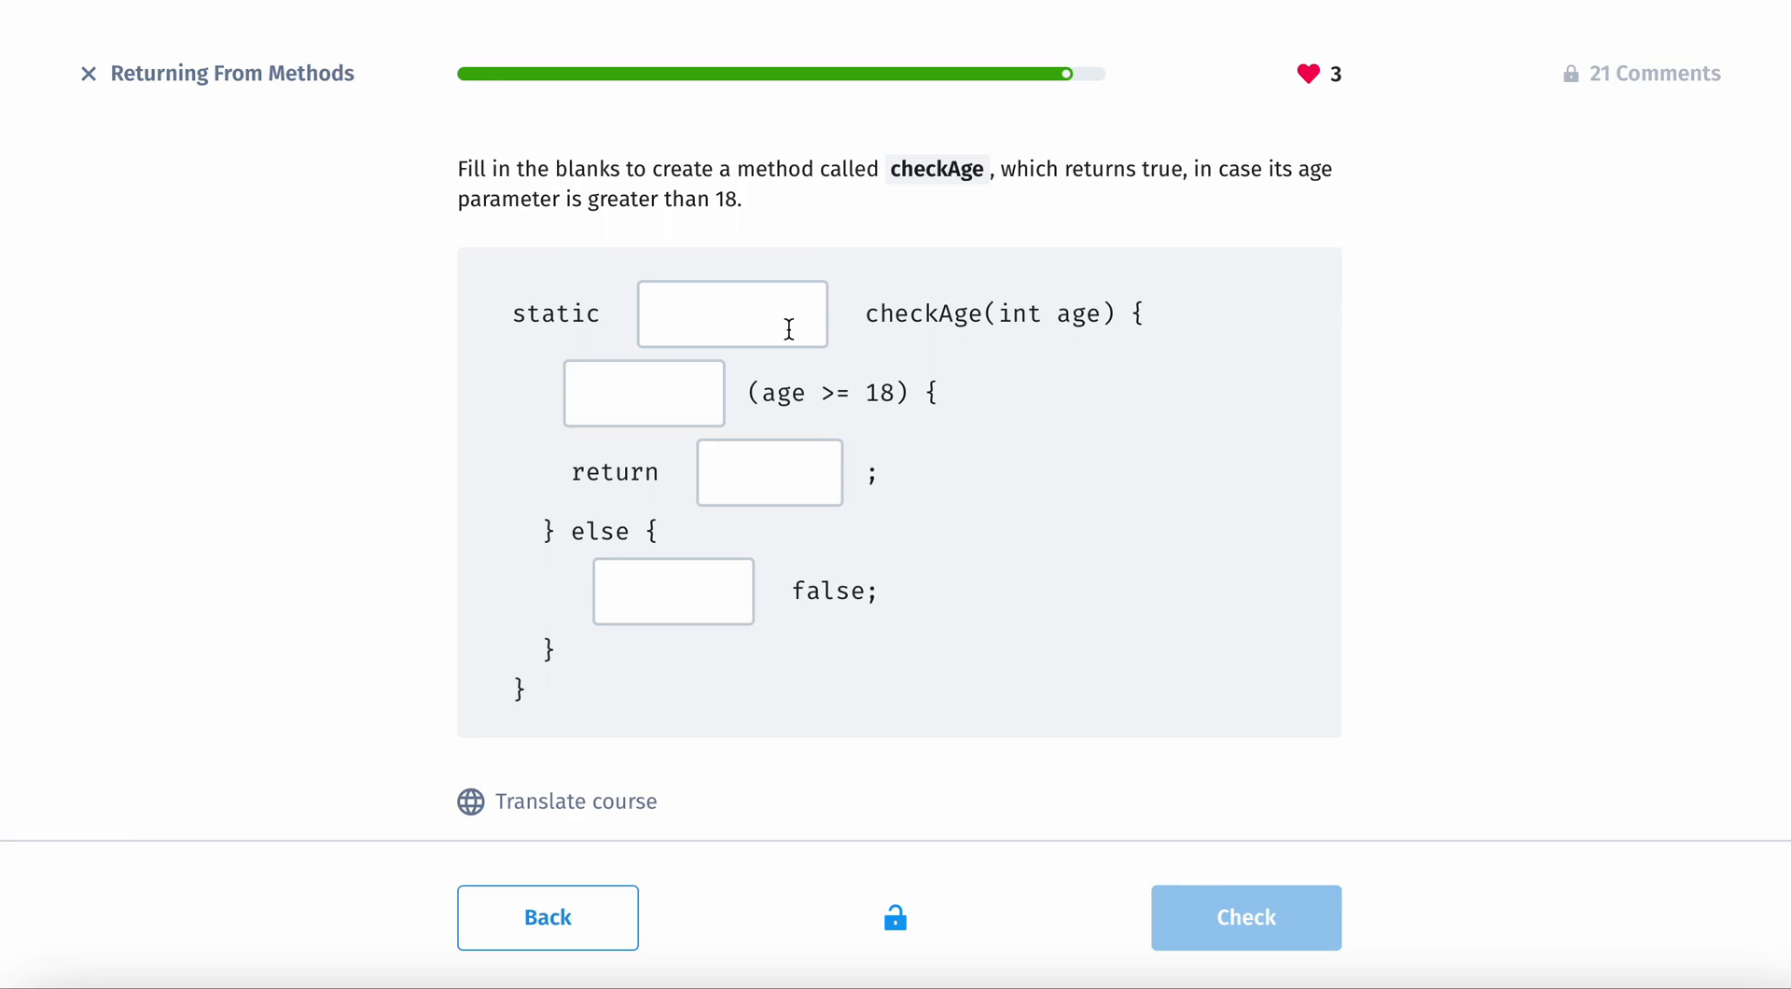
Step: Fill the checkAge blanks with true, if and the boolean return type
left_click(771, 472)
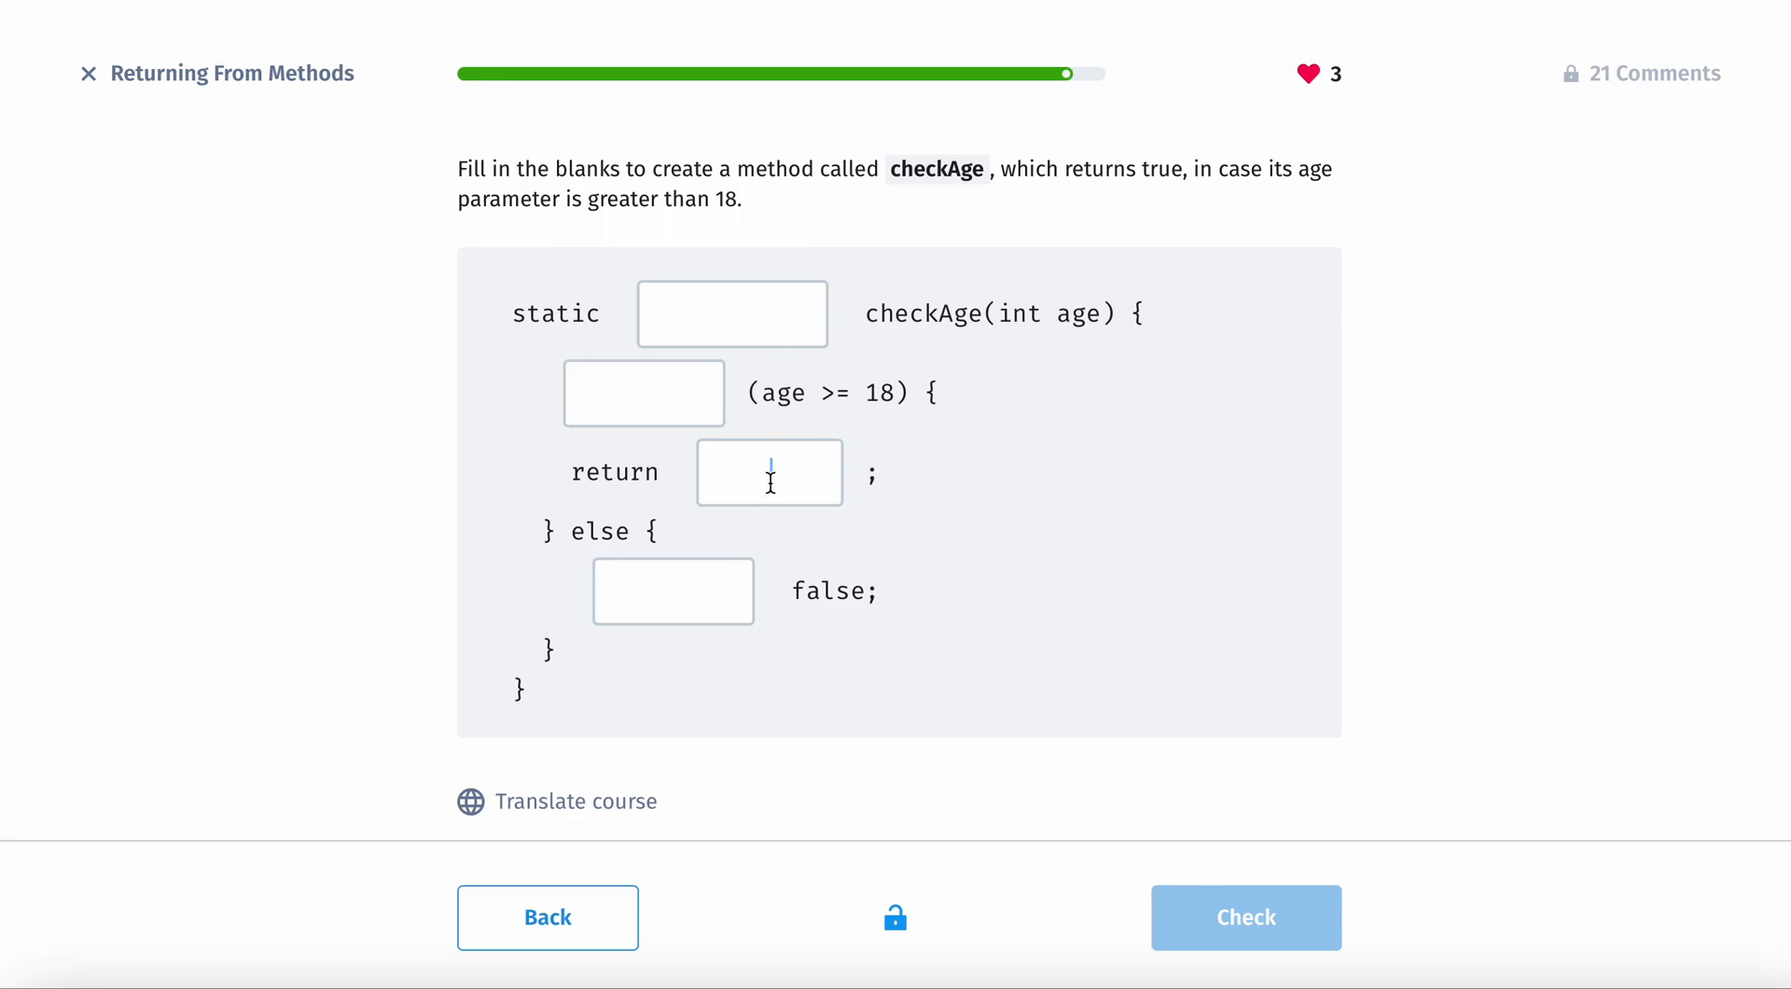
type("true")
left_click(673, 590)
type("return")
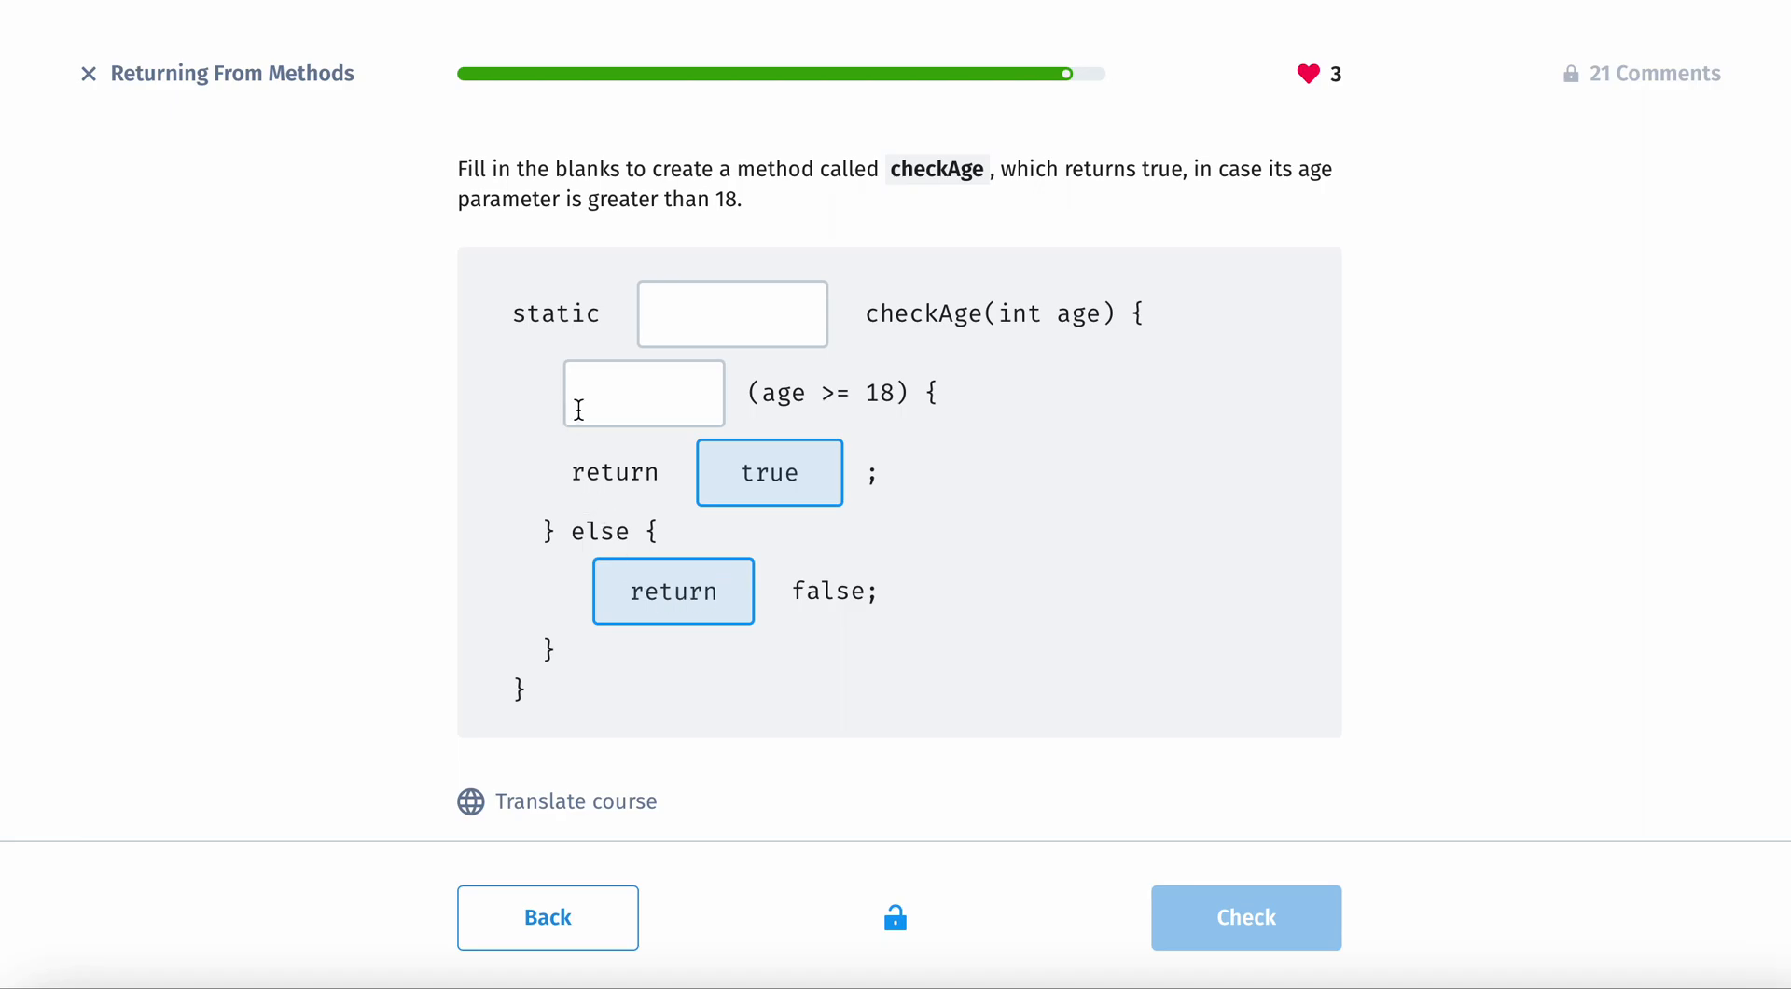
type("if")
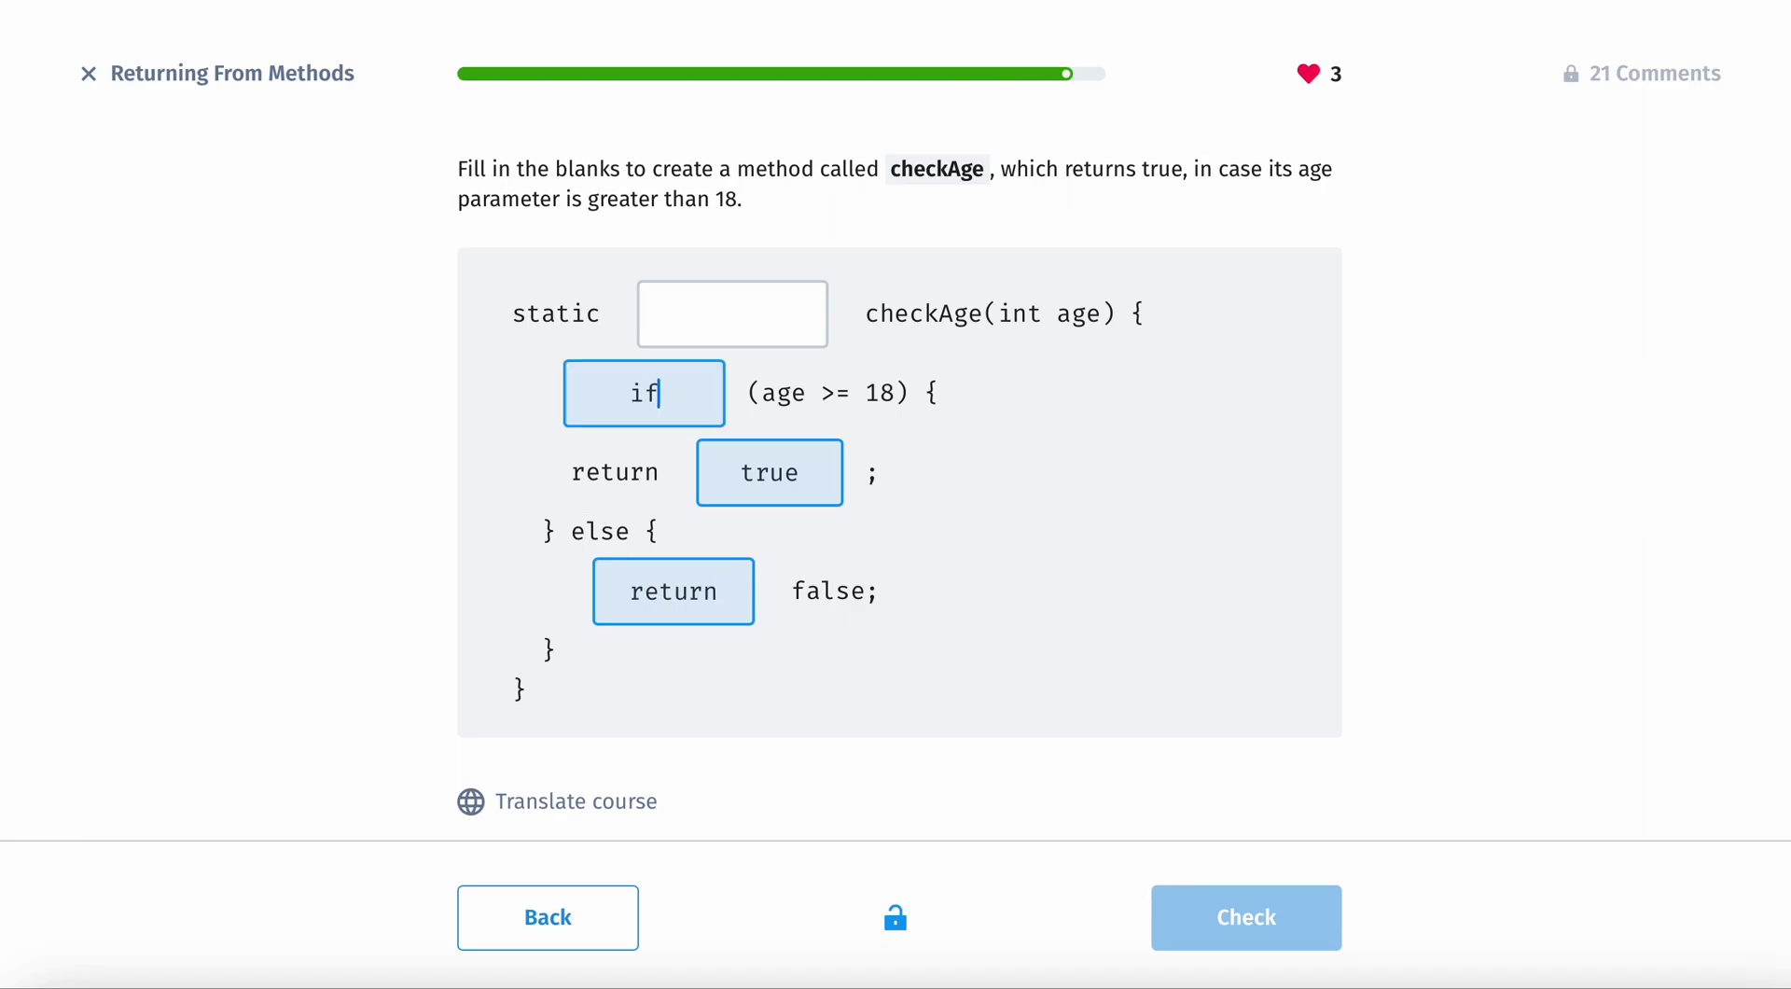
left_click(731, 313)
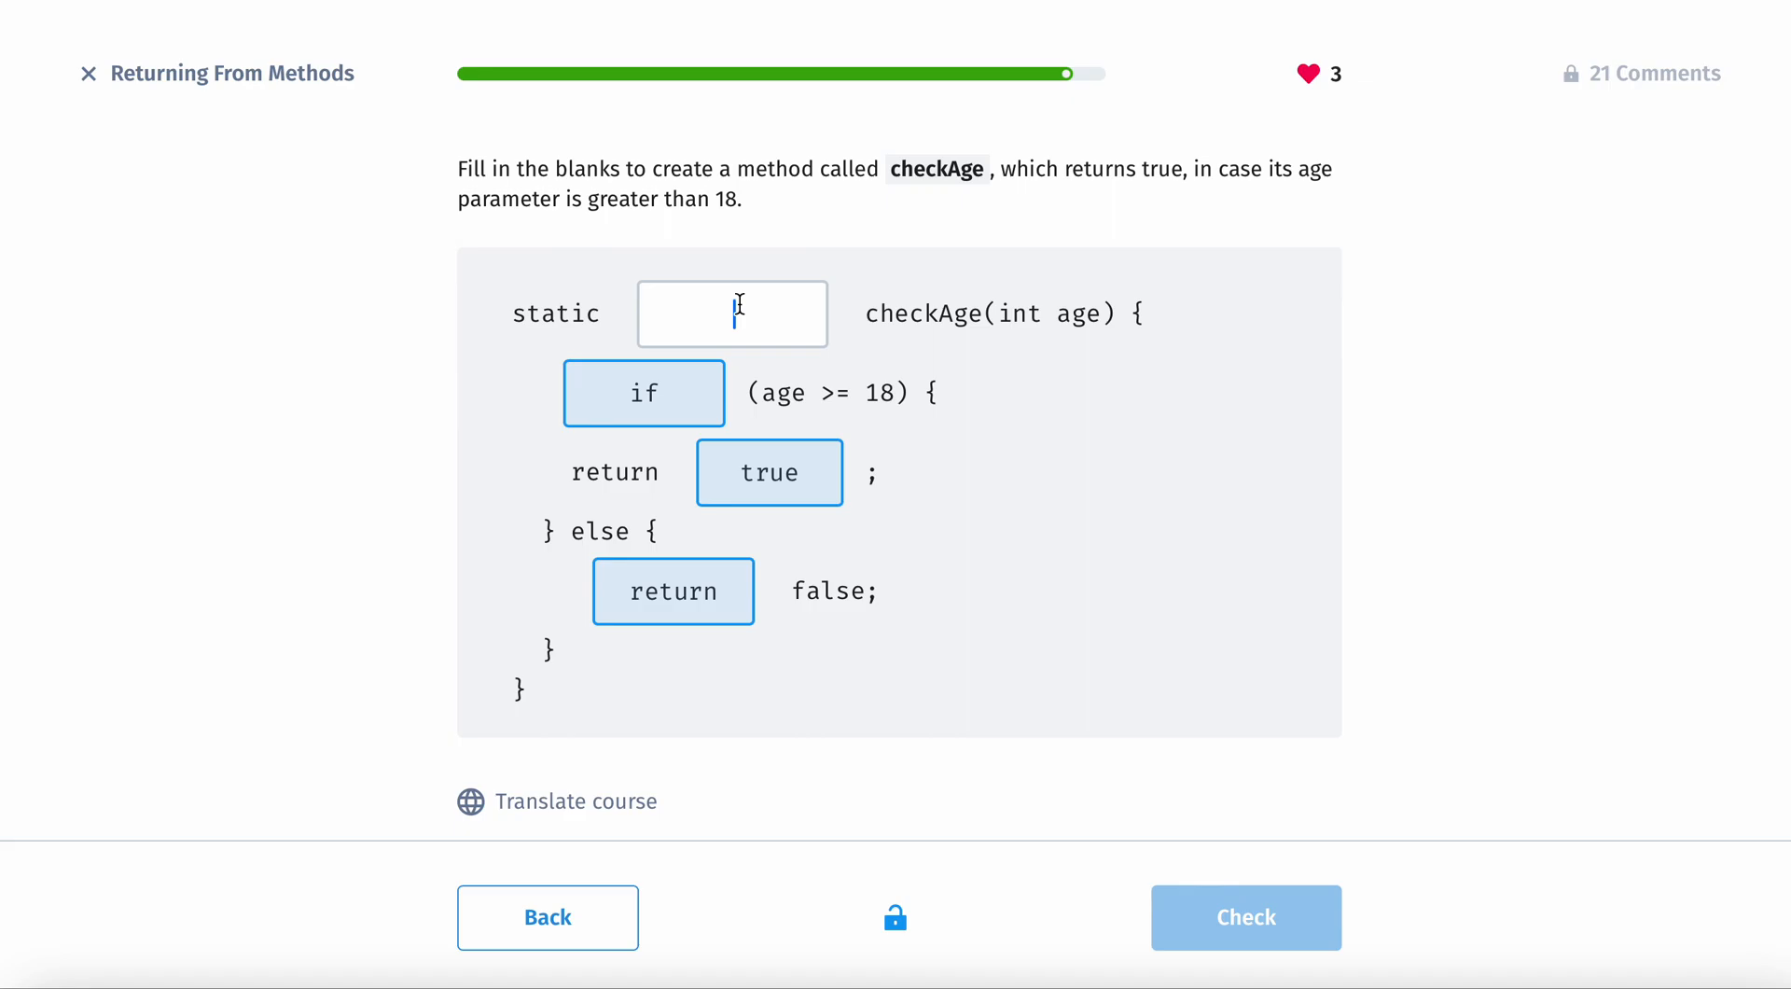
type("b")
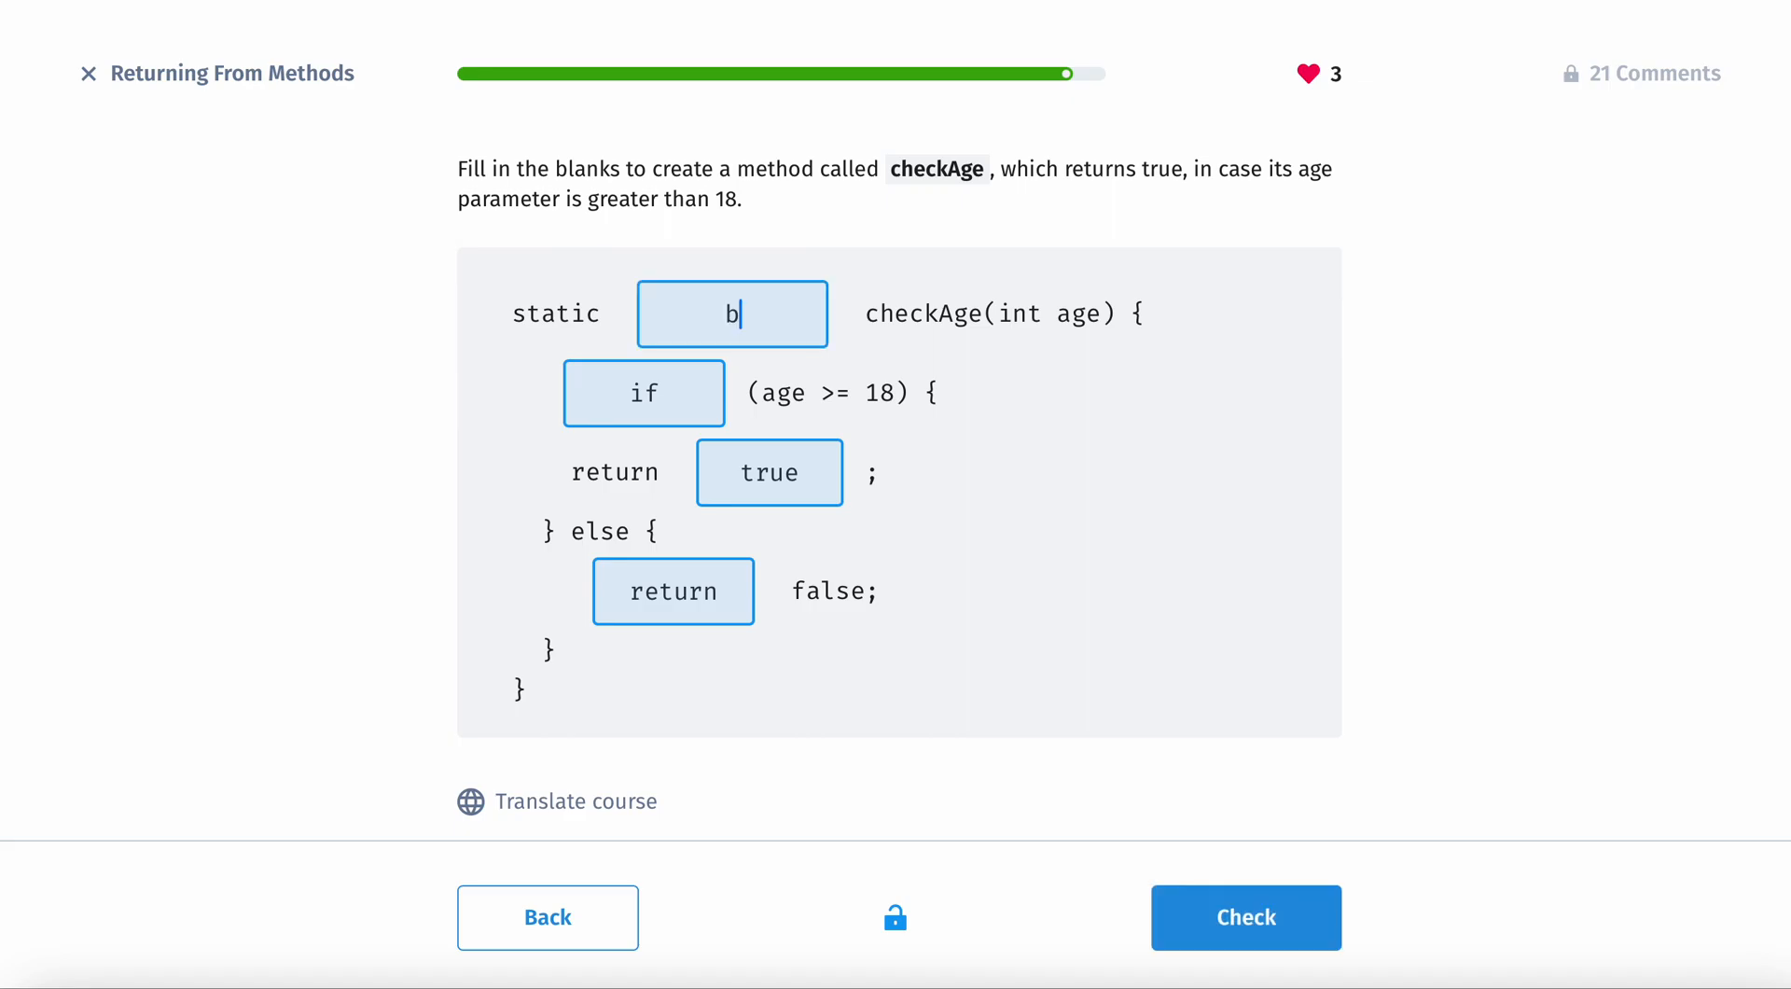
type("ooleab")
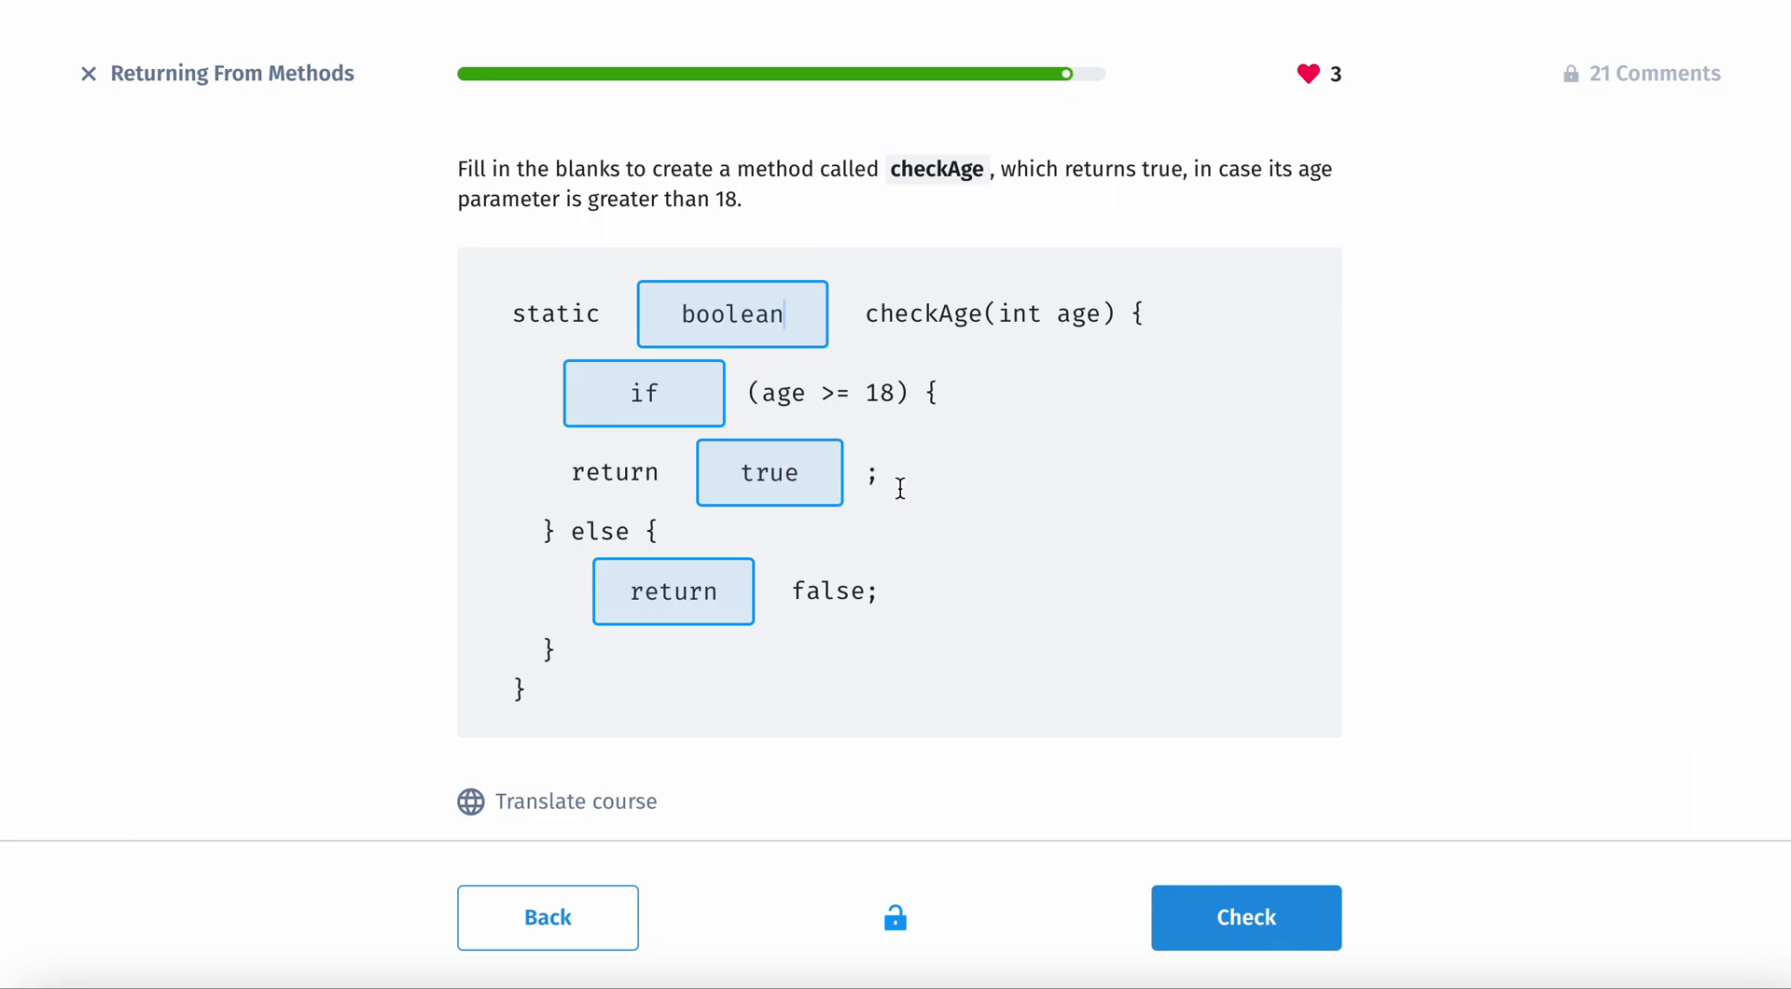
Step: Check the answers and continue to complete Returning From Methods with +5 XP
left_click(1244, 916)
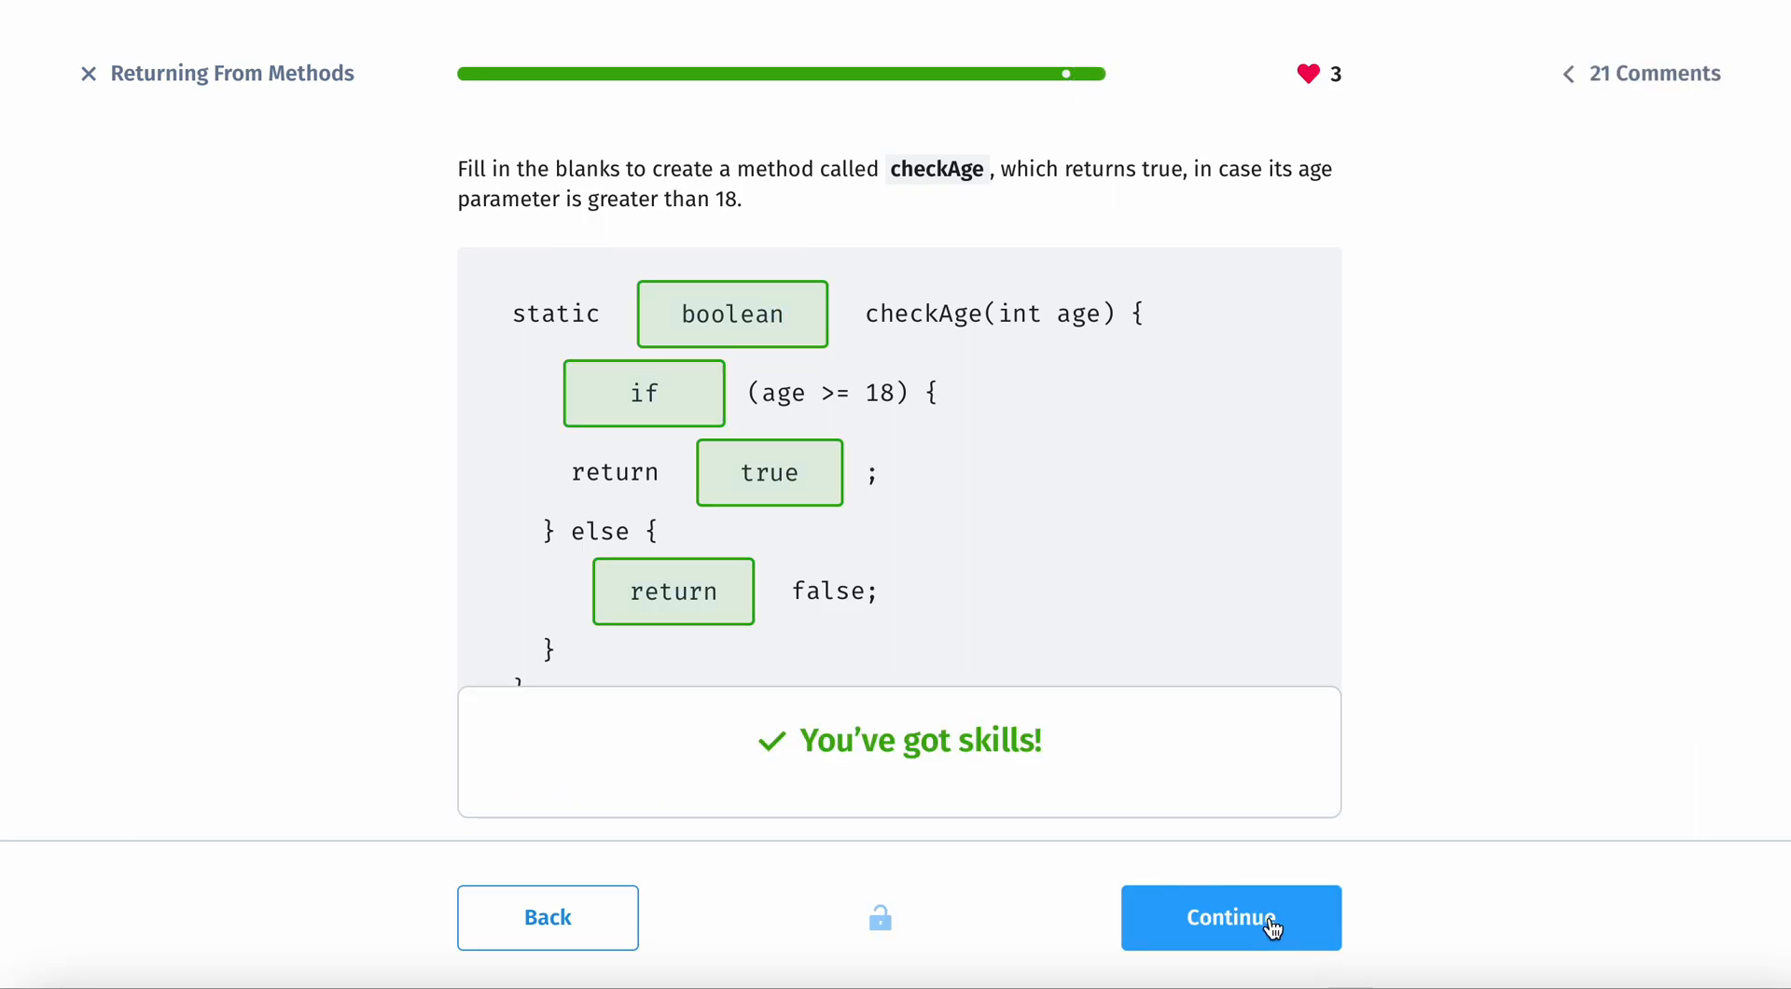
left_click(1230, 916)
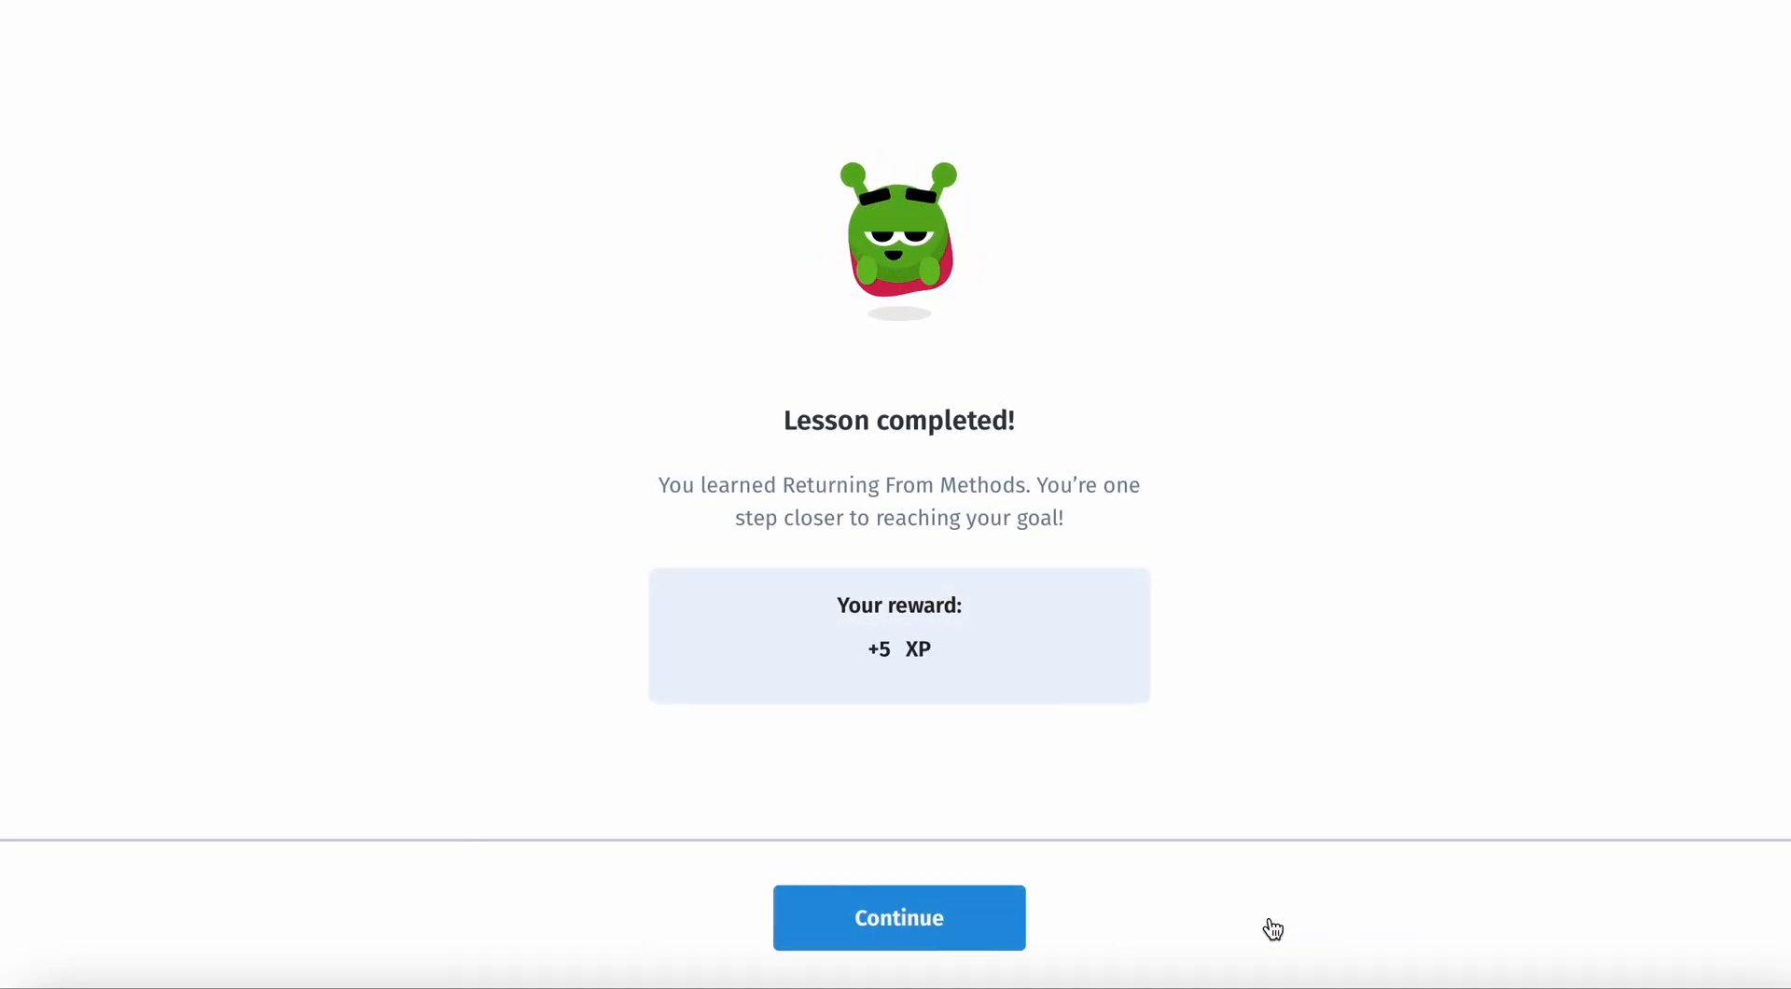